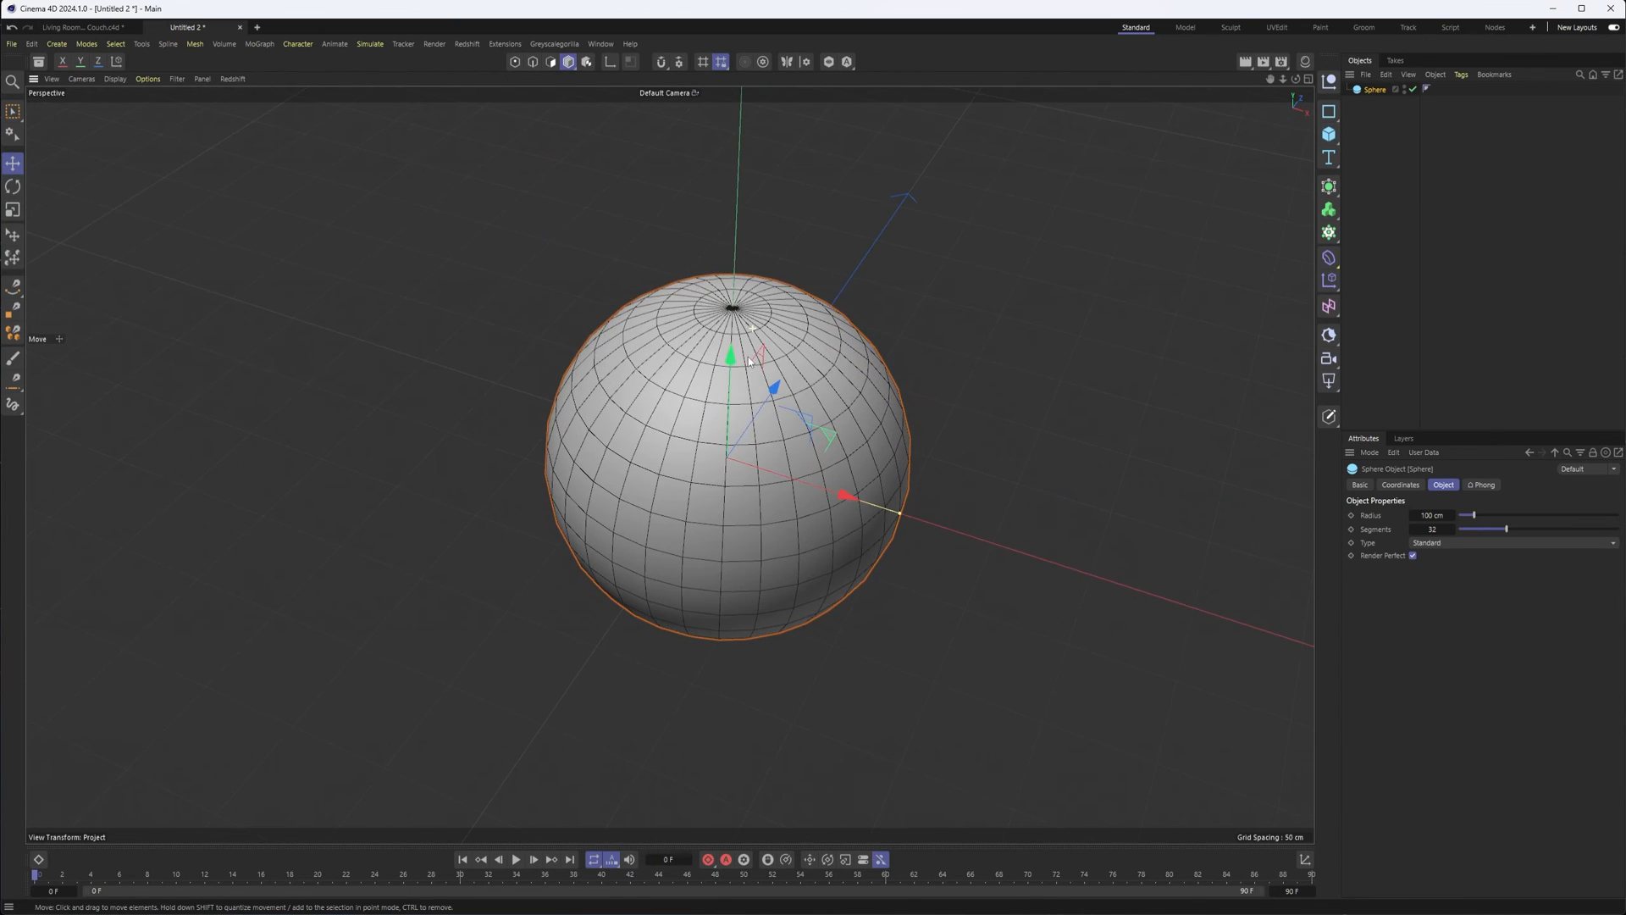
pyautogui.moveTo(1131, 513)
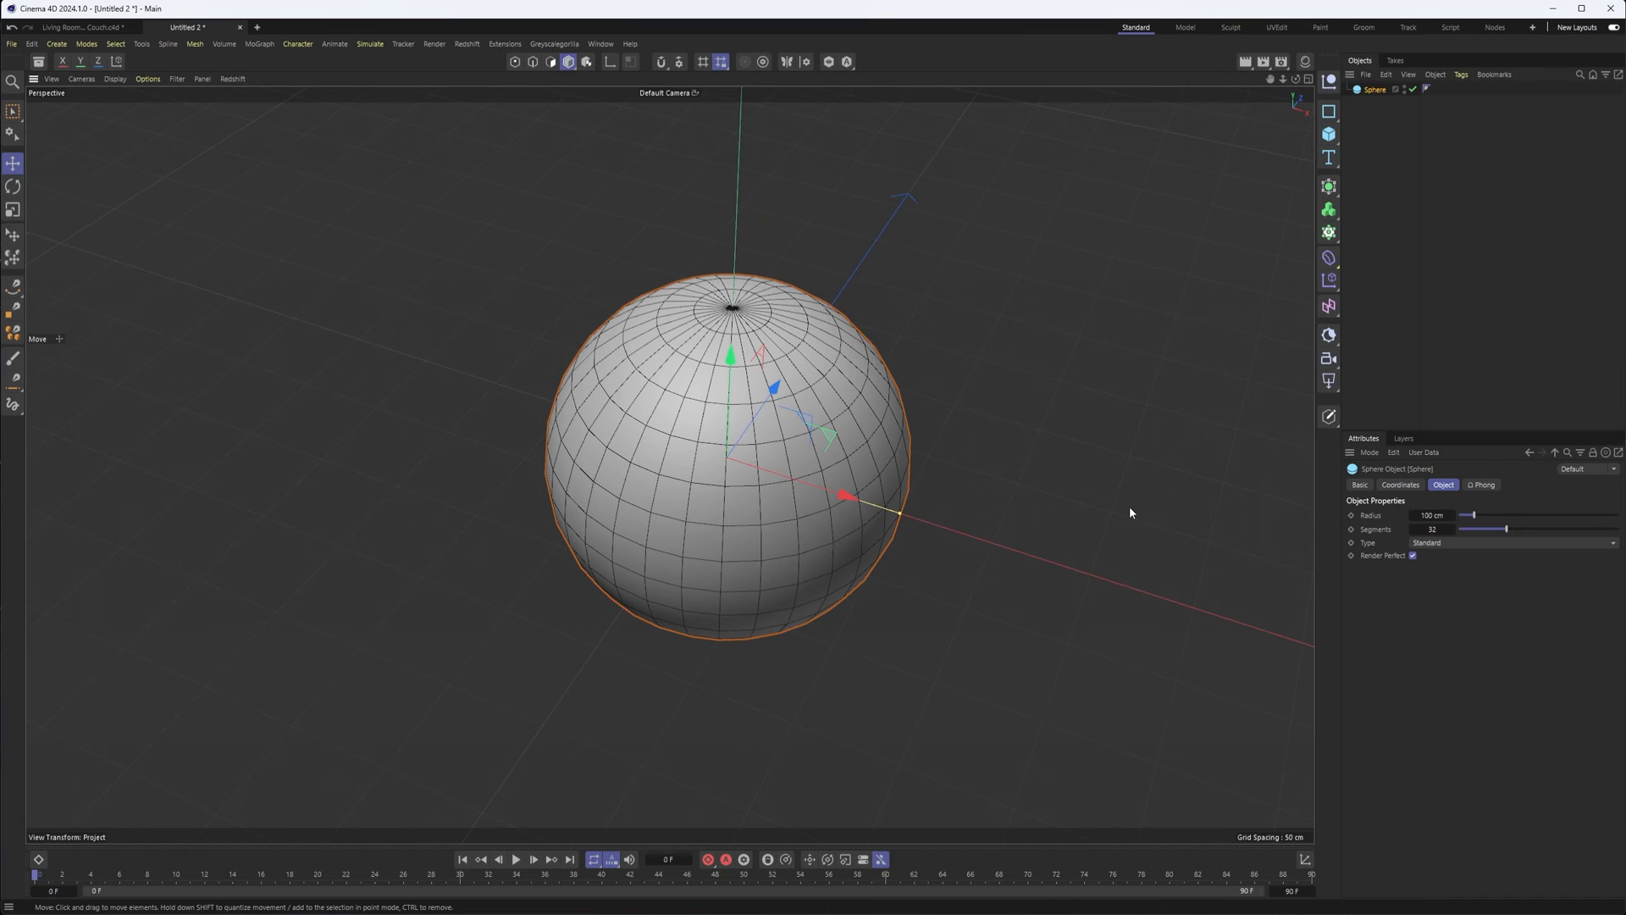
# Switch the sphere to Icosahedron type and raise its Segments to 80.
pyautogui.click(1511, 542)
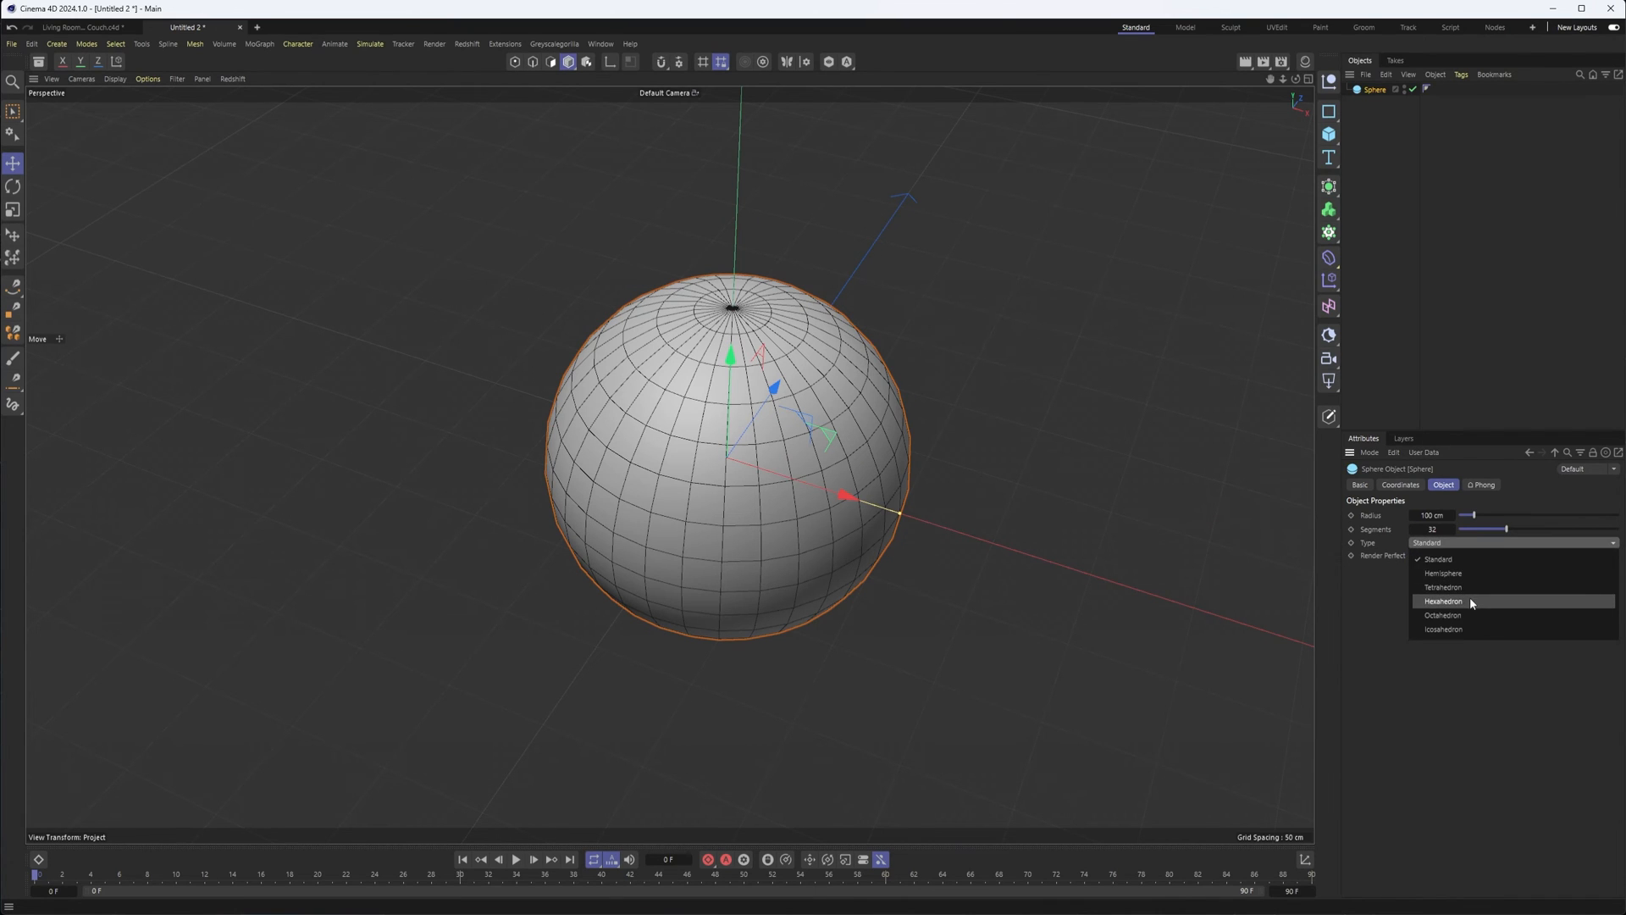
pyautogui.click(1442, 600)
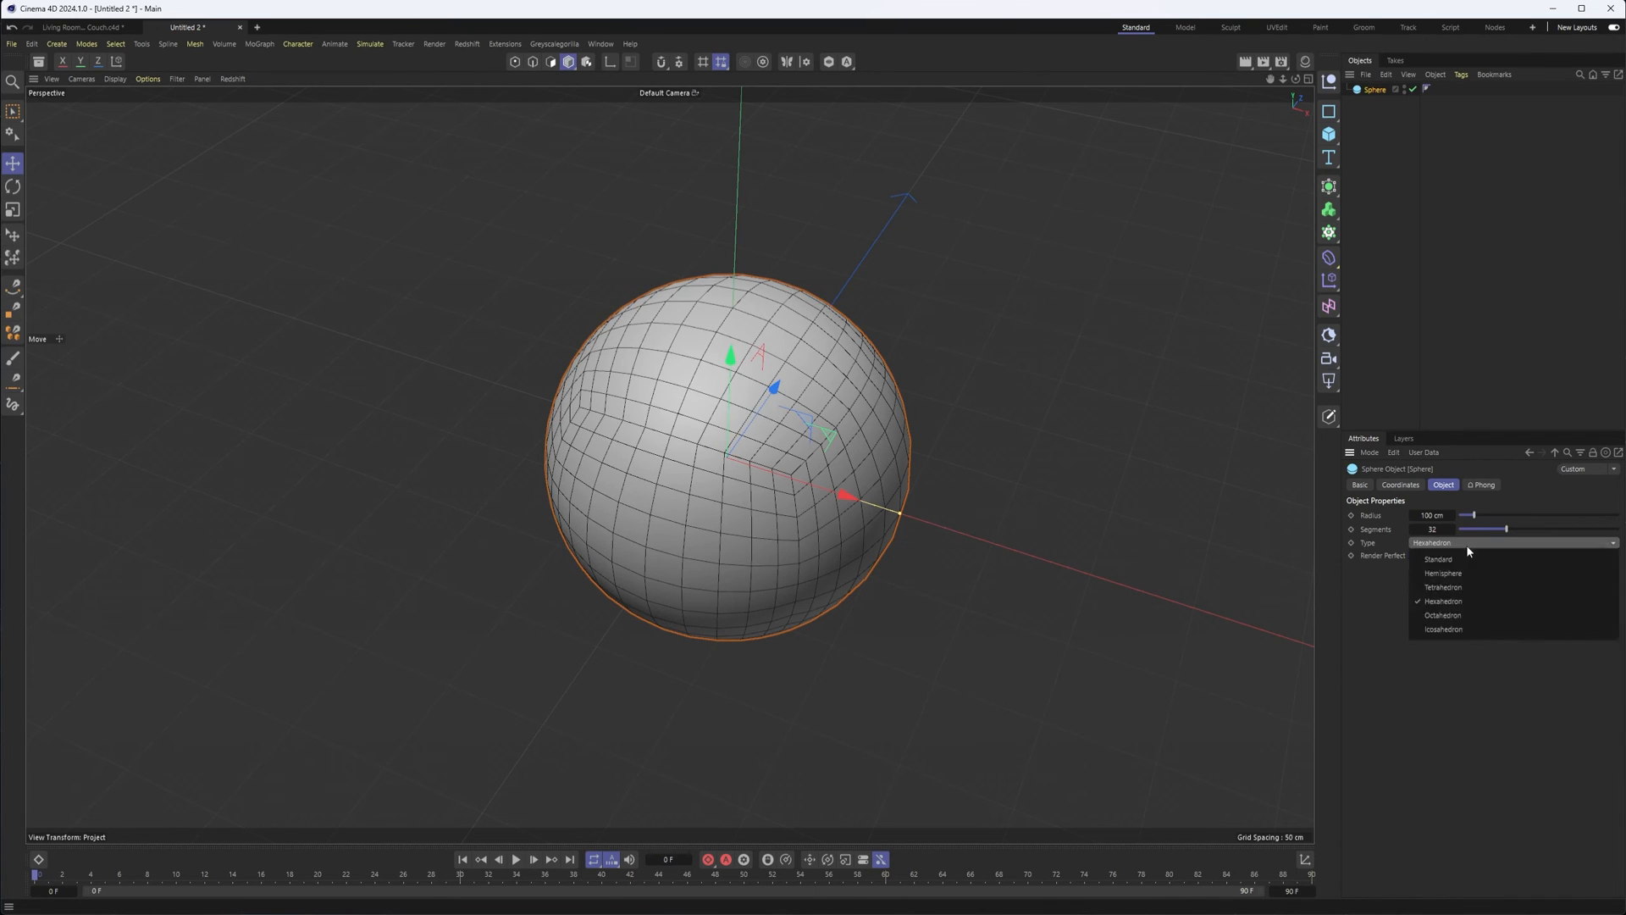
pyautogui.click(1443, 629)
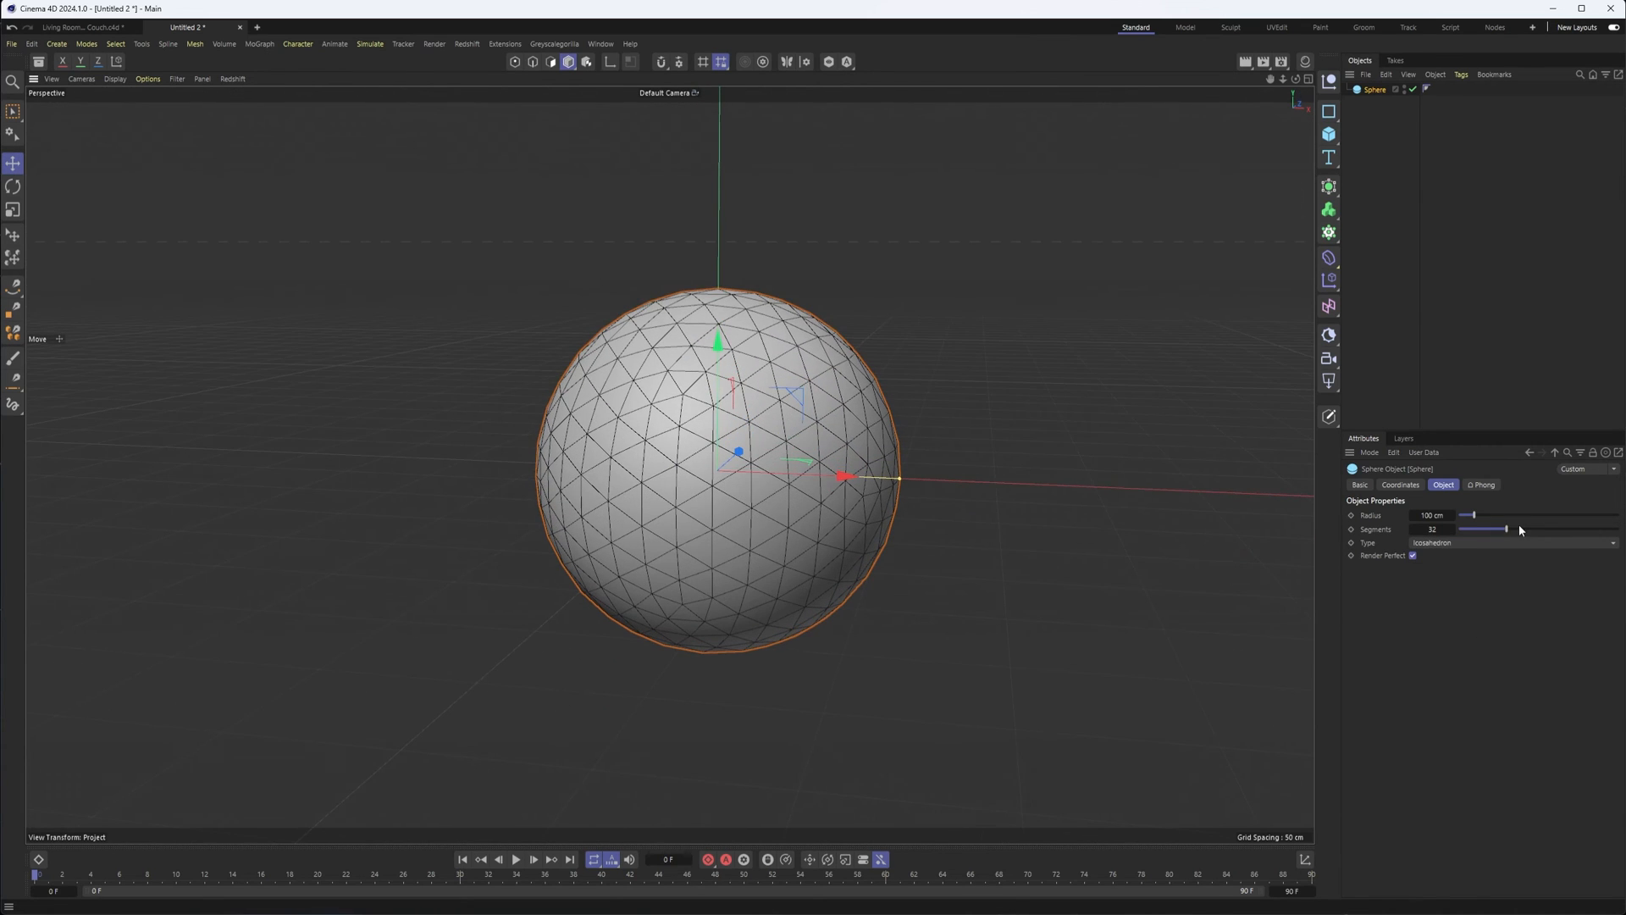
pyautogui.moveTo(1504, 529); pyautogui.dragTo(1556, 529)
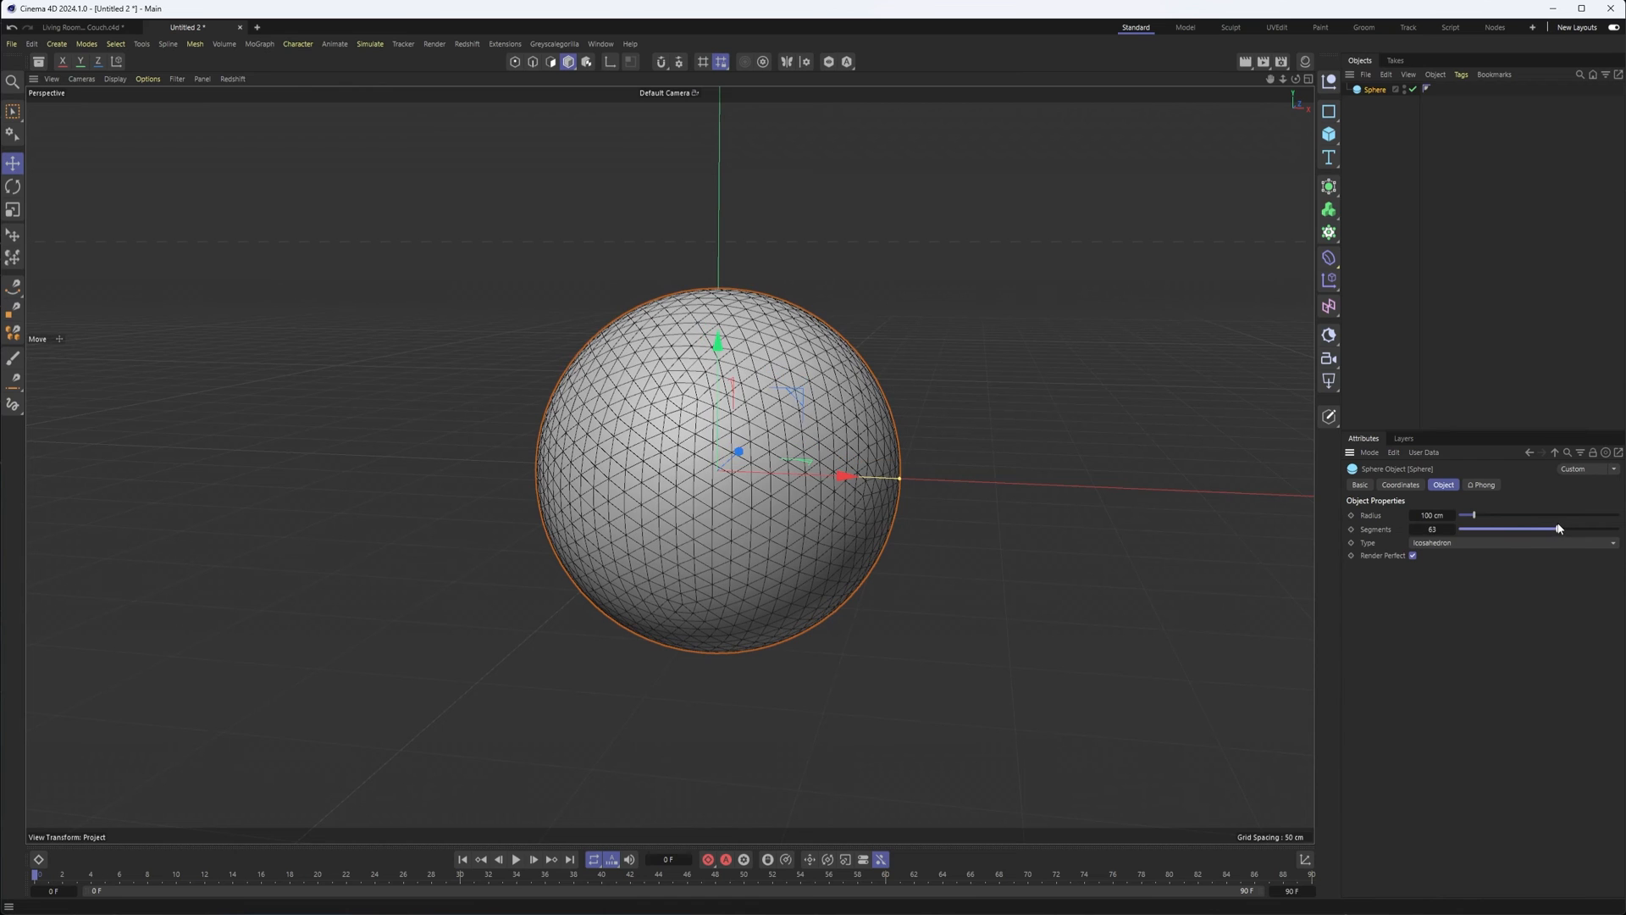
pyautogui.moveTo(1557, 529); pyautogui.dragTo(1586, 529)
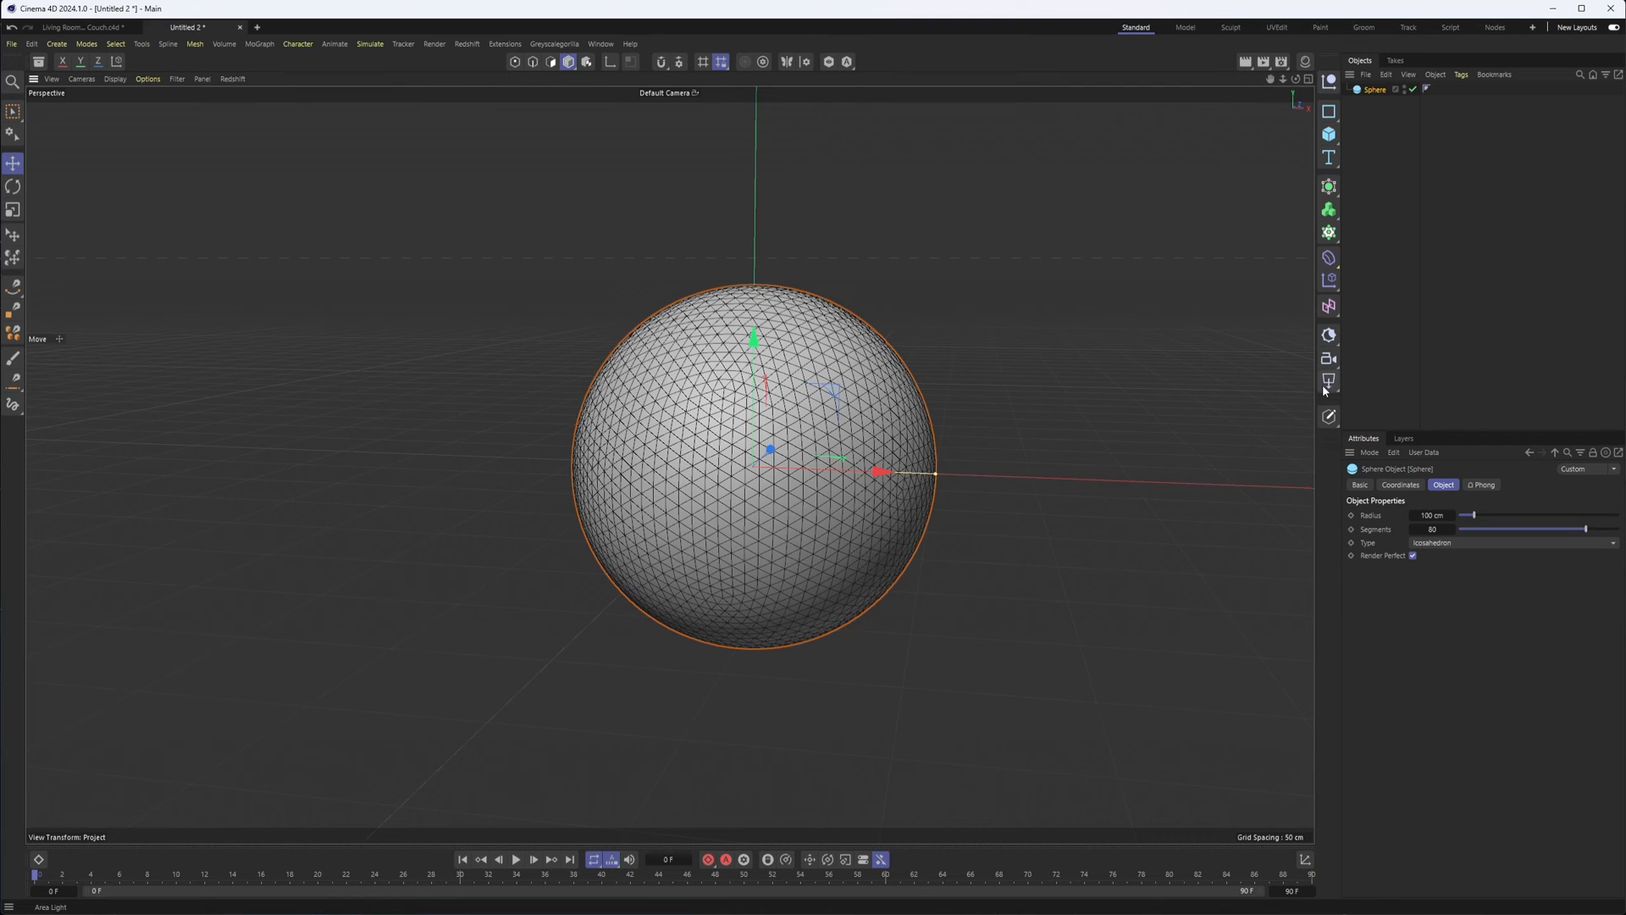
pyautogui.moveTo(1329, 415)
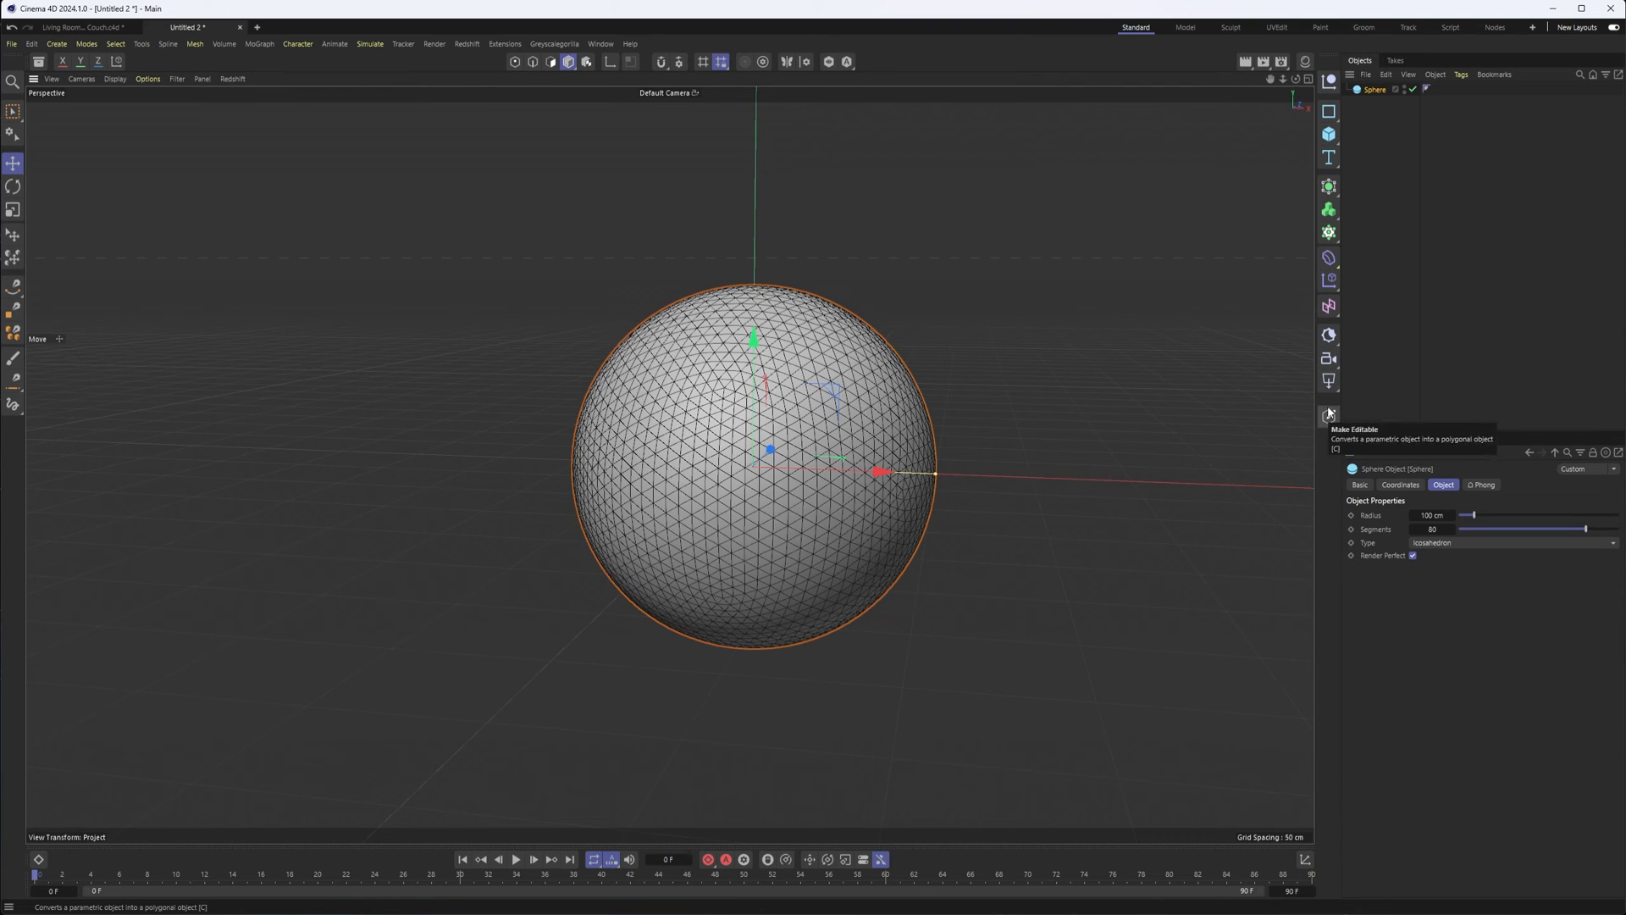
# Make the sphere editable and add a Smoothing deformer to it.
pyautogui.click(1329, 412)
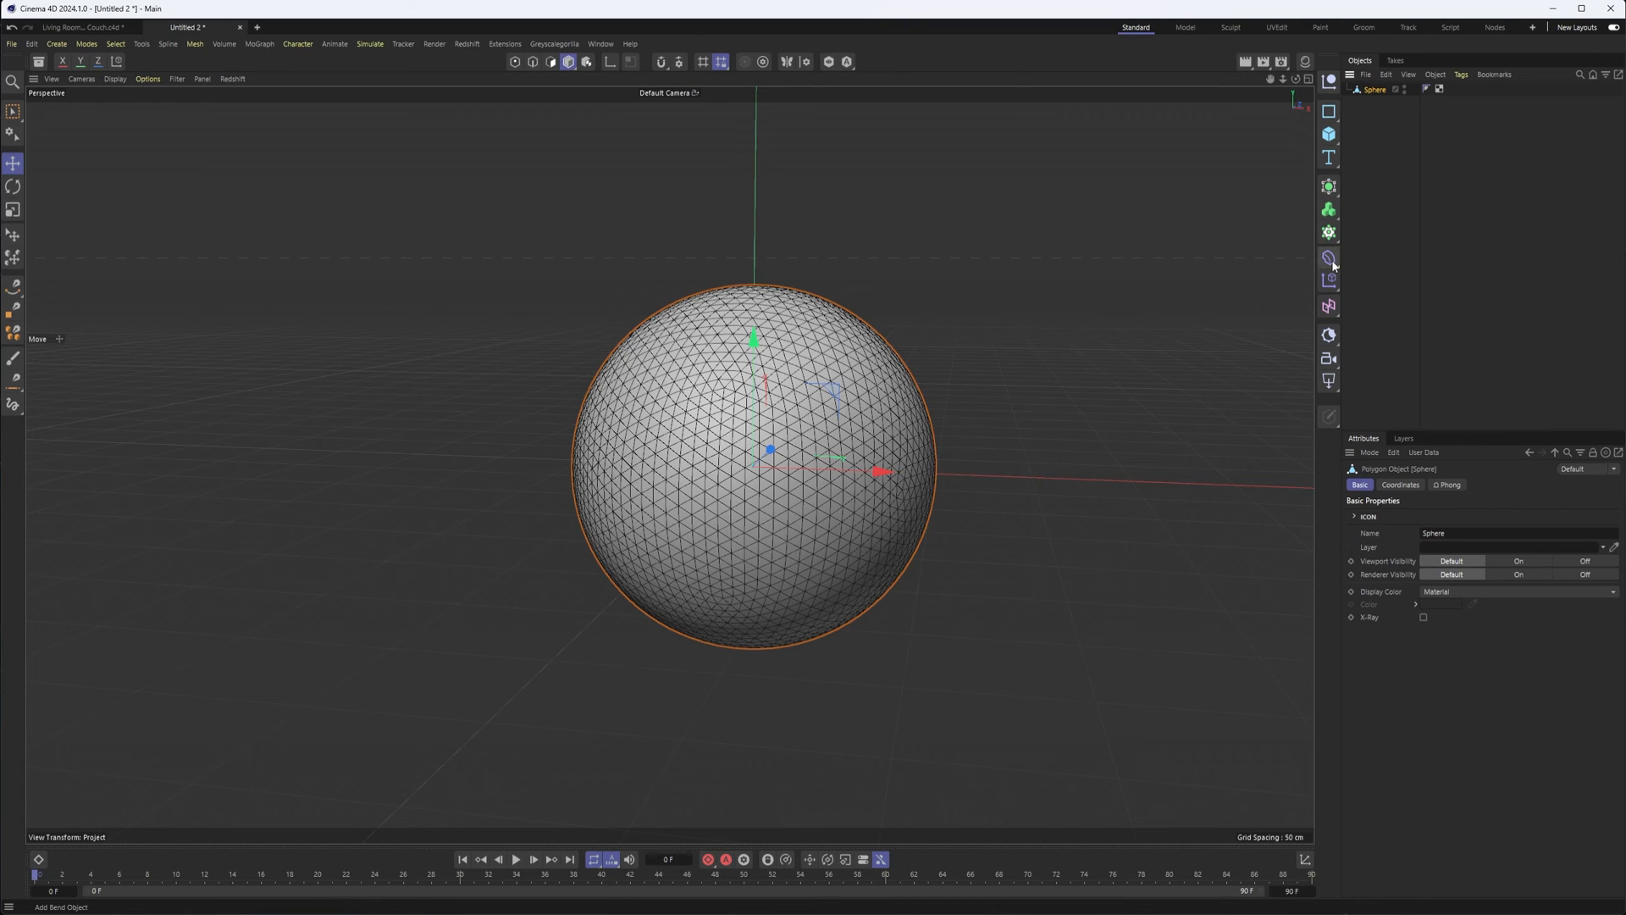
pyautogui.click(1329, 259)
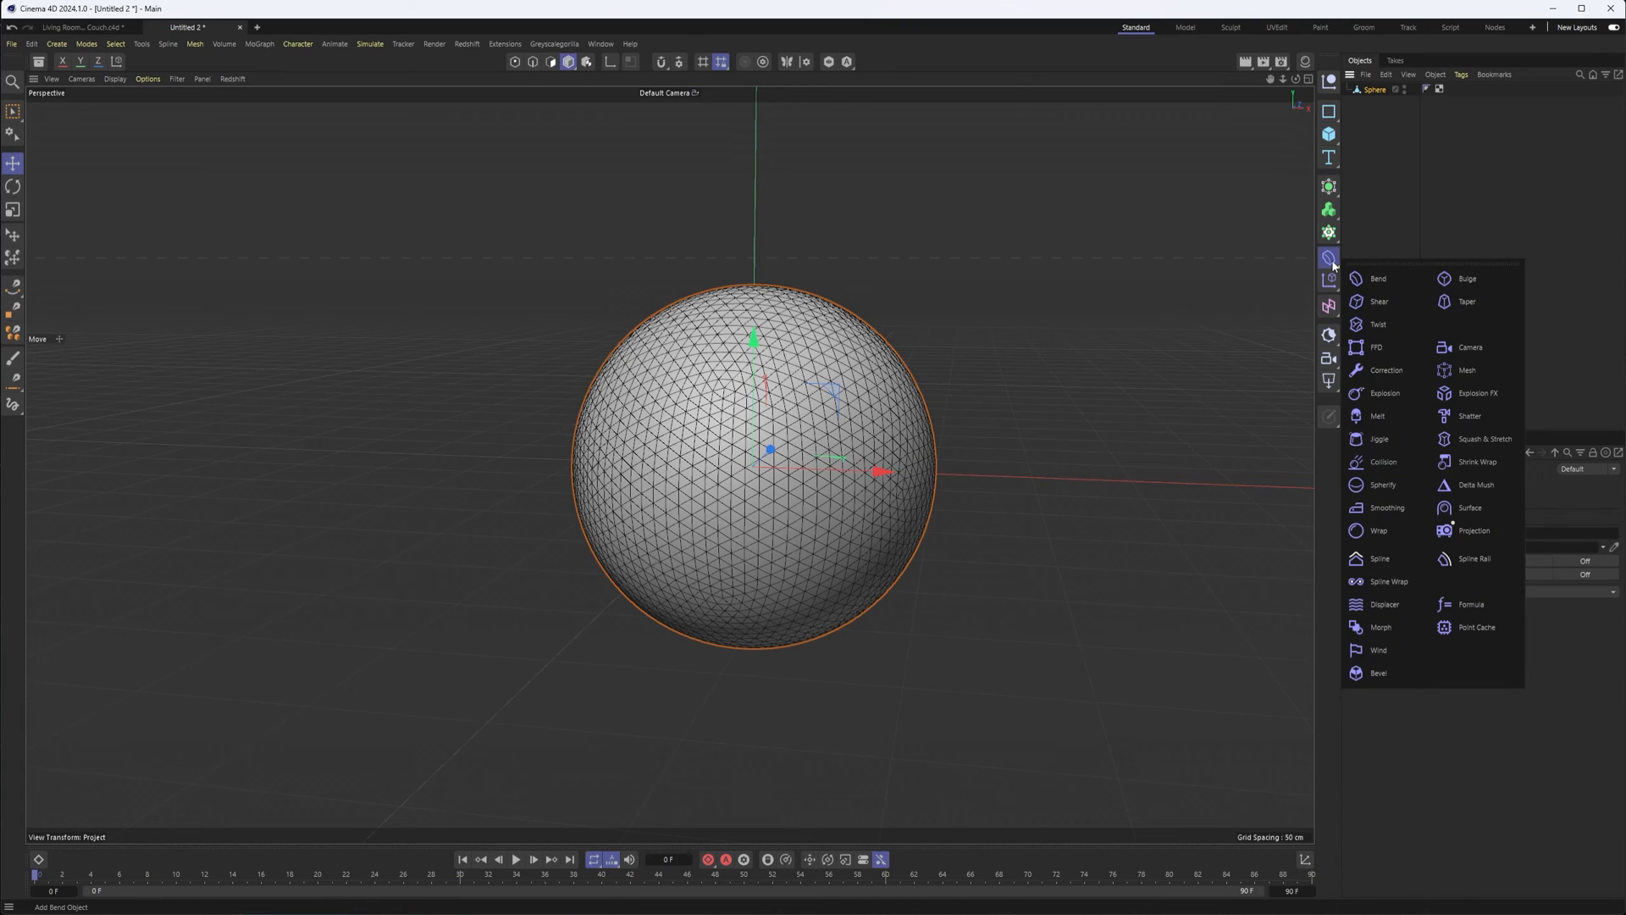
pyautogui.moveTo(1386, 370)
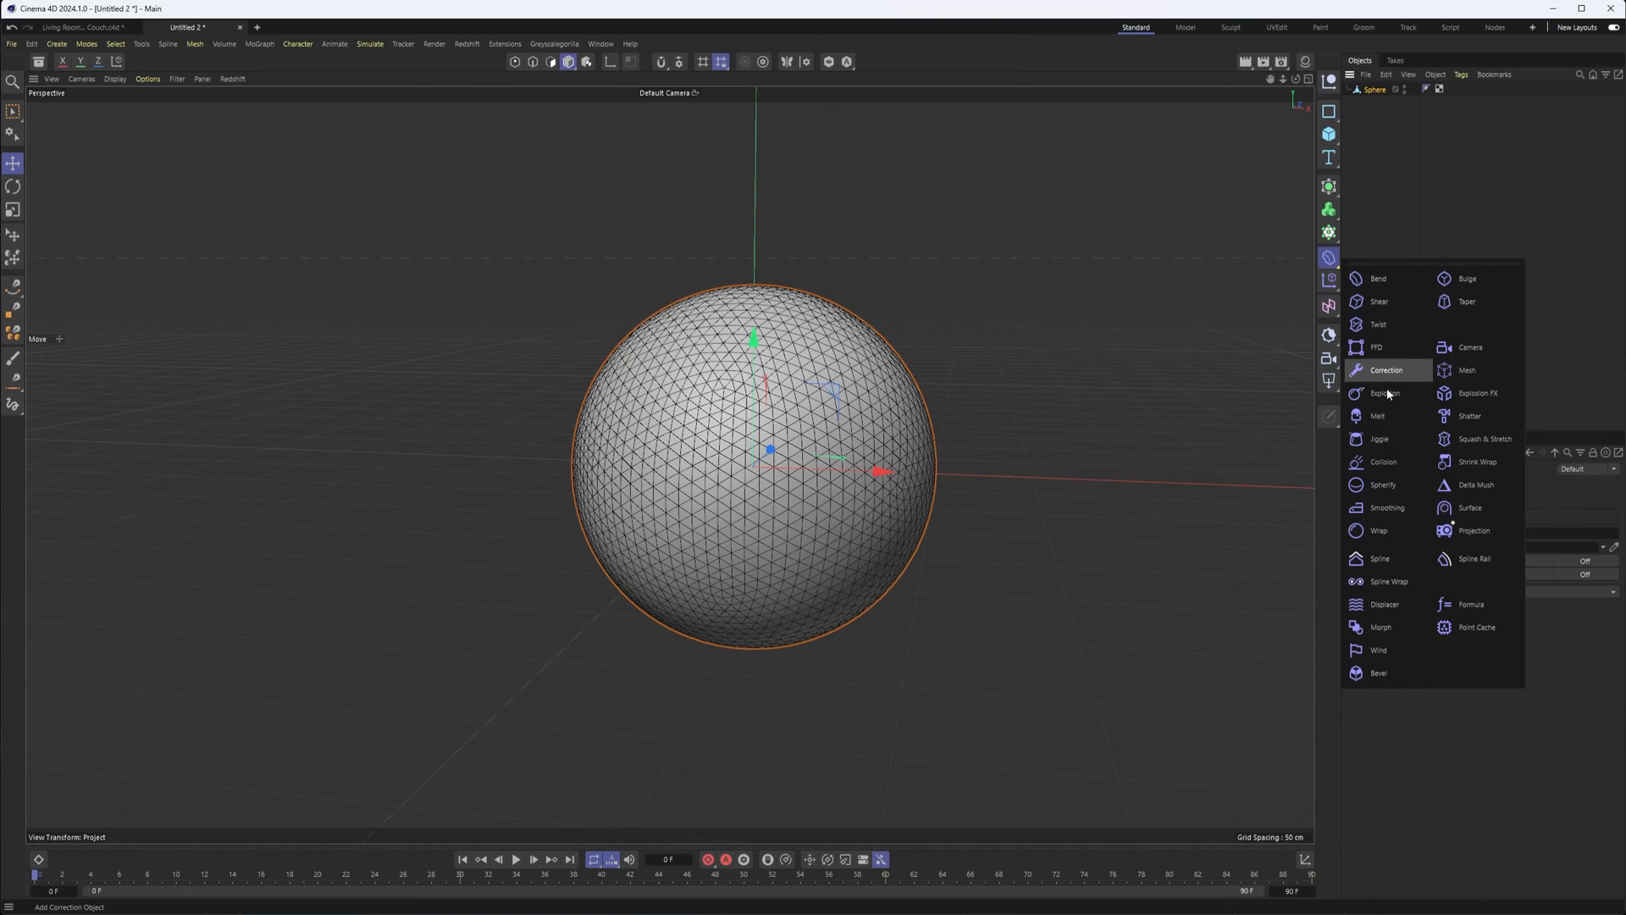
pyautogui.moveTo(1388, 507)
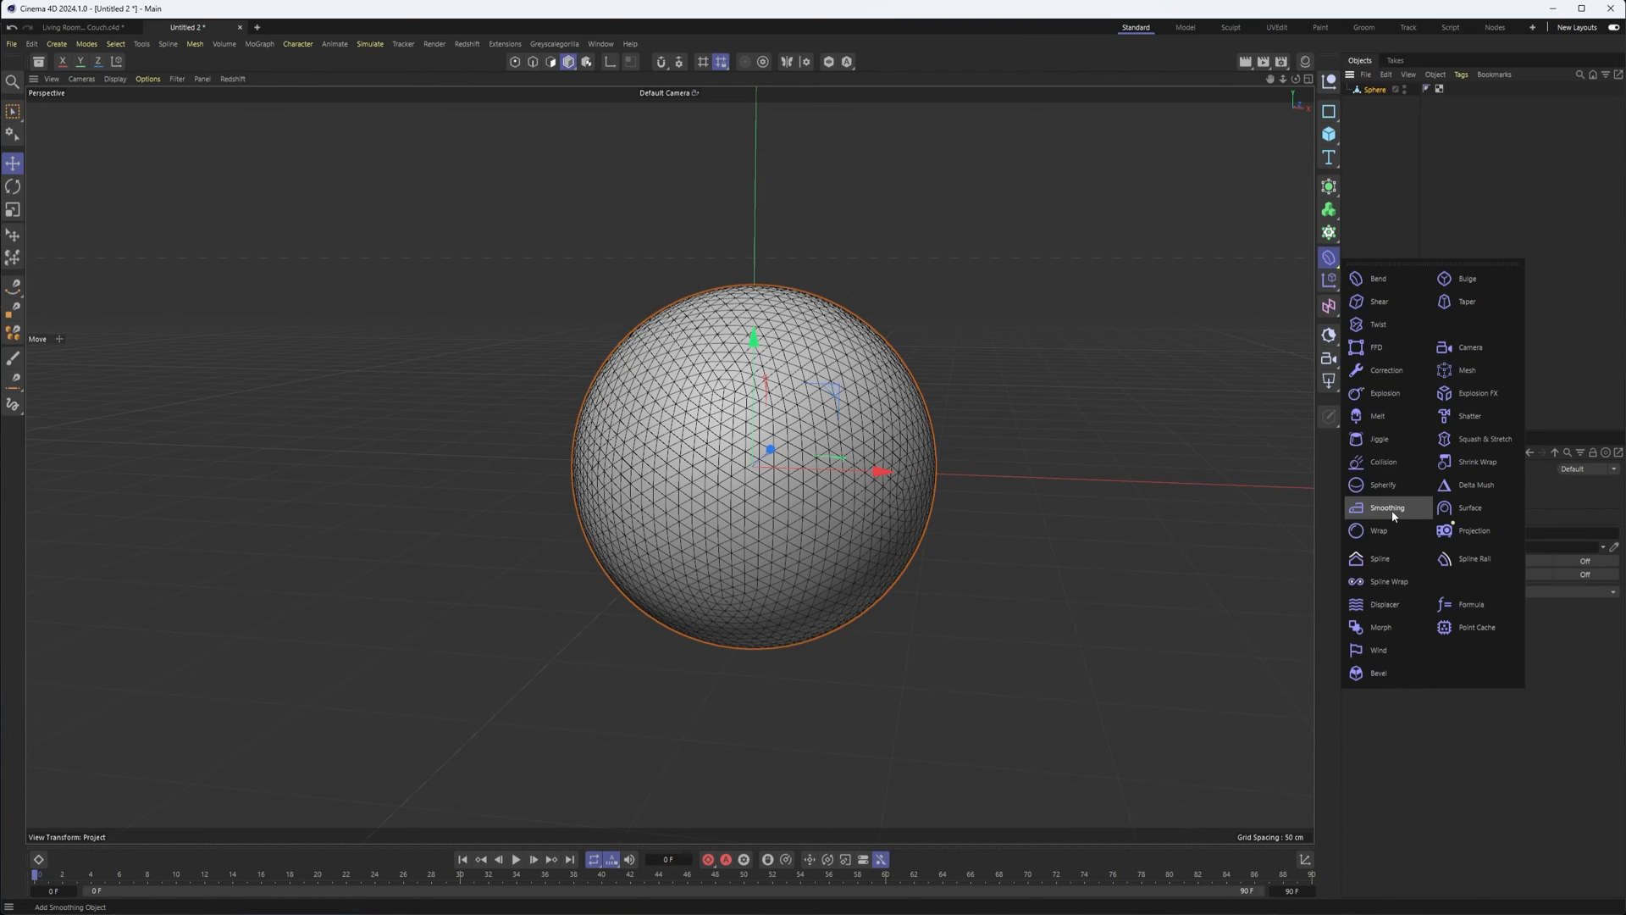
pyautogui.click(1387, 507)
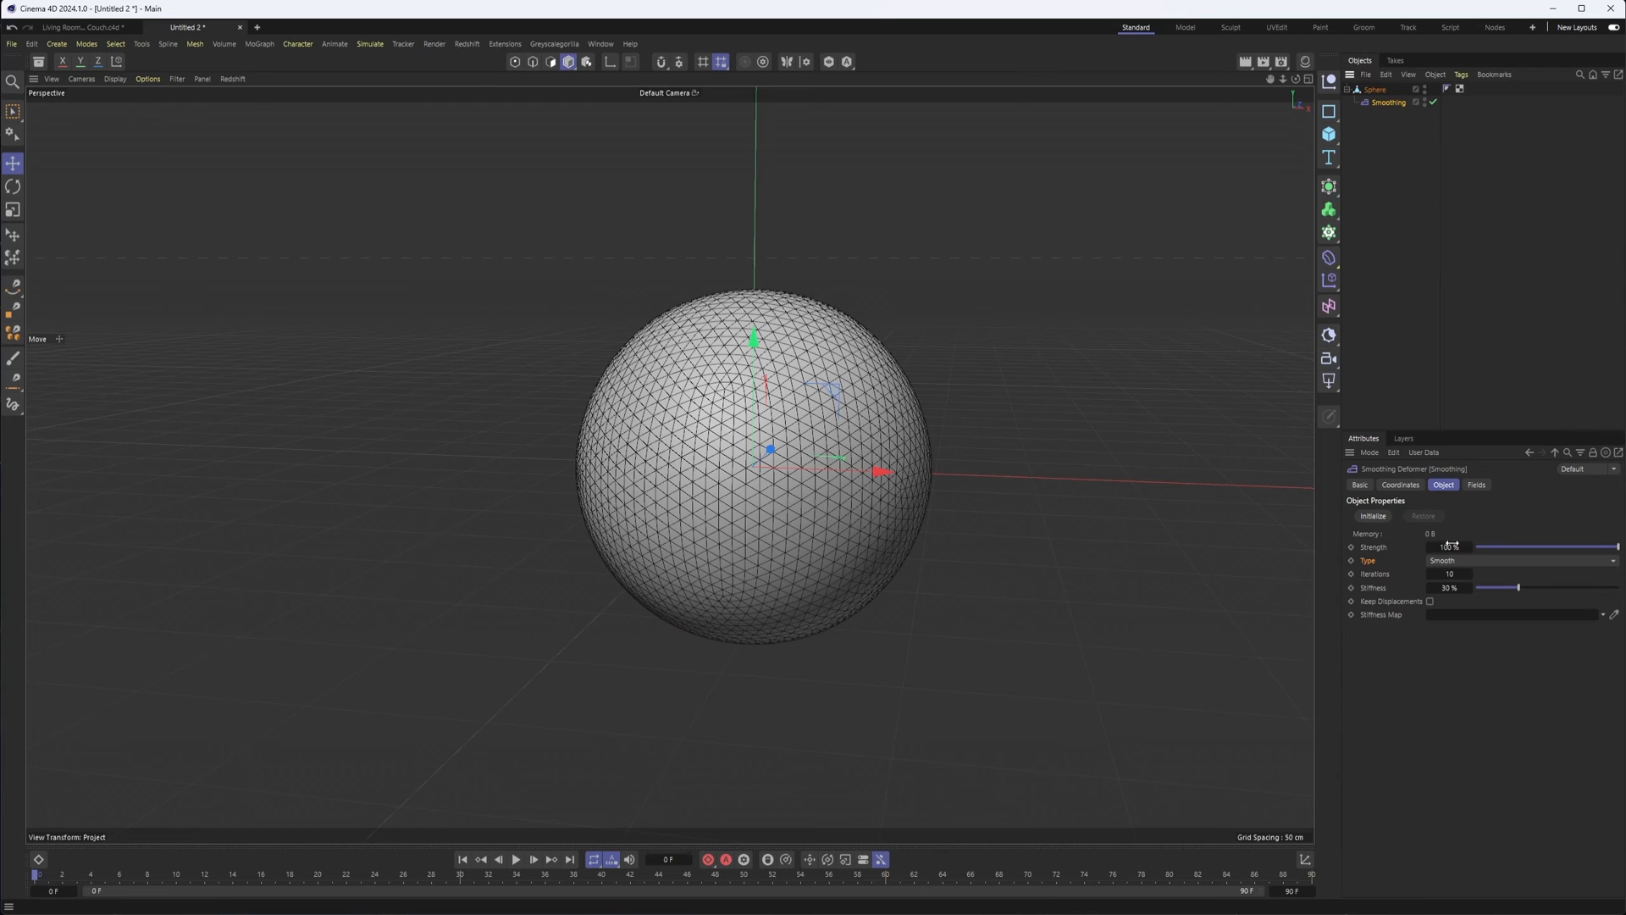
# Set the Smoothing deformer to Relax, initialize it, and drop Stiffness to 0%.
pyautogui.click(1517, 560)
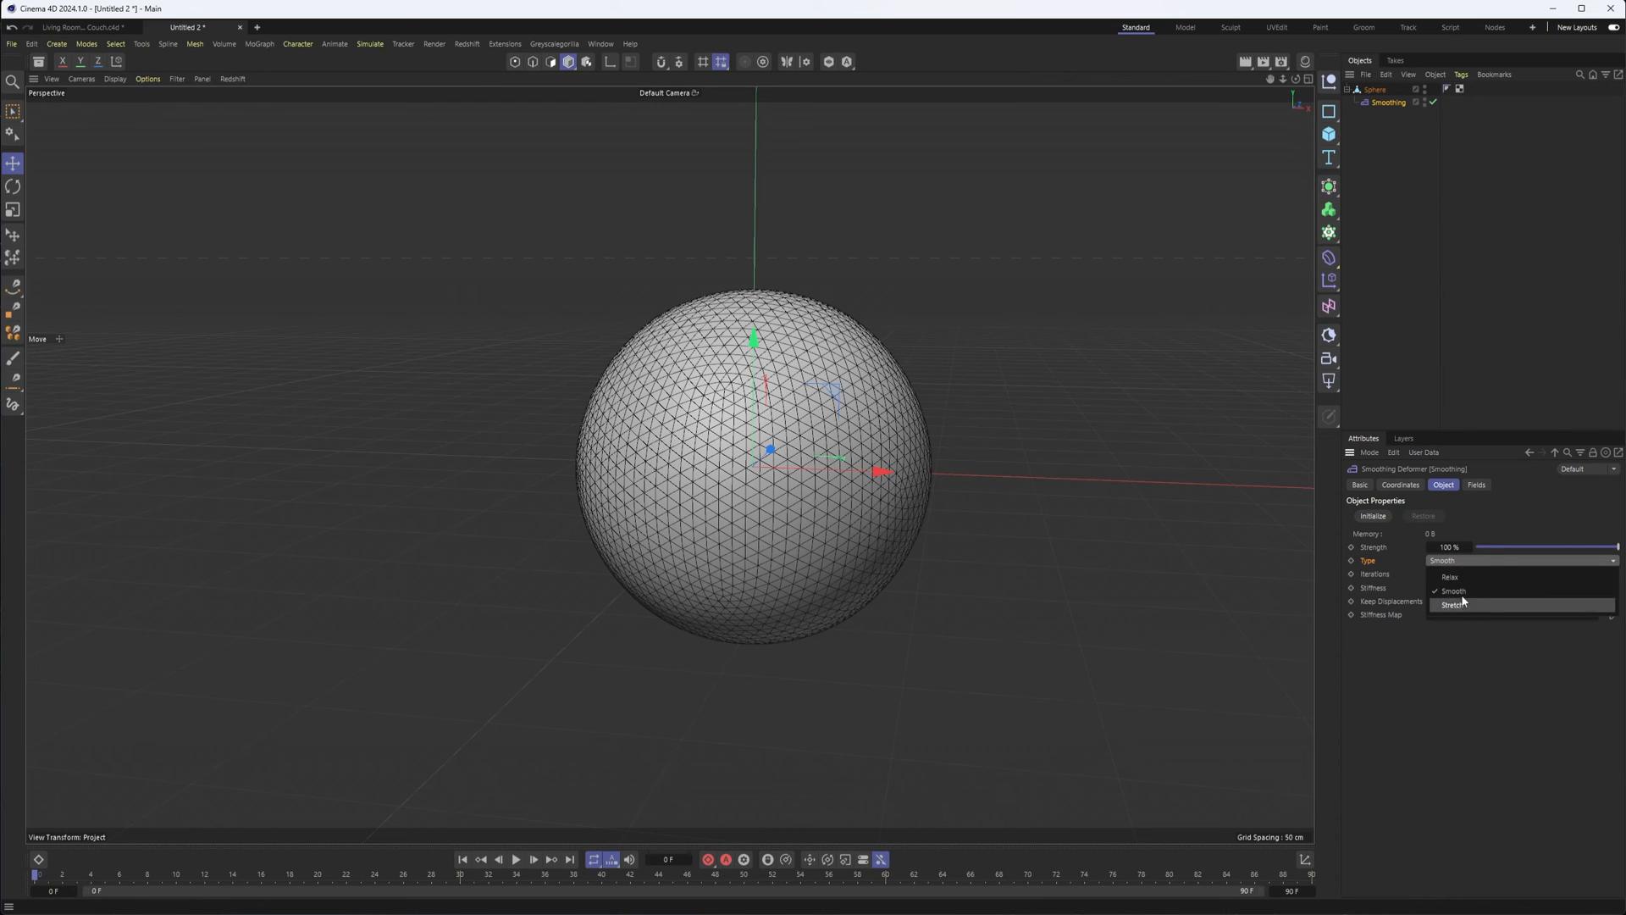
pyautogui.click(1451, 577)
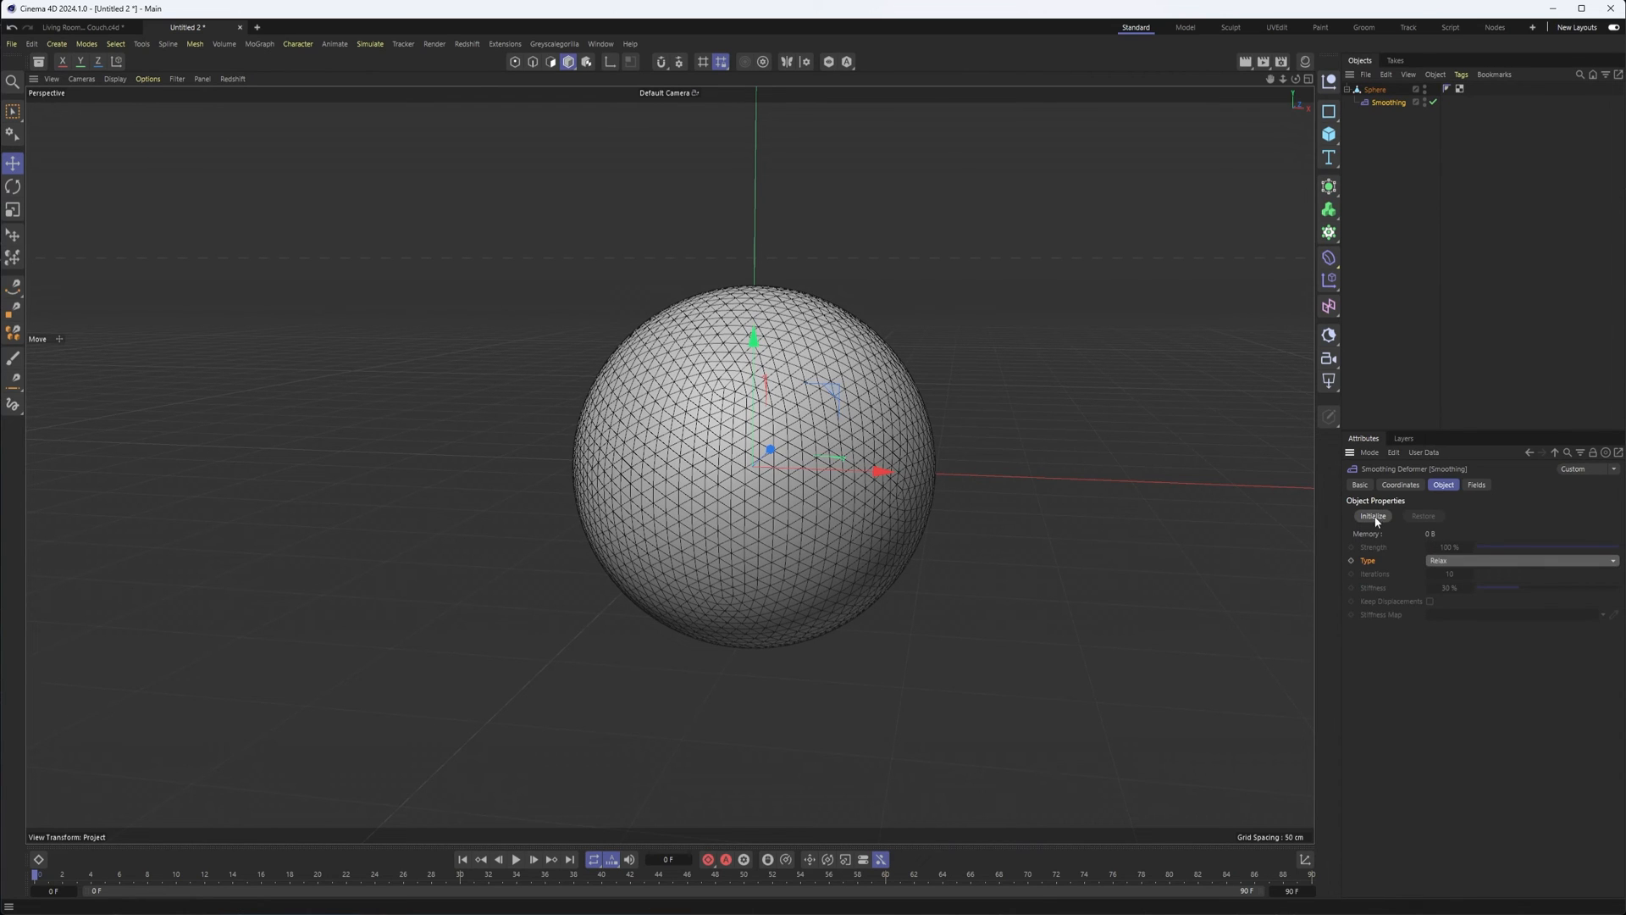
pyautogui.click(1371, 516)
pyautogui.write('40')
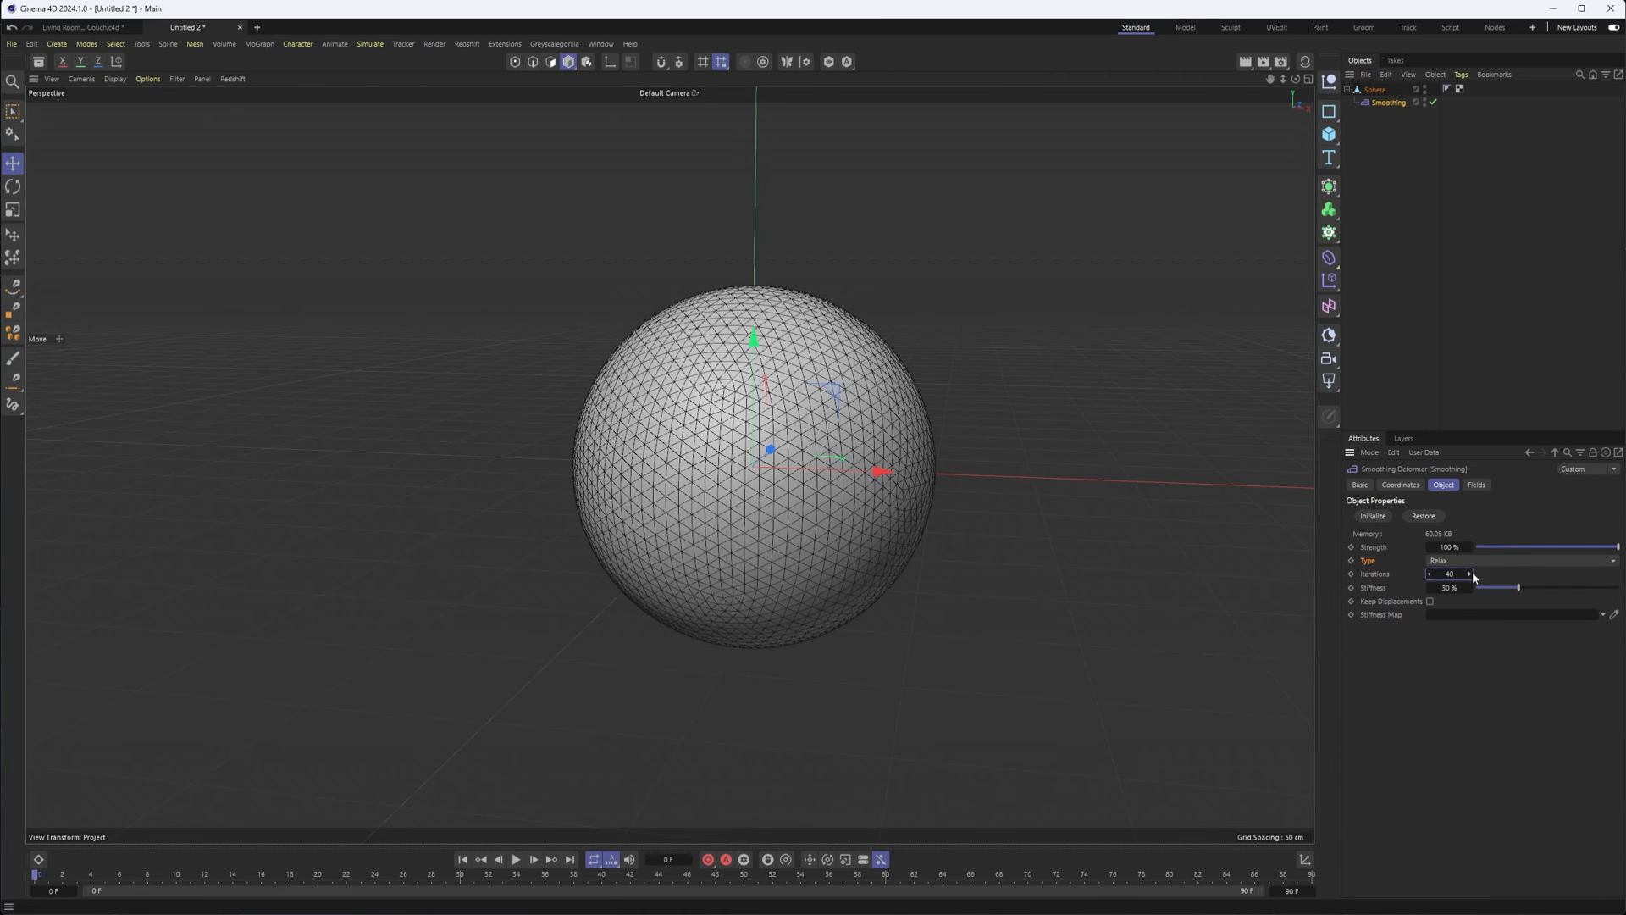
pyautogui.moveTo(1520, 587); pyautogui.dragTo(1478, 587)
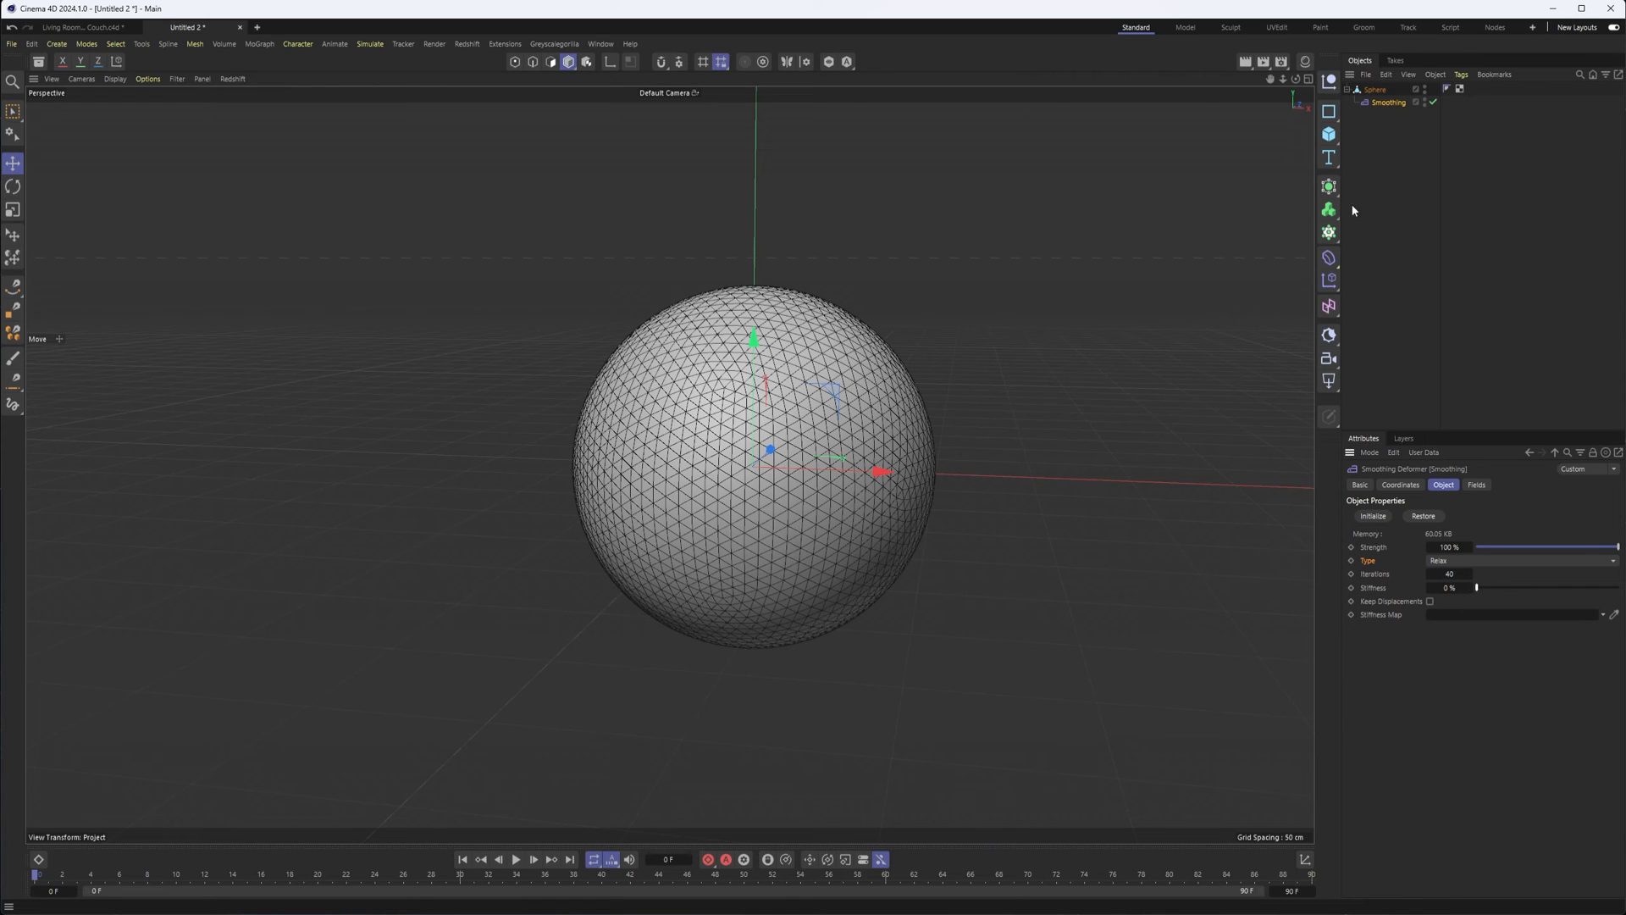
pyautogui.click(1374, 89)
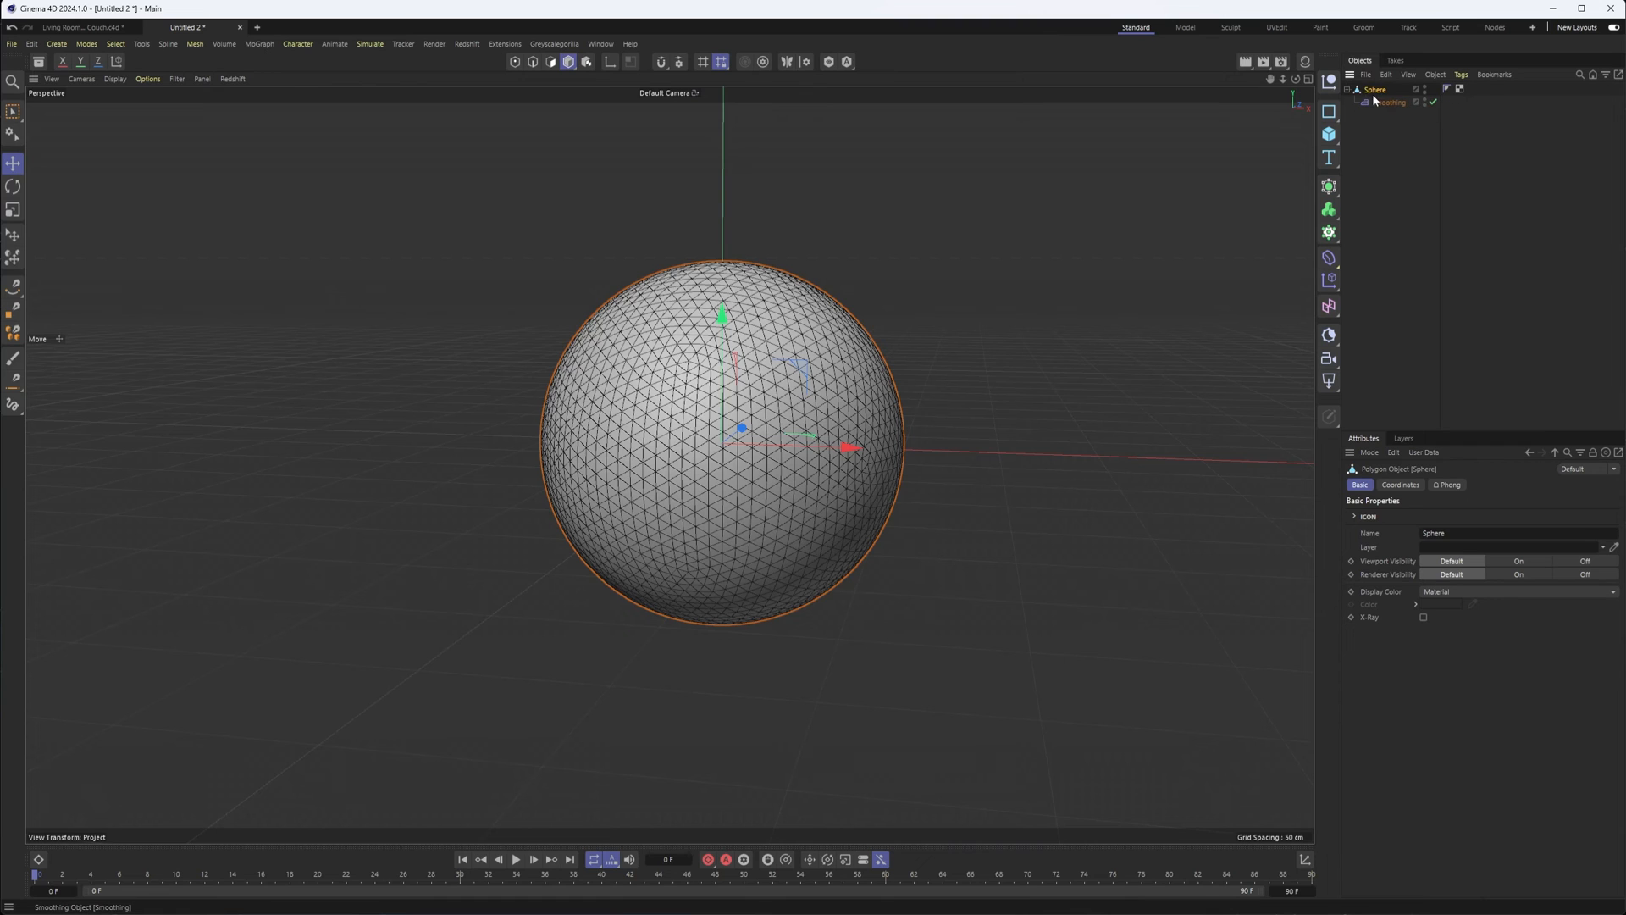
pyautogui.moveTo(1329, 187)
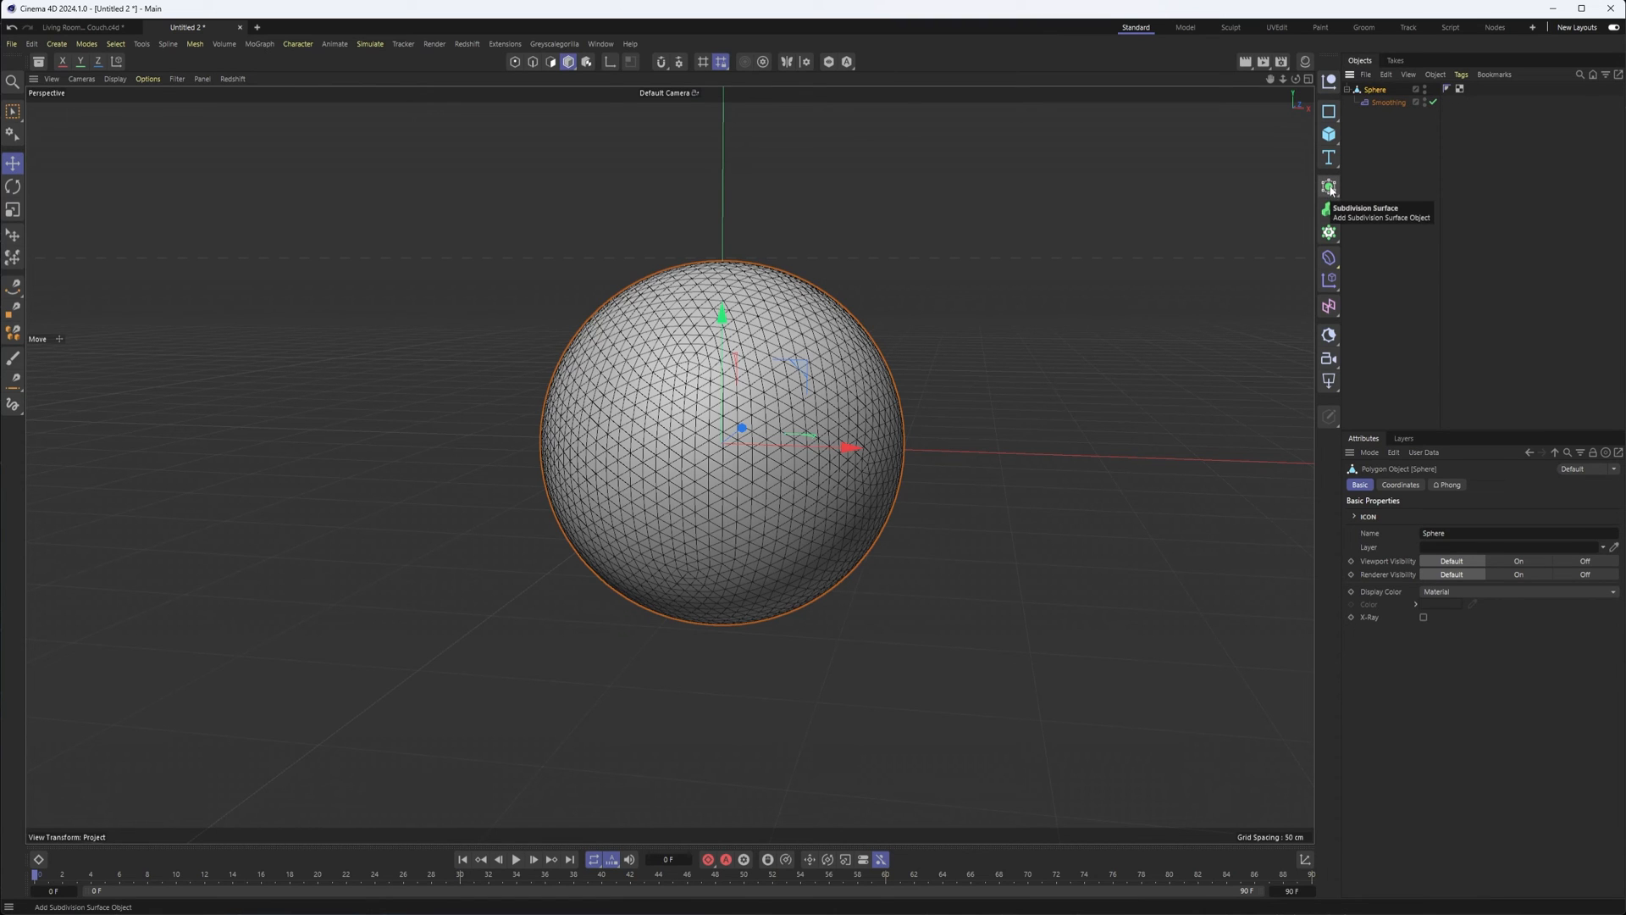
# Parent the smoothed sphere under a Catmull-Clark level 2 Subdivision Surface.
pyautogui.click(1329, 186)
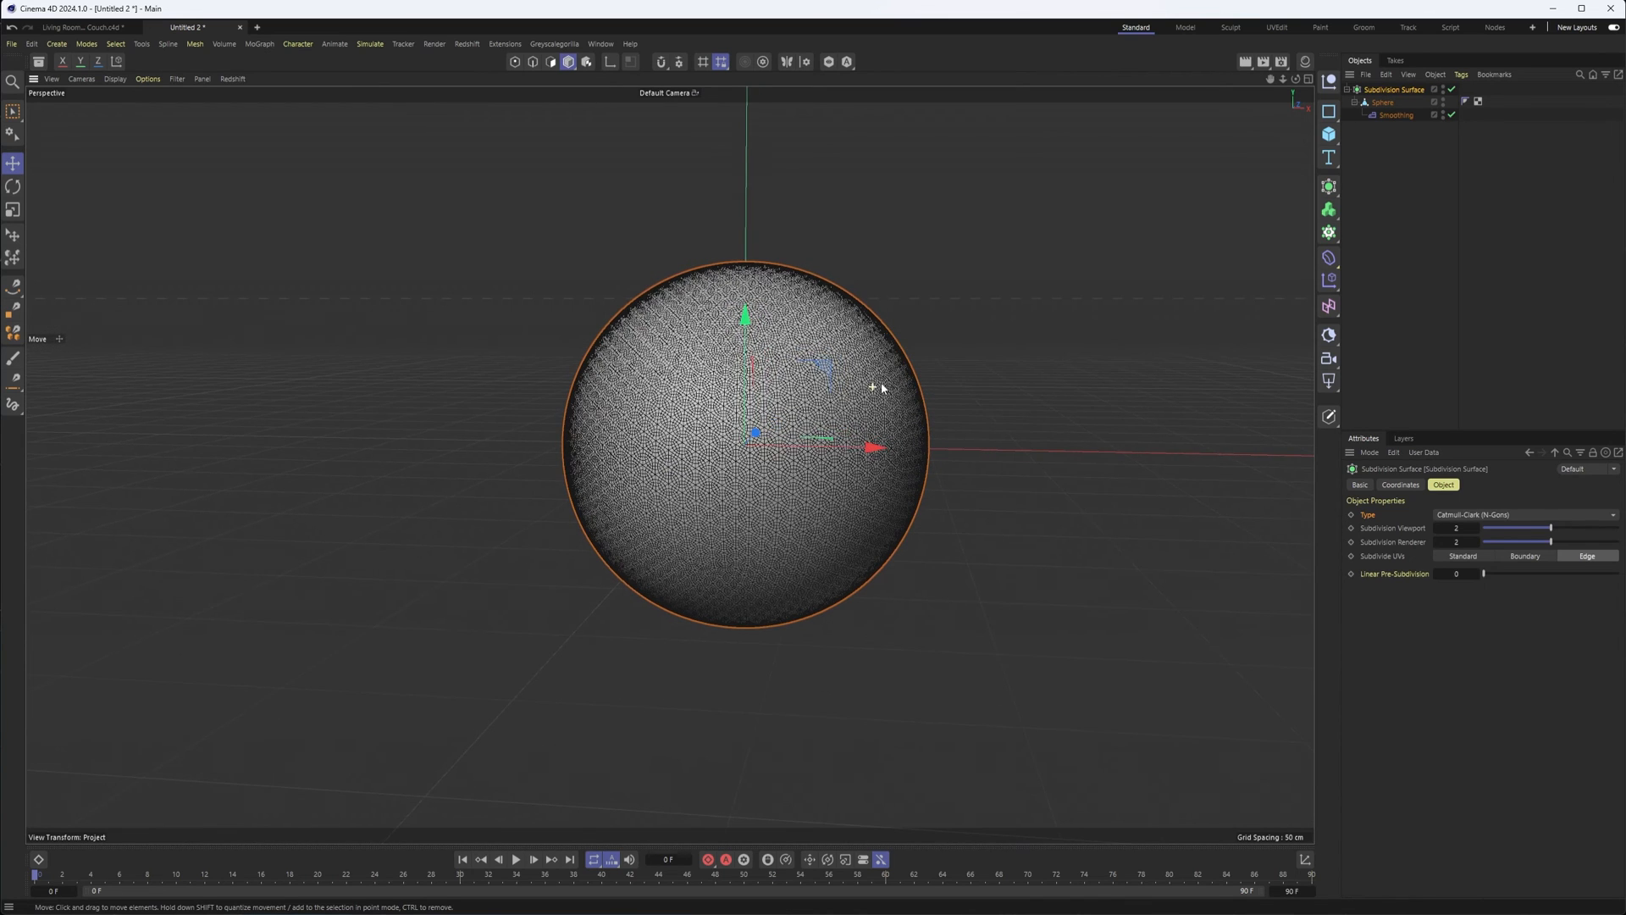
pyautogui.click(1382, 102)
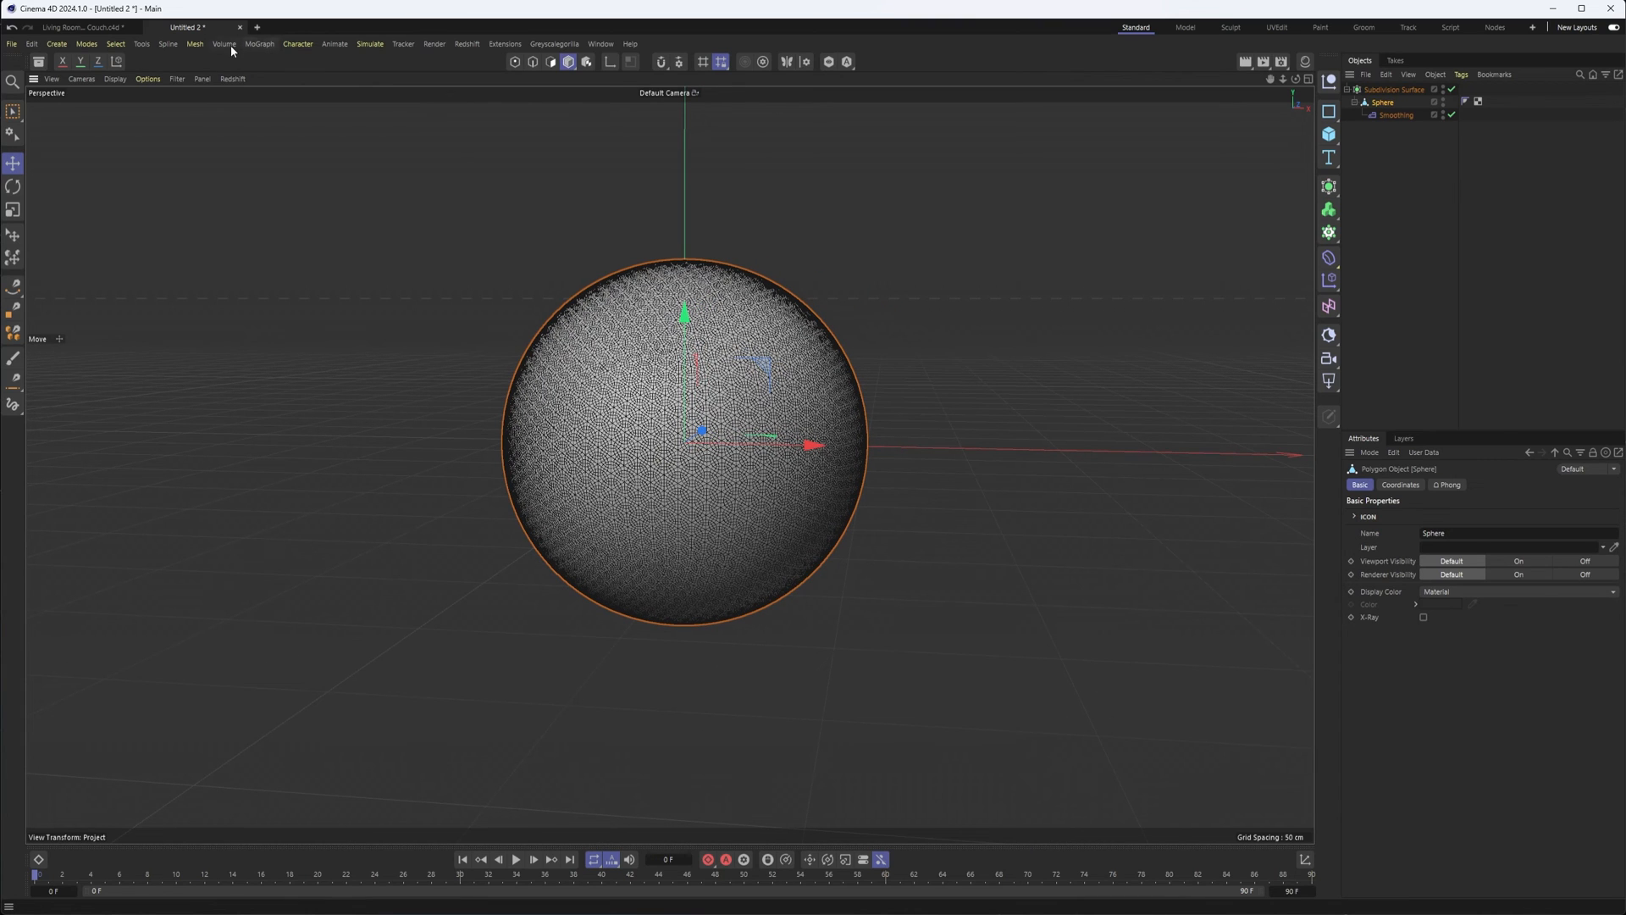
pyautogui.click(195, 43)
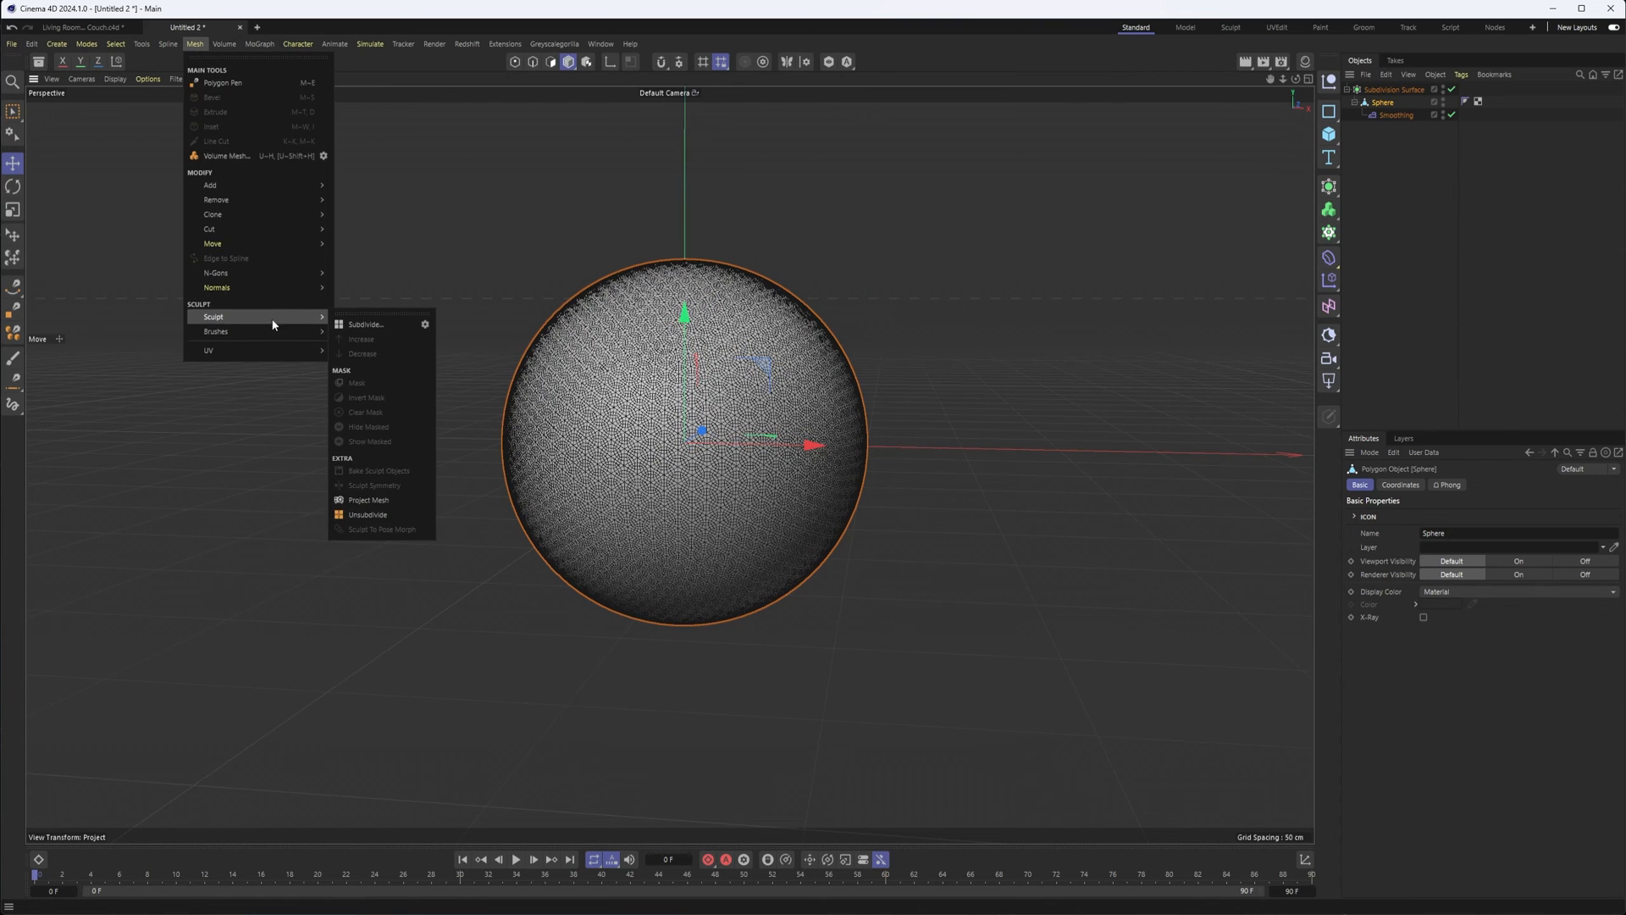
pyautogui.moveTo(216, 331)
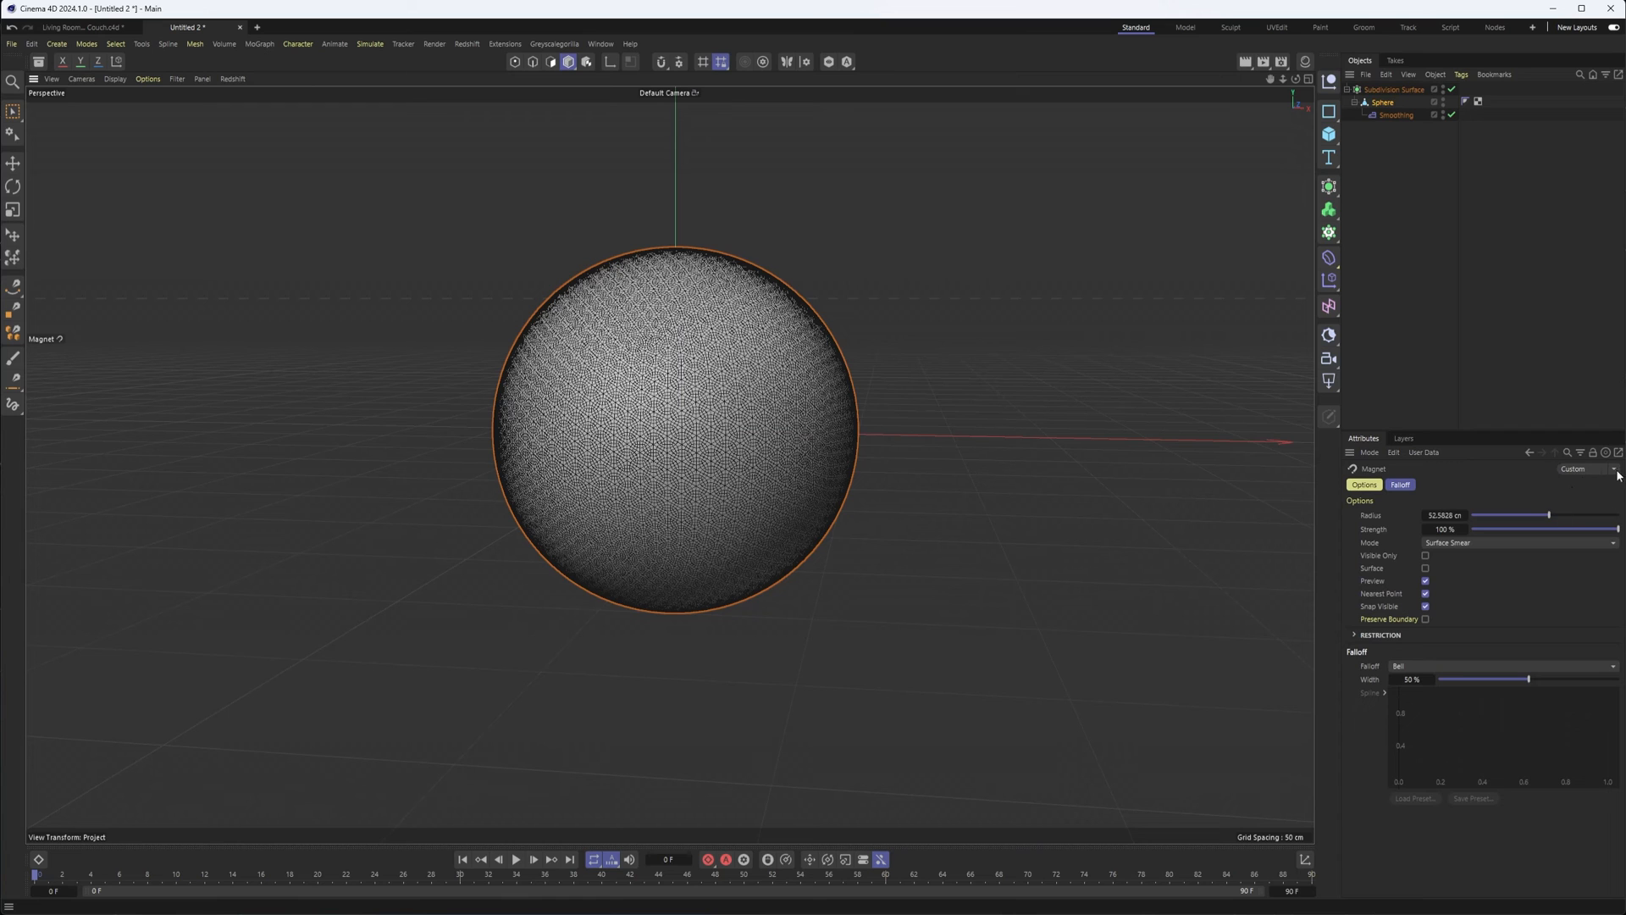
# Reset the Magnet tool to its Default preset: 30 cm radius, Smear mode.
pyautogui.click(1577, 469)
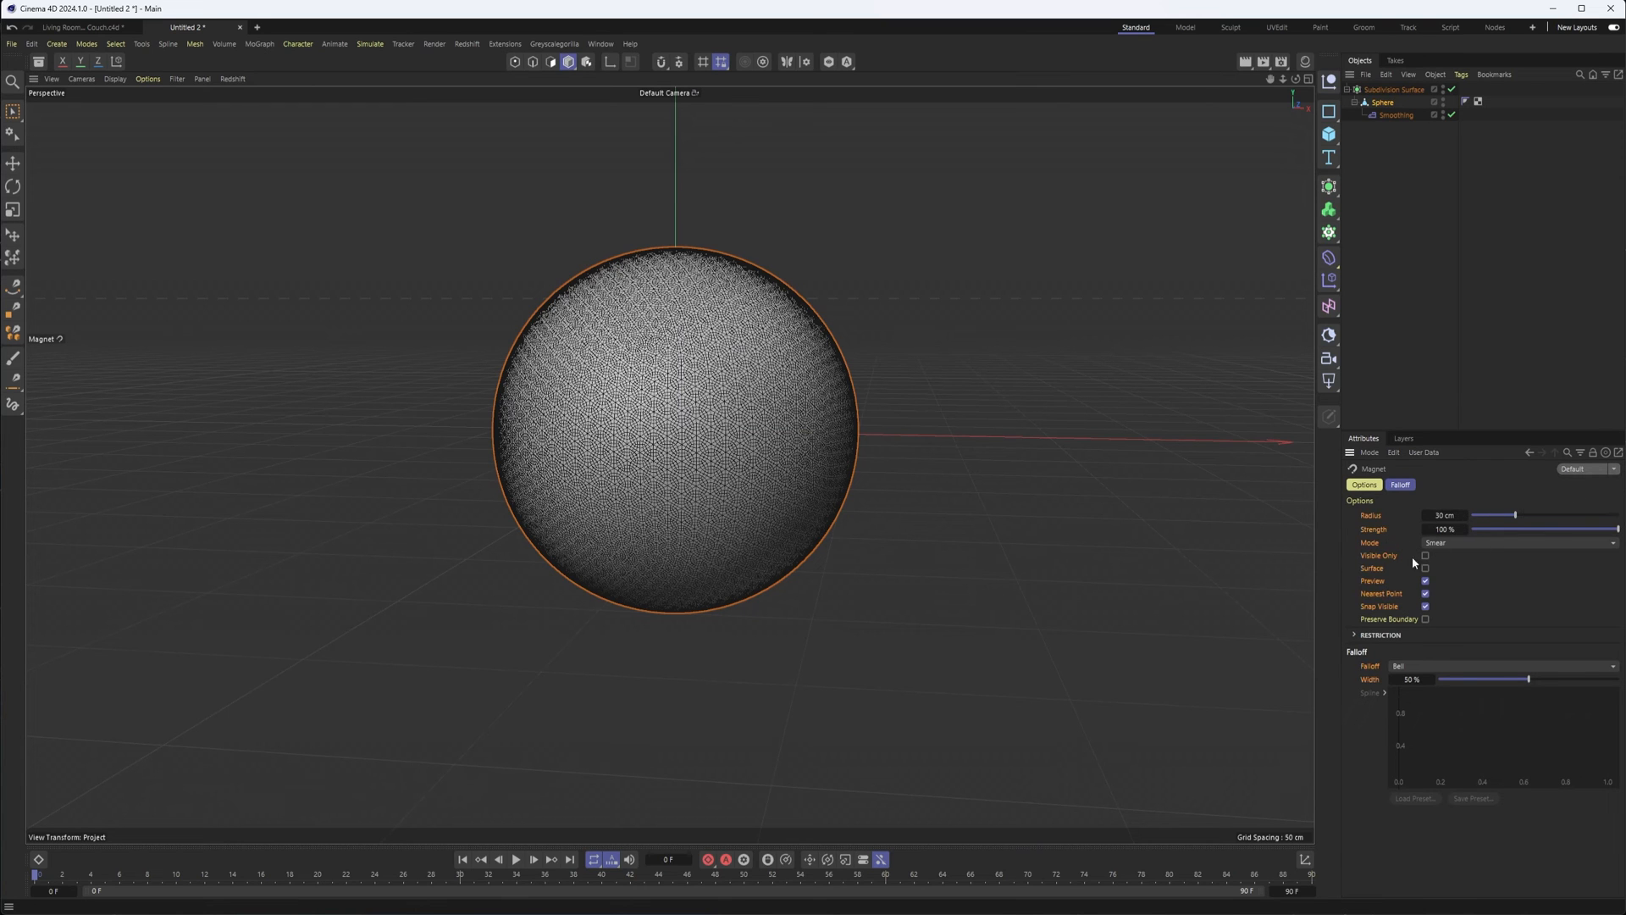
pyautogui.click(1609, 468)
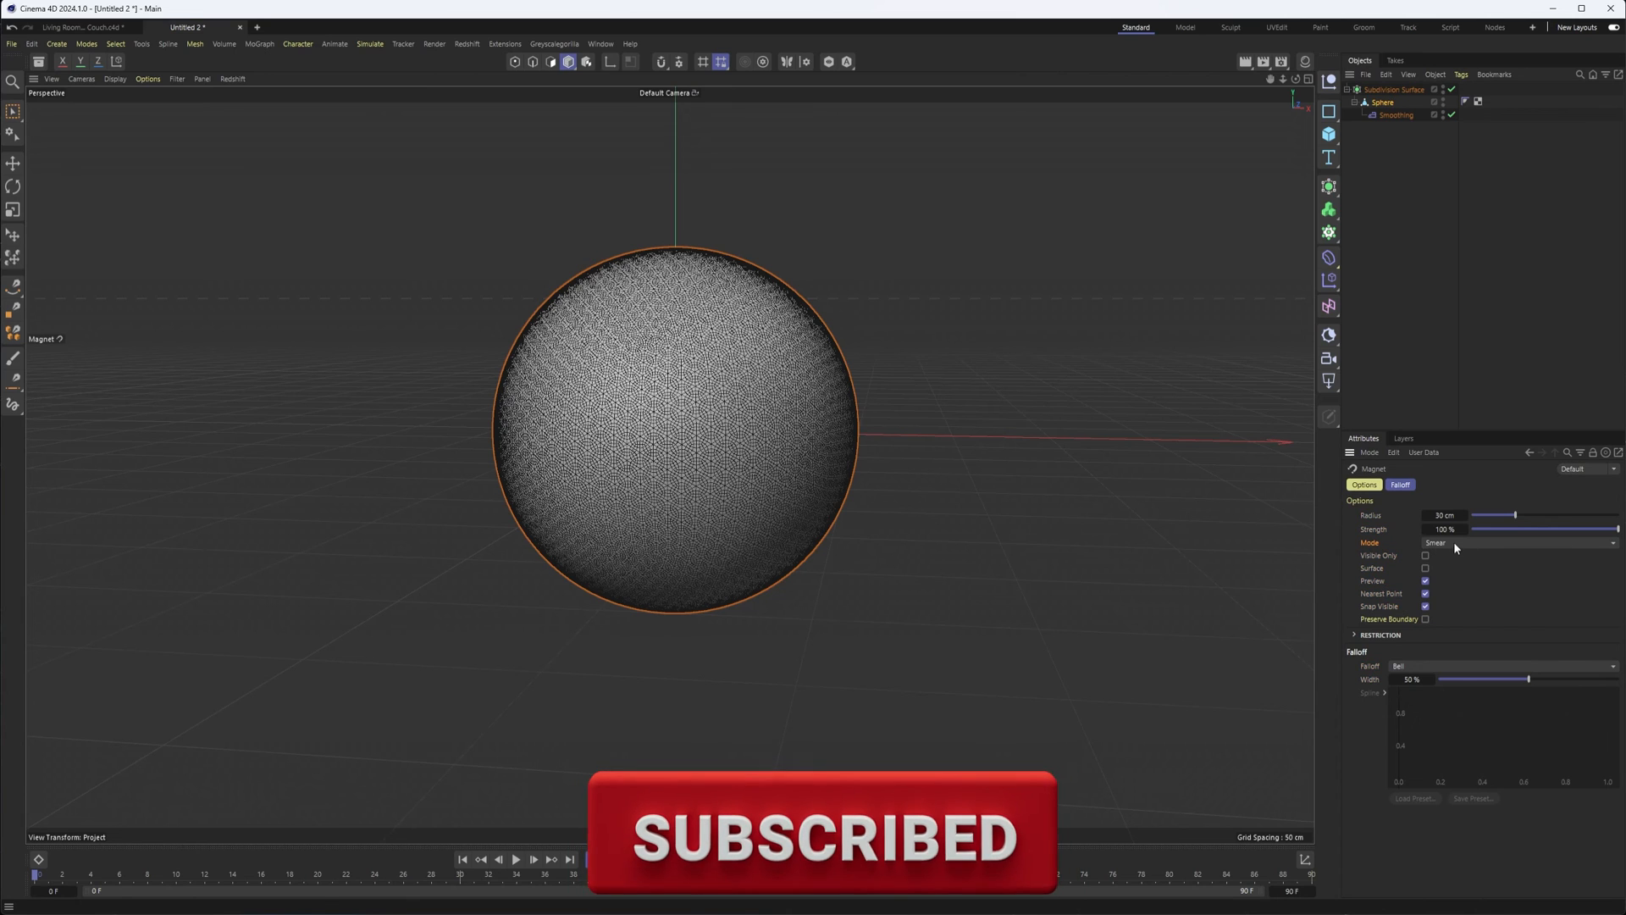
pyautogui.click(1517, 542)
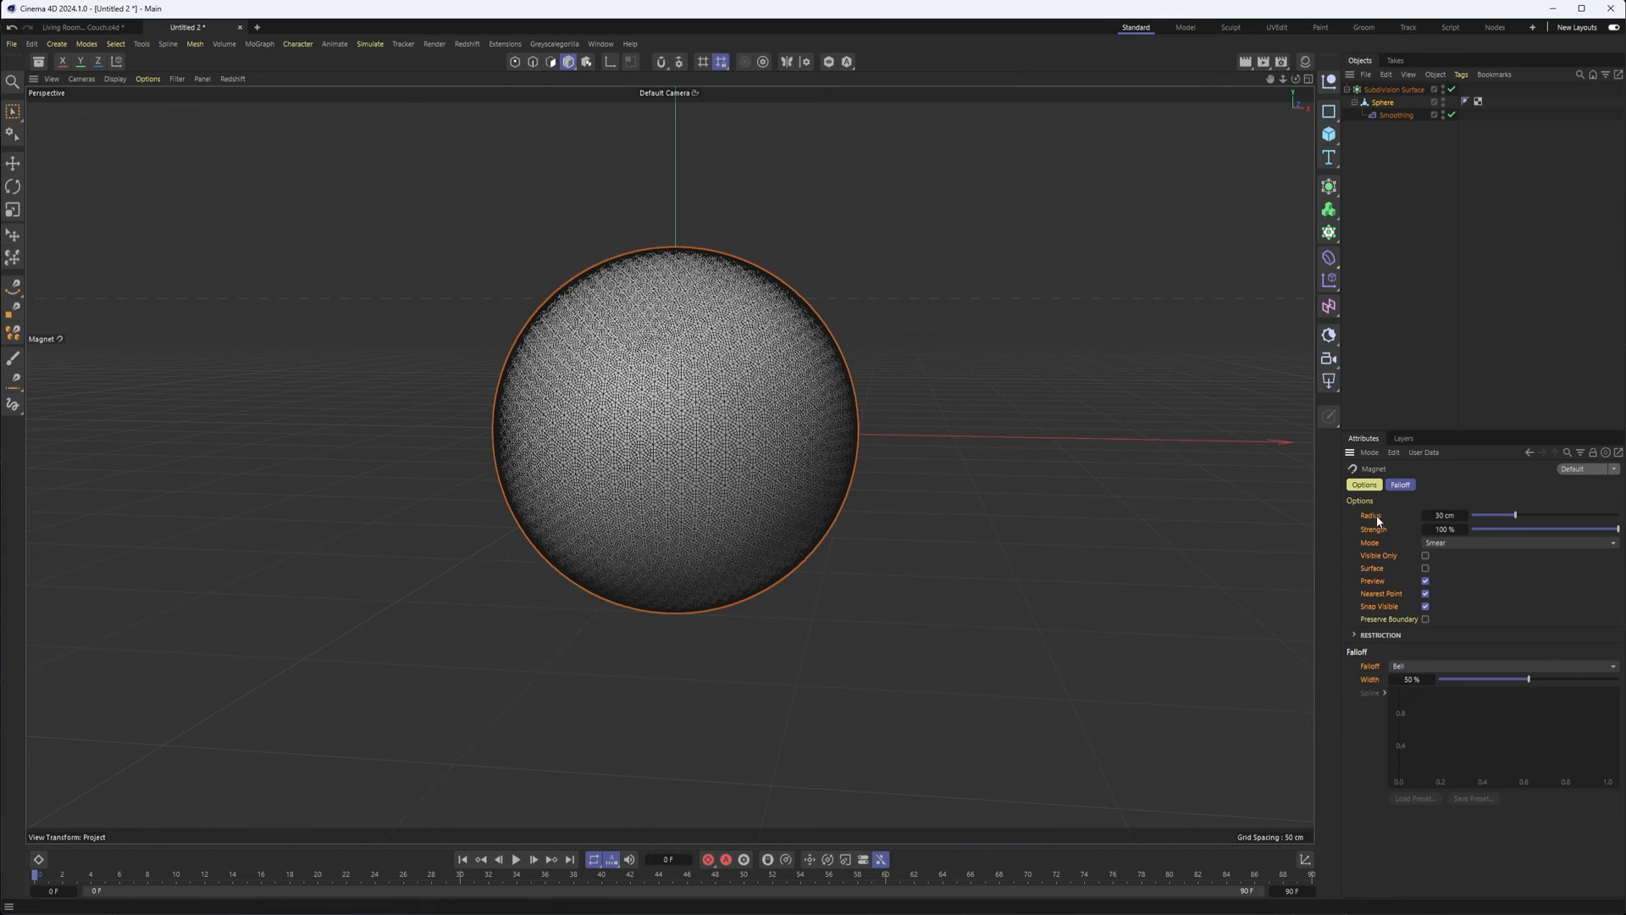
pyautogui.moveTo(904, 523)
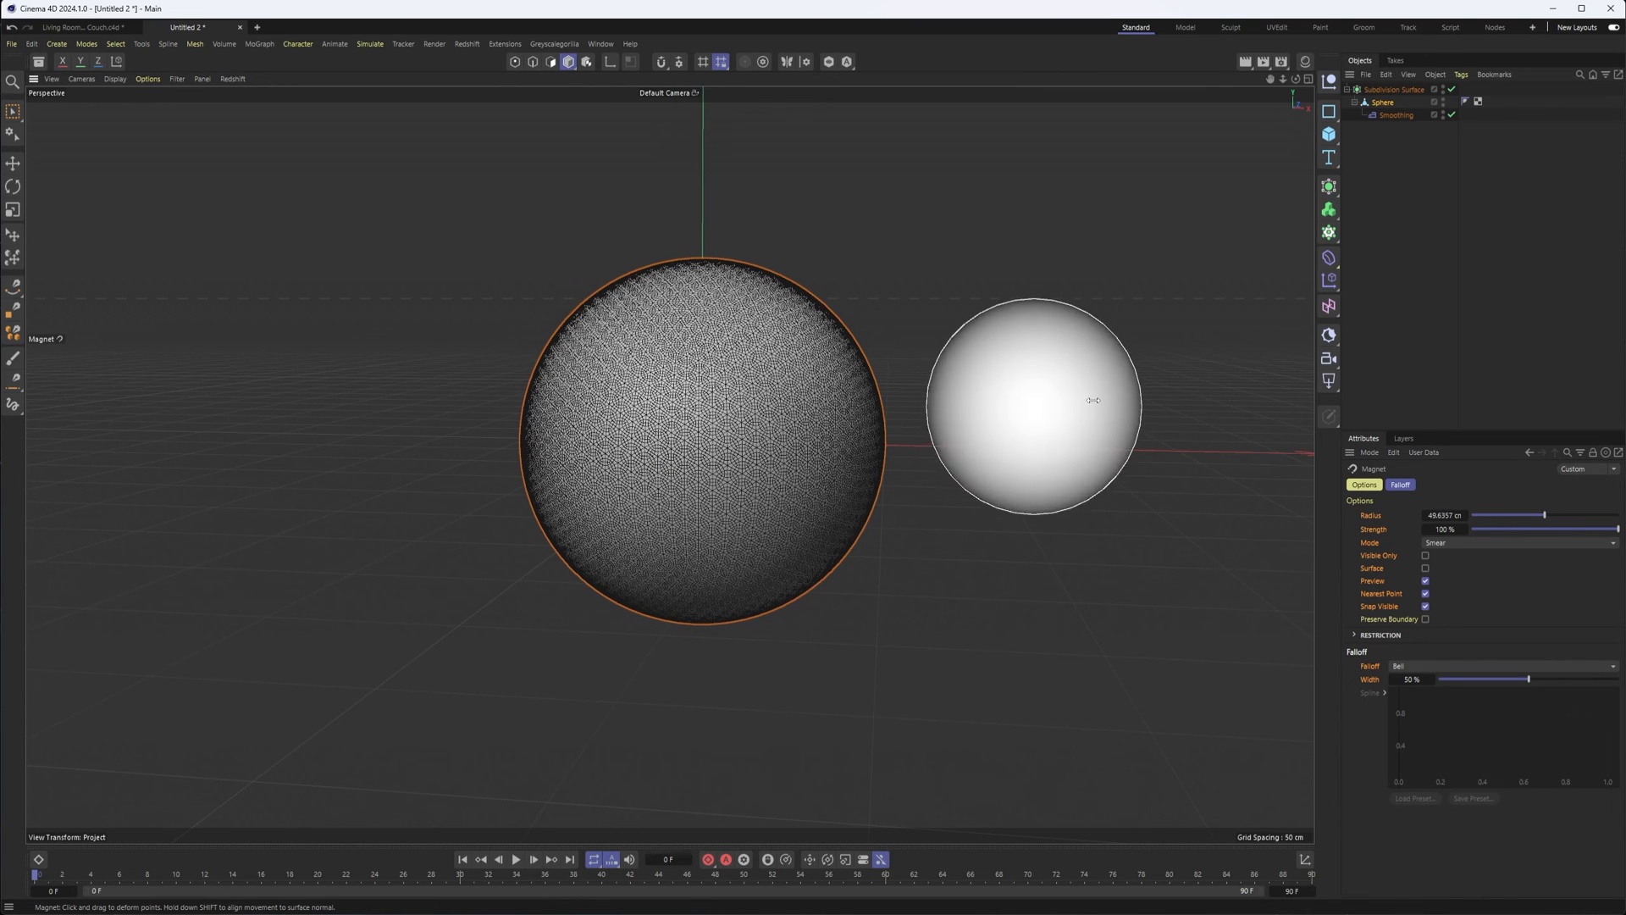
# Enlarge the Magnet brush and smear test creases across the sphere's left and right sides.
pyautogui.moveTo(1092, 401); pyautogui.dragTo(1068, 416)
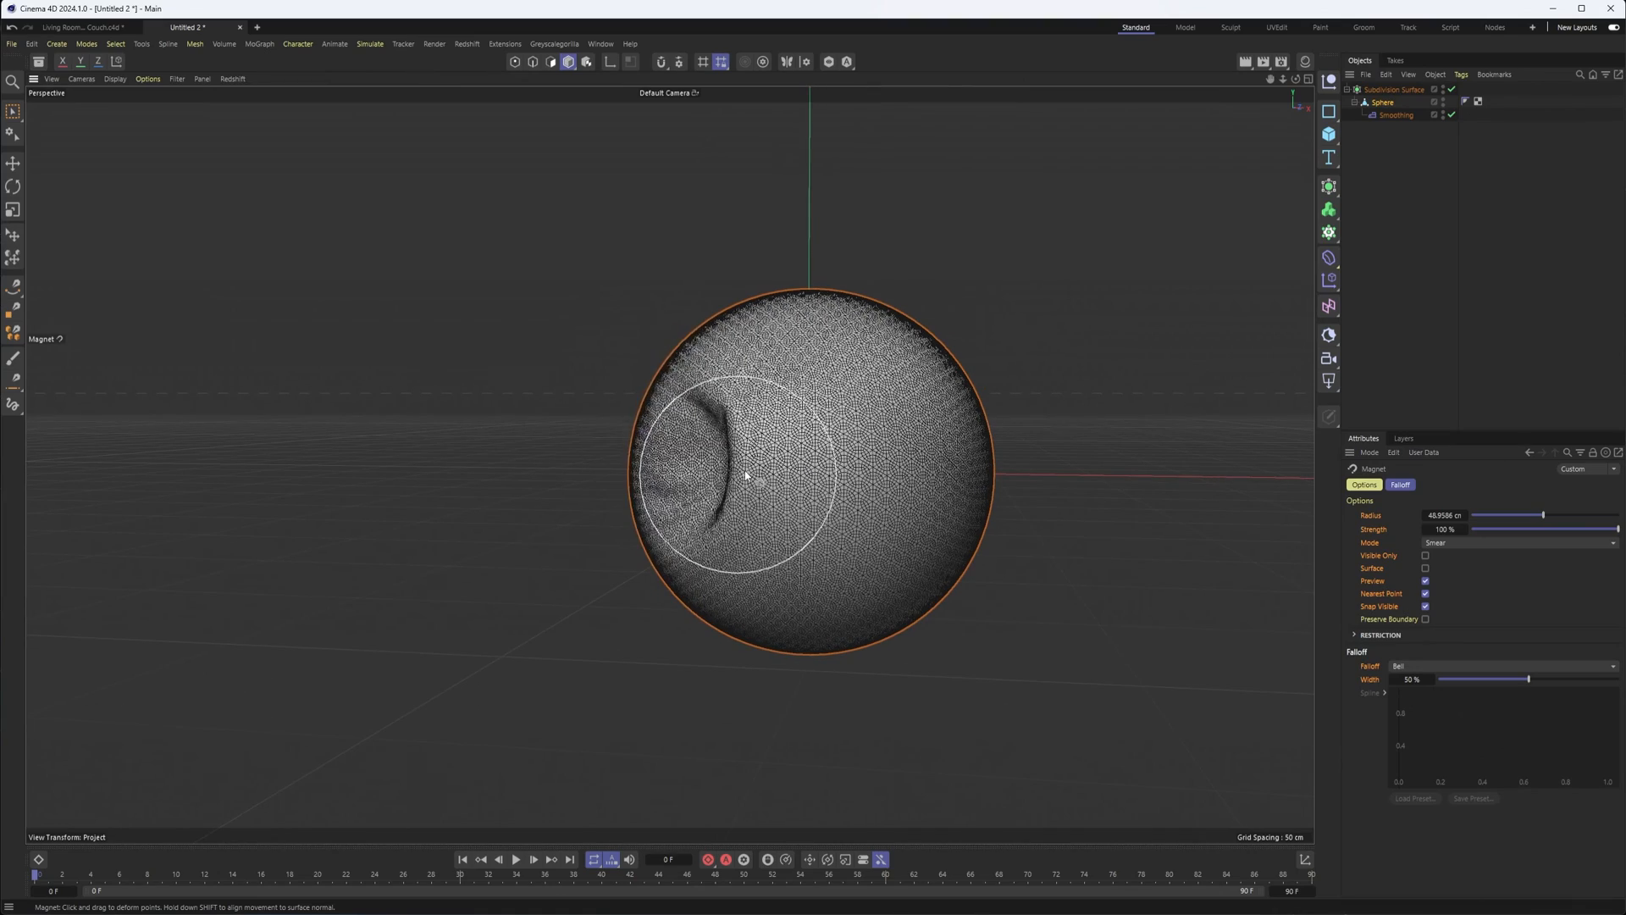
pyautogui.moveTo(748, 476); pyautogui.dragTo(841, 477)
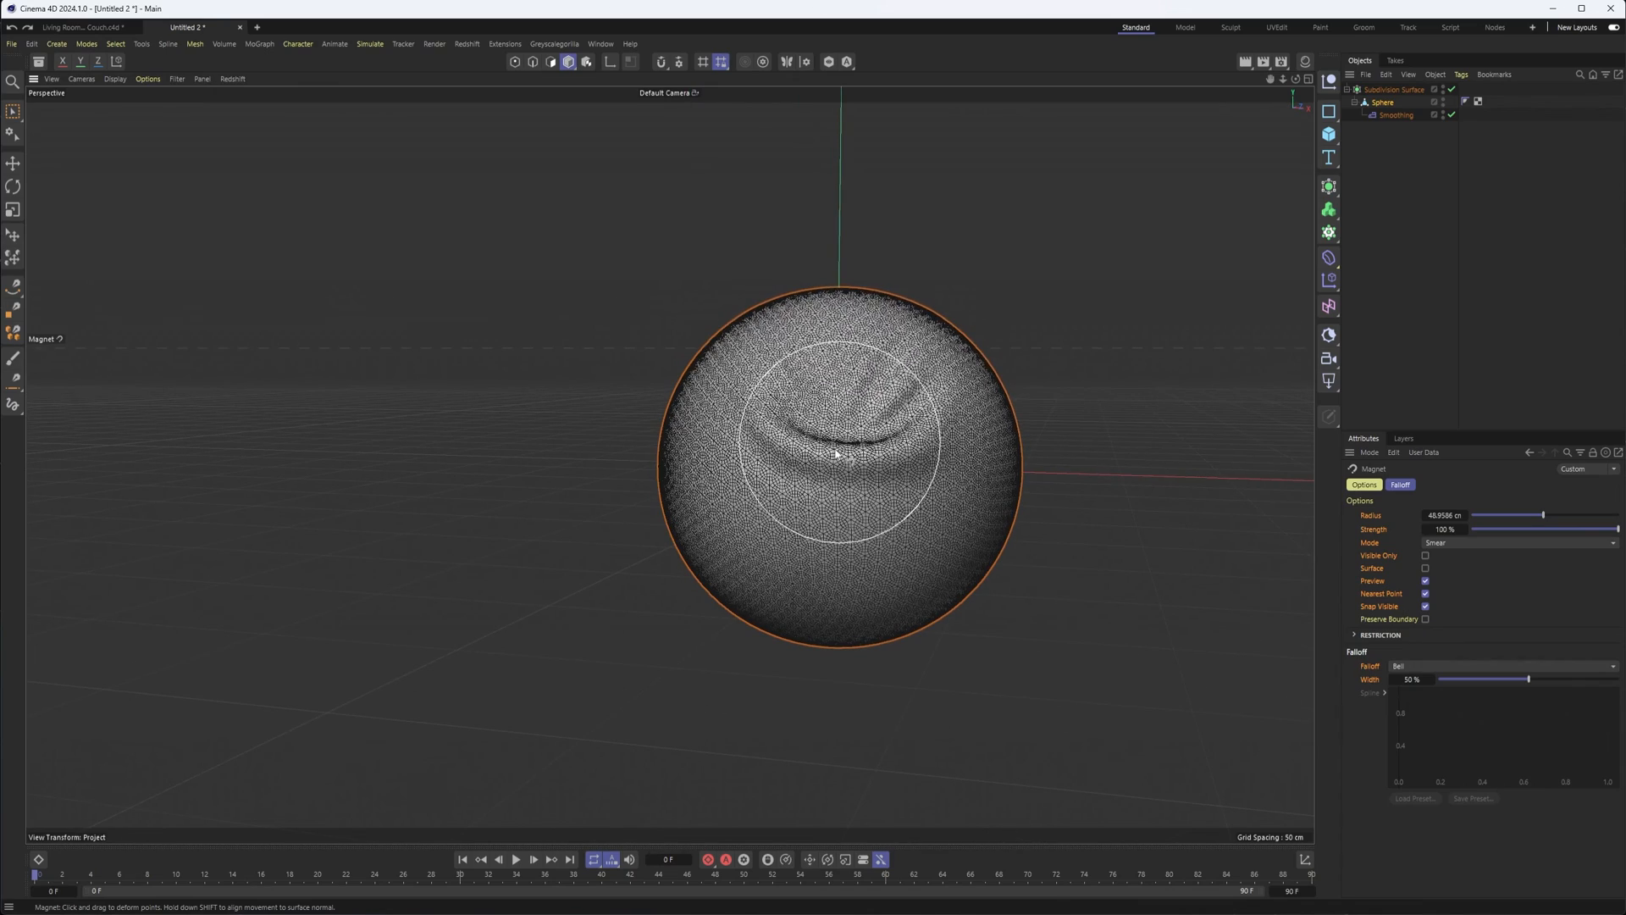
pyautogui.moveTo(841, 452); pyautogui.dragTo(706, 472)
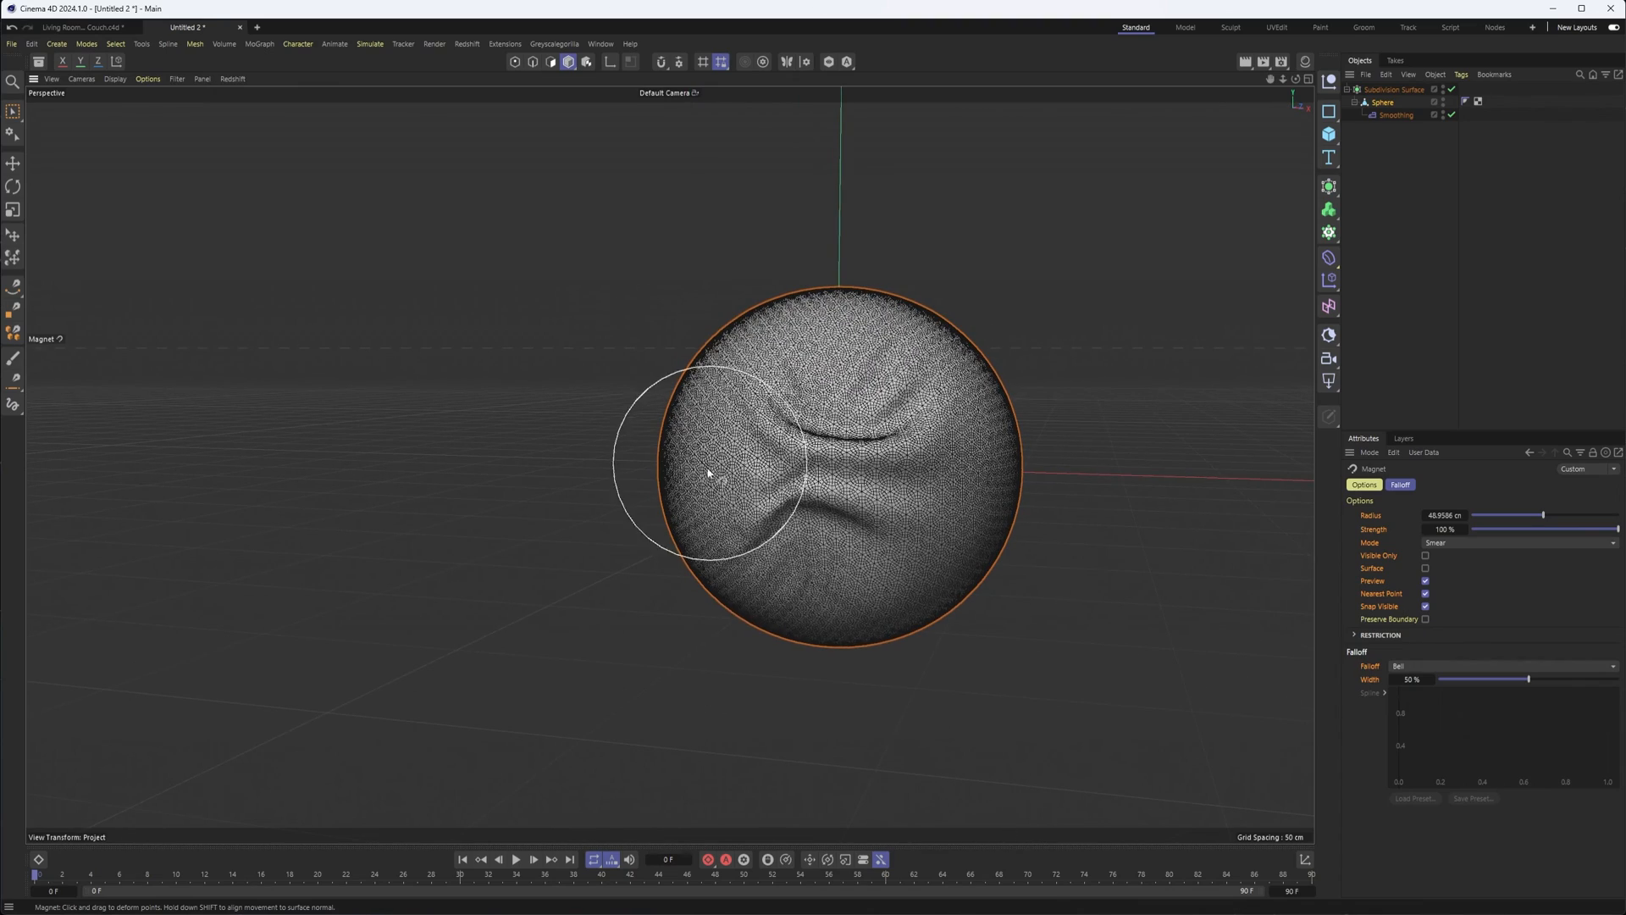
pyautogui.moveTo(708, 474); pyautogui.dragTo(939, 498)
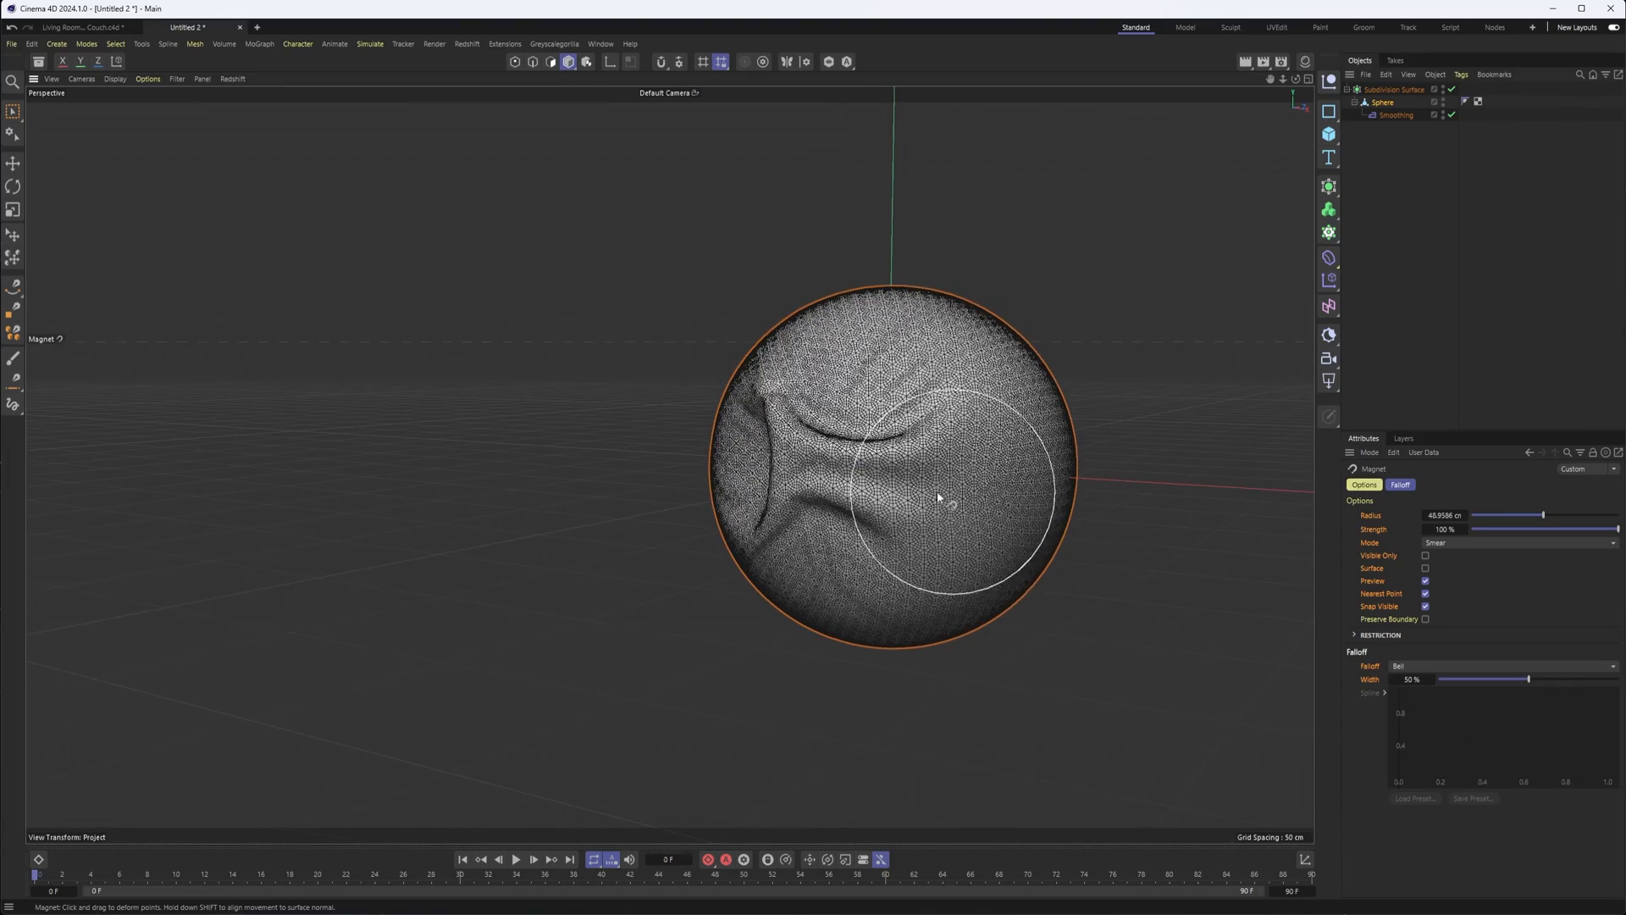
pyautogui.moveTo(938, 498); pyautogui.dragTo(822, 523)
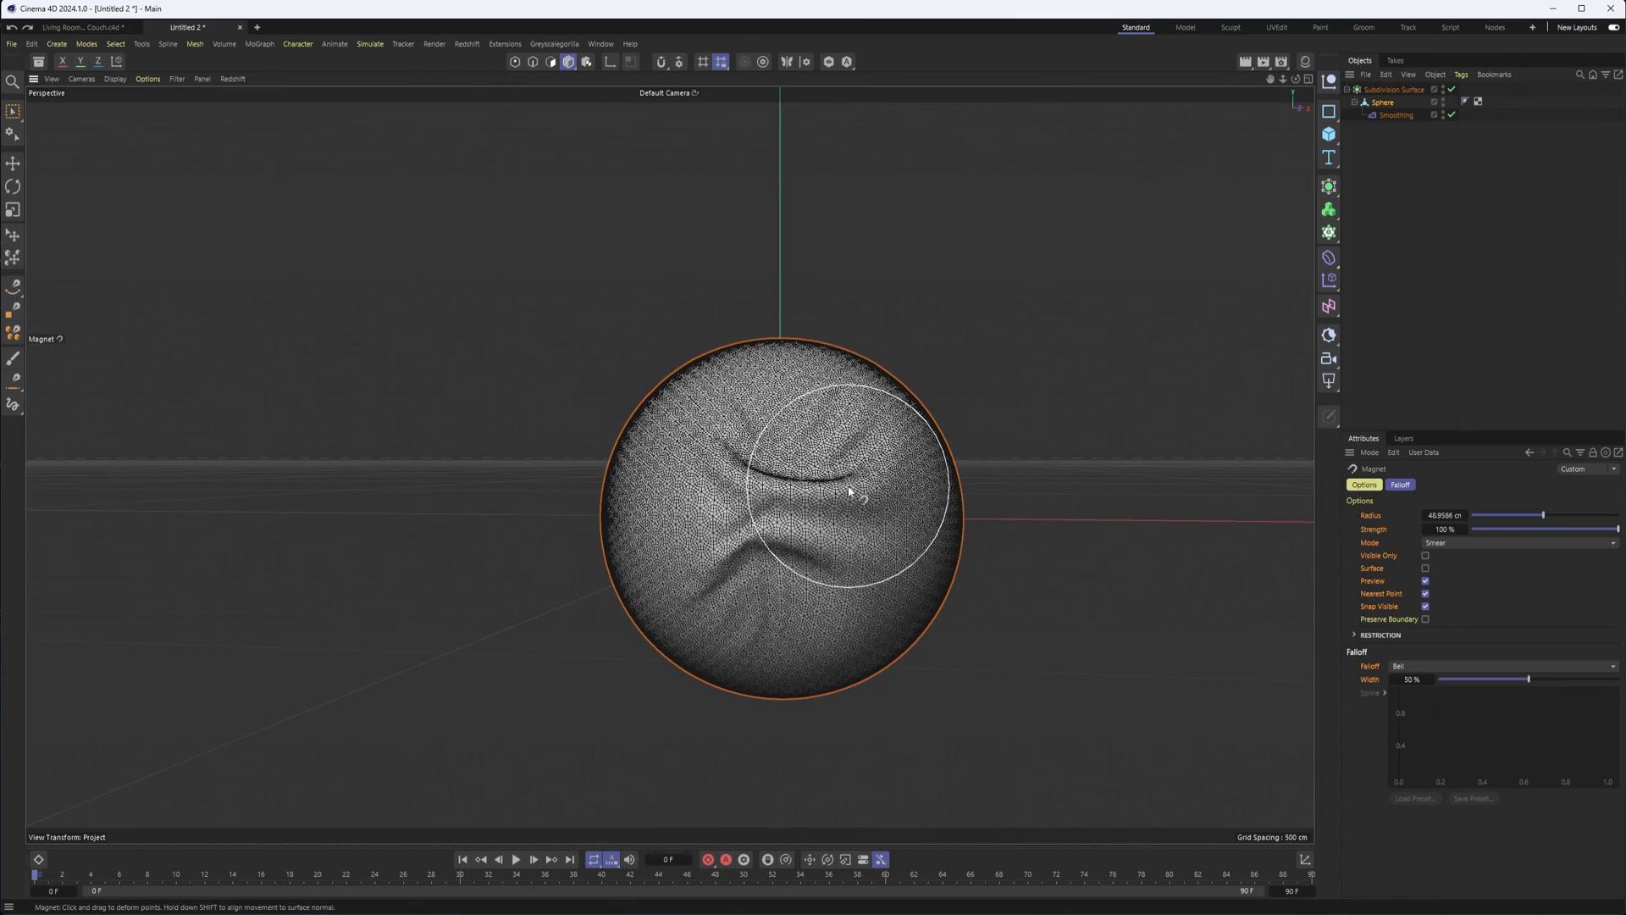
# Smear more test folds, then try a smaller 21.8 cm, weaker Magnet dent.
pyautogui.moveTo(850, 493); pyautogui.dragTo(773, 472)
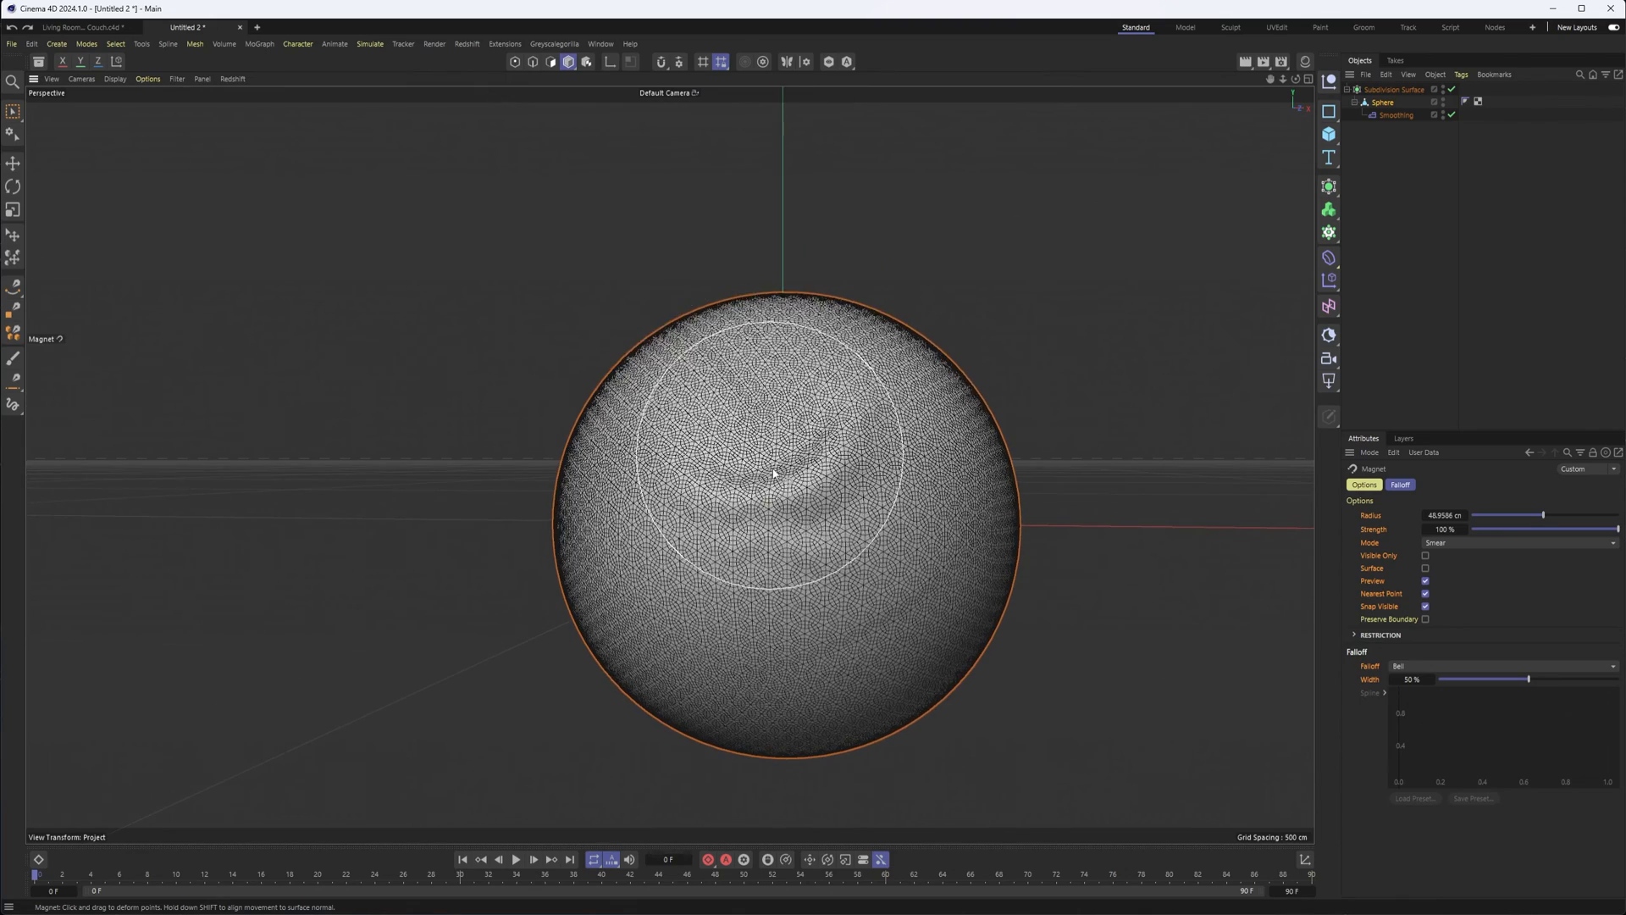
pyautogui.moveTo(773, 471); pyautogui.dragTo(763, 555)
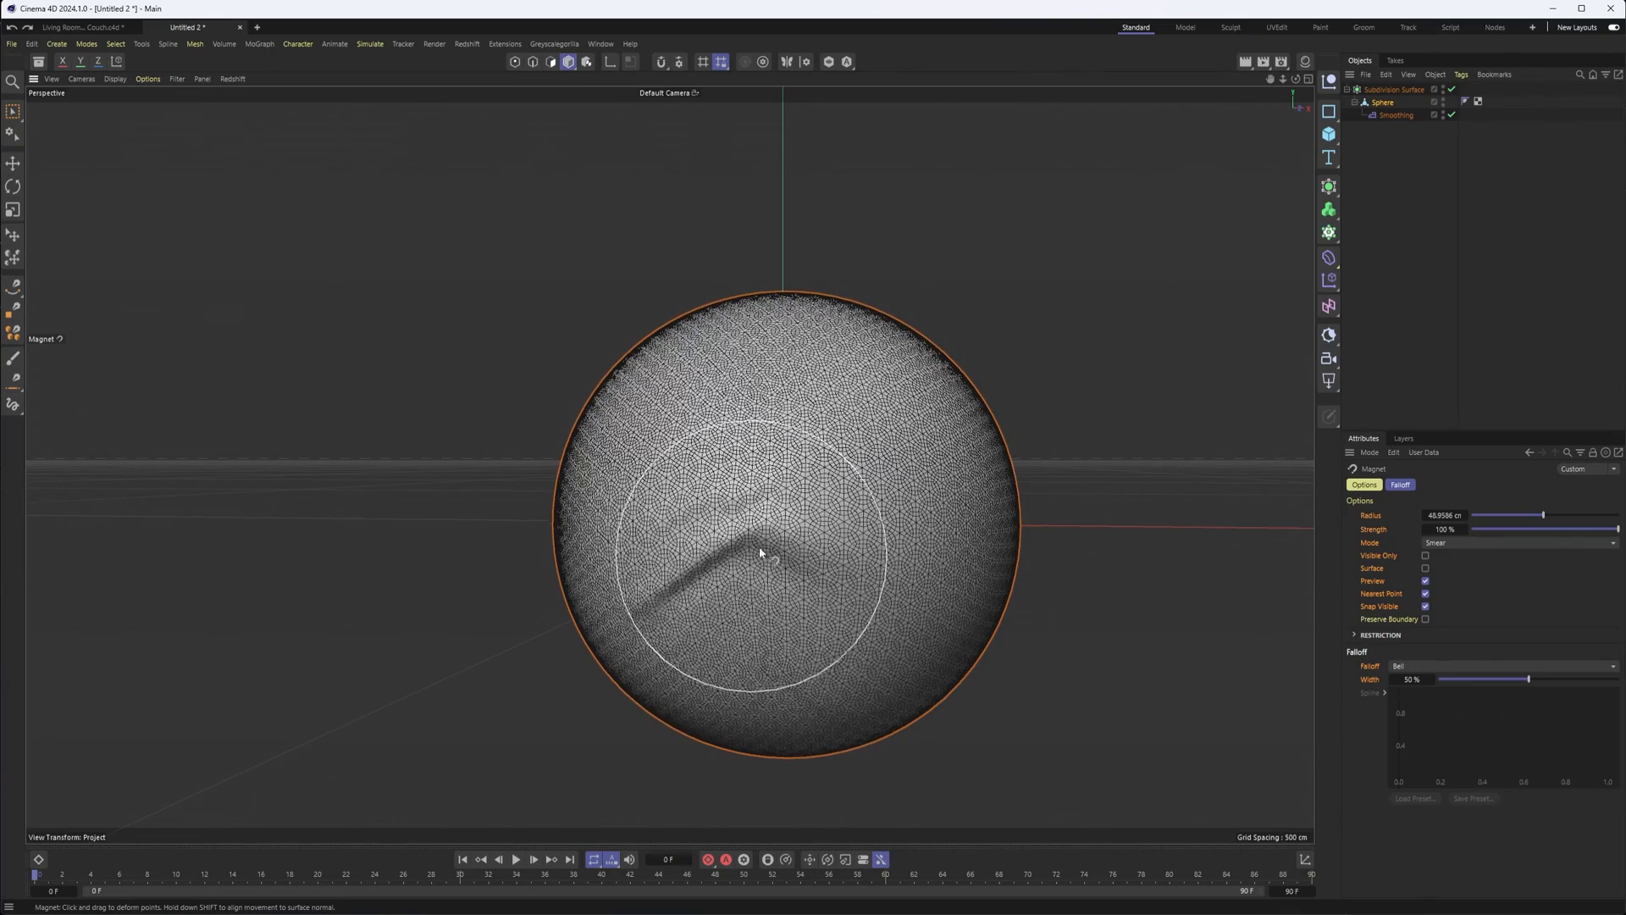
pyautogui.moveTo(758, 553); pyautogui.dragTo(753, 581)
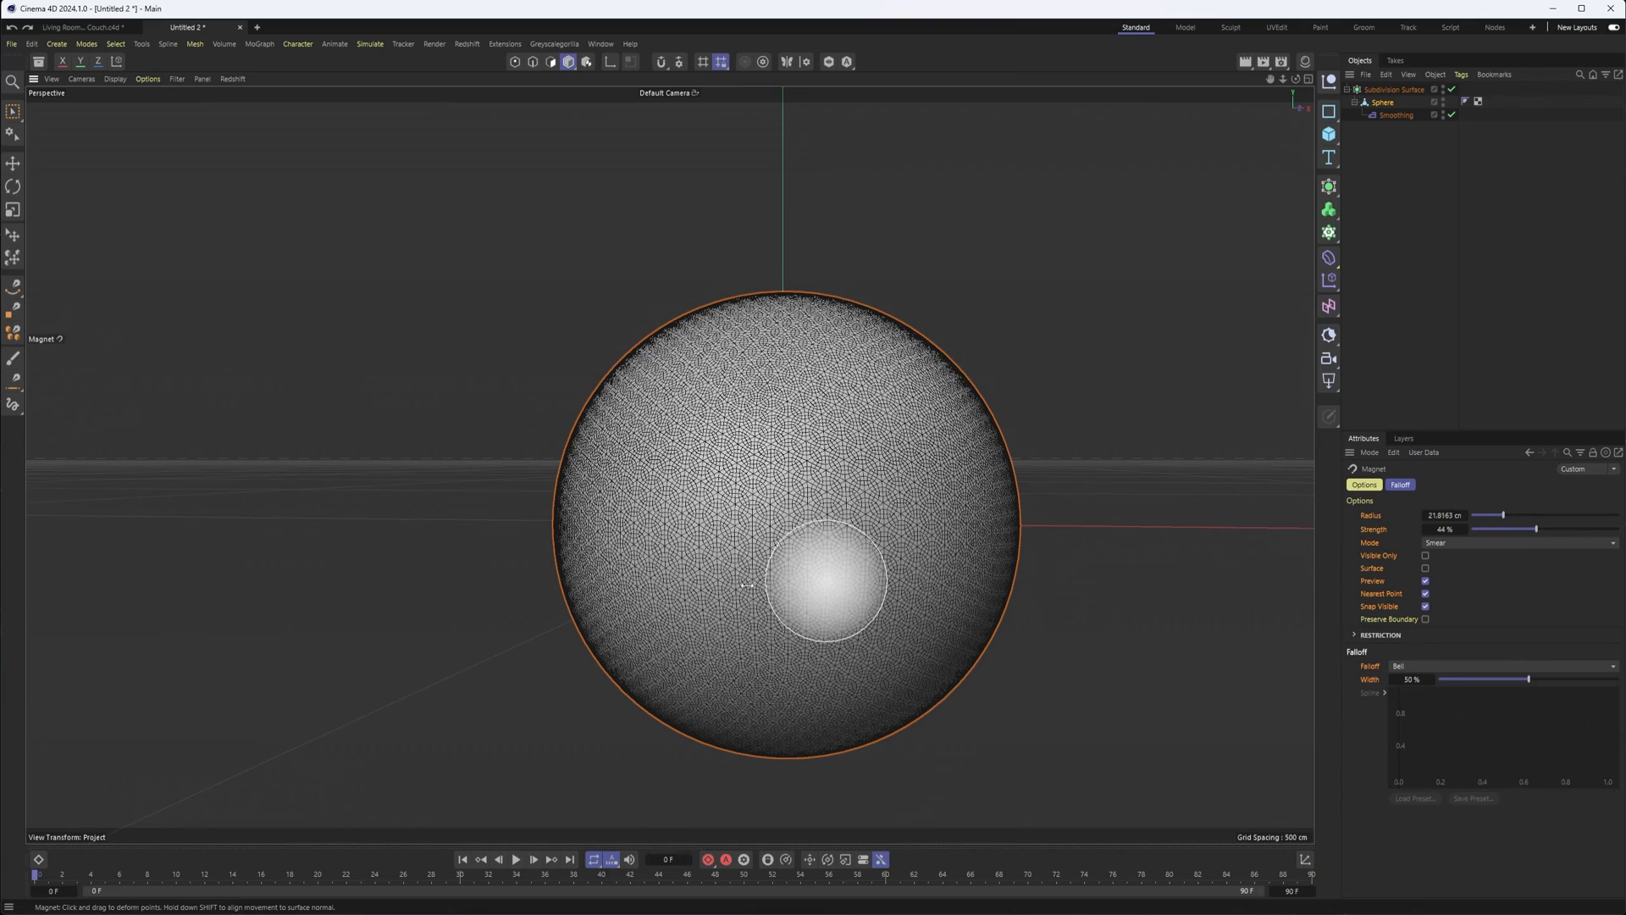
pyautogui.moveTo(830, 581); pyautogui.dragTo(716, 269)
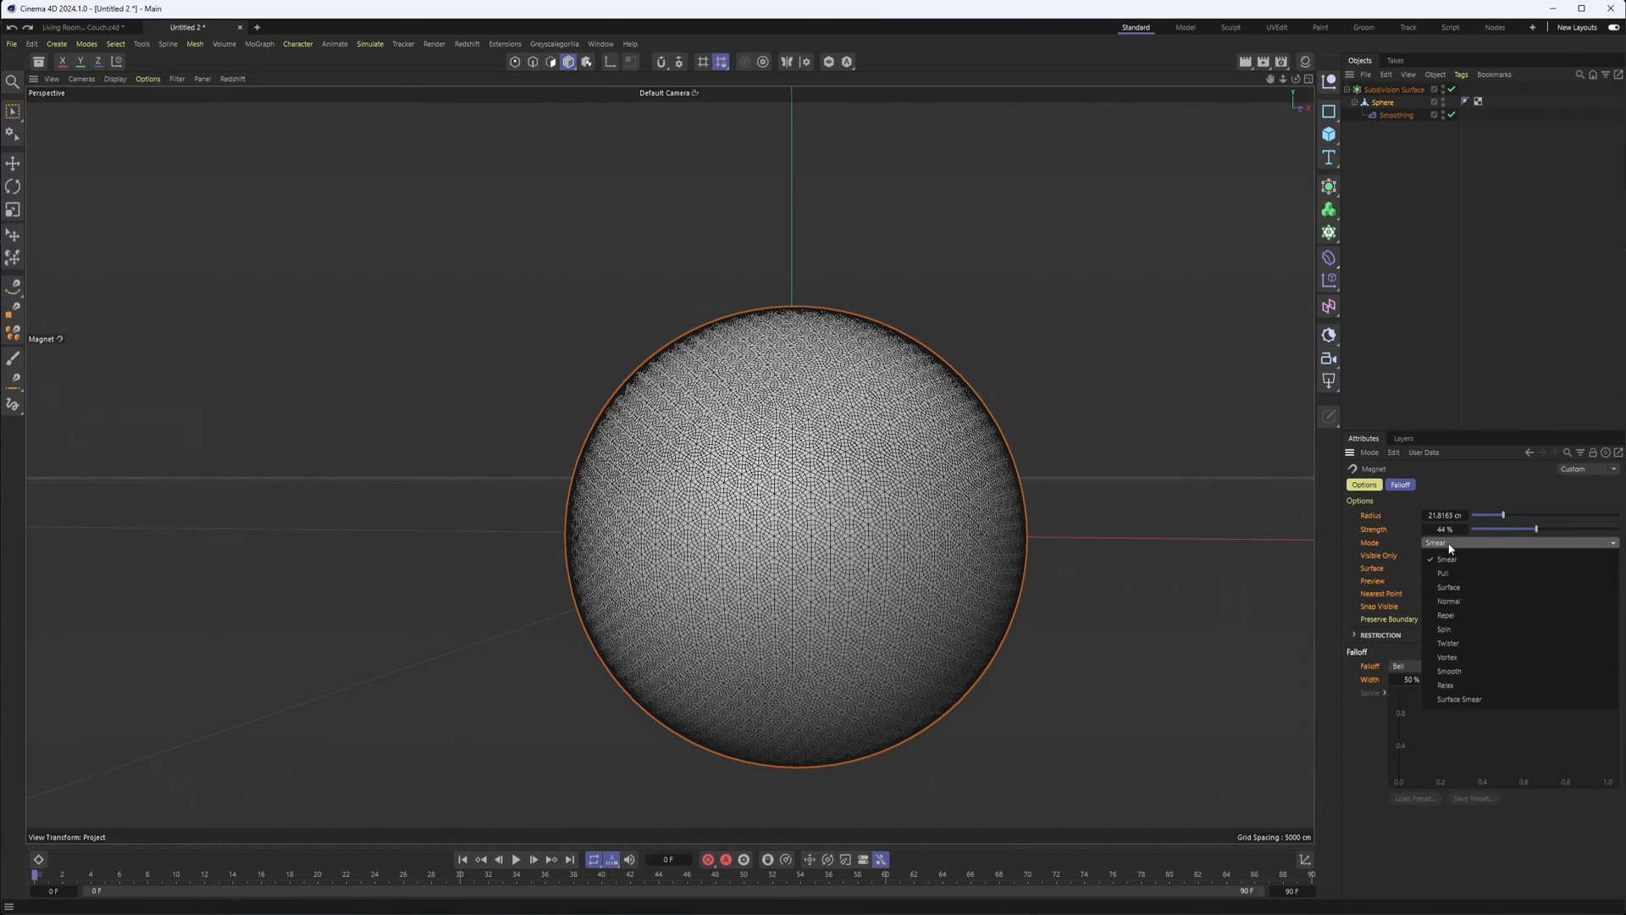
pyautogui.moveTo(1462, 587)
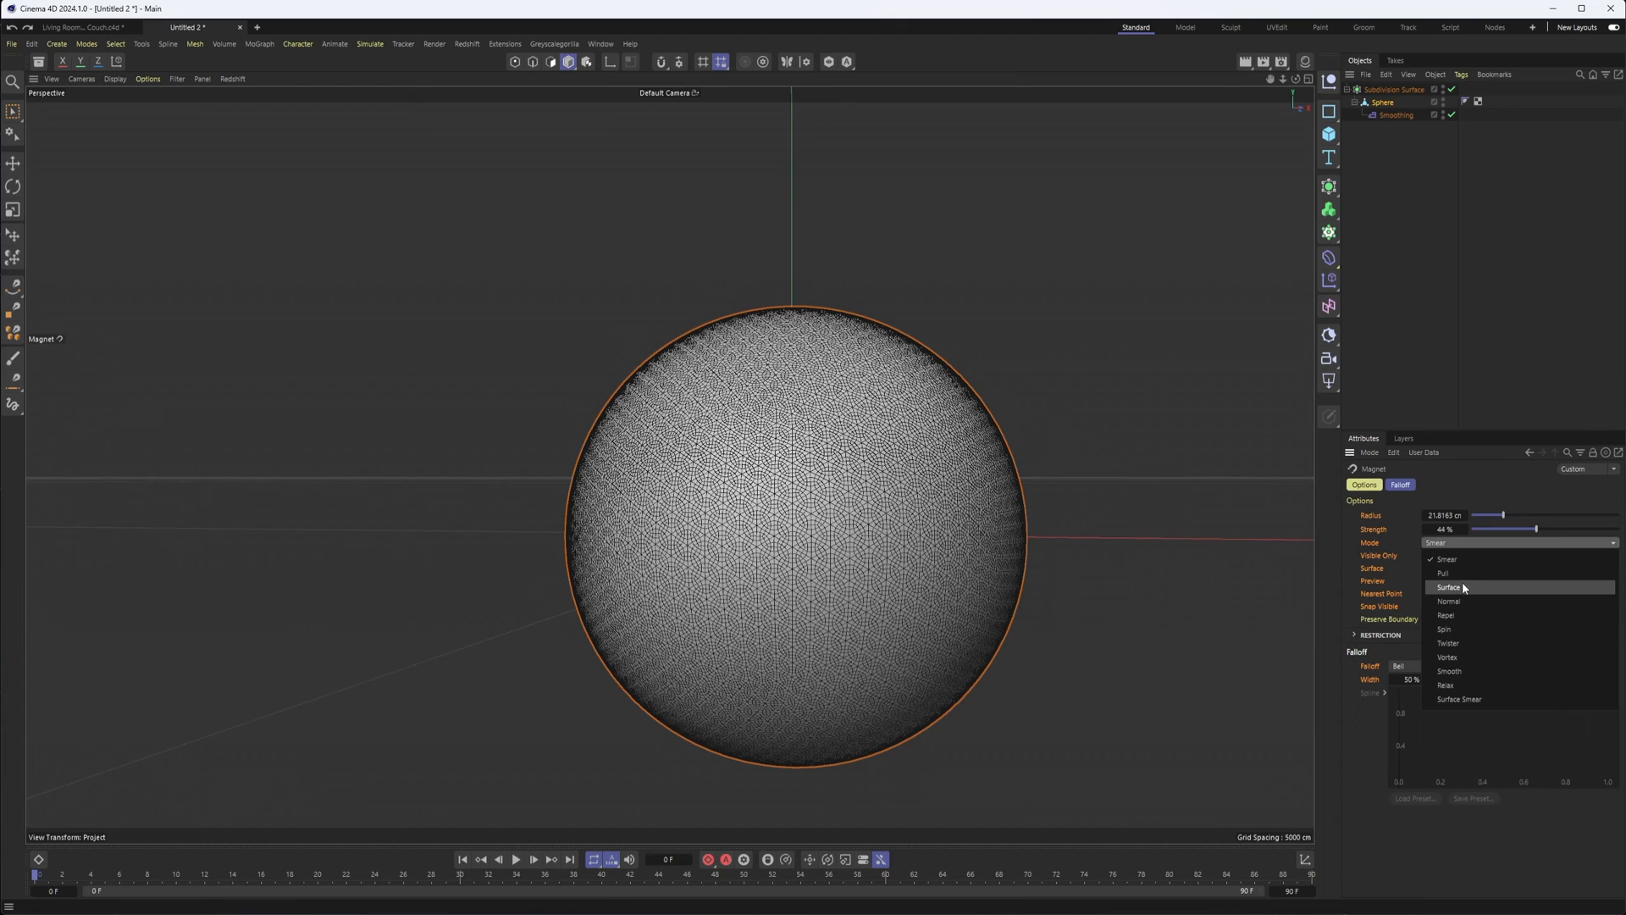
# Switch the Magnet mode to Surface Smear.
pyautogui.click(1445, 629)
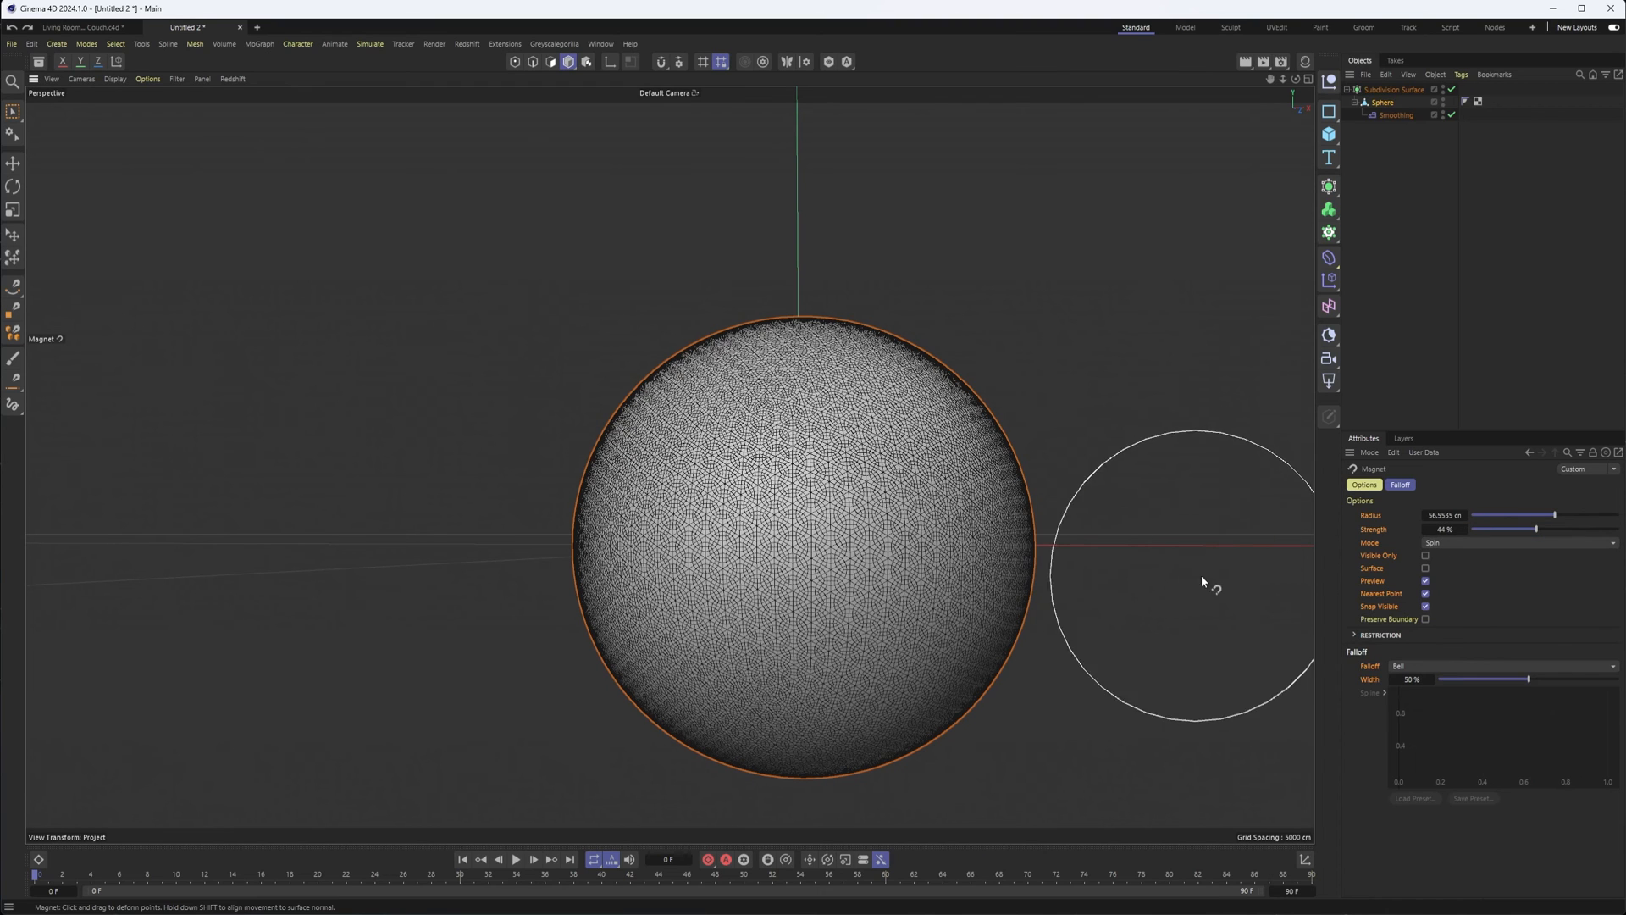
pyautogui.click(1518, 542)
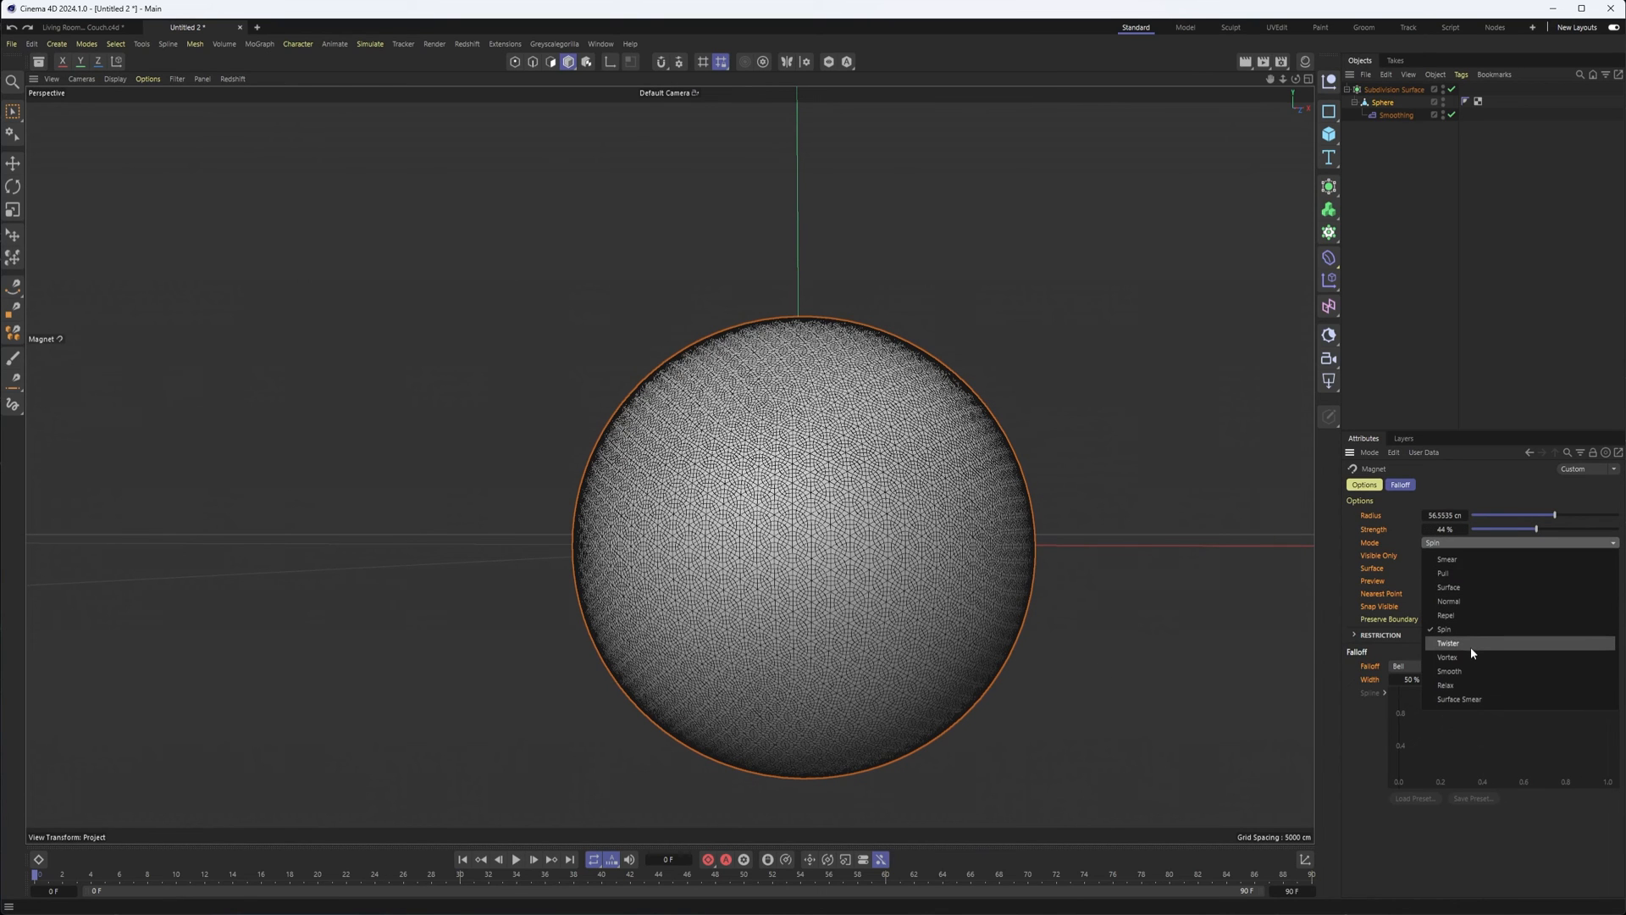
pyautogui.moveTo(1460, 699)
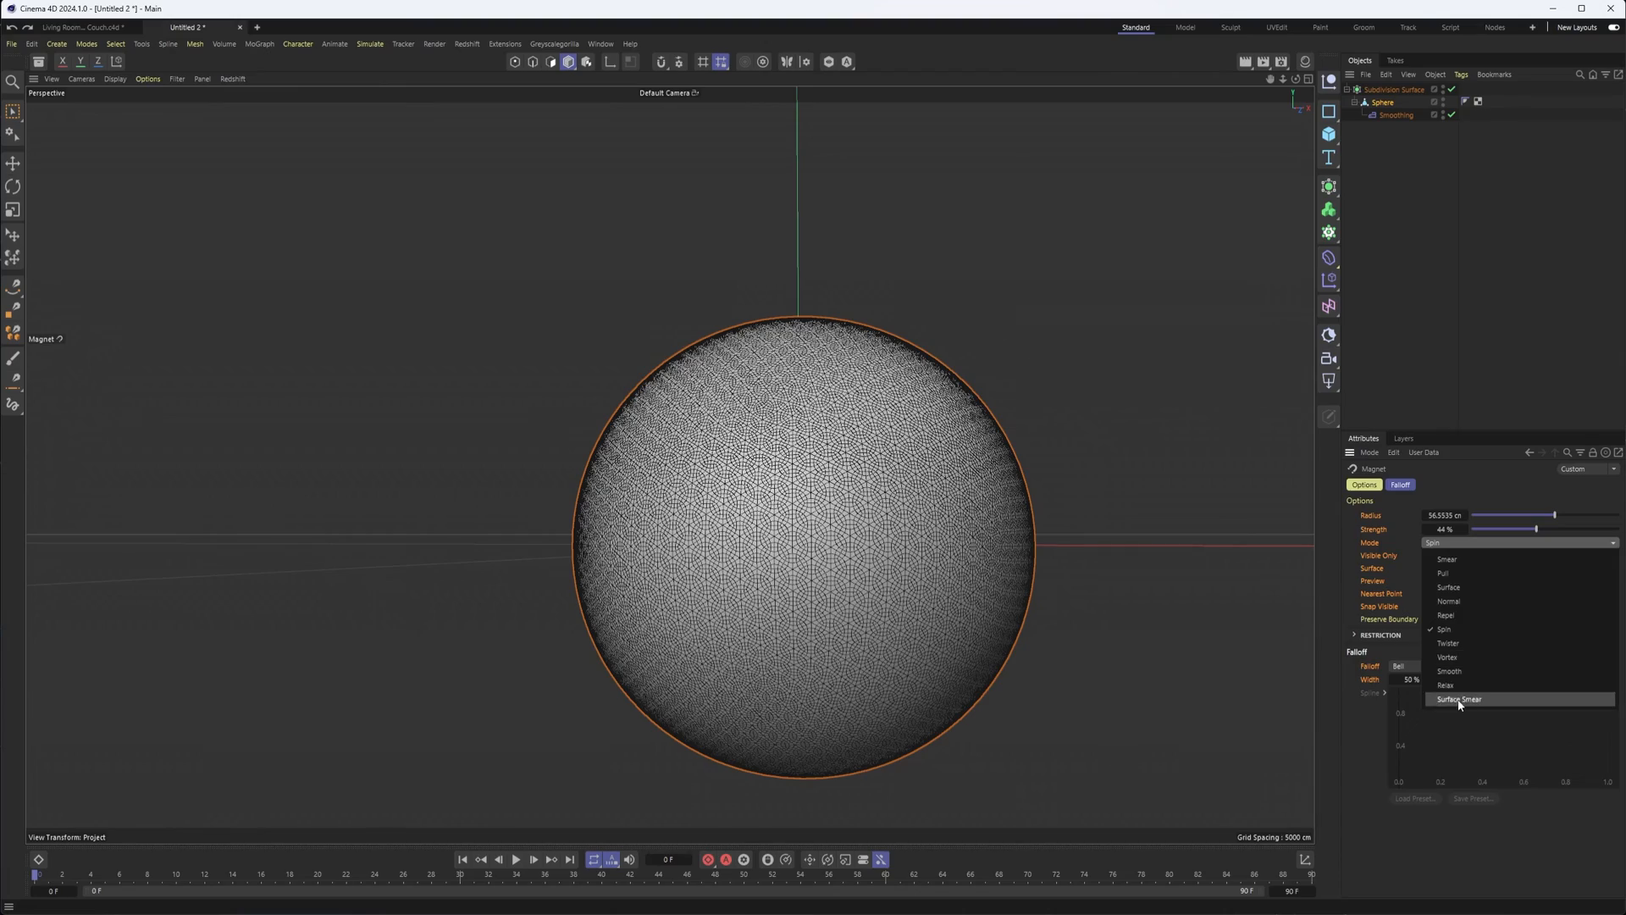
pyautogui.click(1460, 699)
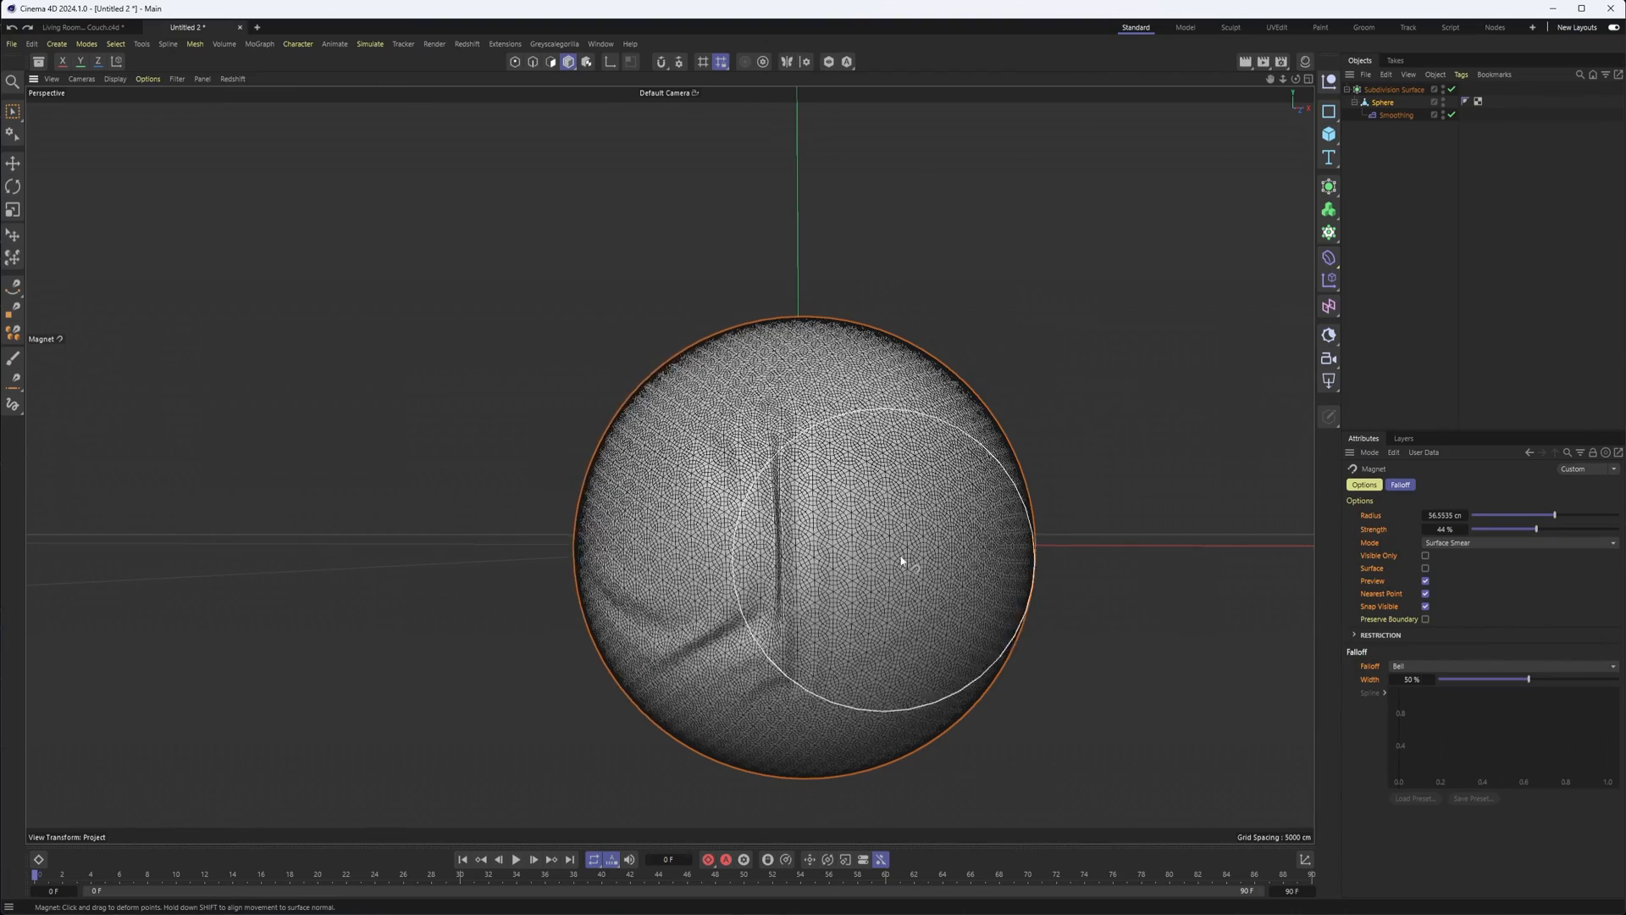
# Smear deep folds and creases through the sphere's centre and lower half.
pyautogui.moveTo(902, 560); pyautogui.dragTo(794, 514)
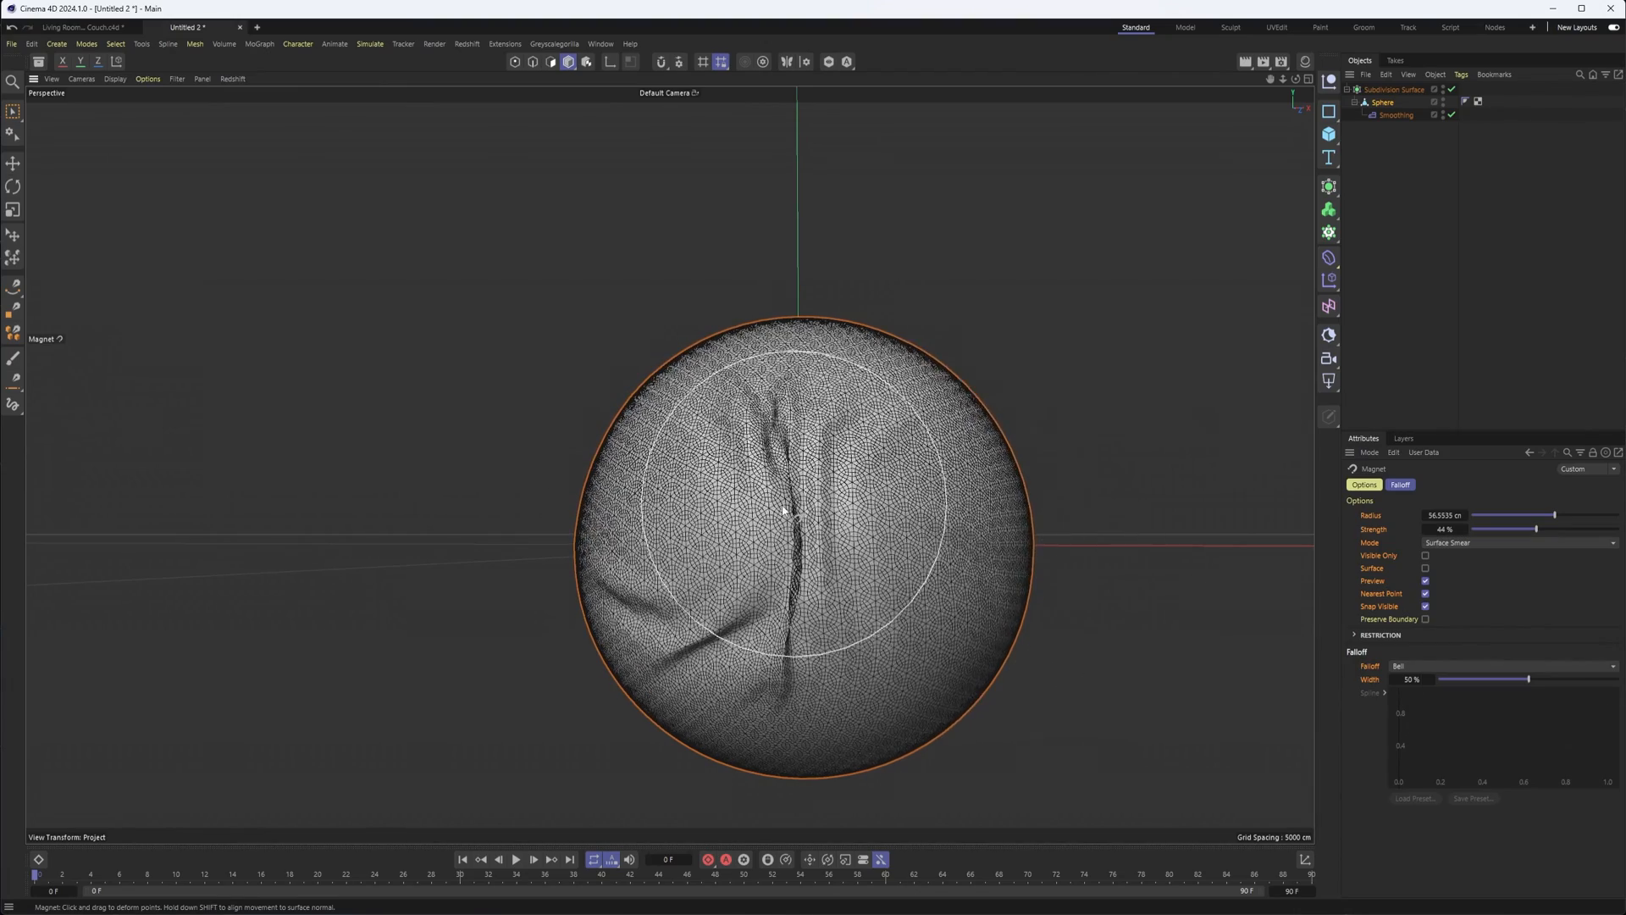
pyautogui.moveTo(794, 513); pyautogui.dragTo(804, 513)
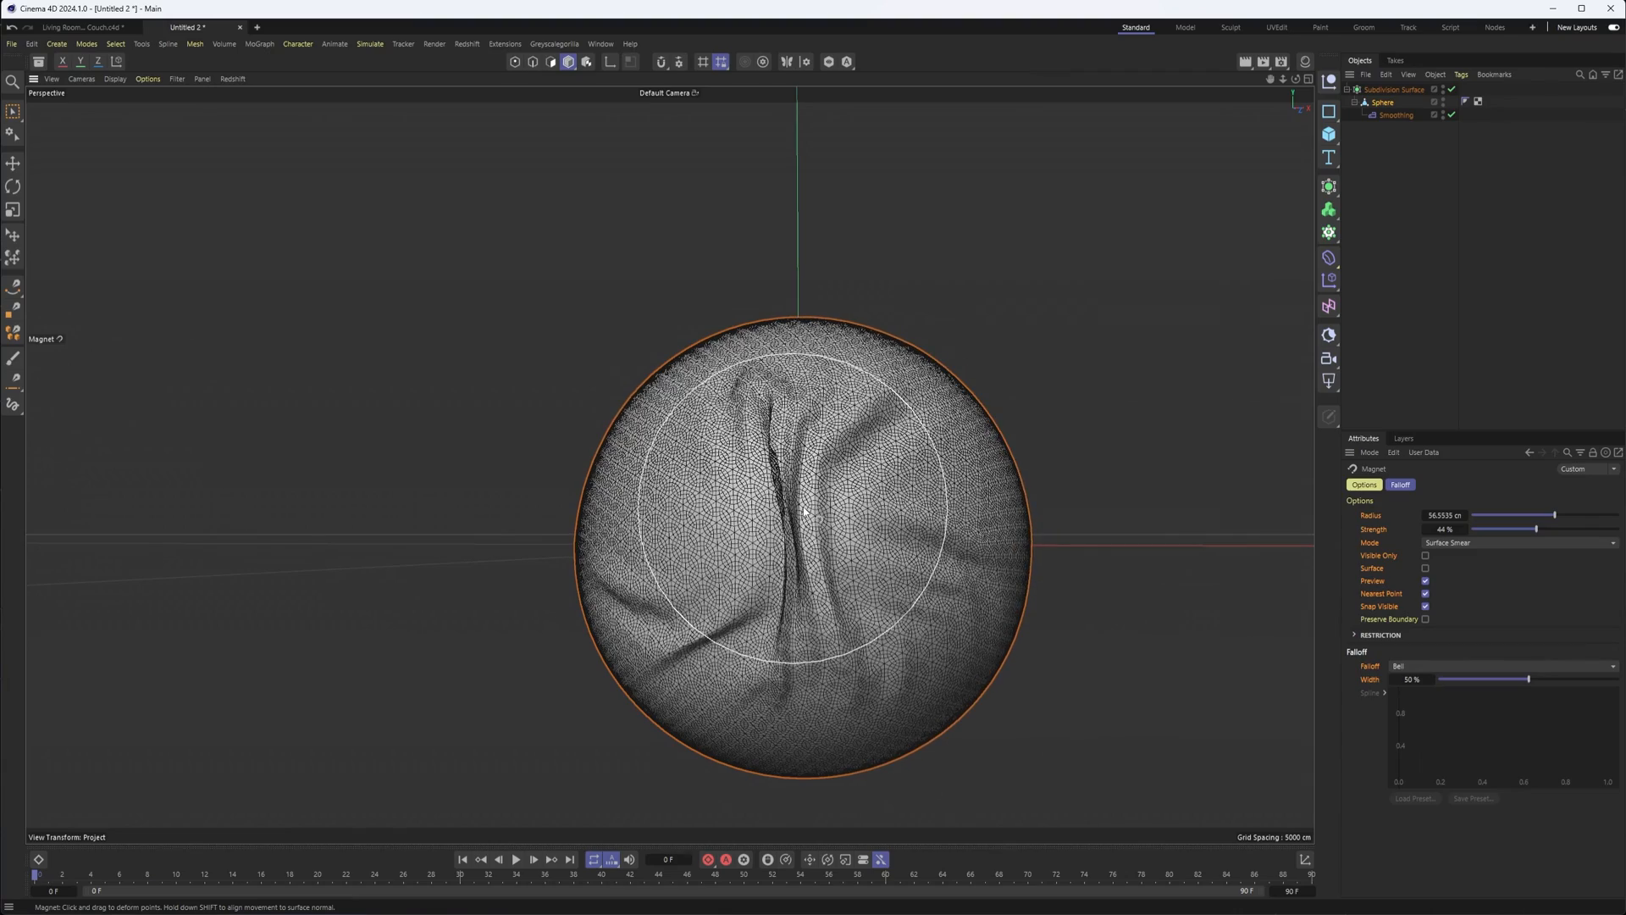
pyautogui.moveTo(804, 513); pyautogui.dragTo(783, 487)
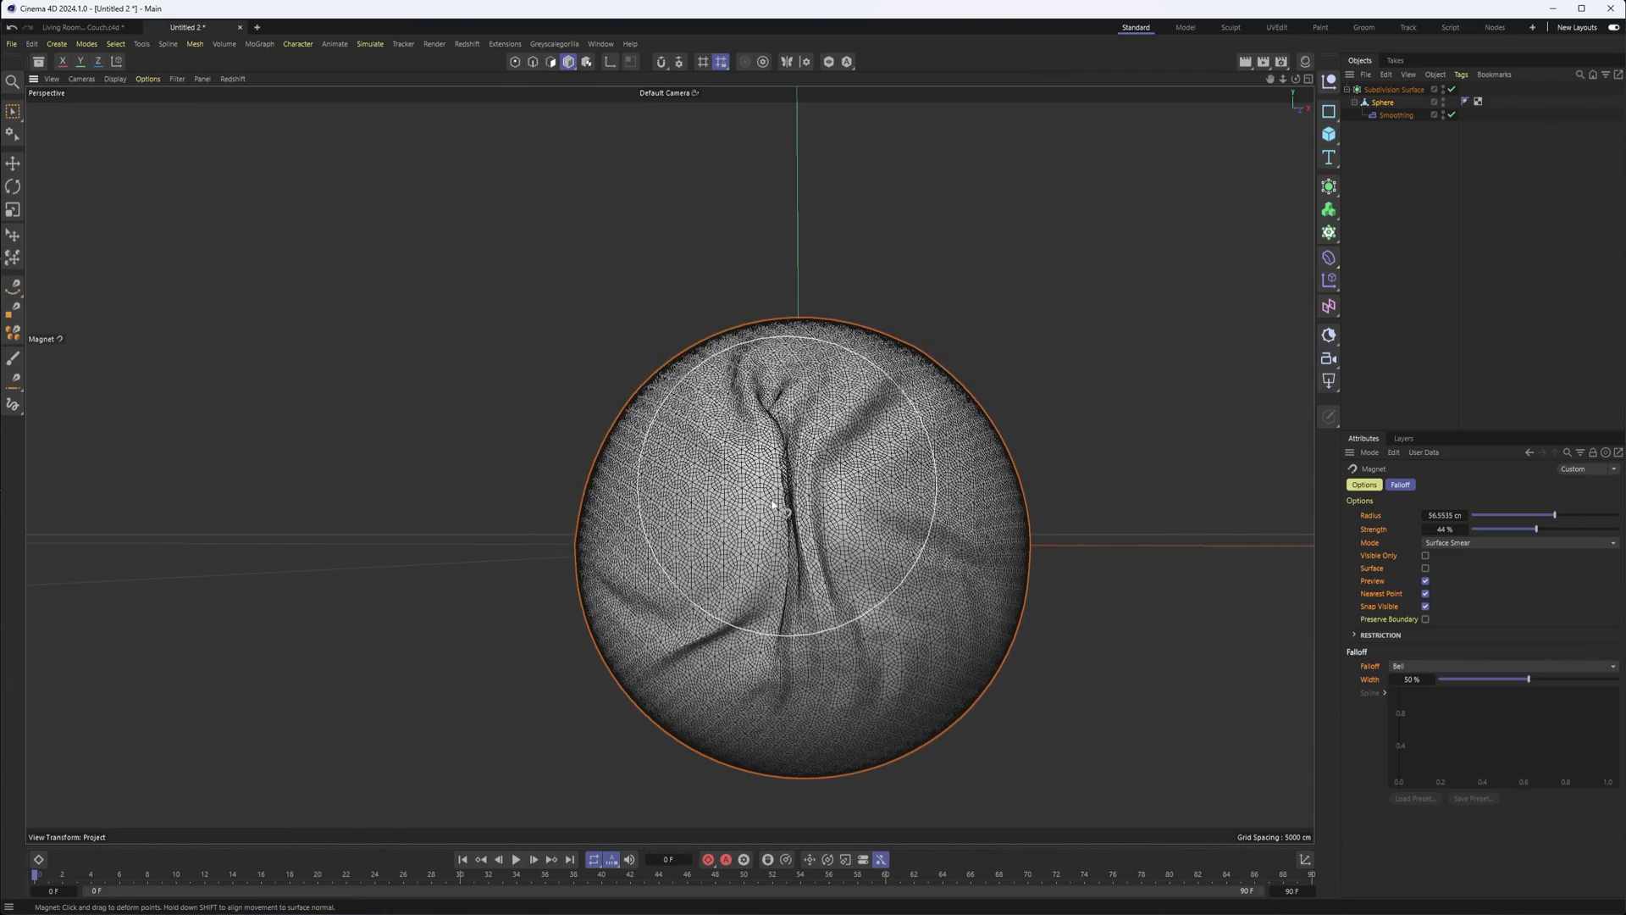
pyautogui.moveTo(773, 508); pyautogui.dragTo(723, 555)
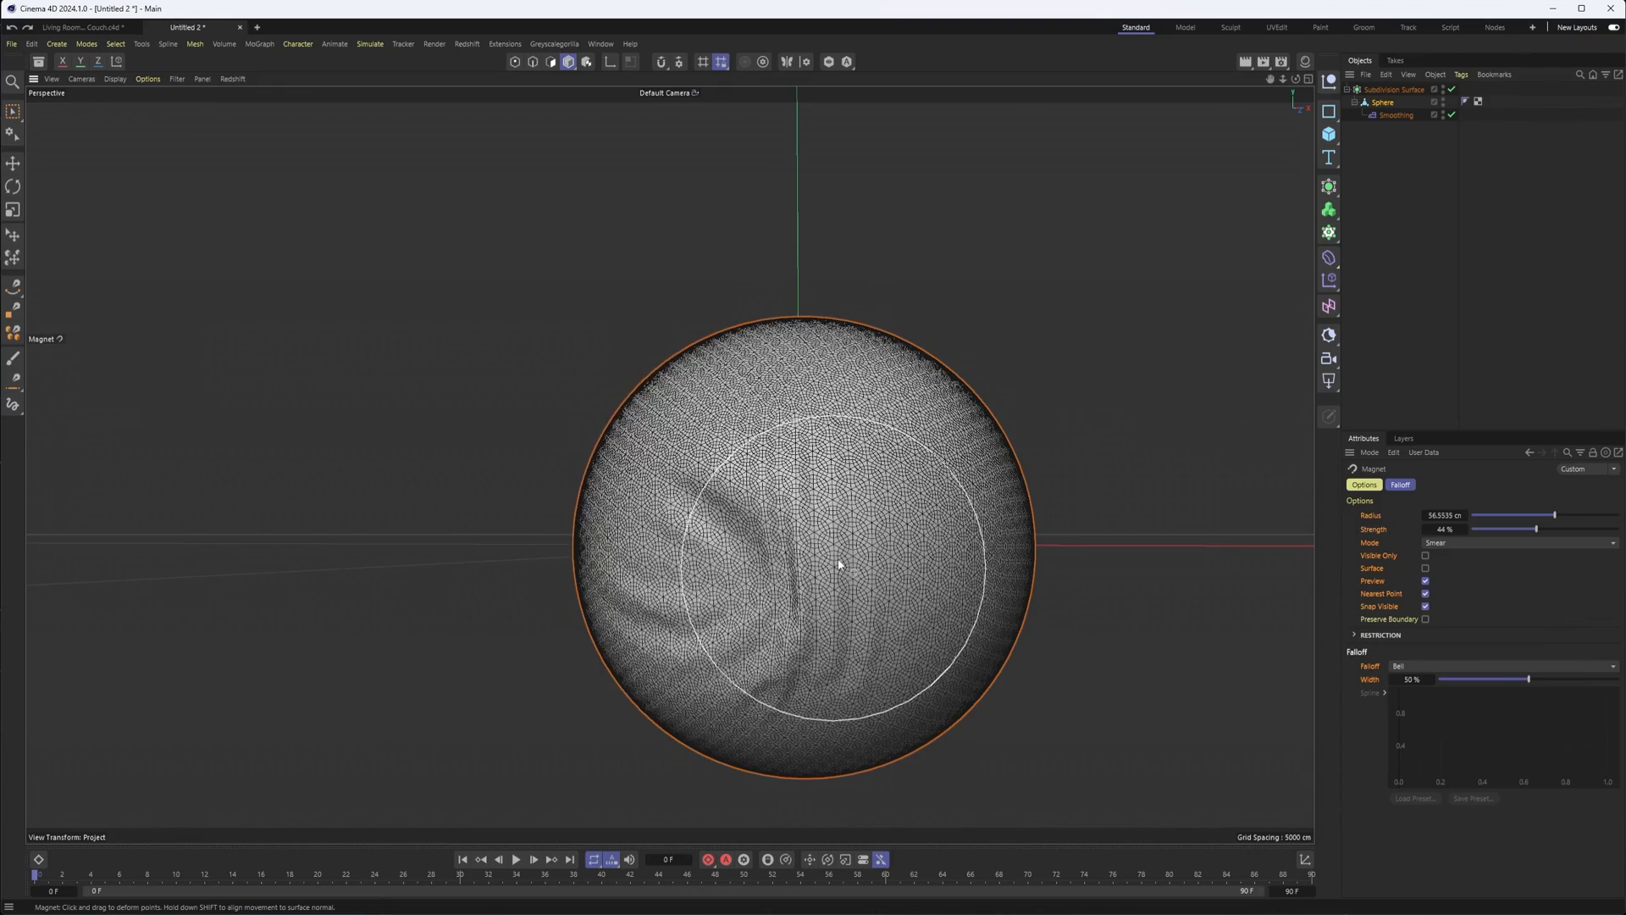
pyautogui.moveTo(840, 565); pyautogui.dragTo(768, 482)
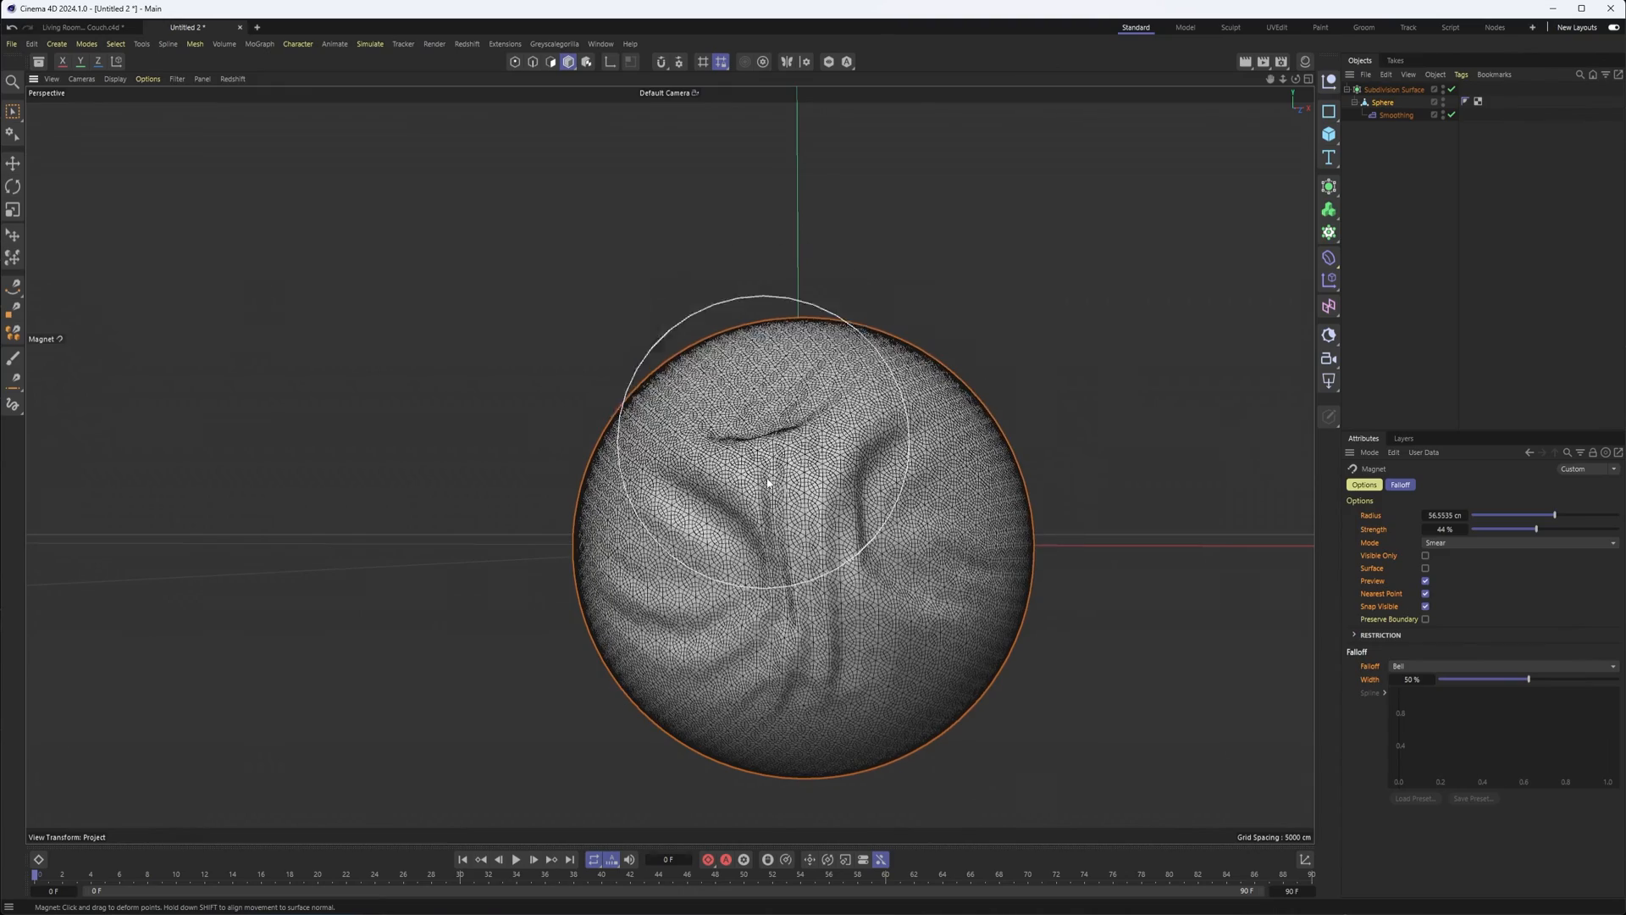
pyautogui.moveTo(767, 482); pyautogui.dragTo(701, 592)
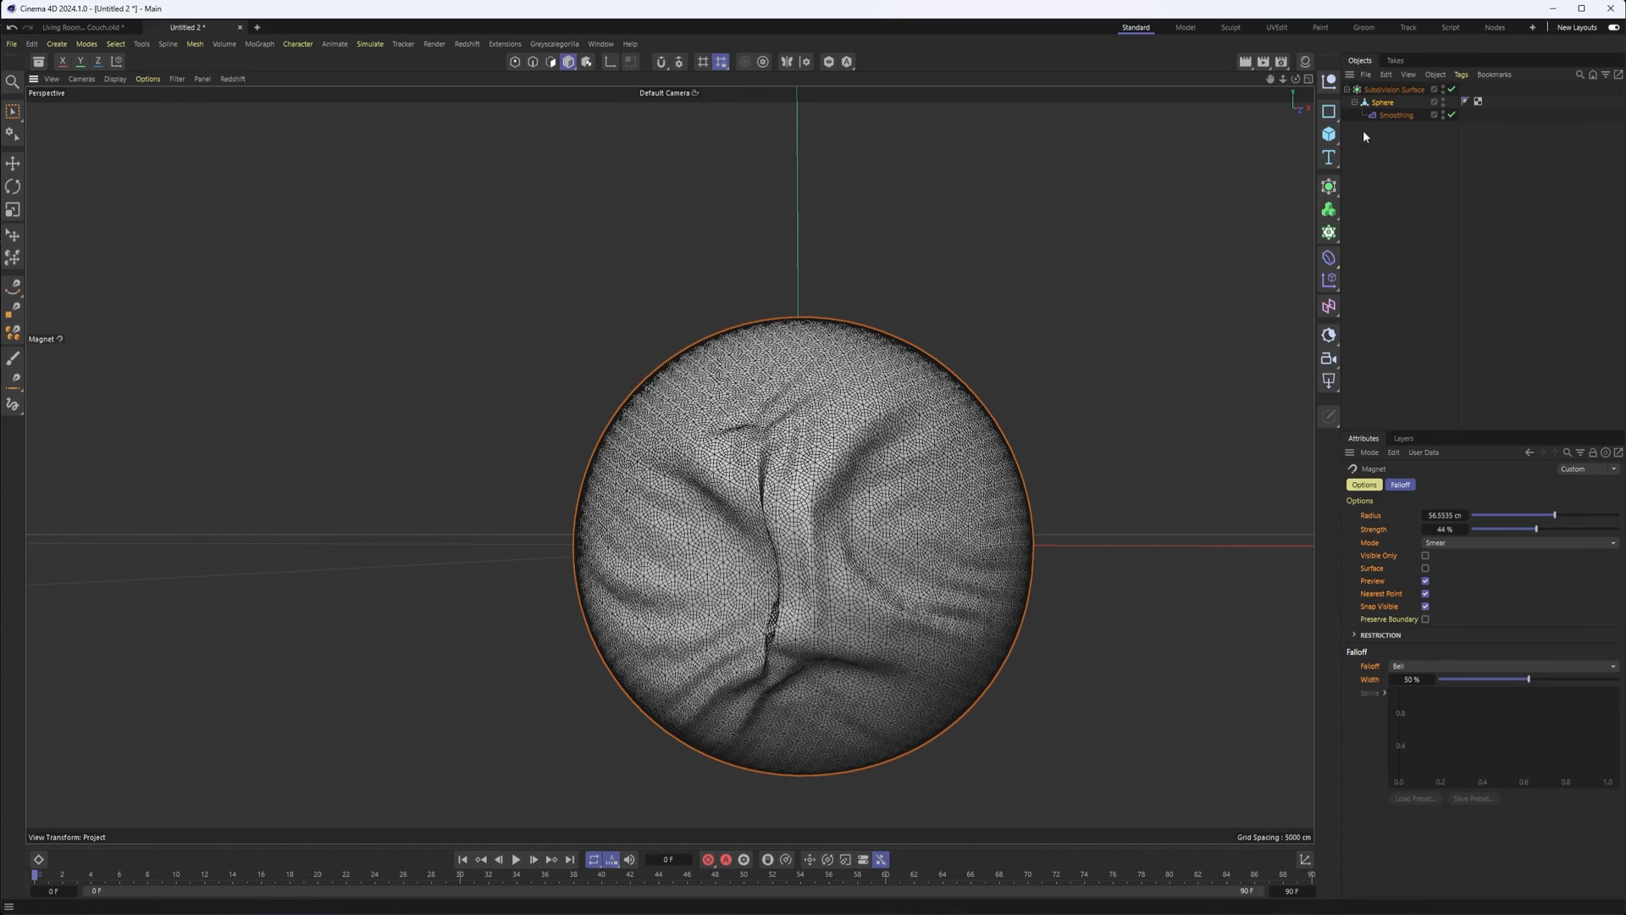
# Set the Smoothing deformer to 40 iterations and test Stiffness up to about 90%.
pyautogui.click(1396, 115)
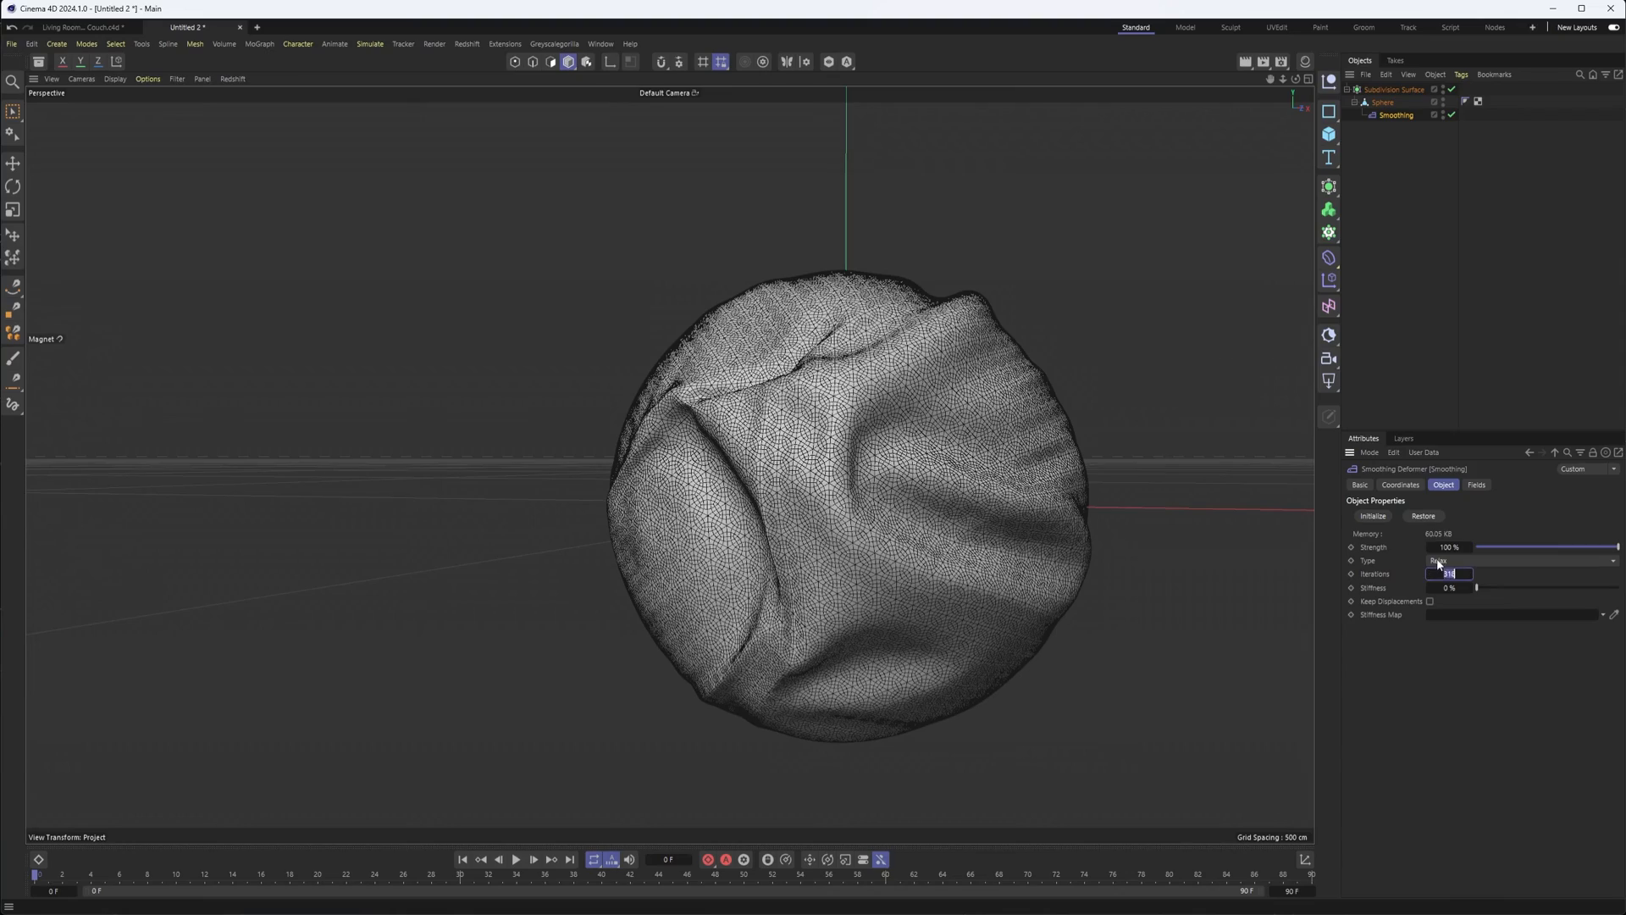
pyautogui.write('40')
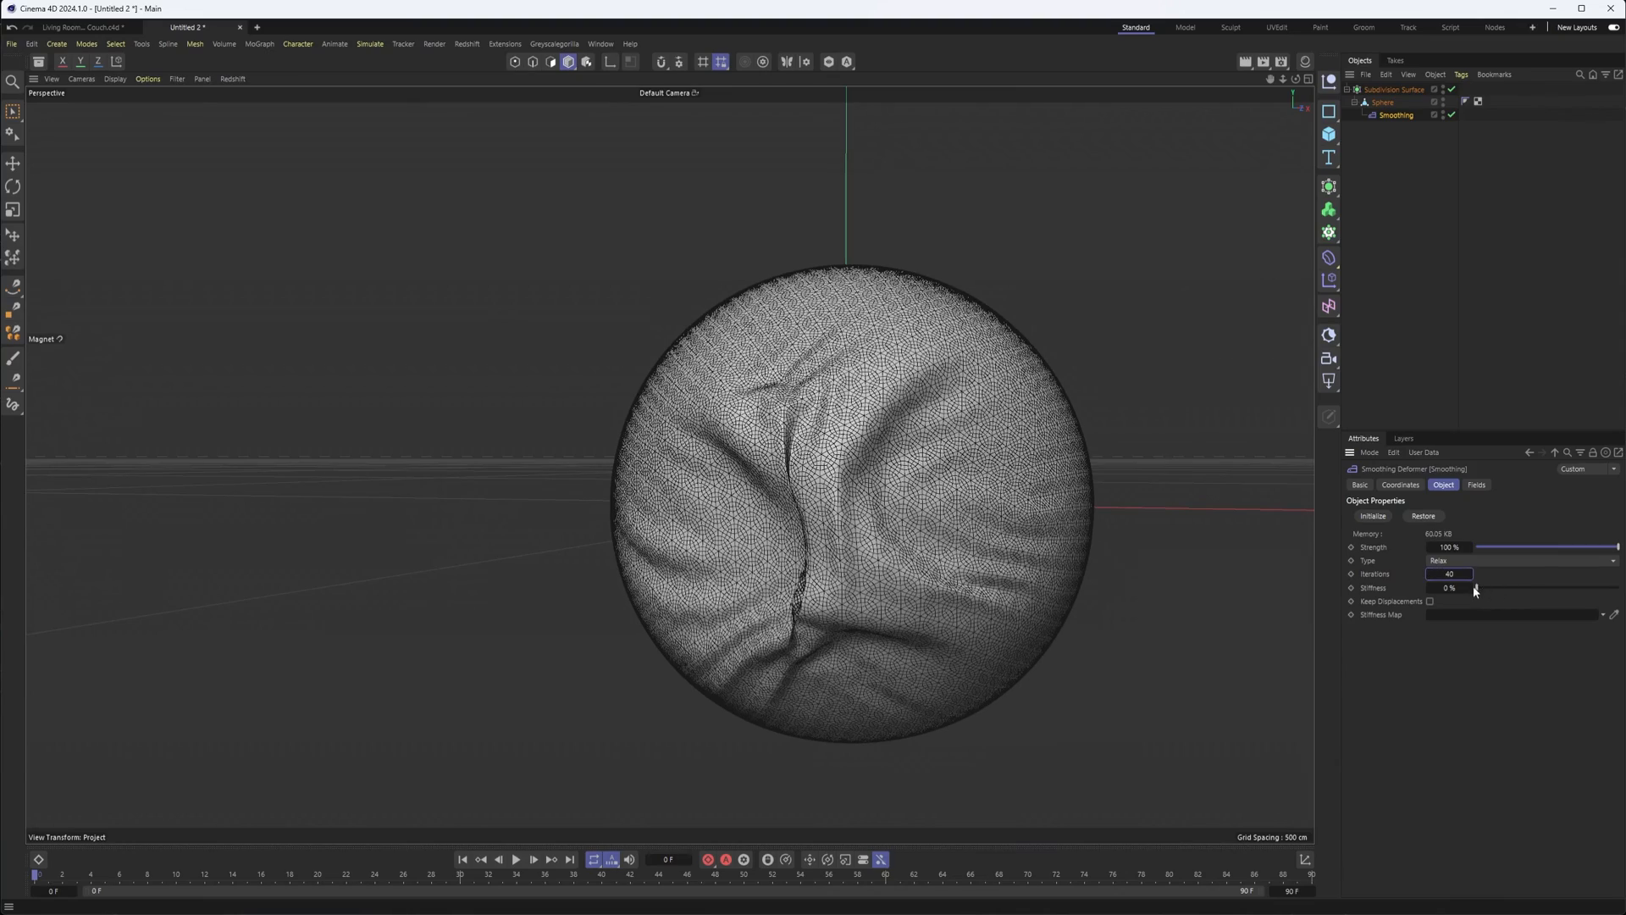
pyautogui.moveTo(1470, 587); pyautogui.dragTo(1590, 587)
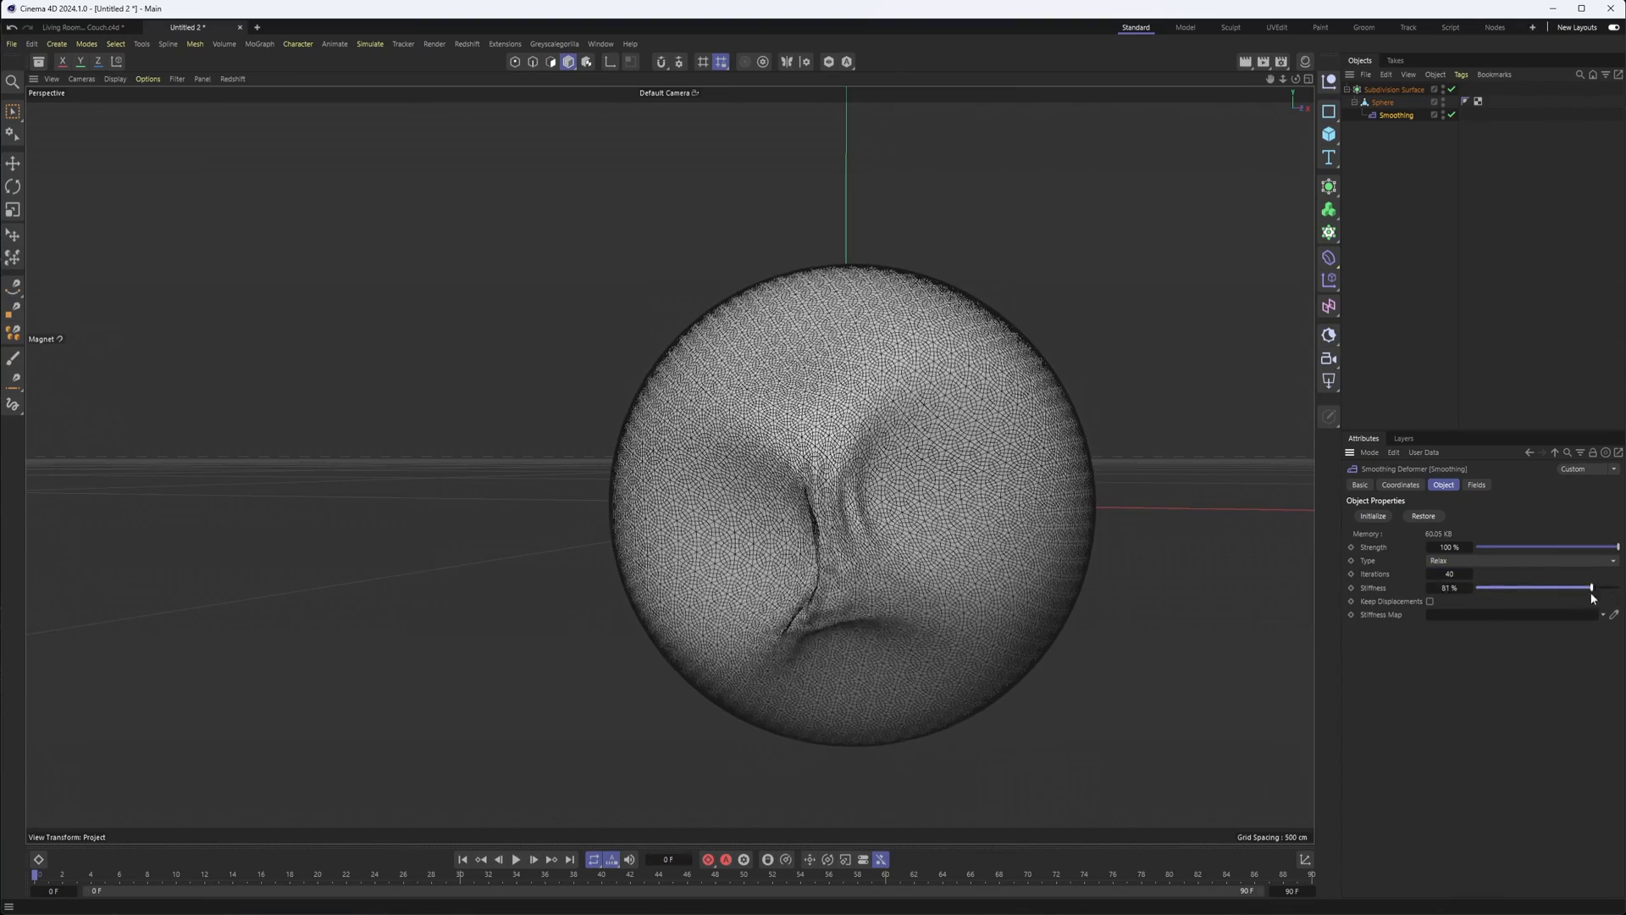
pyautogui.moveTo(1577, 587); pyautogui.dragTo(1587, 587)
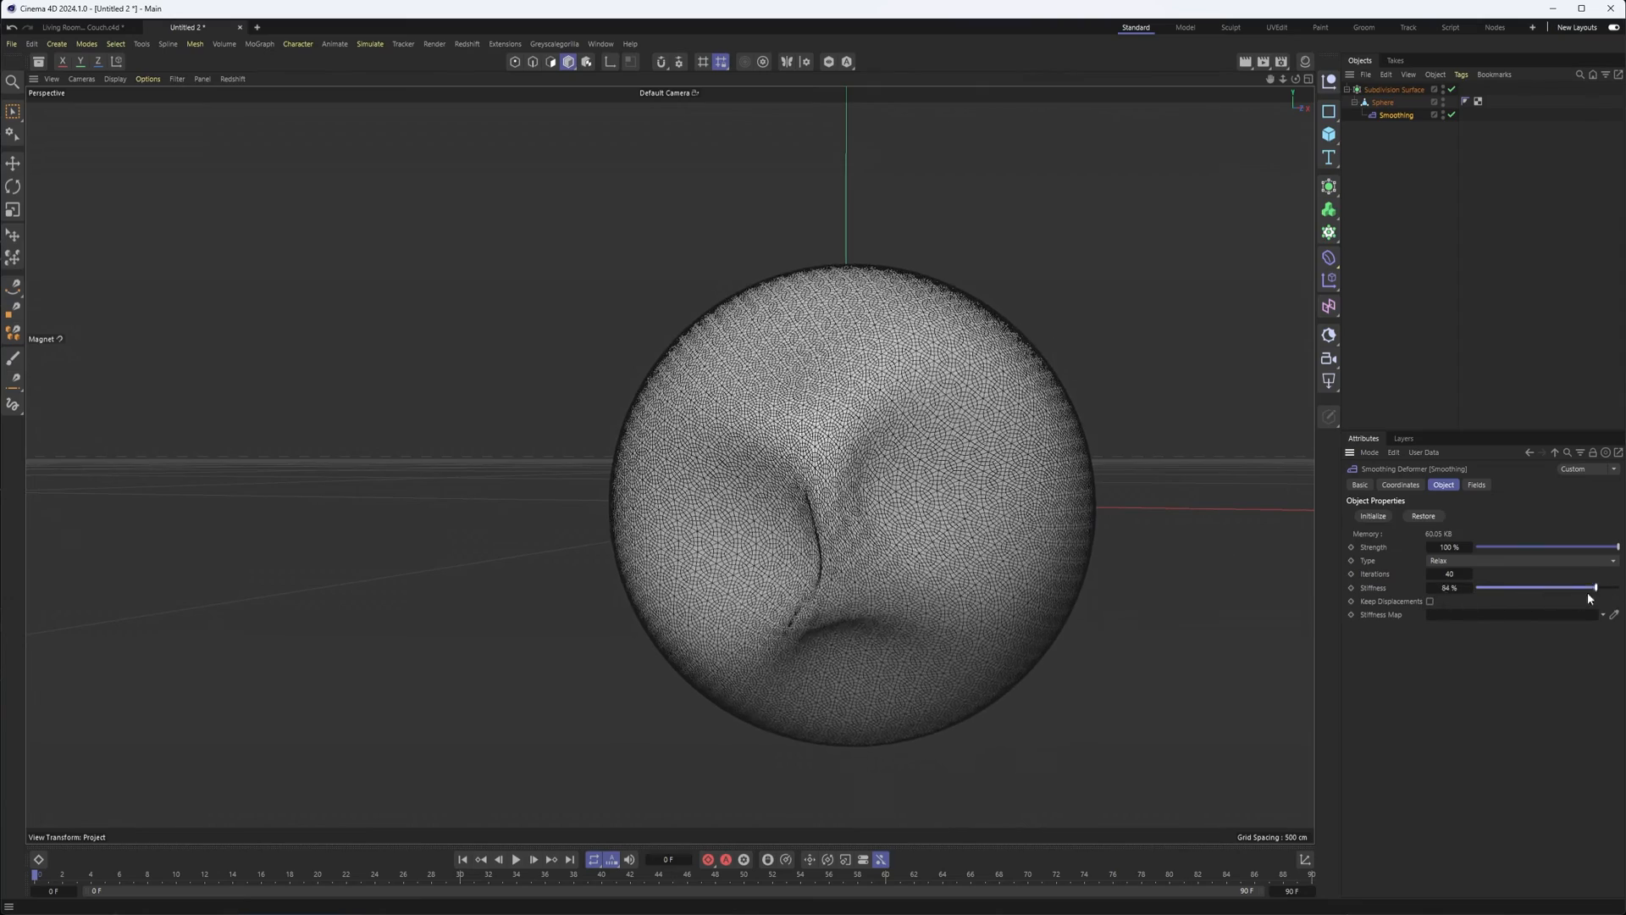
pyautogui.moveTo(1586, 588); pyautogui.dragTo(1606, 588)
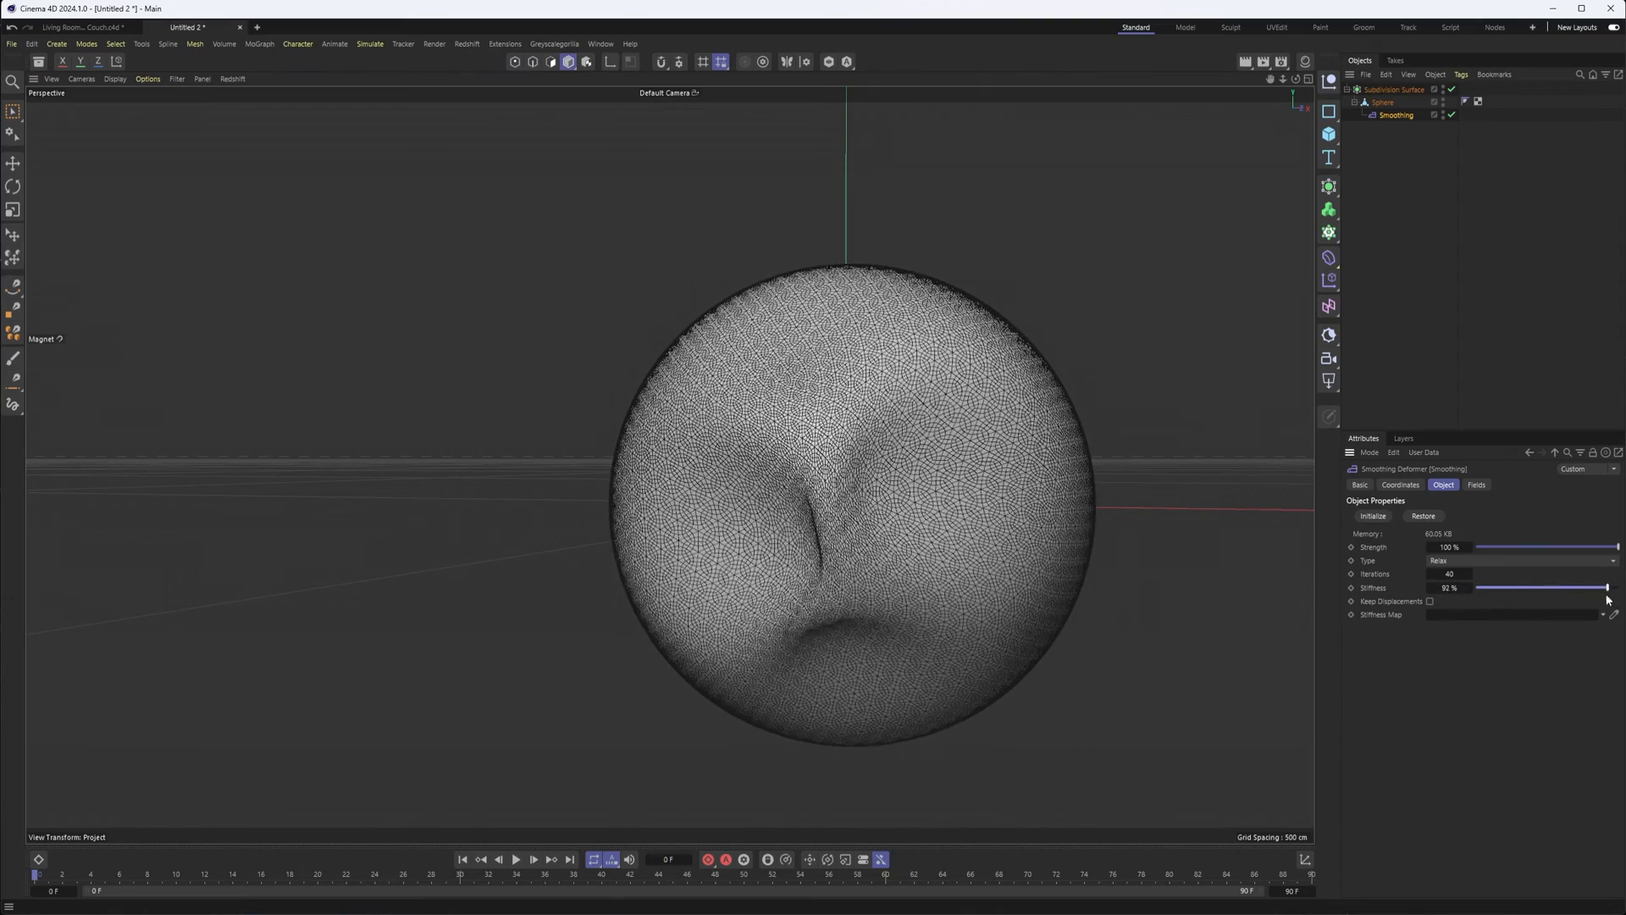
# Bring the Smoothing Stiffness and Strength both down to 0%.
pyautogui.moveTo(1608, 587); pyautogui.dragTo(1553, 587)
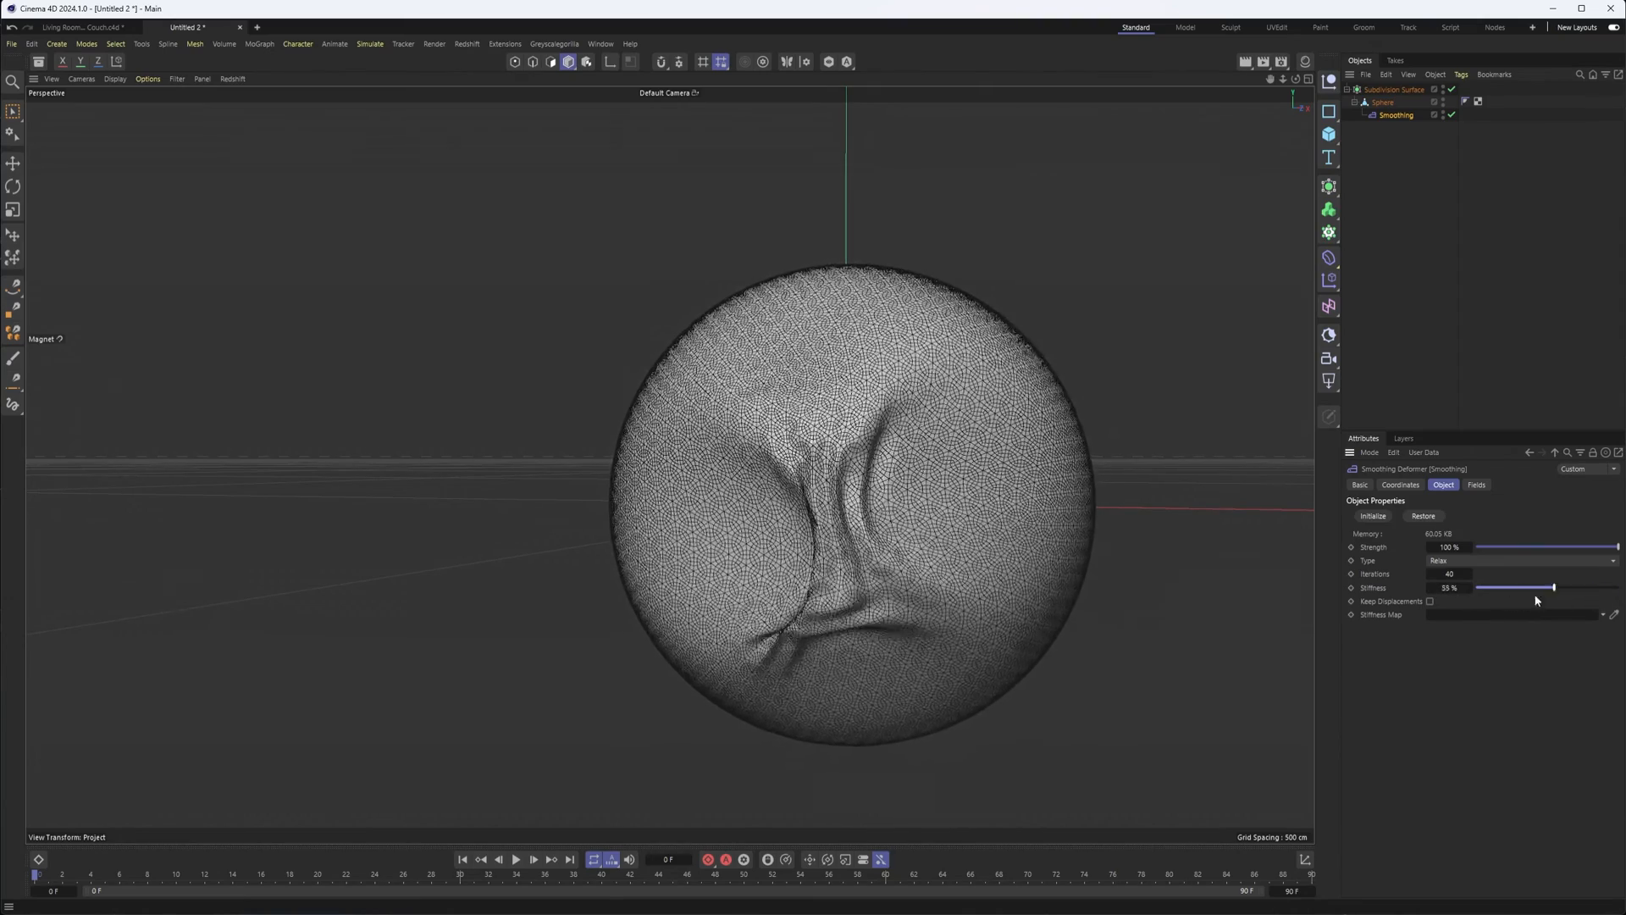
pyautogui.moveTo(1554, 587); pyautogui.dragTo(1477, 587)
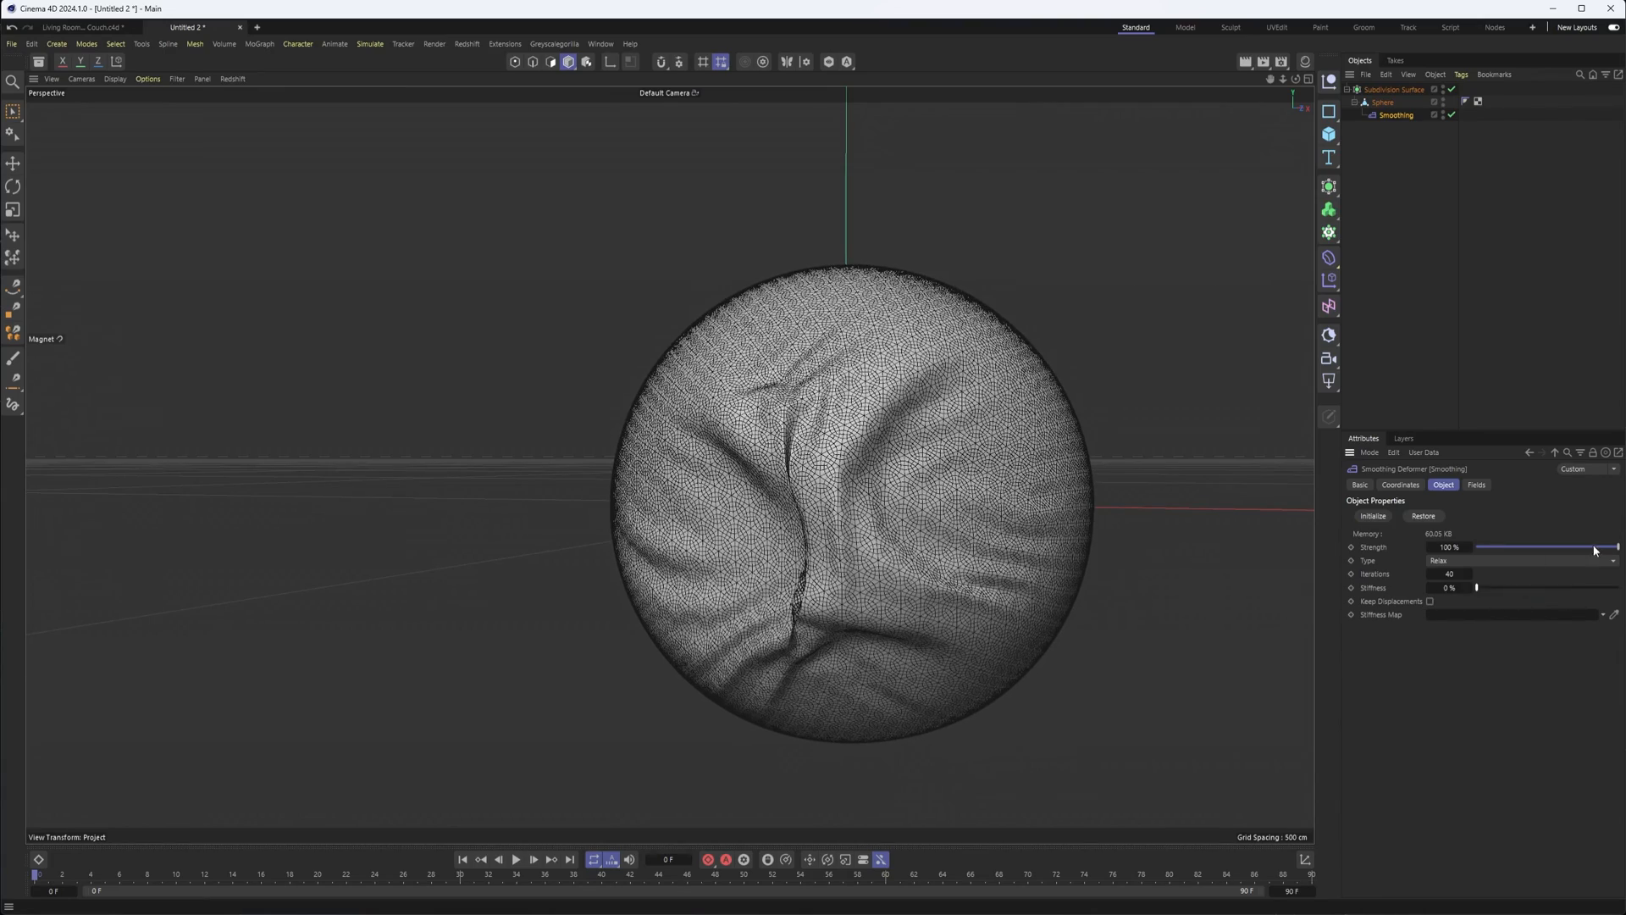
pyautogui.moveTo(1613, 546); pyautogui.dragTo(1509, 546)
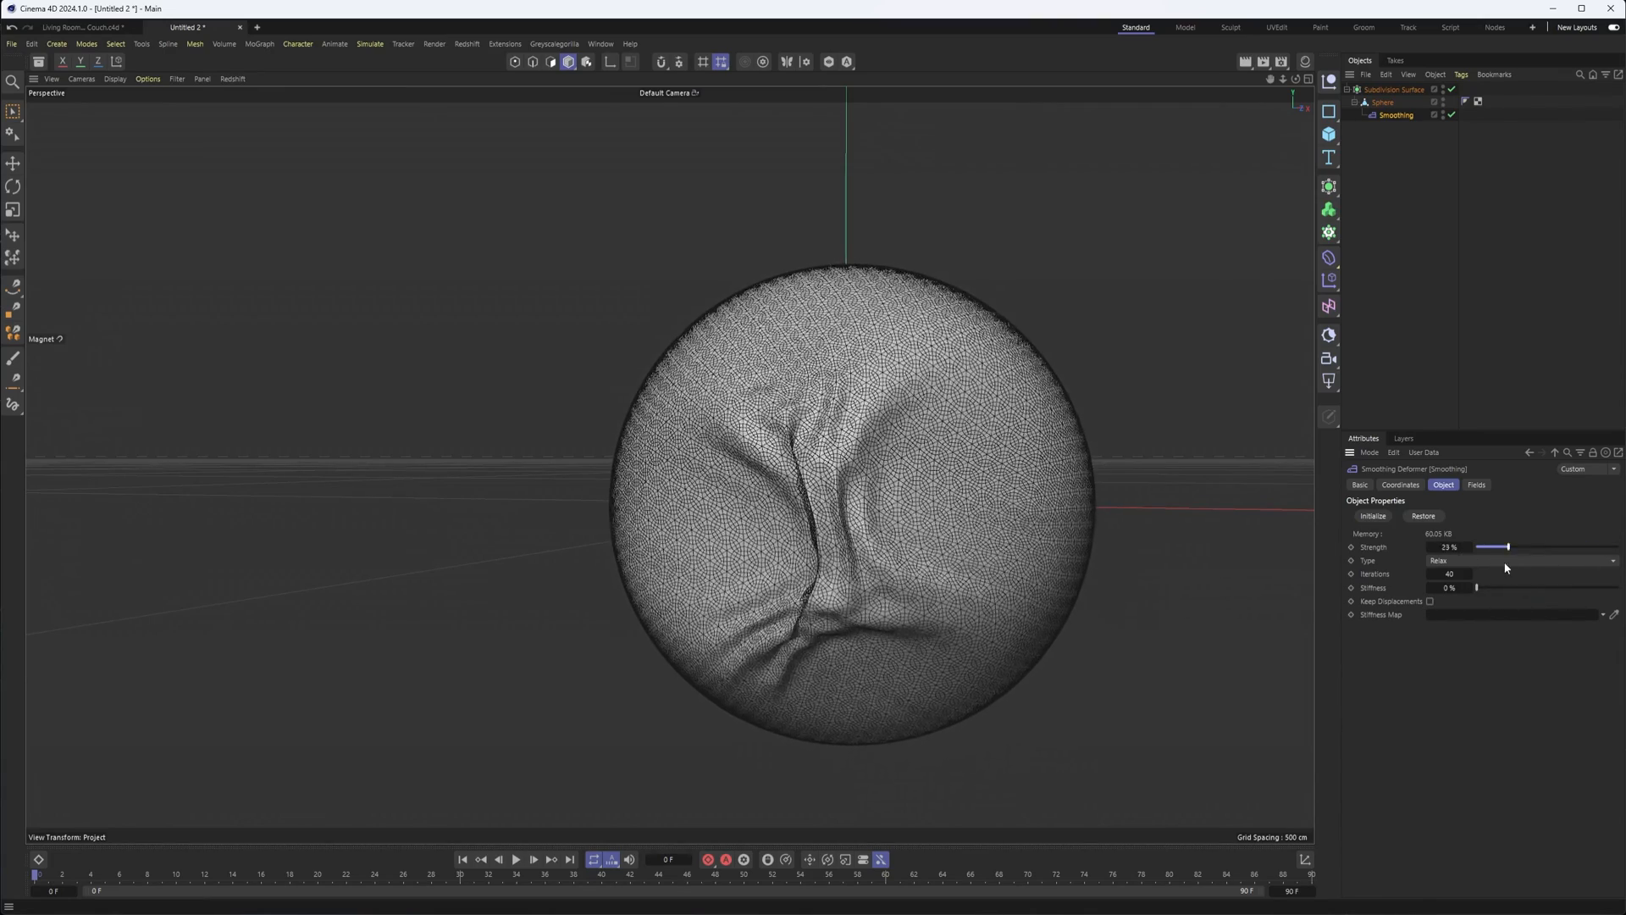
pyautogui.moveTo(1506, 547); pyautogui.dragTo(1478, 547)
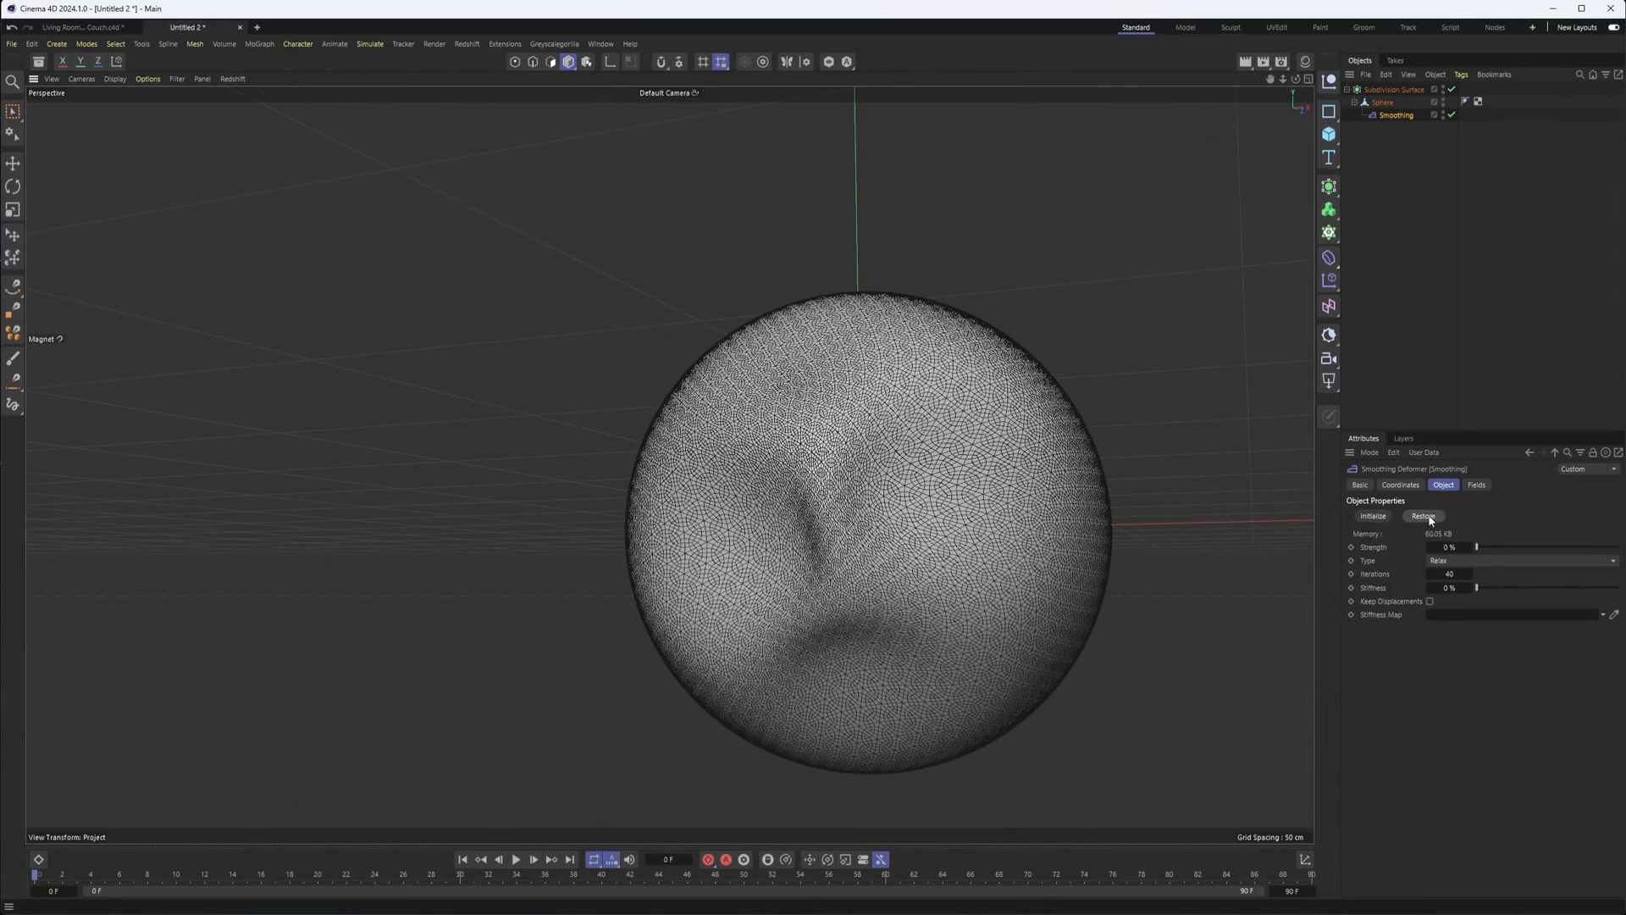
# Restore the sphere's original shape and switch to the Living Room 01 Couch document.
pyautogui.click(1422, 516)
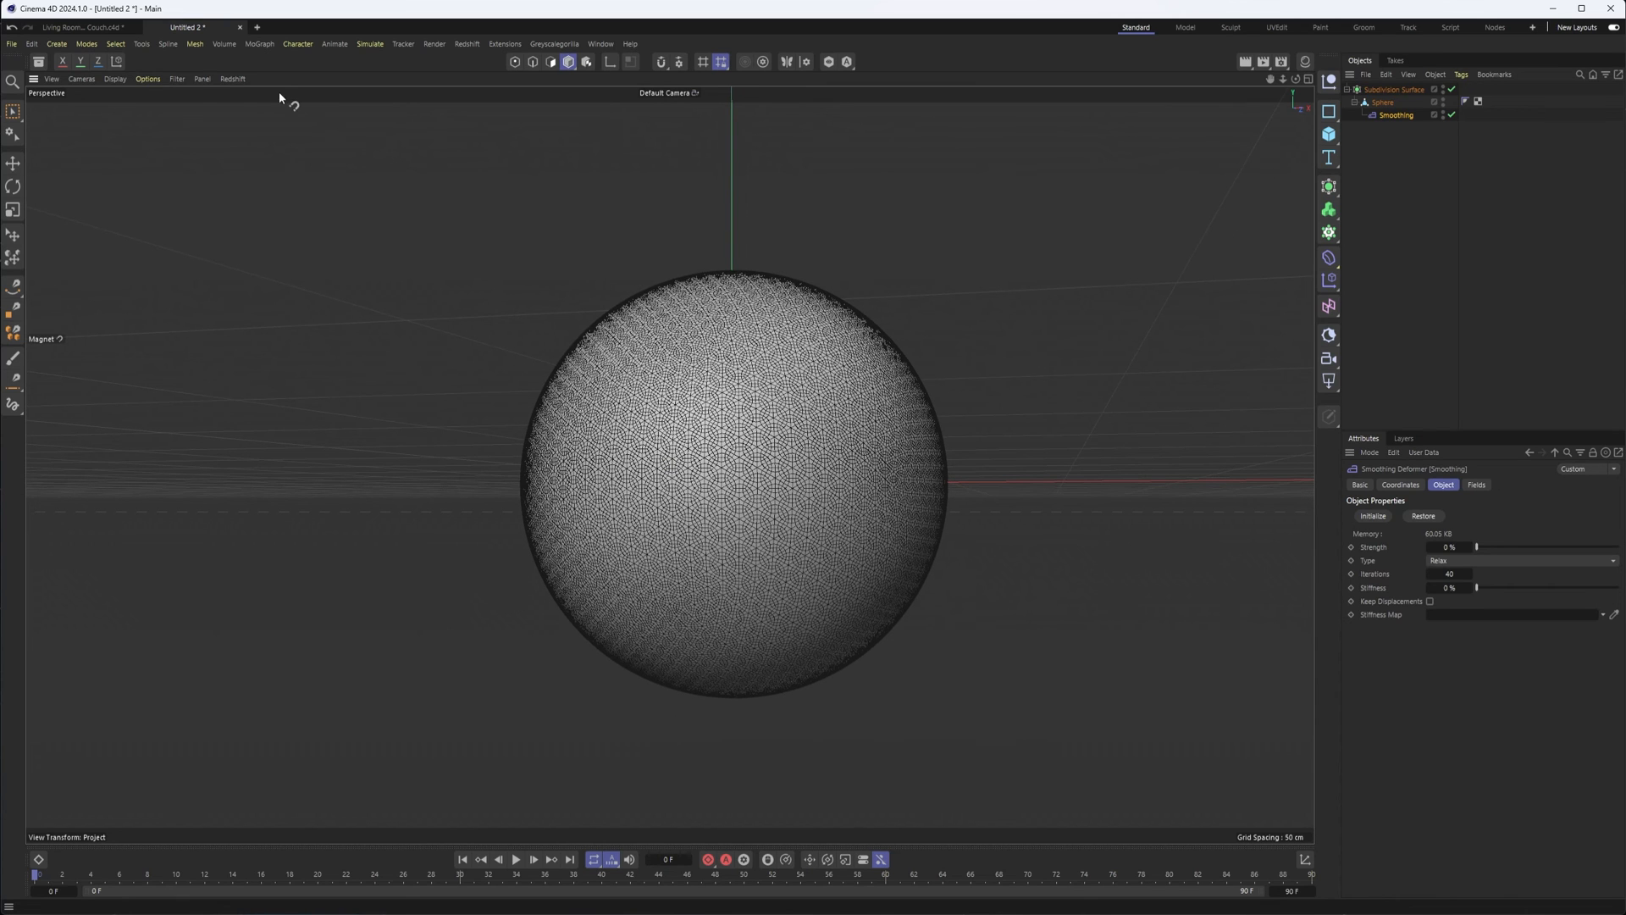
pyautogui.click(77, 28)
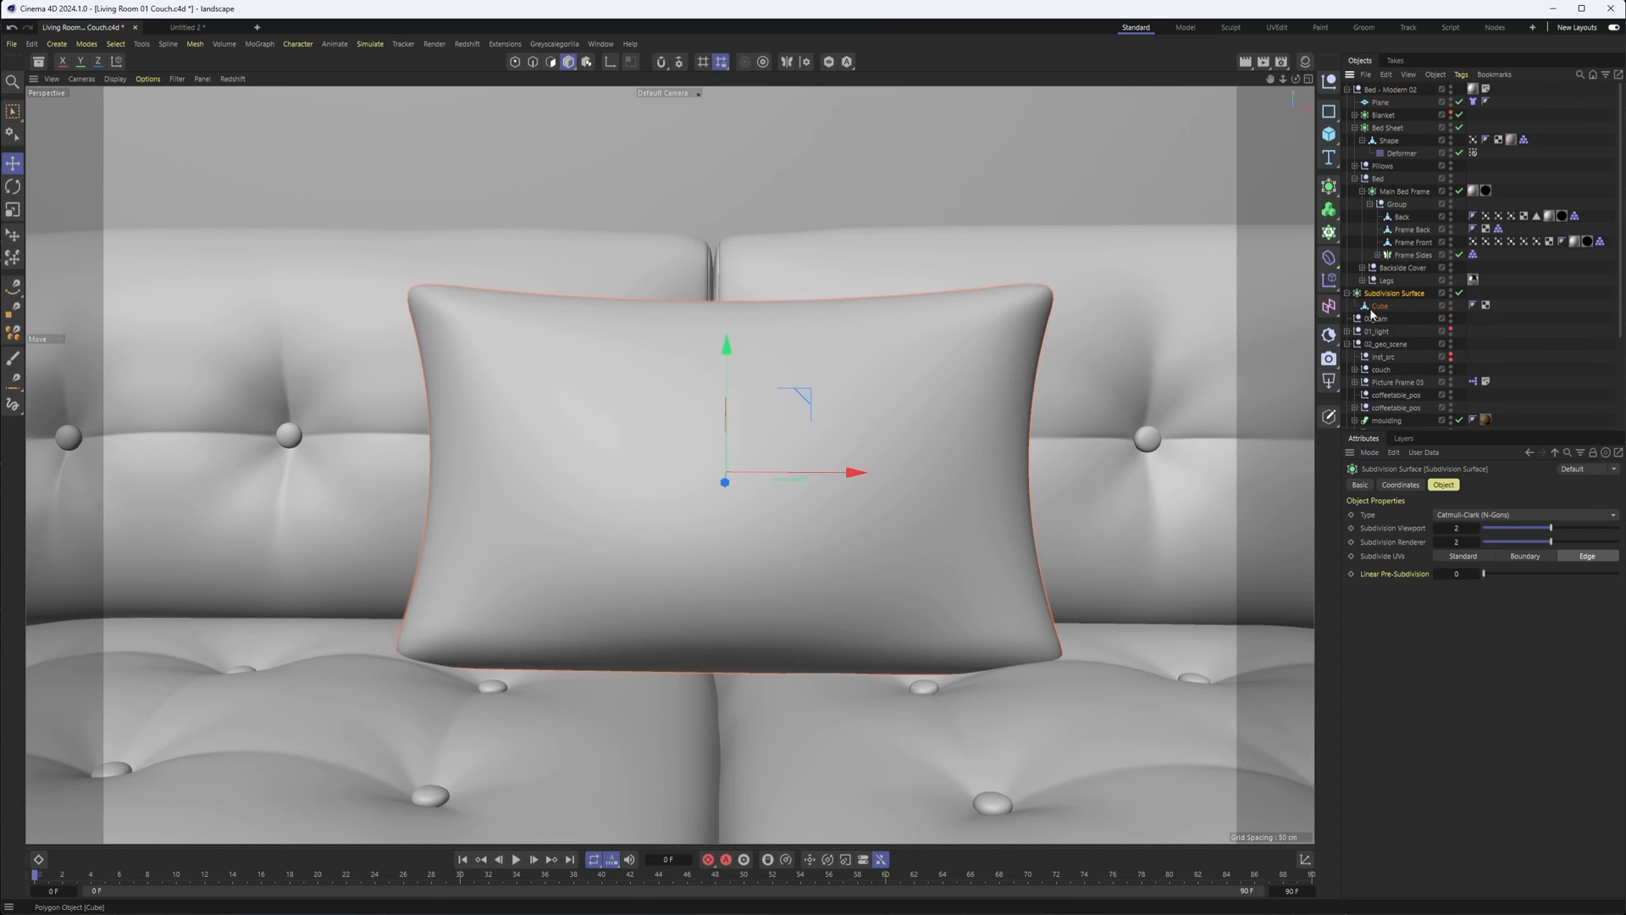
# Give the pillow Cube a Relax Smoothing deformer with 40 iterations and 0% stiffness.
pyautogui.click(1380, 305)
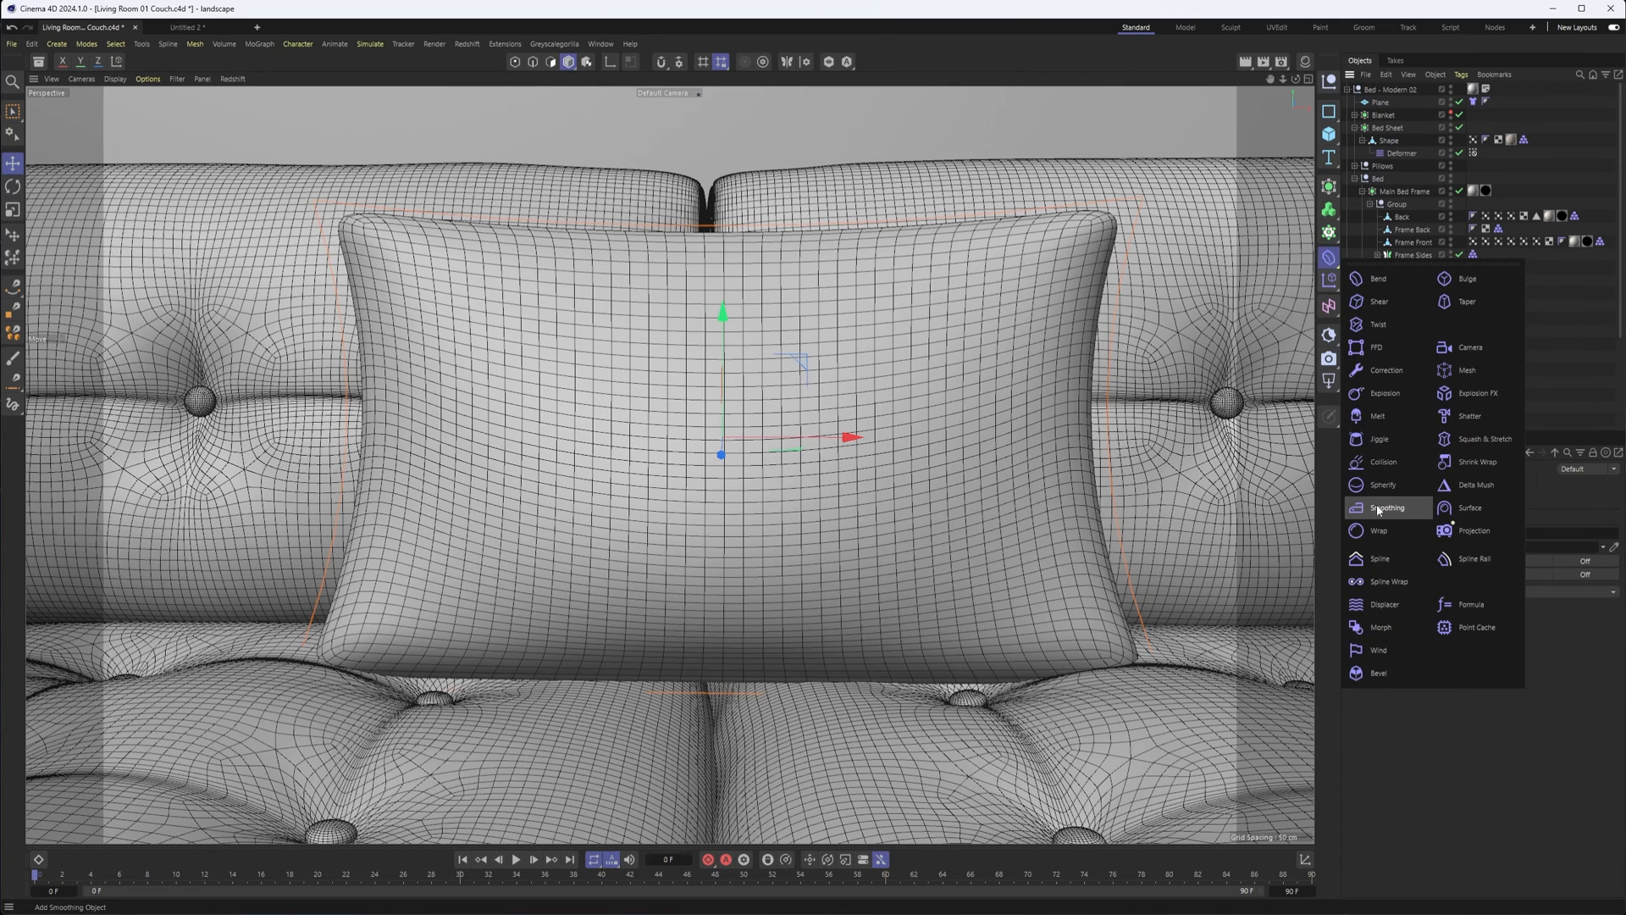
pyautogui.click(1390, 508)
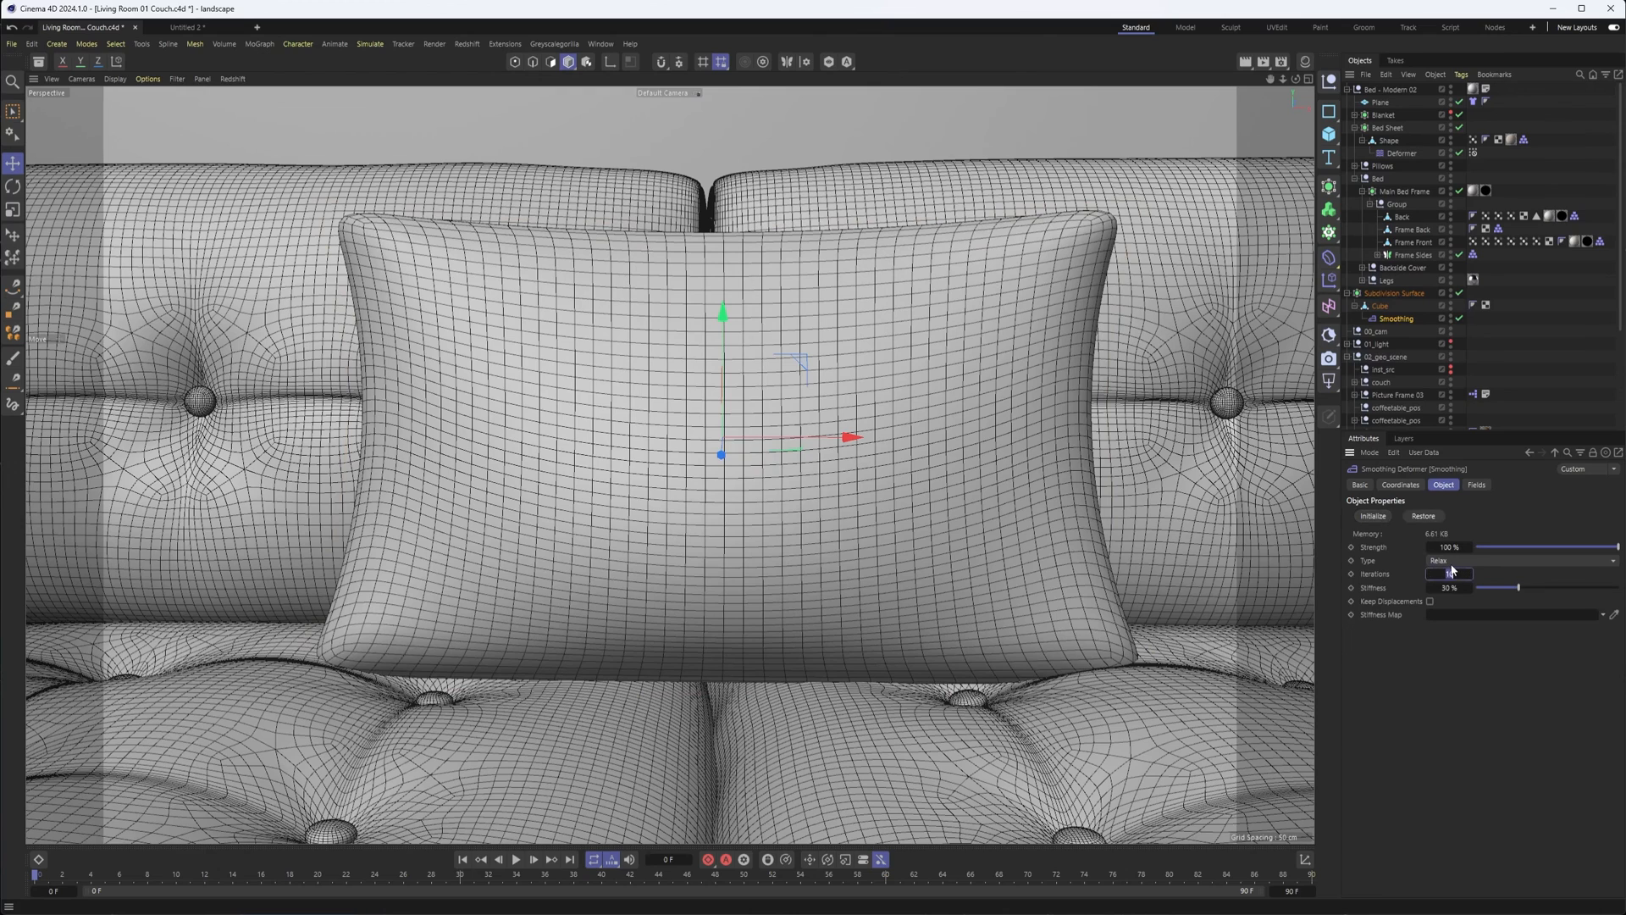
pyautogui.write('40')
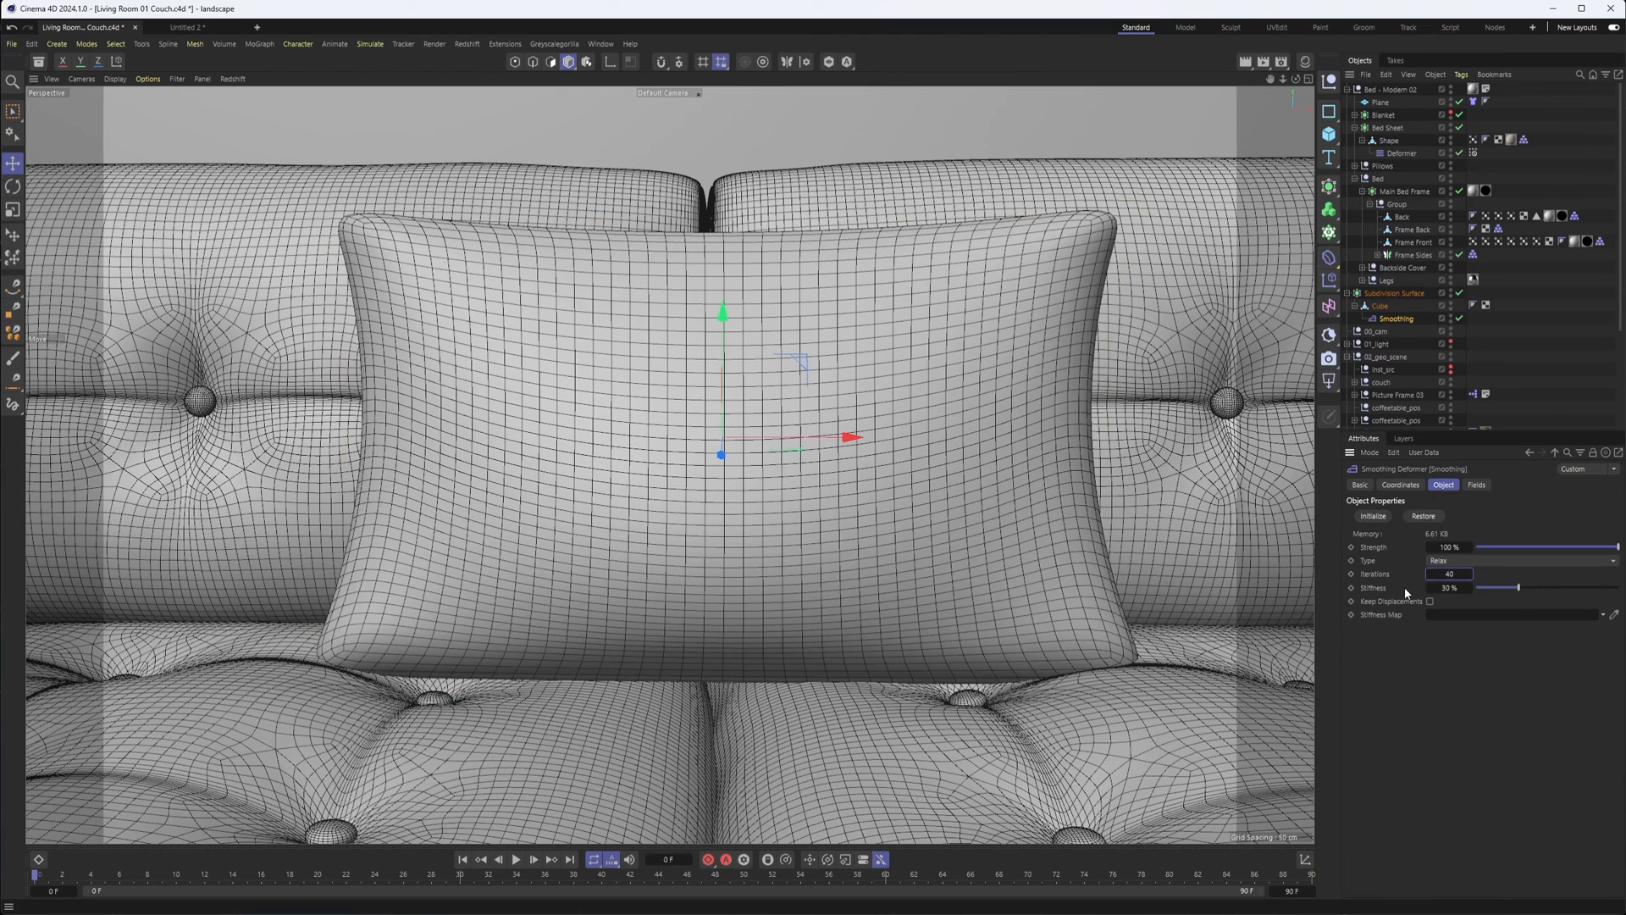
pyautogui.moveTo(1517, 587); pyautogui.dragTo(1478, 587)
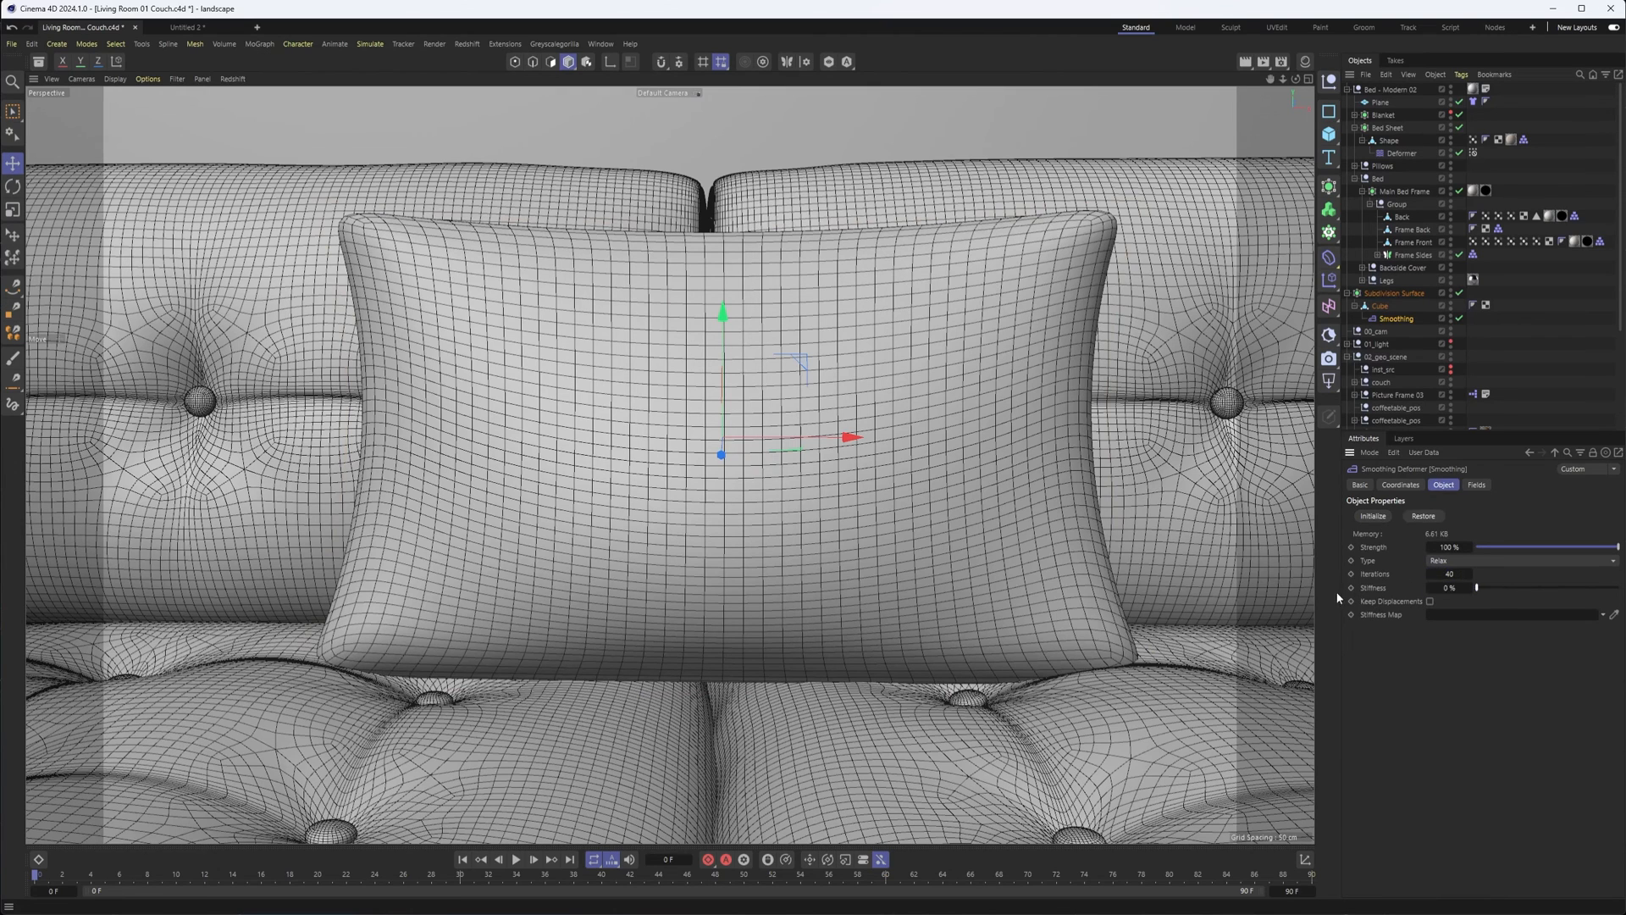
pyautogui.click(1381, 305)
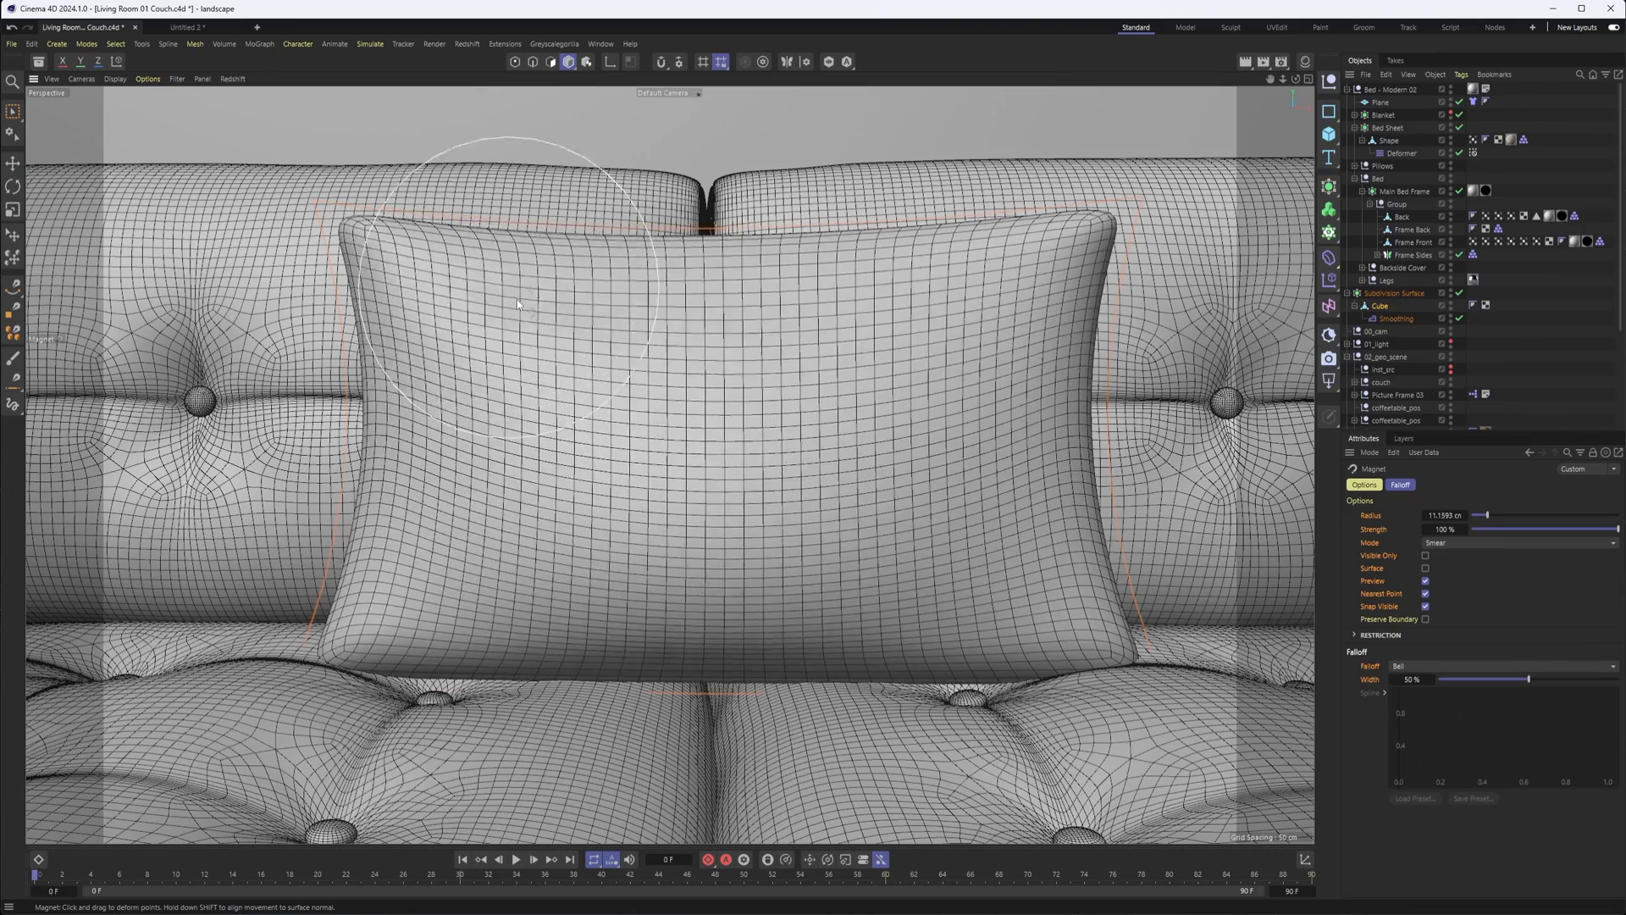
# Smear the pillow's top and right side inward and sag its bottom edge.
pyautogui.moveTo(518, 300); pyautogui.dragTo(845, 332)
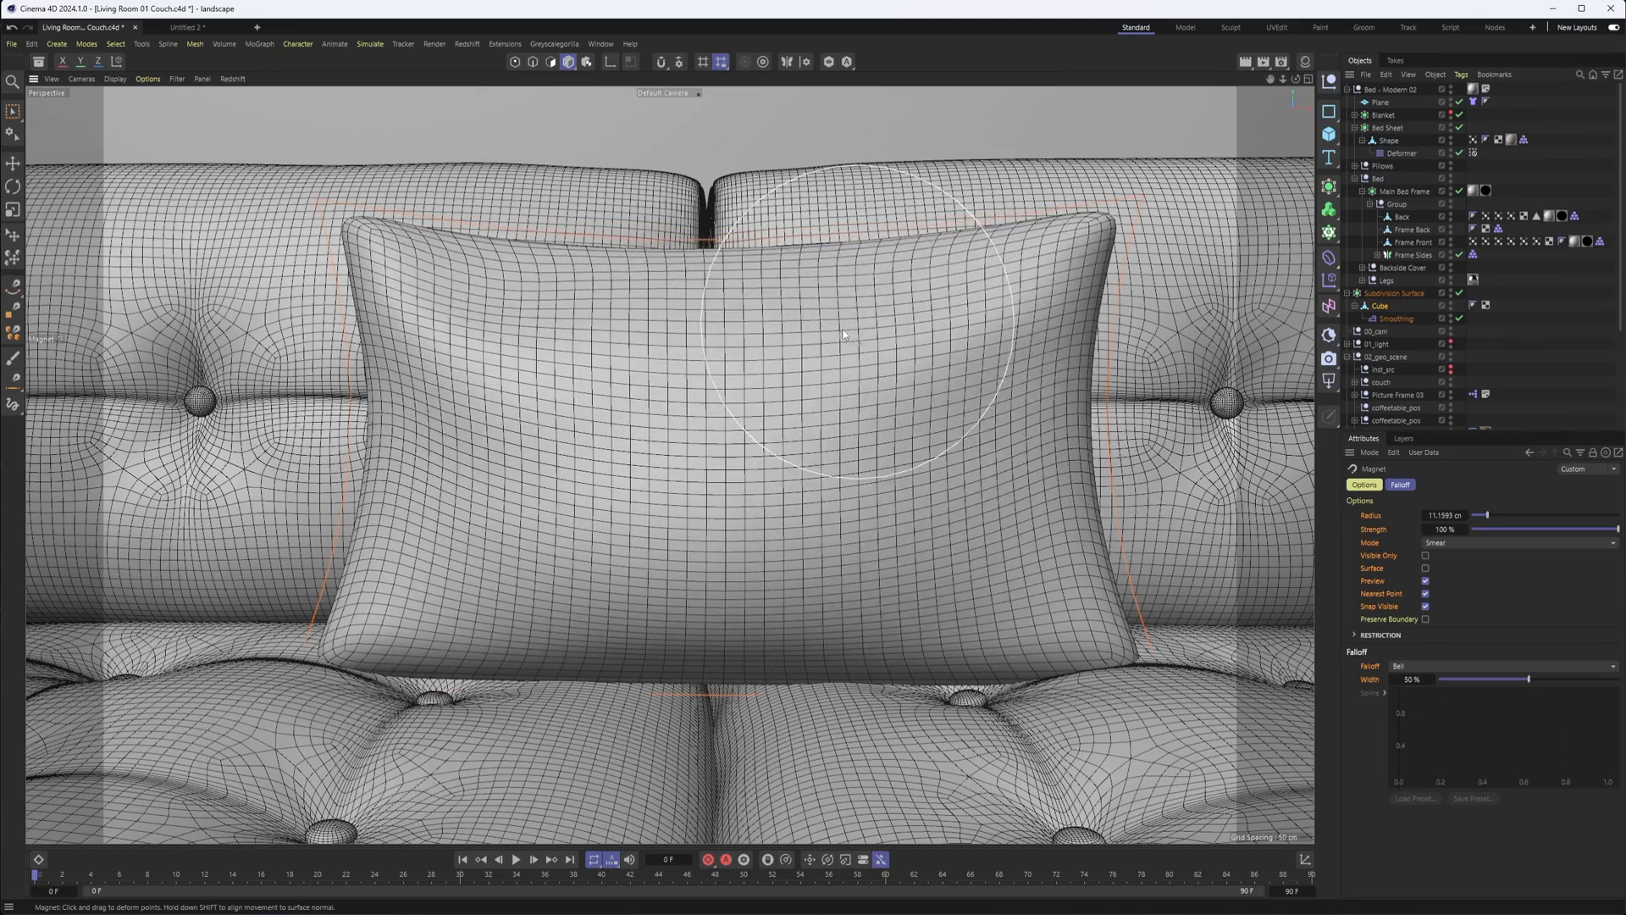
pyautogui.moveTo(842, 333); pyautogui.dragTo(1056, 408)
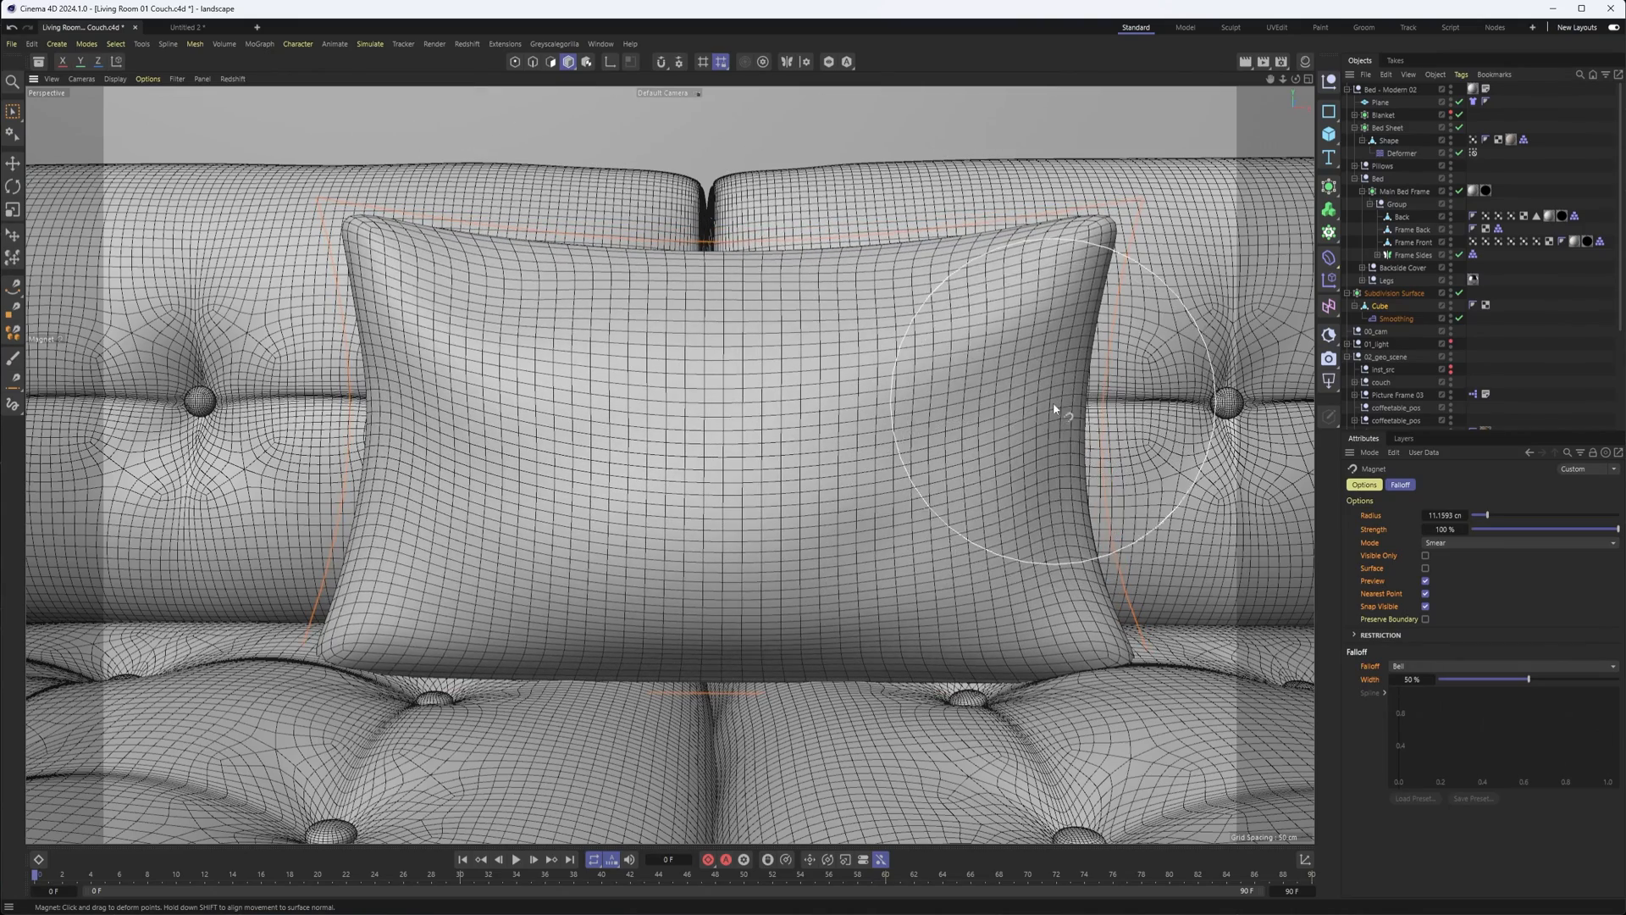
pyautogui.moveTo(1053, 410); pyautogui.dragTo(1017, 380)
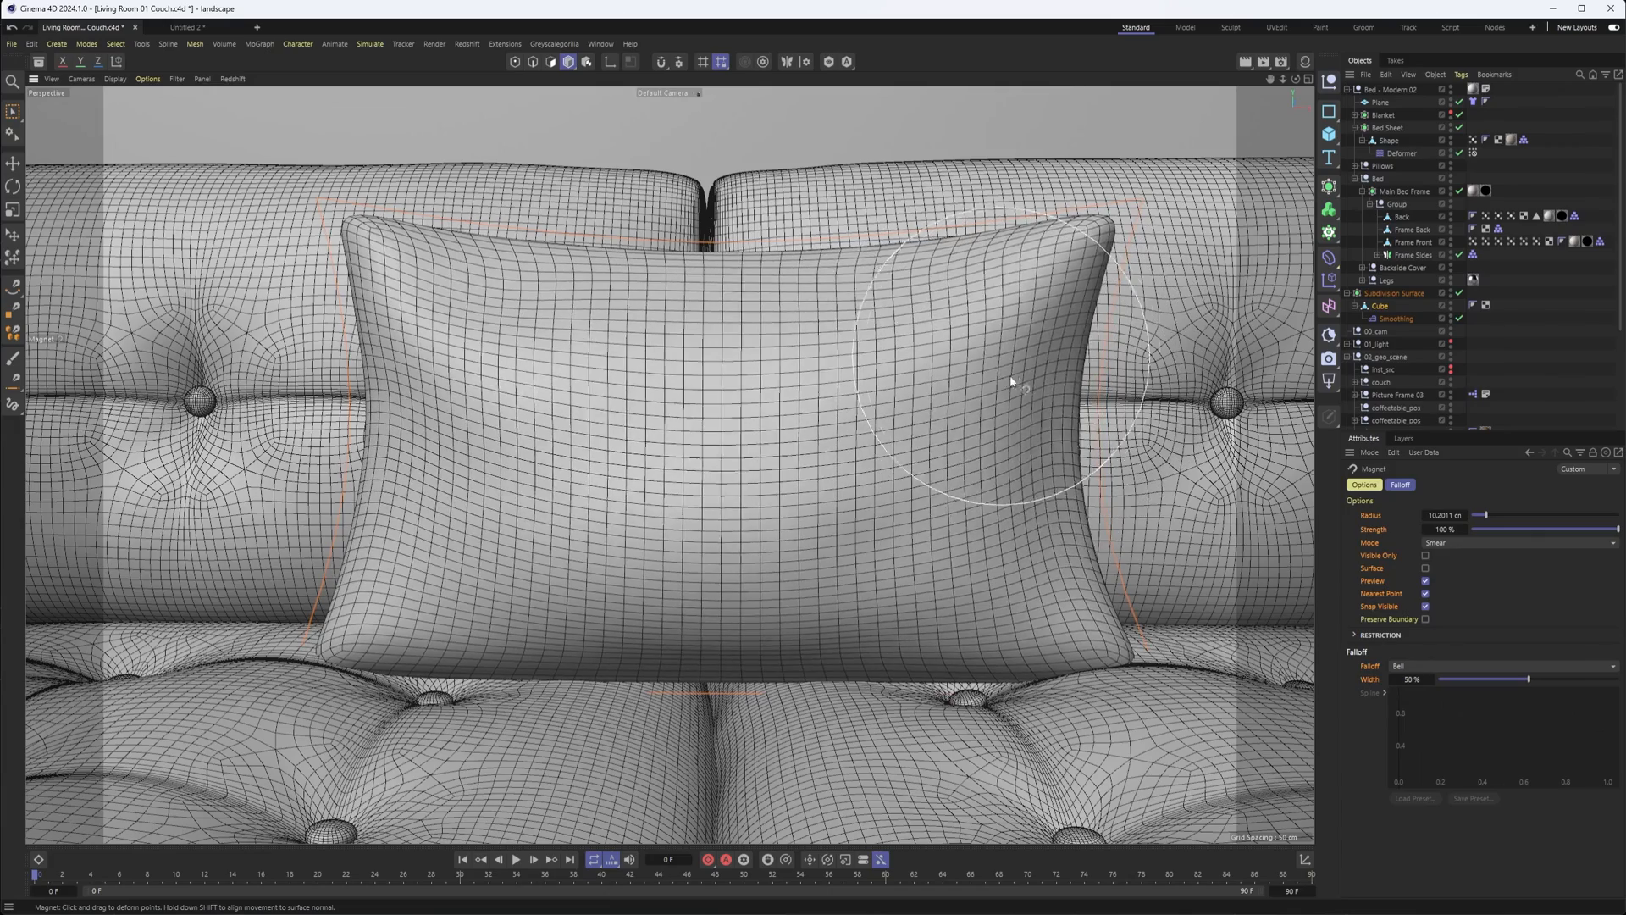
pyautogui.moveTo(1011, 381); pyautogui.dragTo(921, 612)
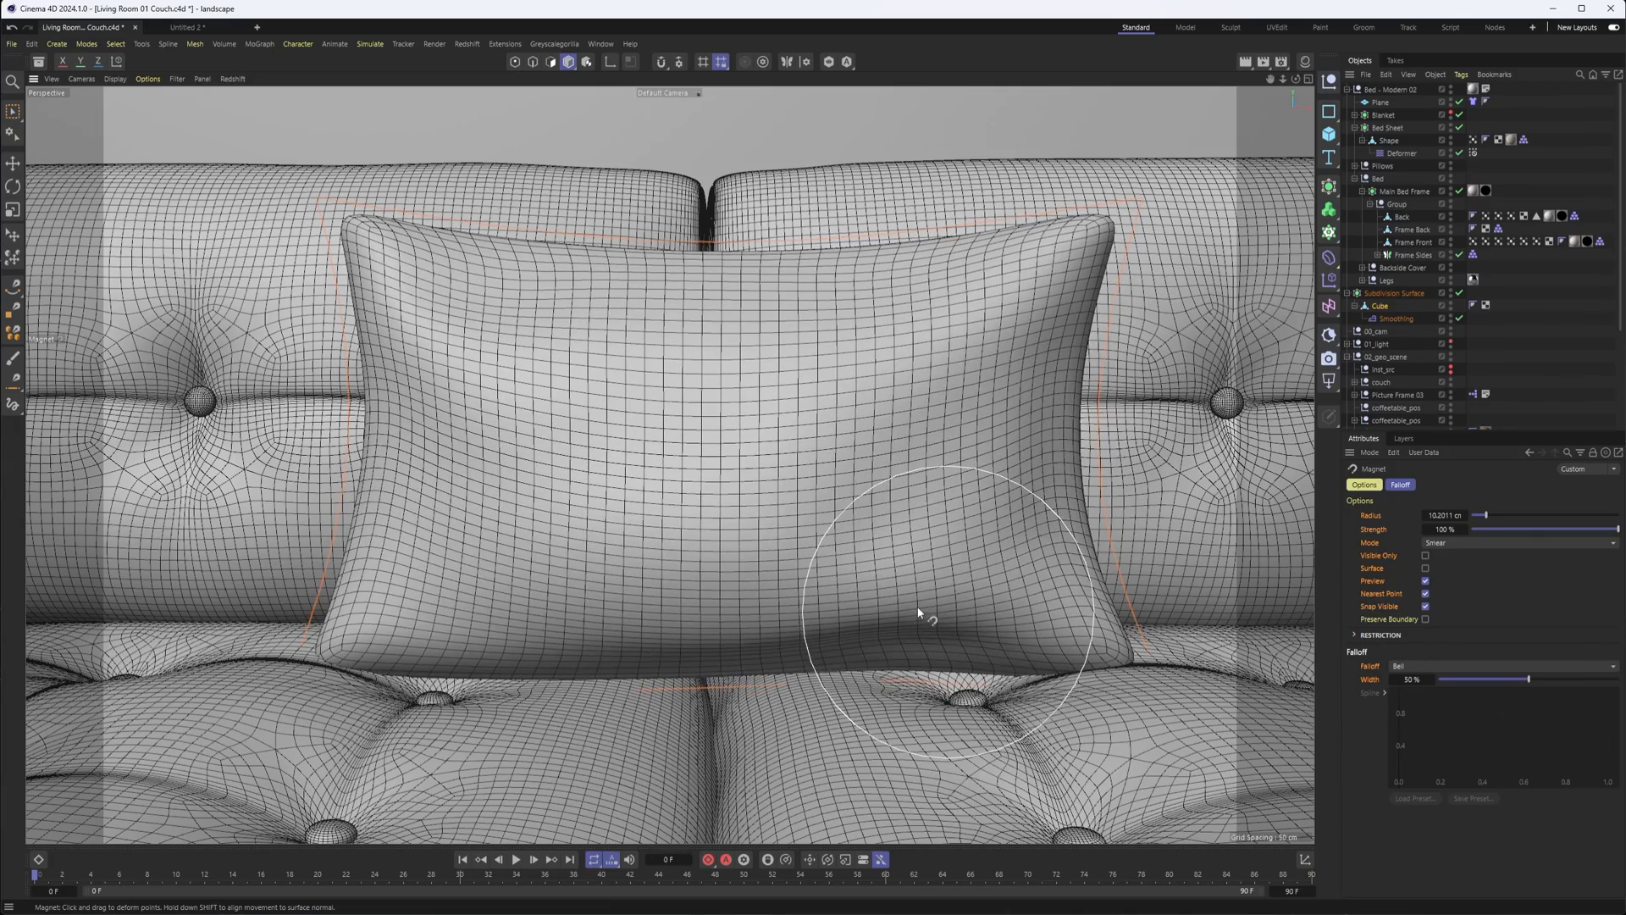
pyautogui.moveTo(928, 612); pyautogui.dragTo(535, 618)
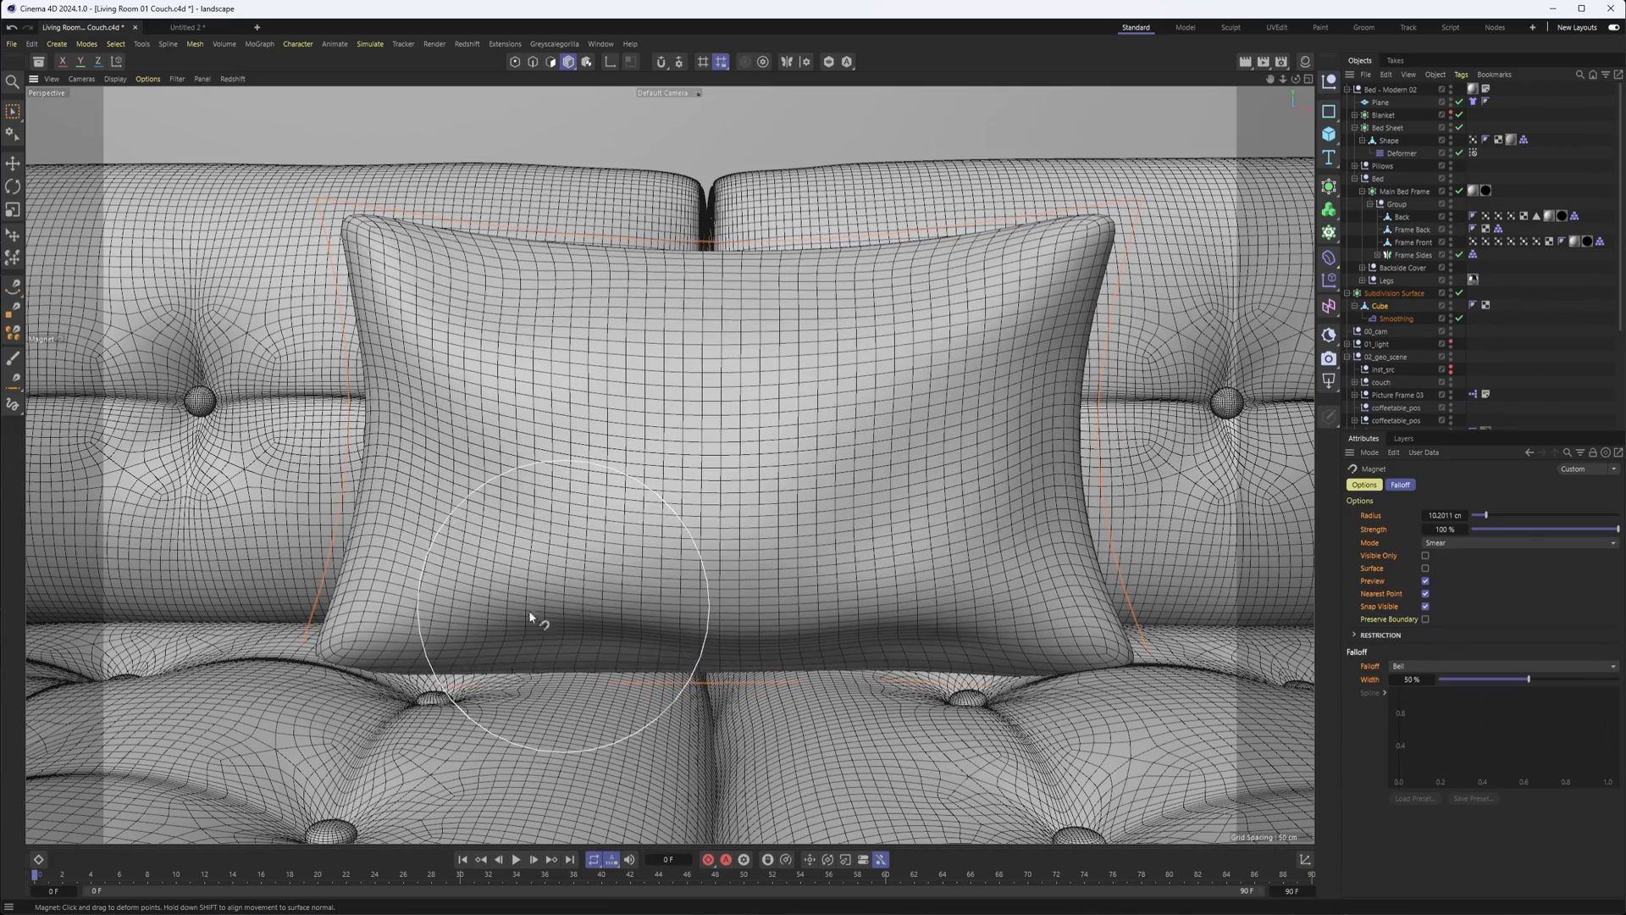
pyautogui.moveTo(529, 617); pyautogui.dragTo(436, 528)
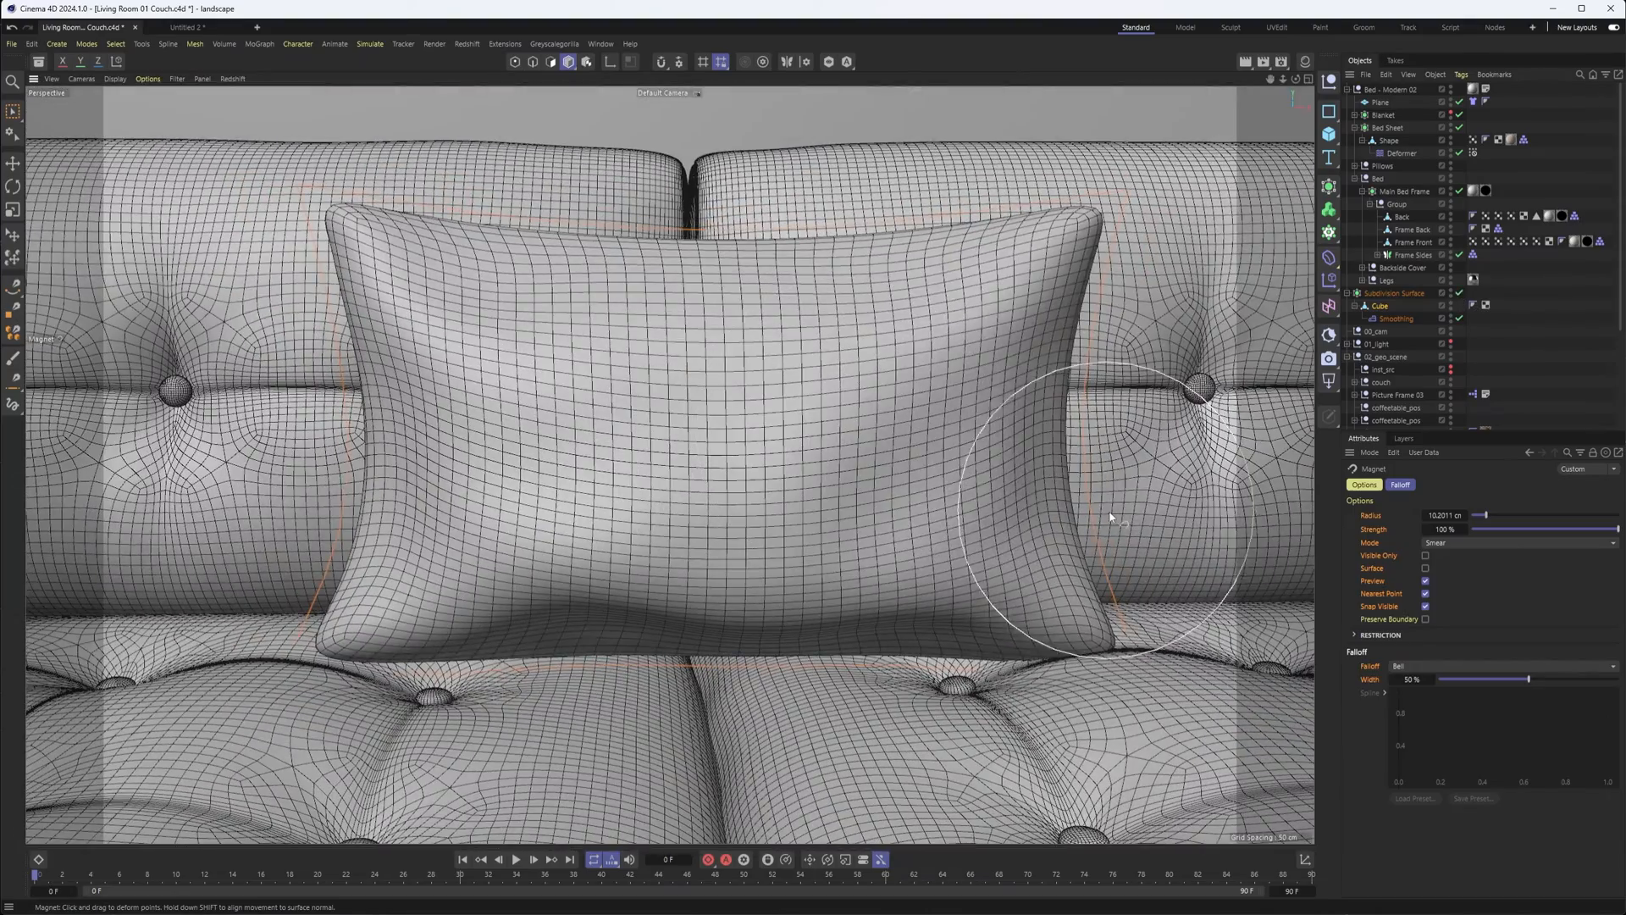
# Reshape the pillow's right side and pull out its top and bottom-left corners.
pyautogui.moveTo(1110, 517); pyautogui.dragTo(959, 303)
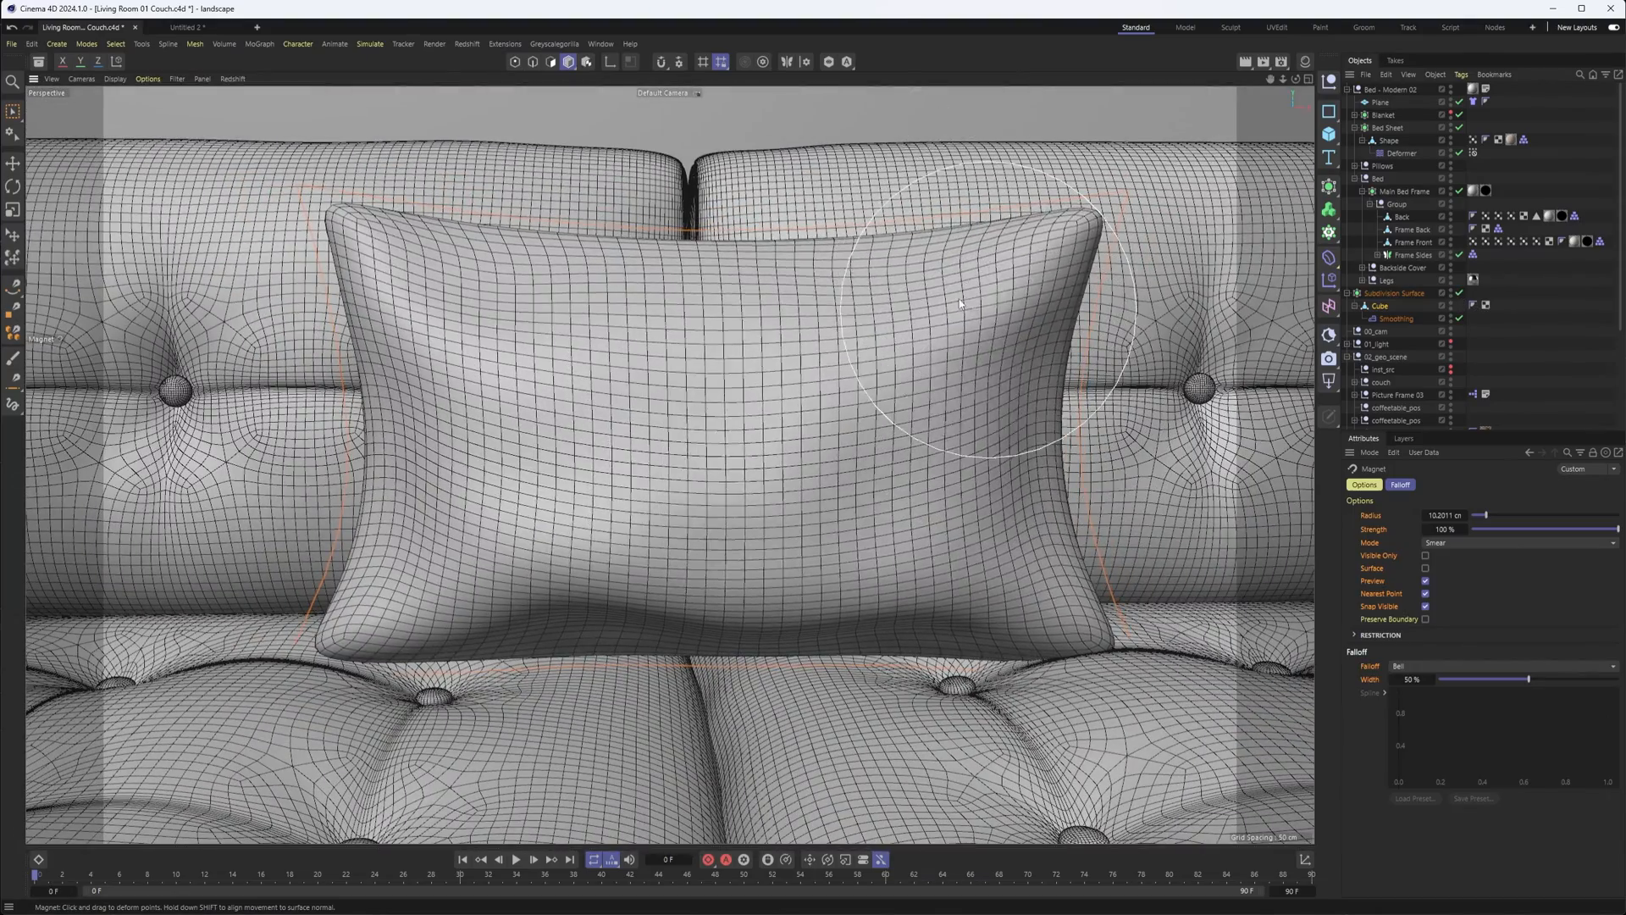
pyautogui.moveTo(960, 301); pyautogui.dragTo(378, 301)
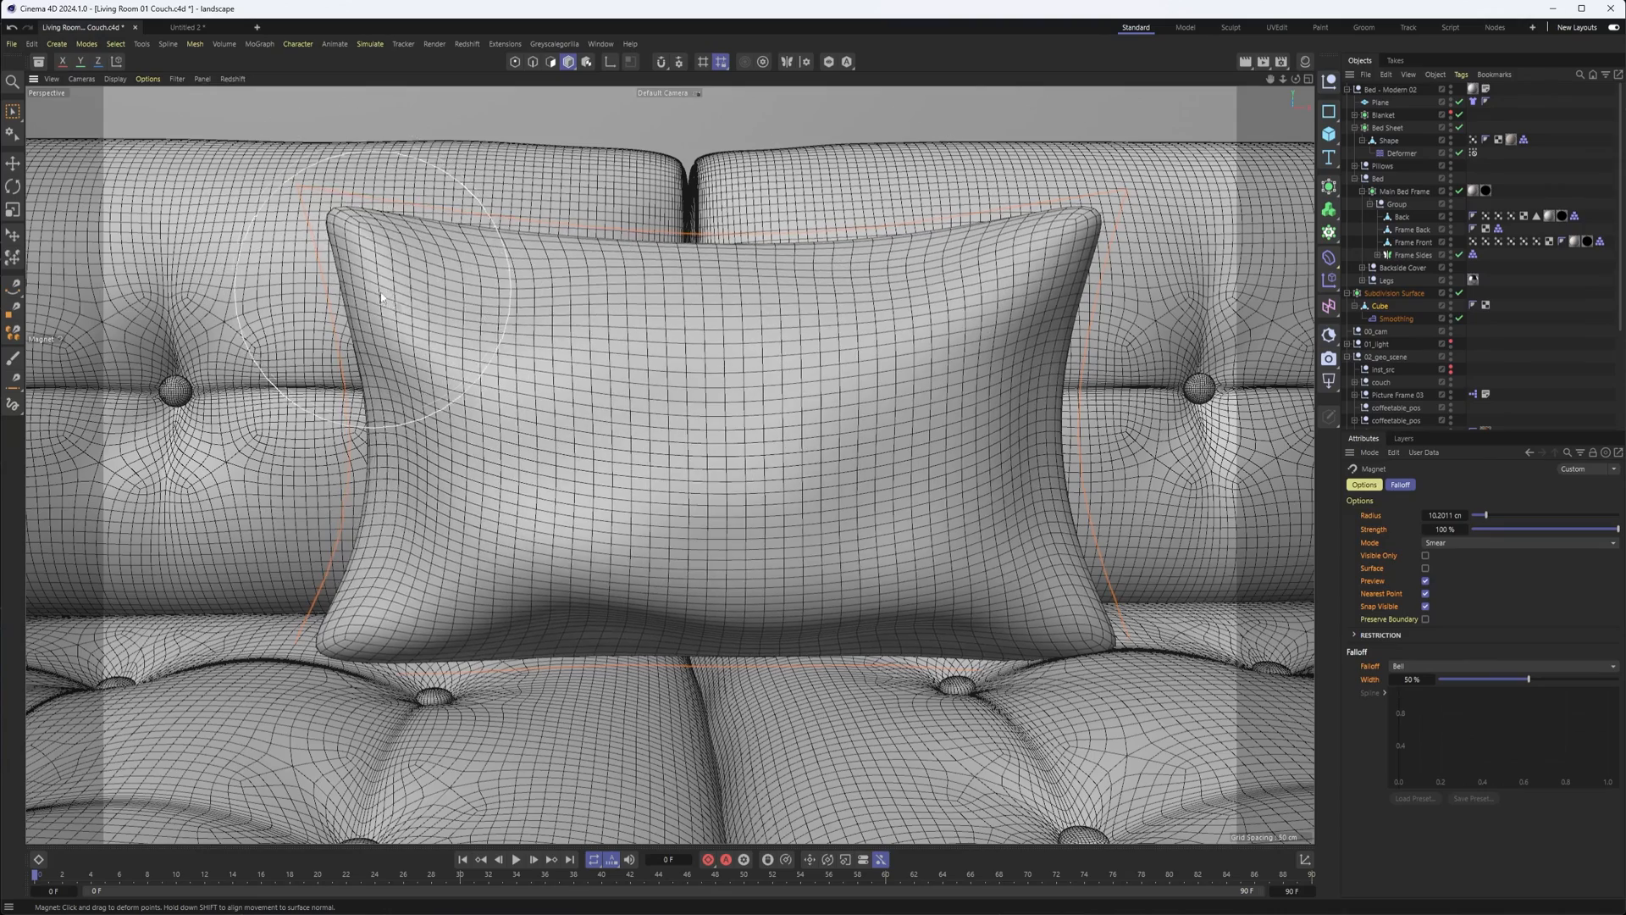
pyautogui.moveTo(384, 295); pyautogui.dragTo(364, 633)
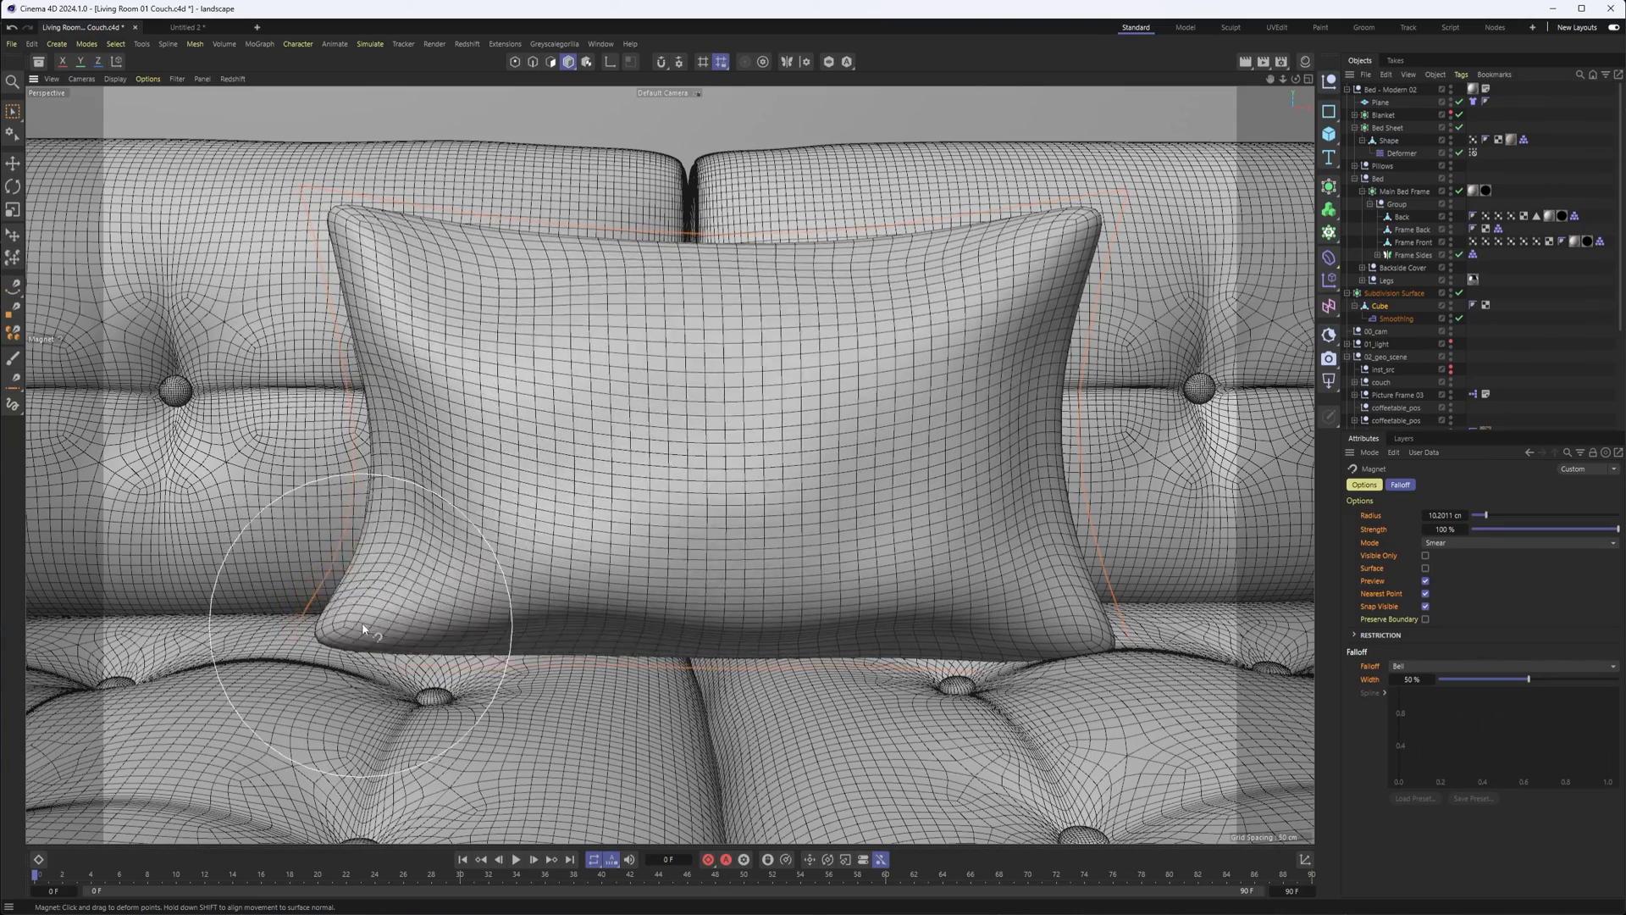
pyautogui.moveTo(364, 630); pyautogui.dragTo(327, 643)
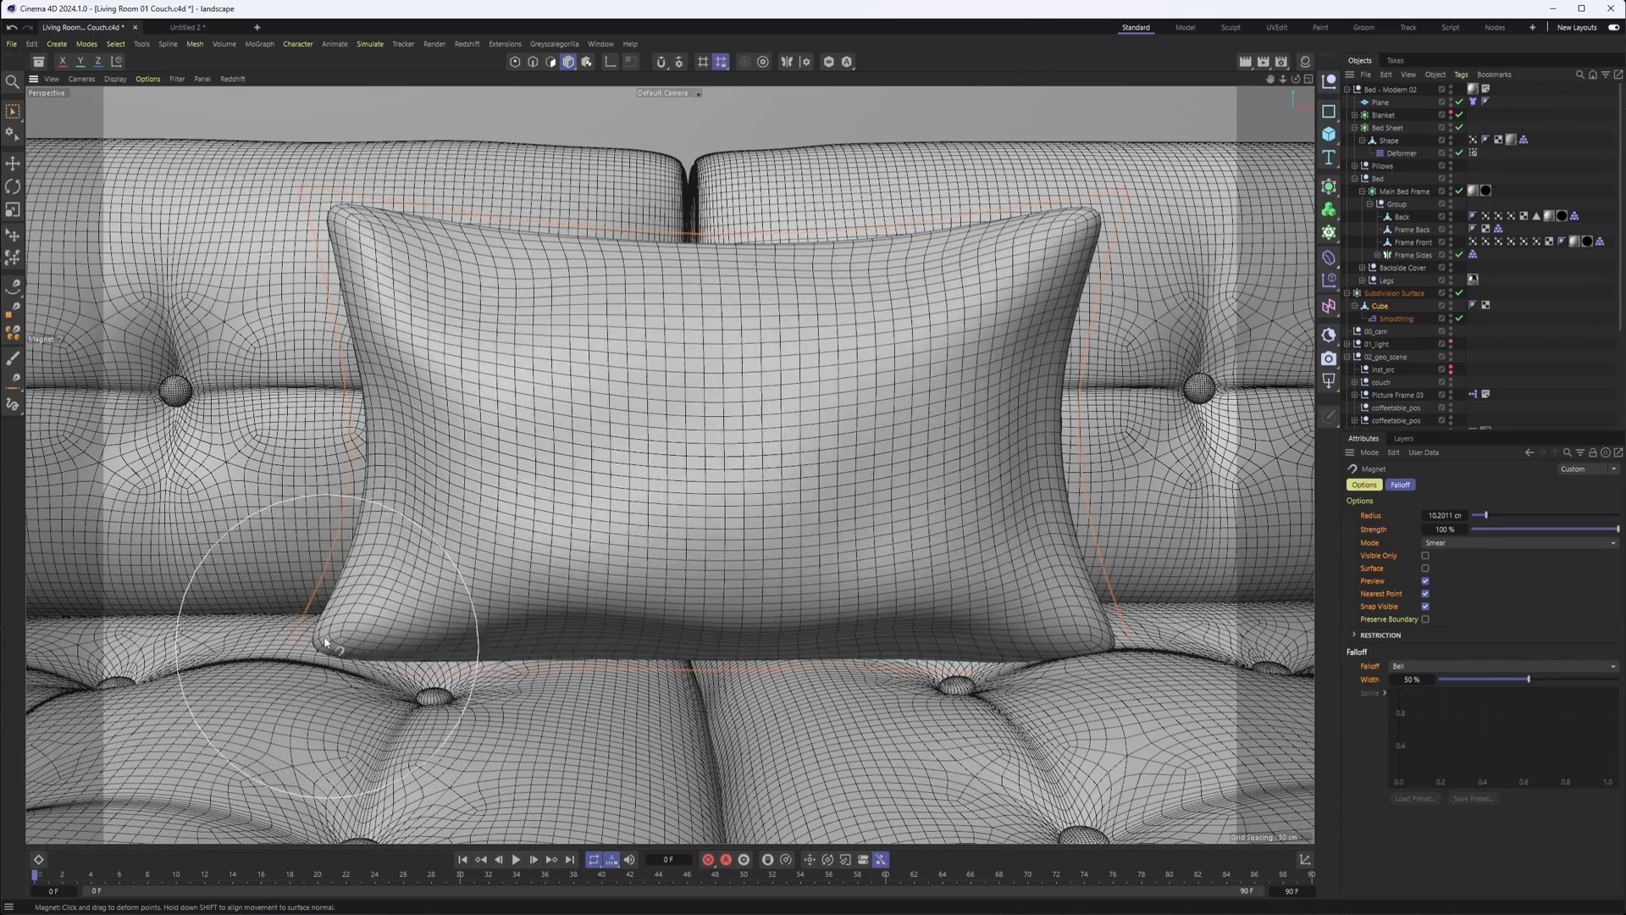
pyautogui.moveTo(325, 642); pyautogui.dragTo(550, 646)
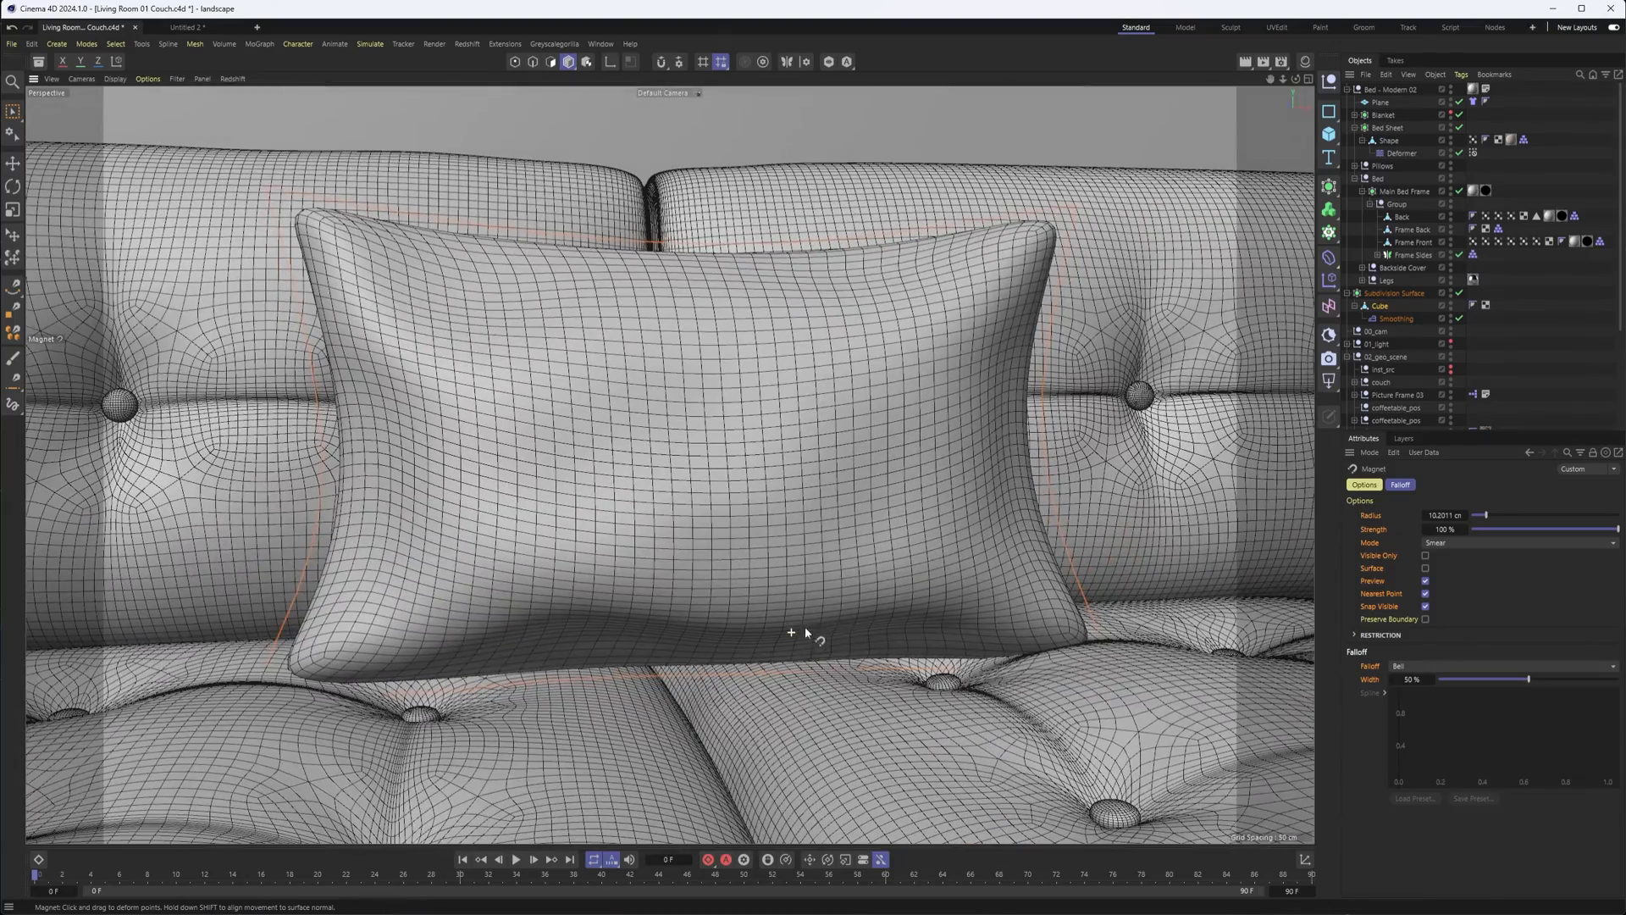
# Collapse the pillow's Subdivision Surface into a single editable polygon object.
pyautogui.rightClick(1374, 306)
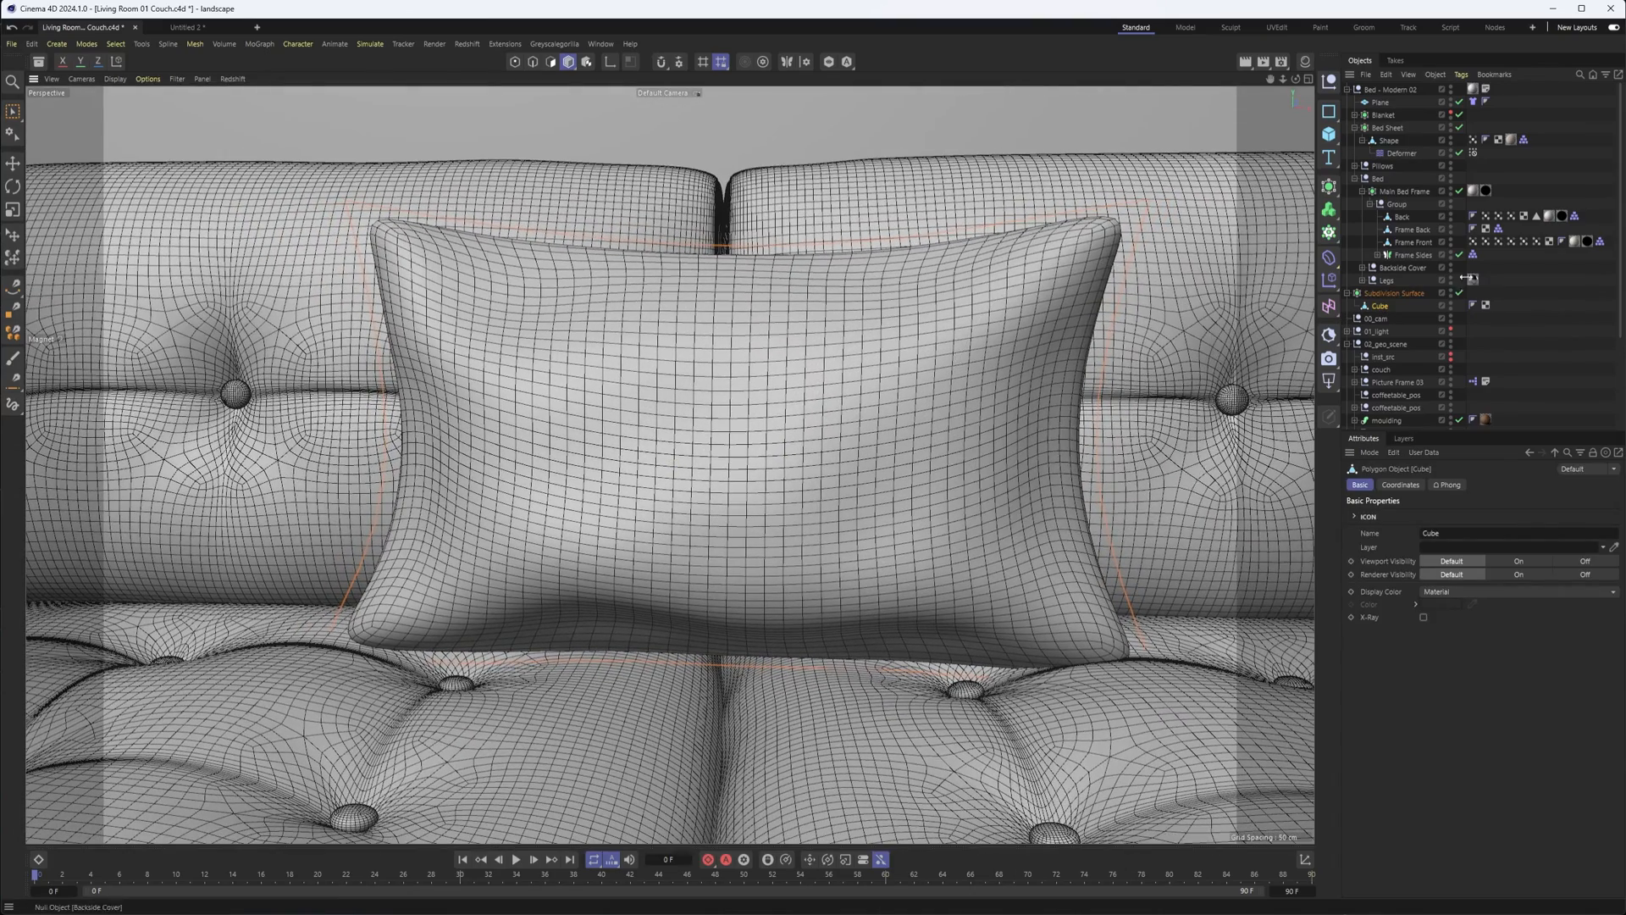
pyautogui.click(1395, 292)
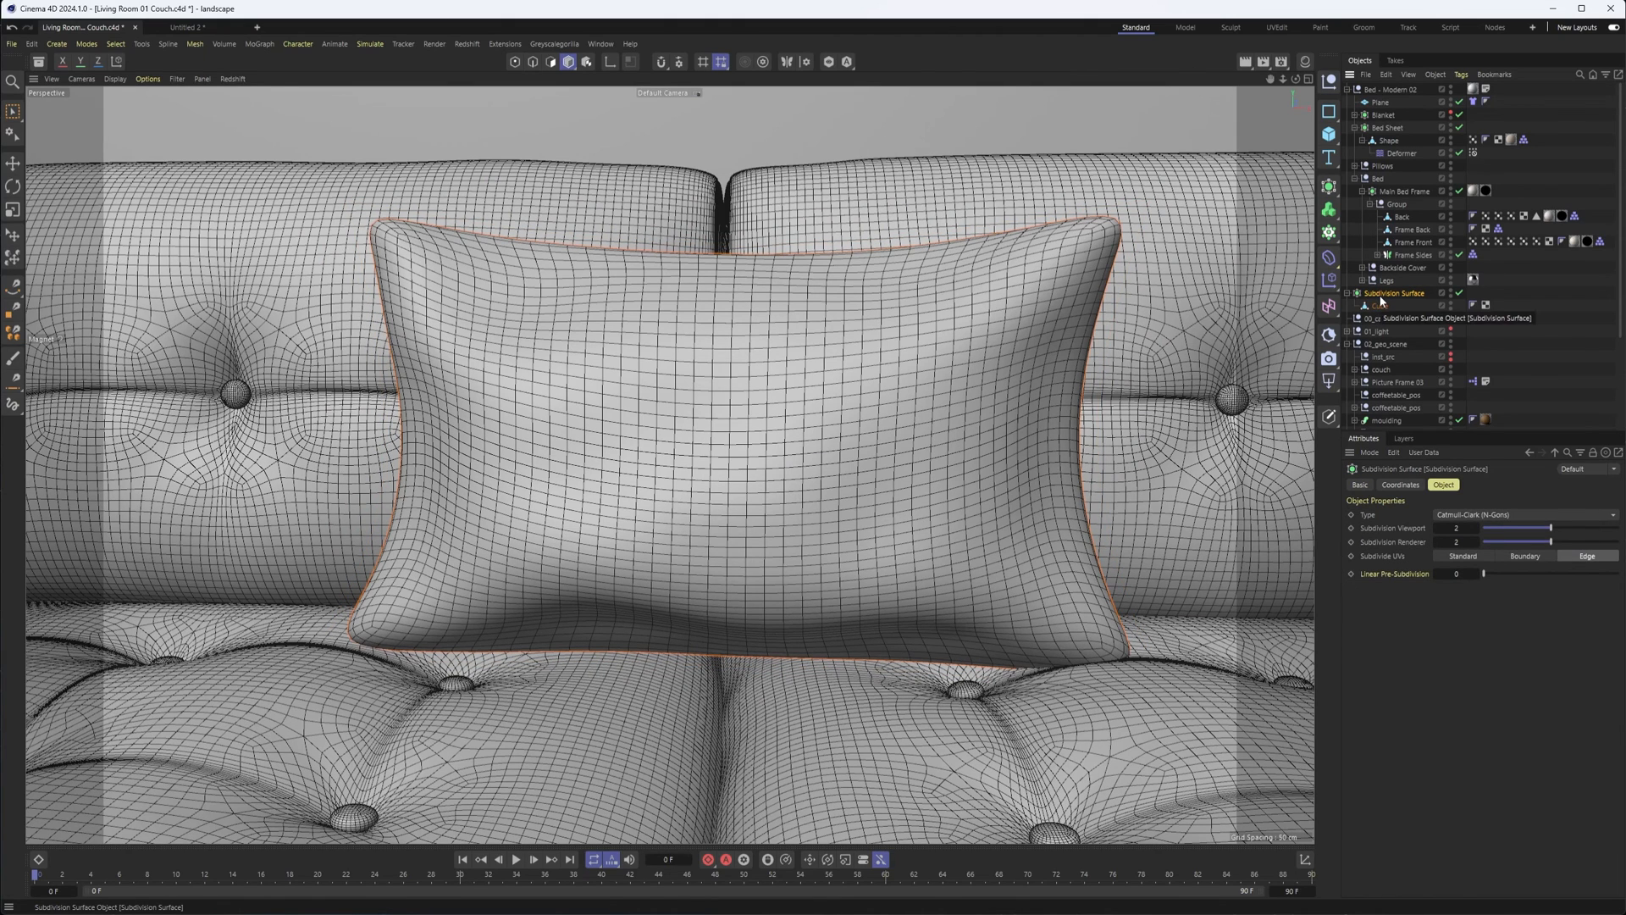
pyautogui.rightClick(1395, 292)
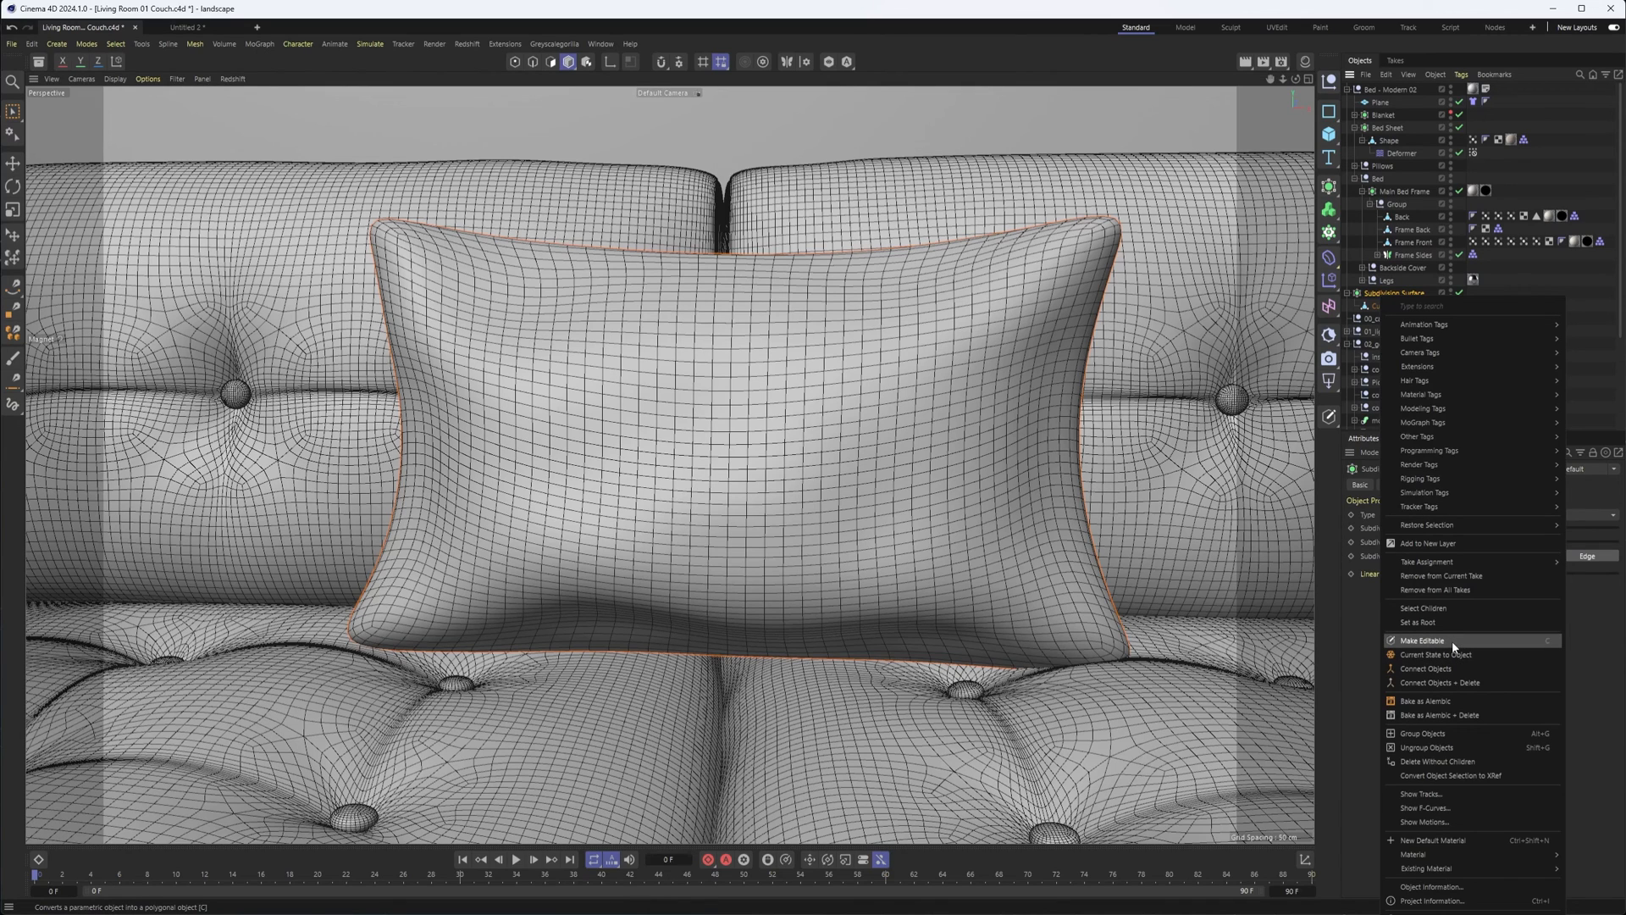
pyautogui.moveTo(1454, 648)
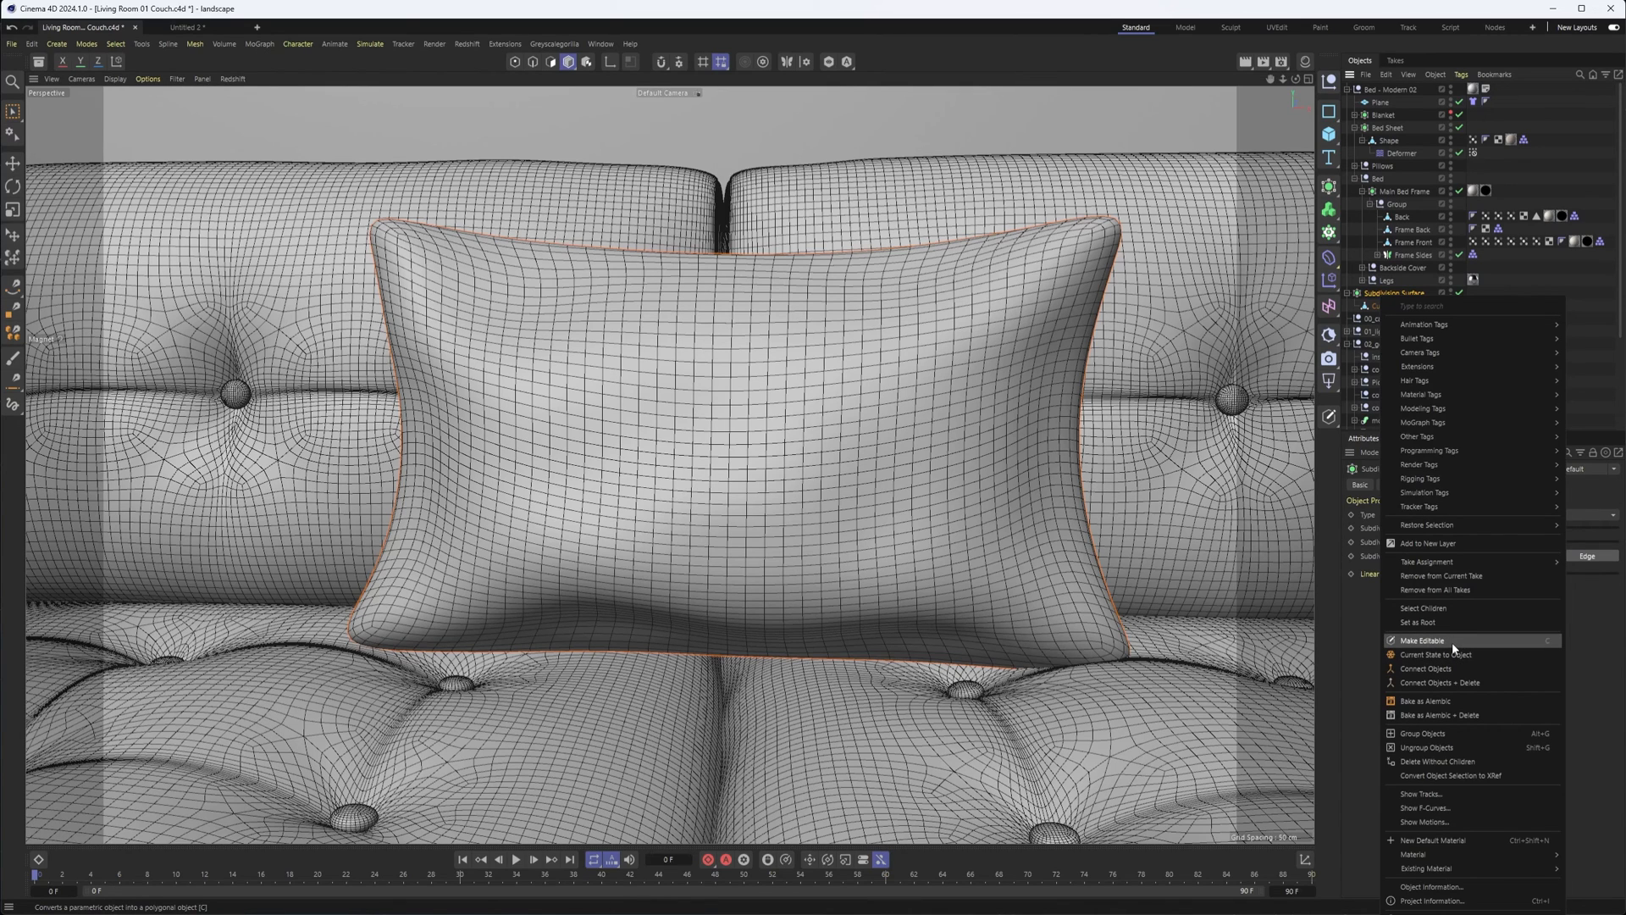
pyautogui.click(1422, 640)
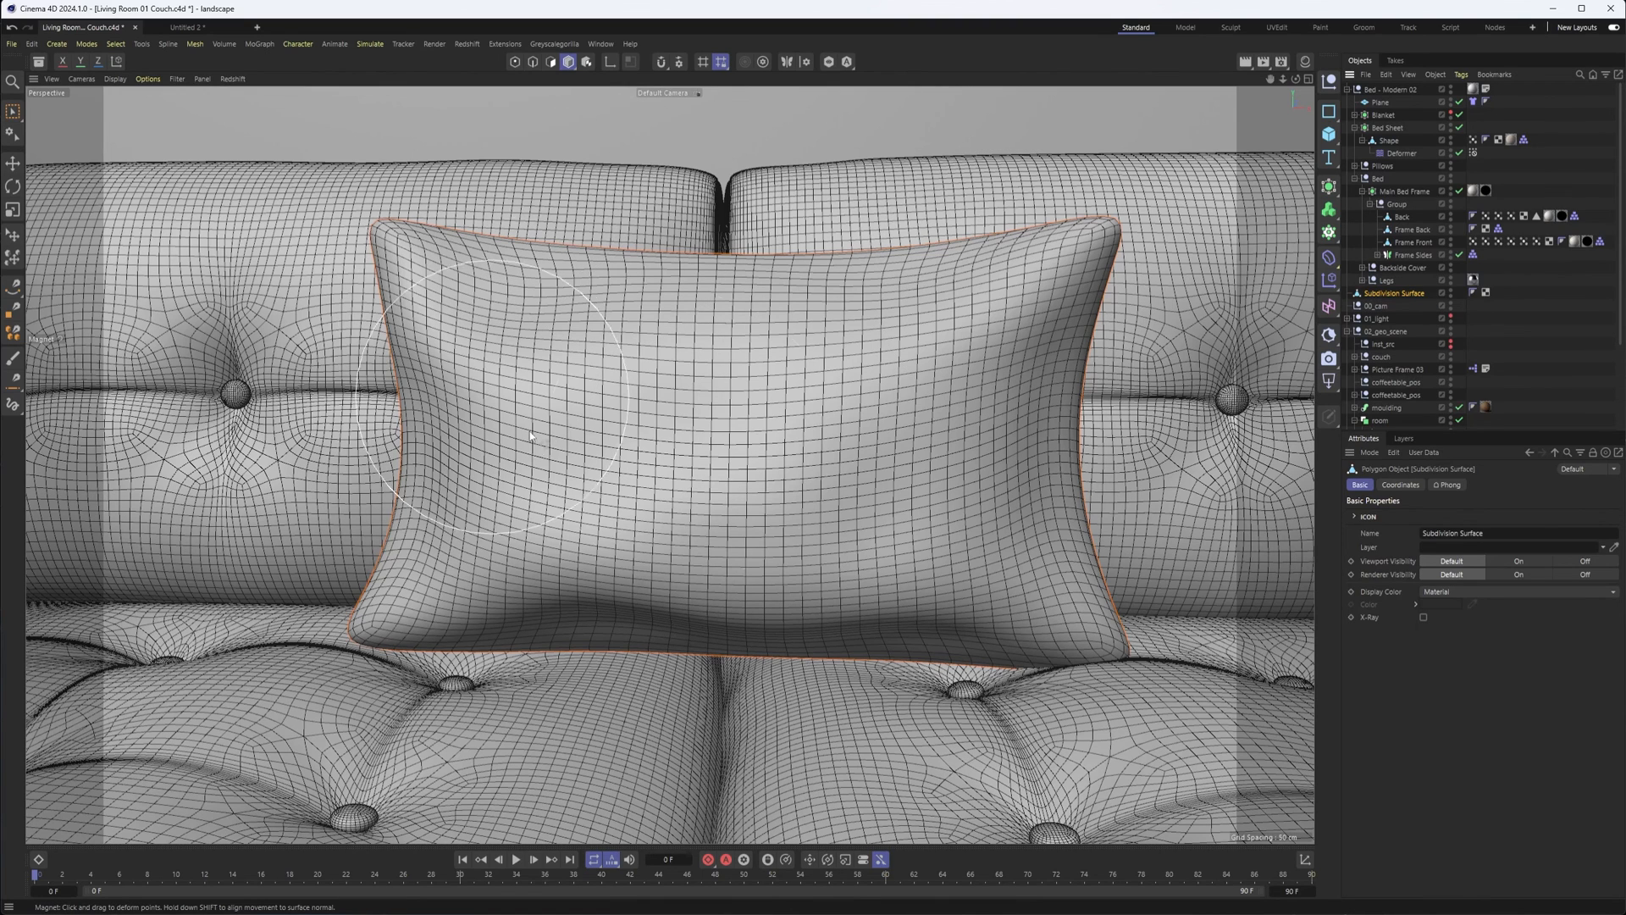
pyautogui.click(13, 163)
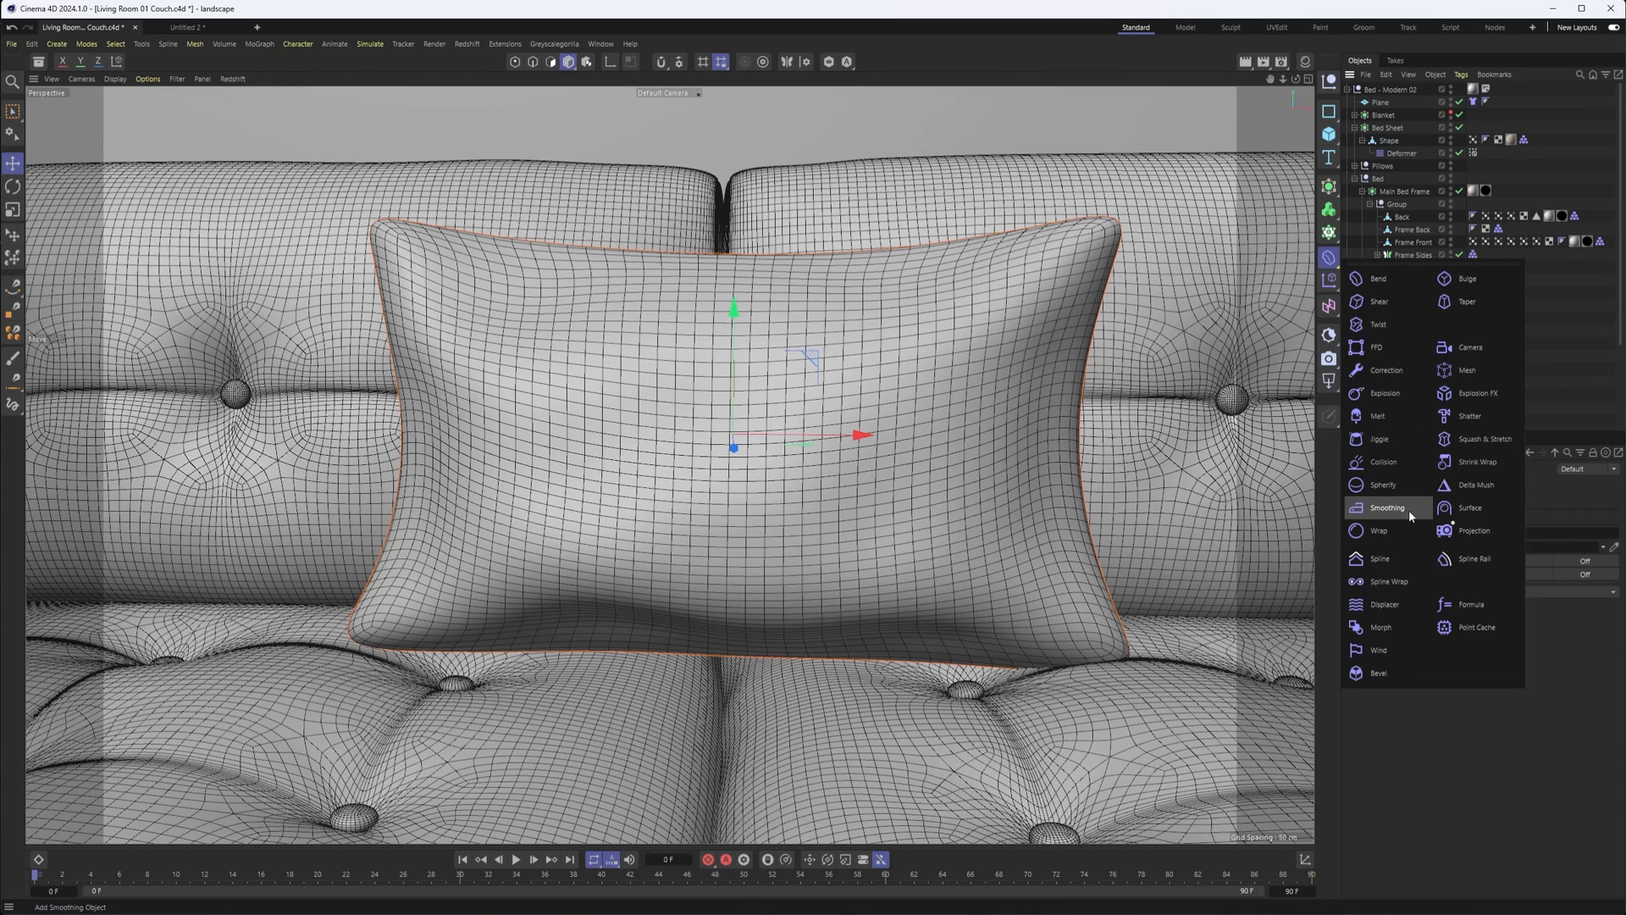
# Add a Smoothing deformer to the pillow and nest it under a new Subdivision Surface.
pyautogui.click(1387, 507)
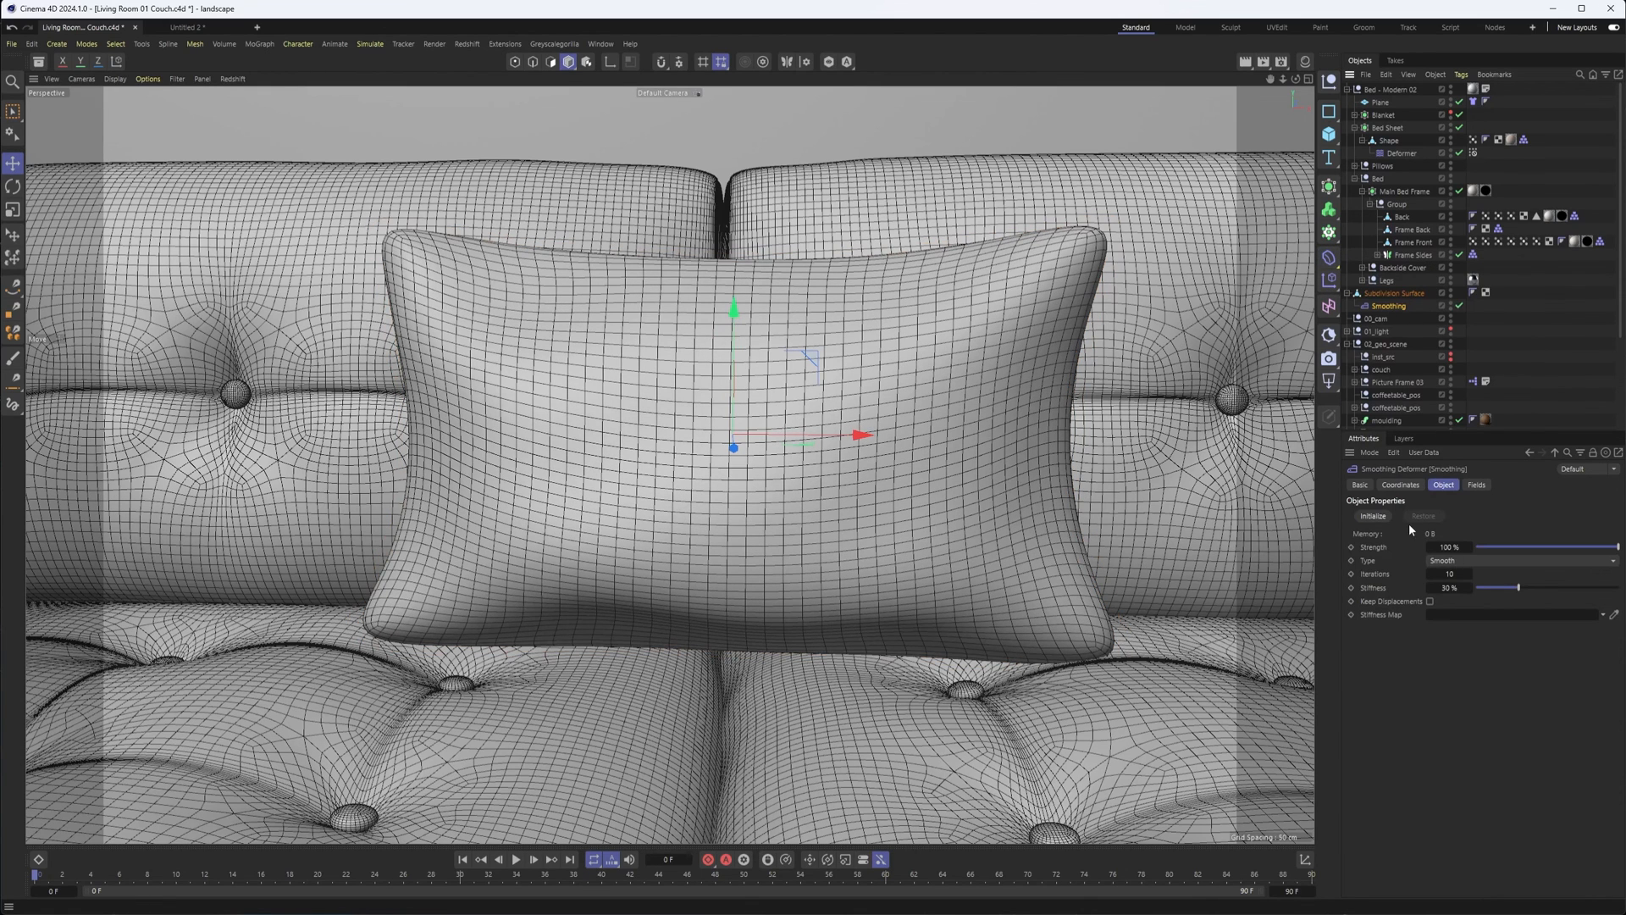
pyautogui.click(1372, 516)
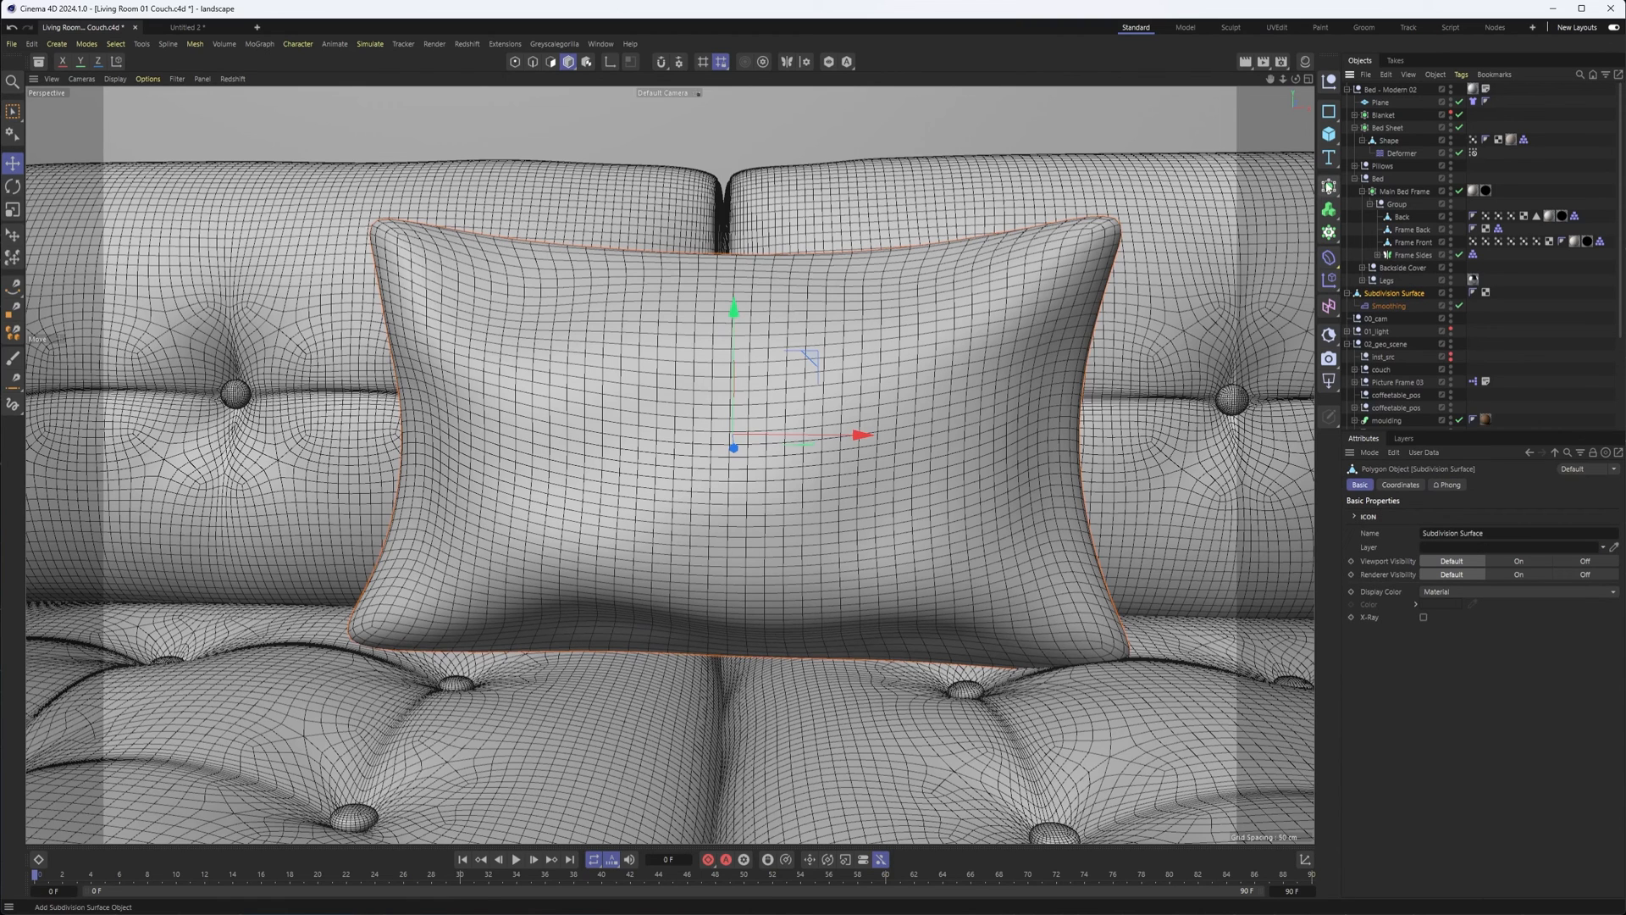
pyautogui.click(1396, 293)
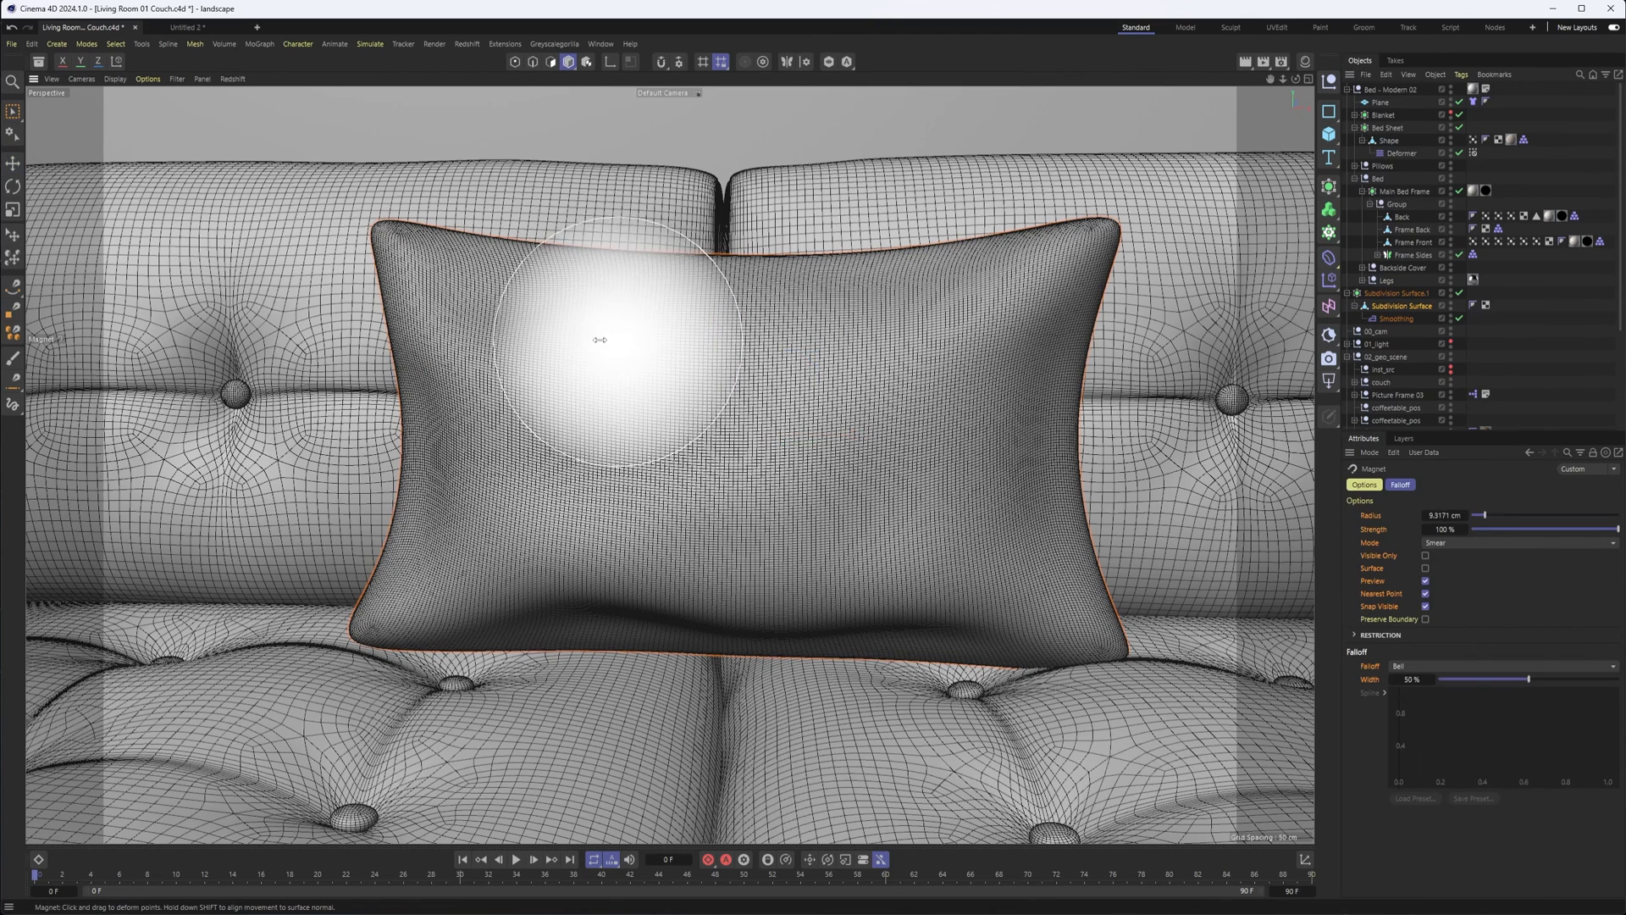
# Pinch a top-edge wrinkle, then twist folds into the left corner and bottom in Spin mode.
pyautogui.moveTo(599, 340); pyautogui.dragTo(508, 281)
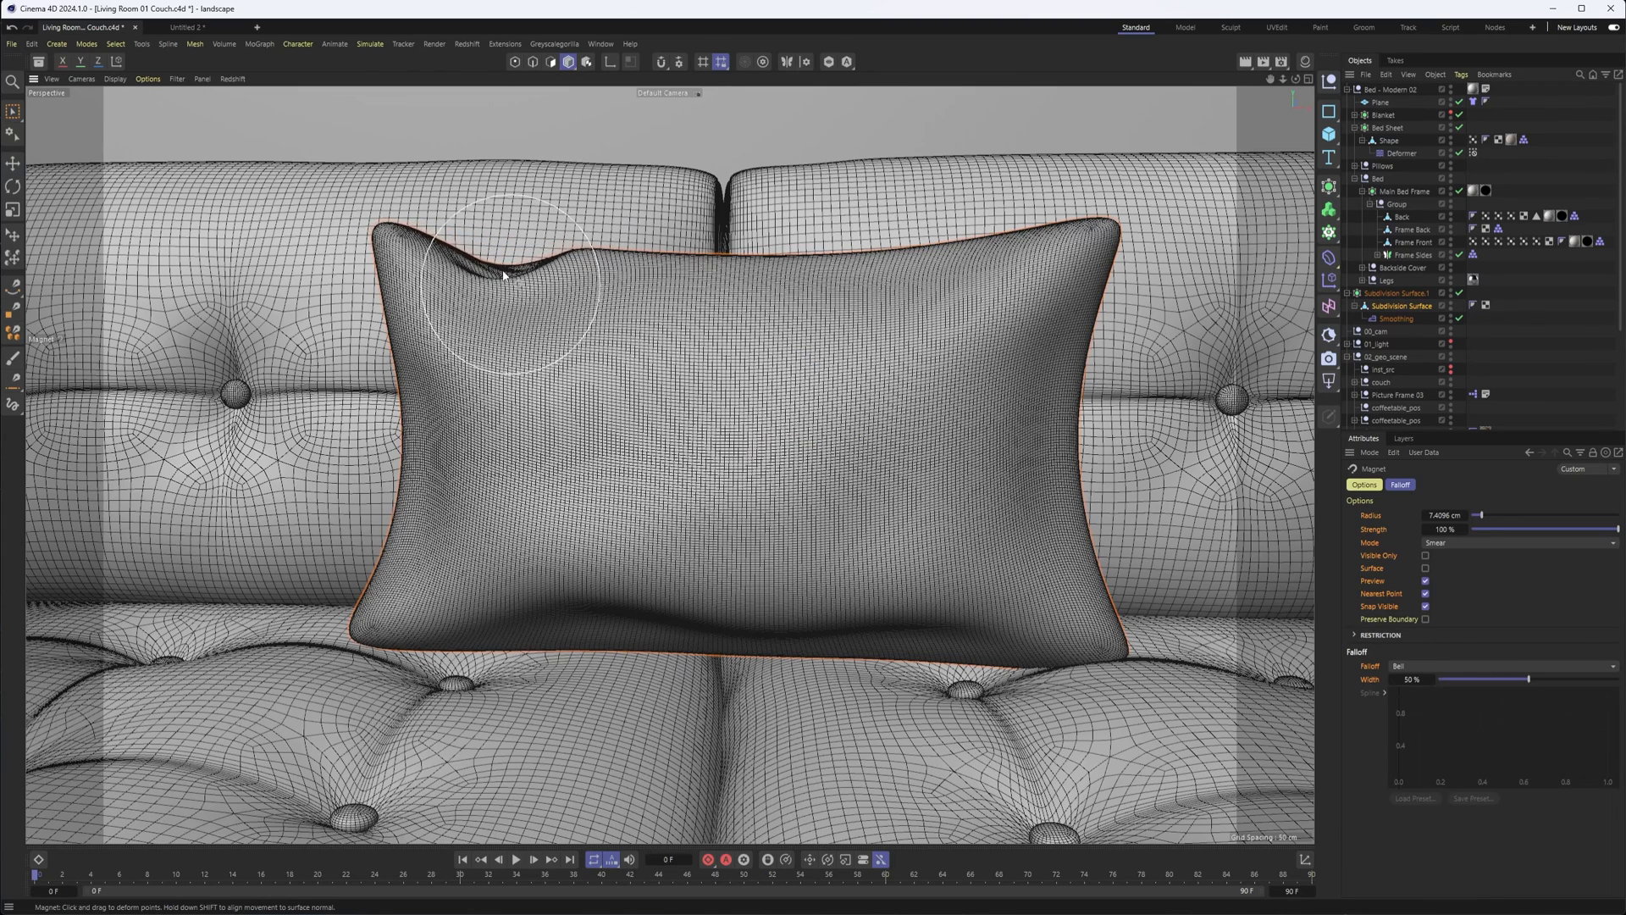
pyautogui.moveTo(503, 275); pyautogui.dragTo(615, 322)
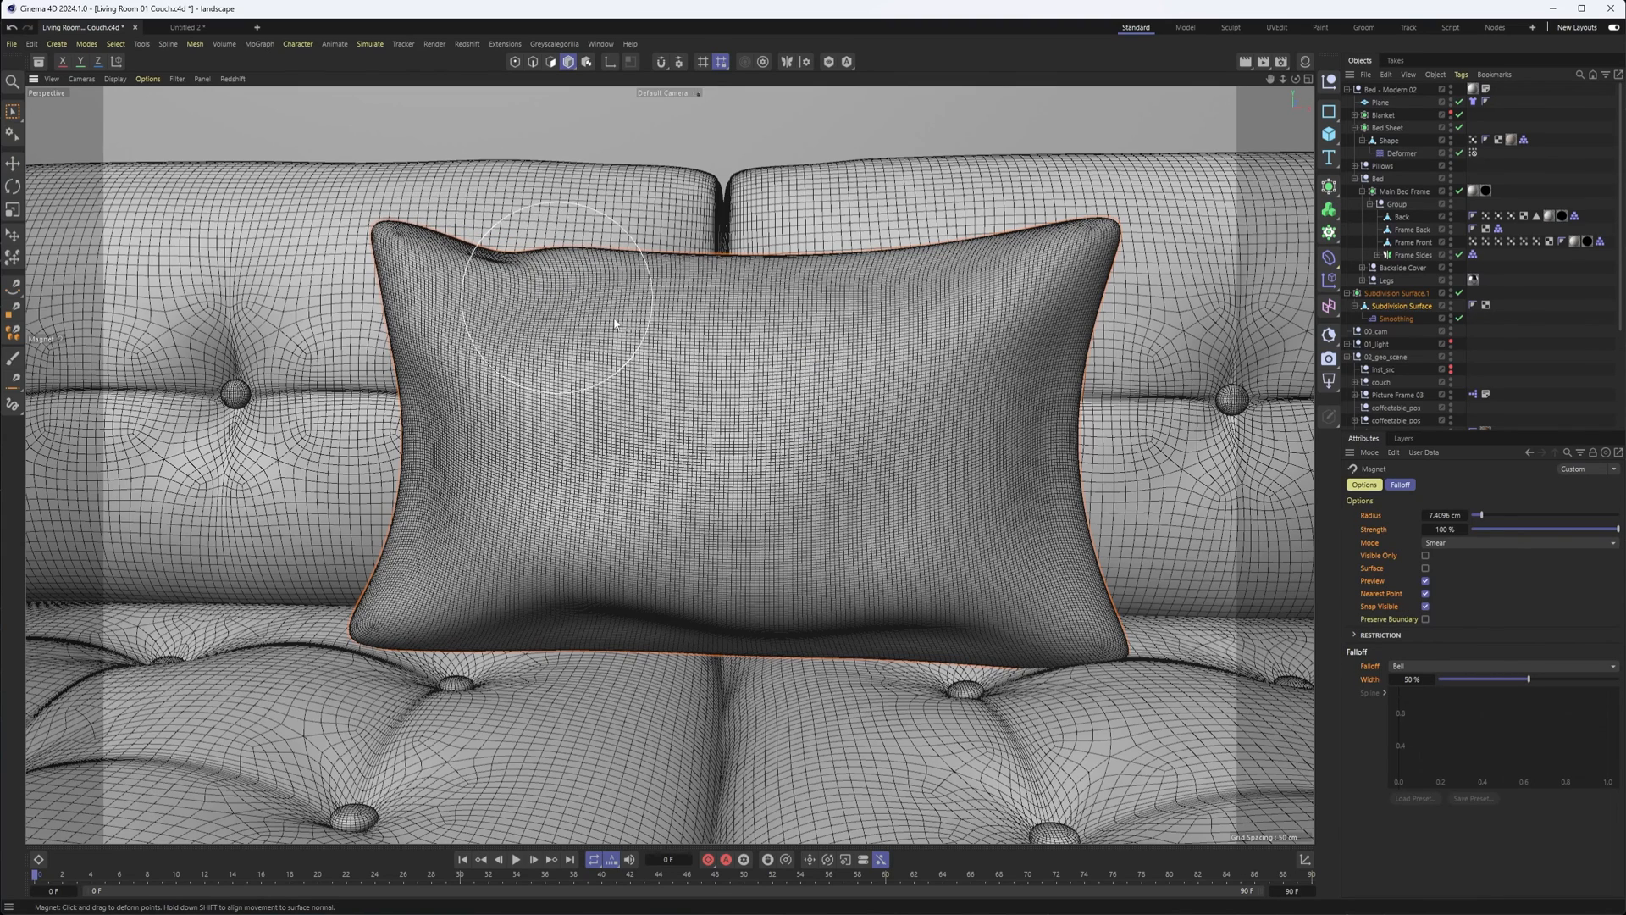
pyautogui.moveTo(706, 370)
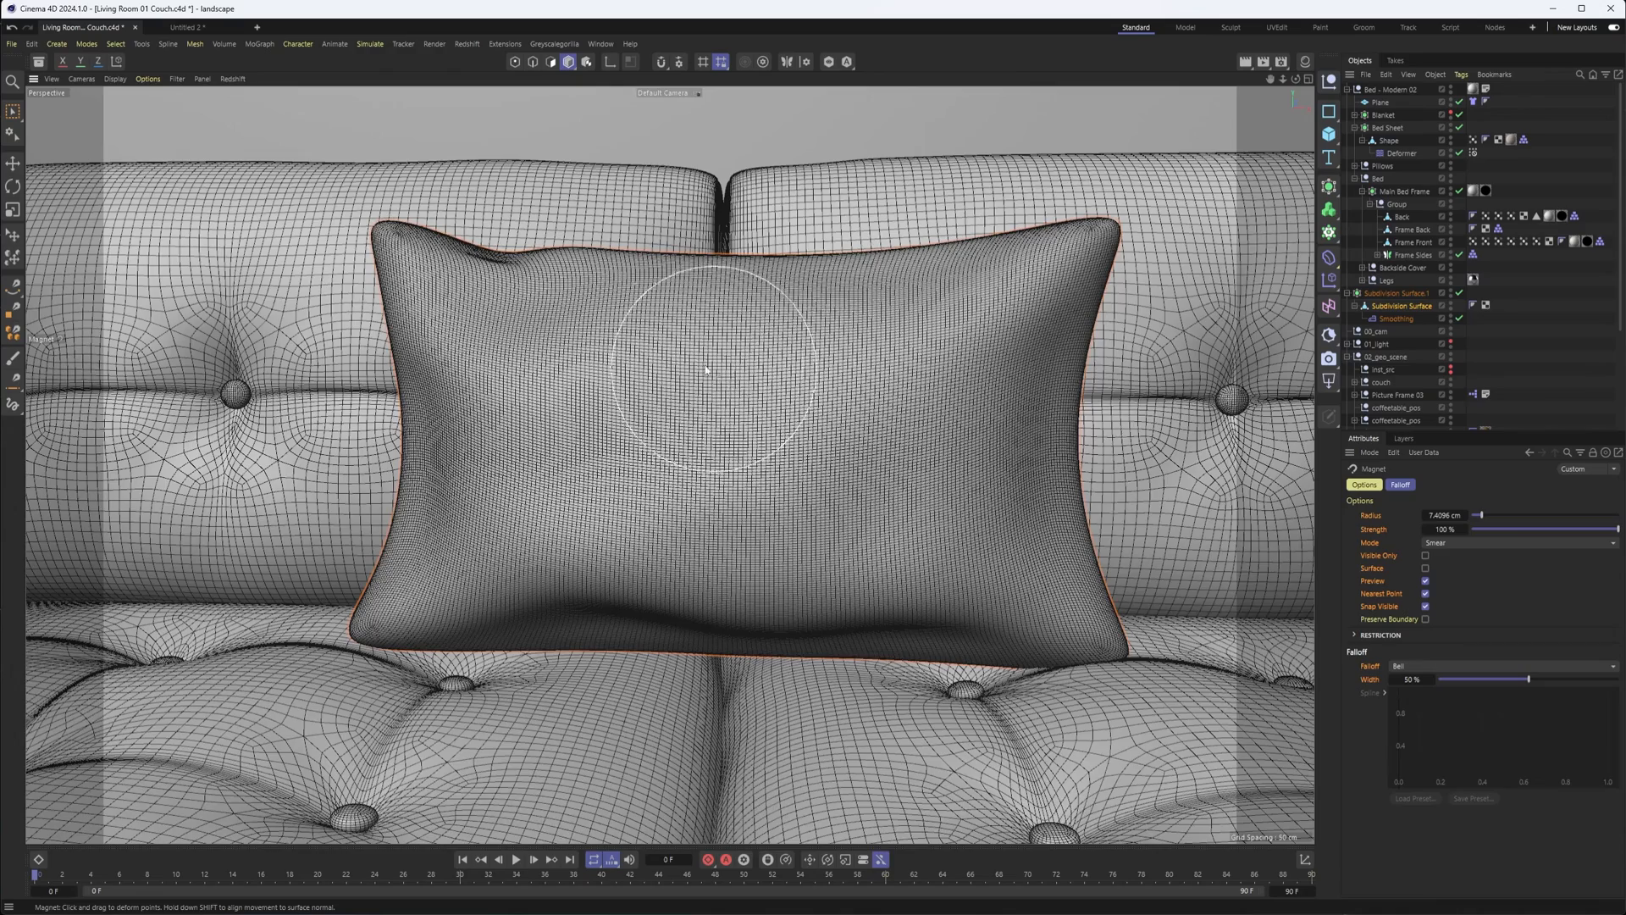
pyautogui.click(1517, 542)
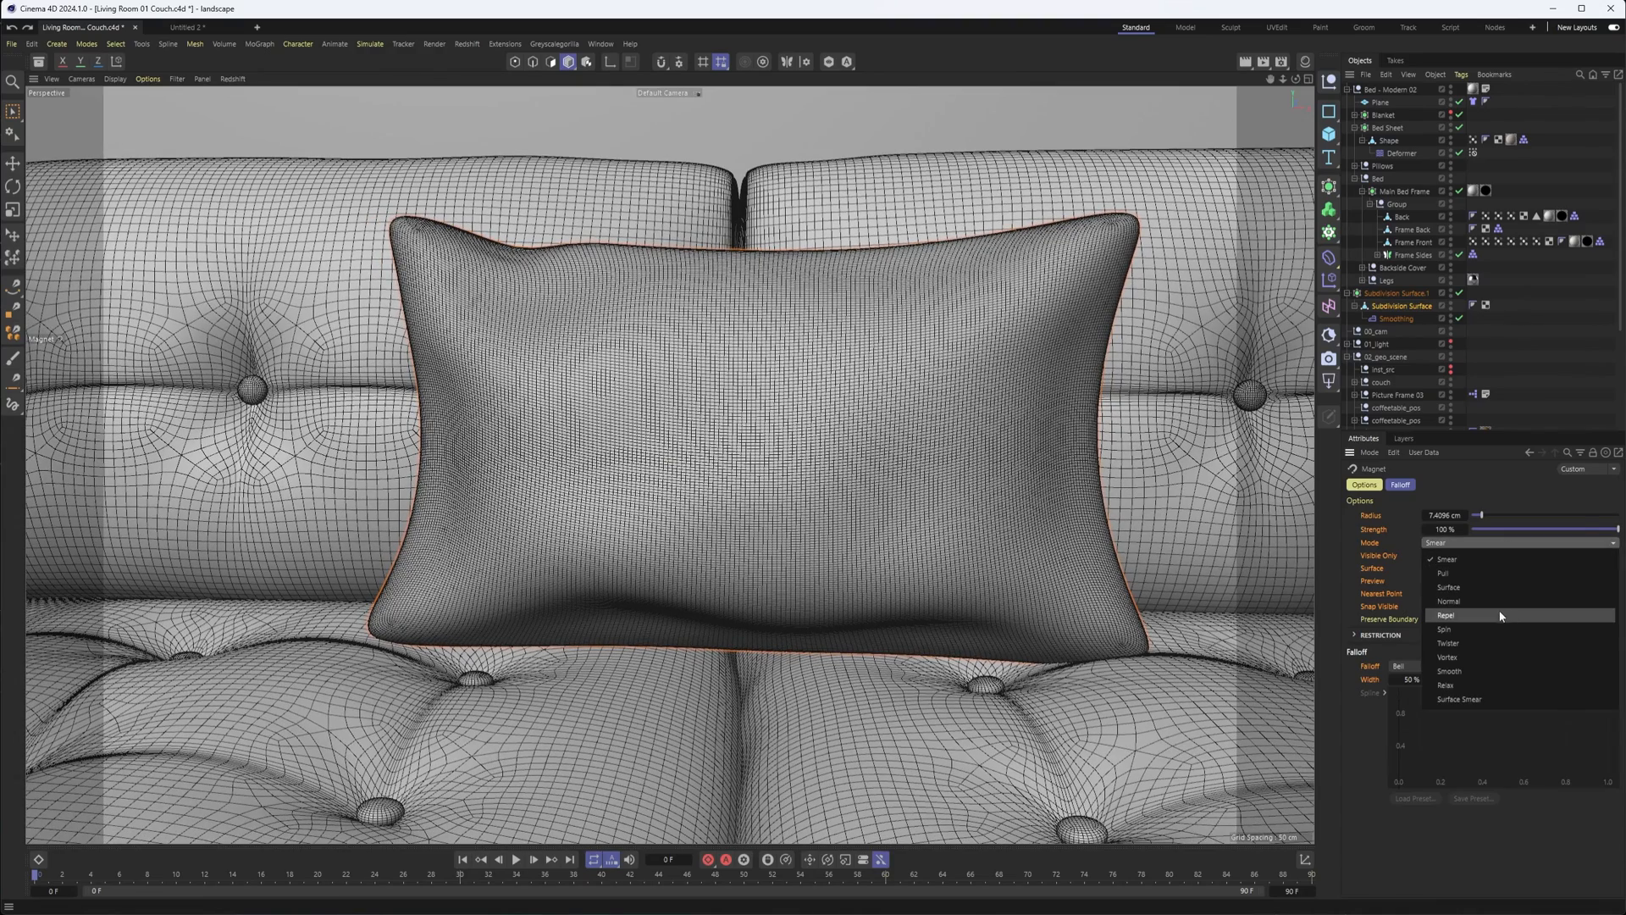
pyautogui.moveTo(1493, 630)
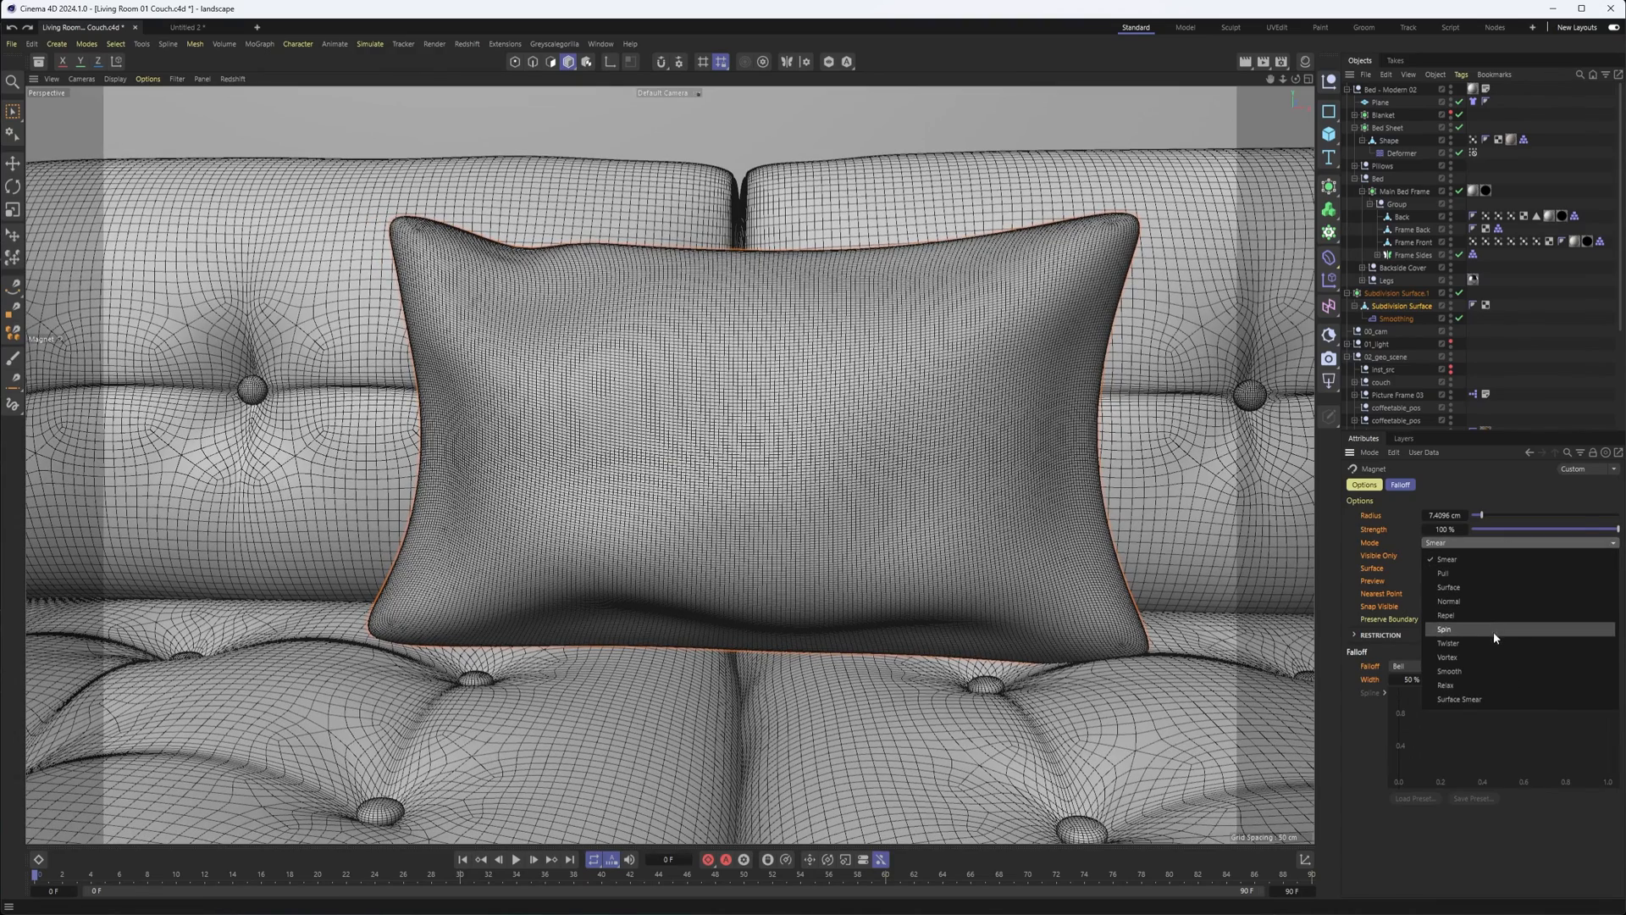
pyautogui.click(1444, 628)
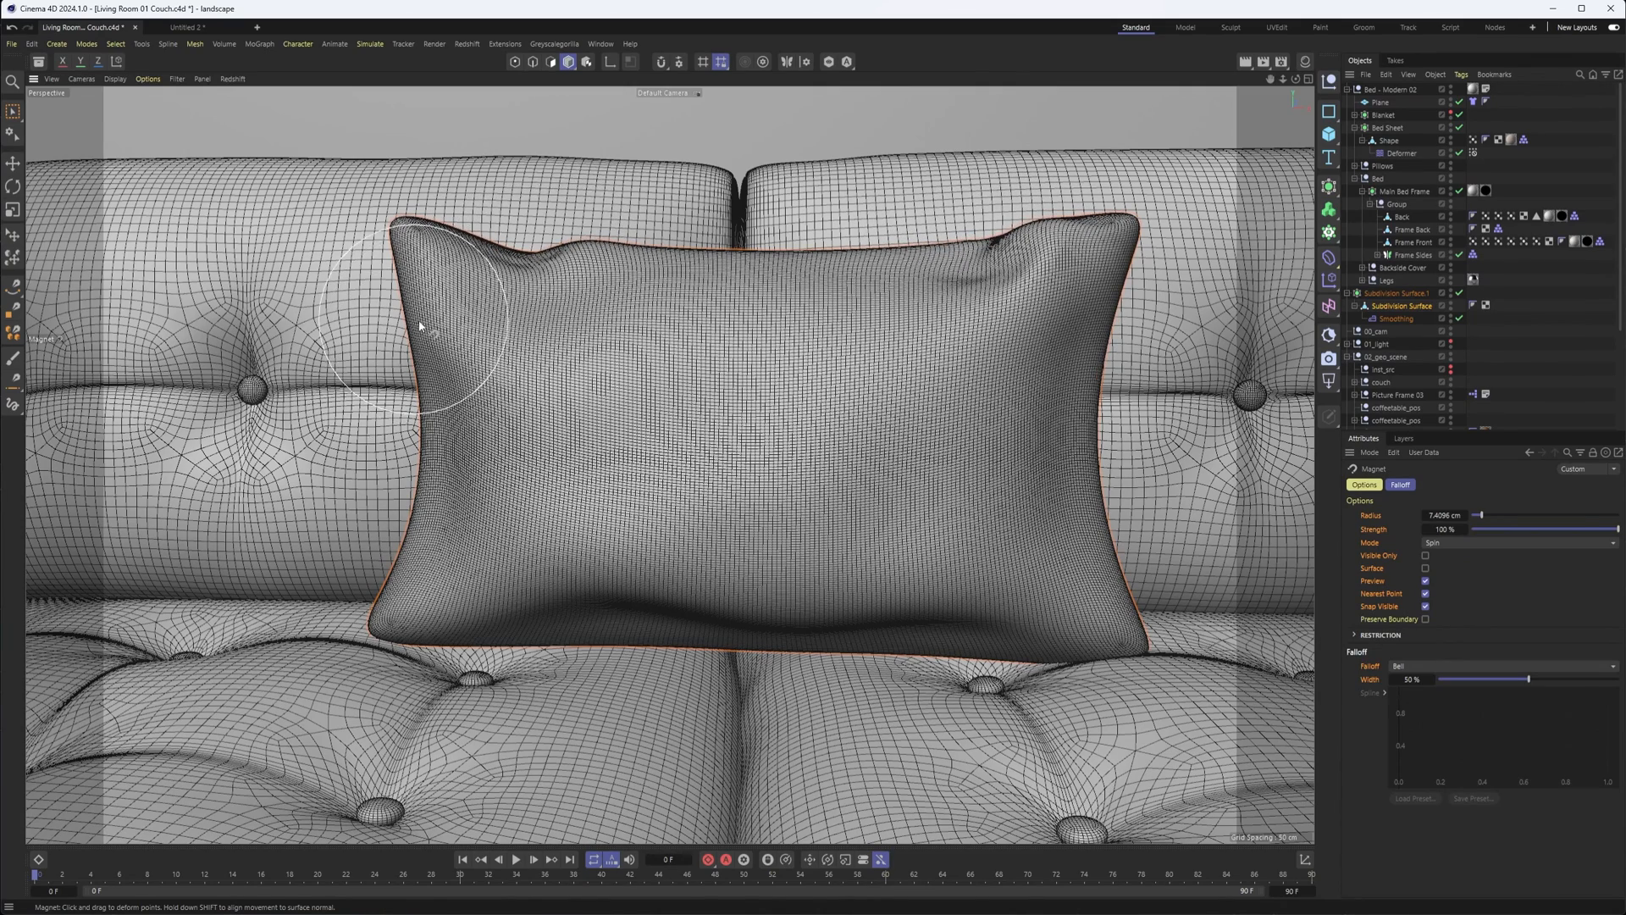
pyautogui.moveTo(420, 327); pyautogui.dragTo(415, 563)
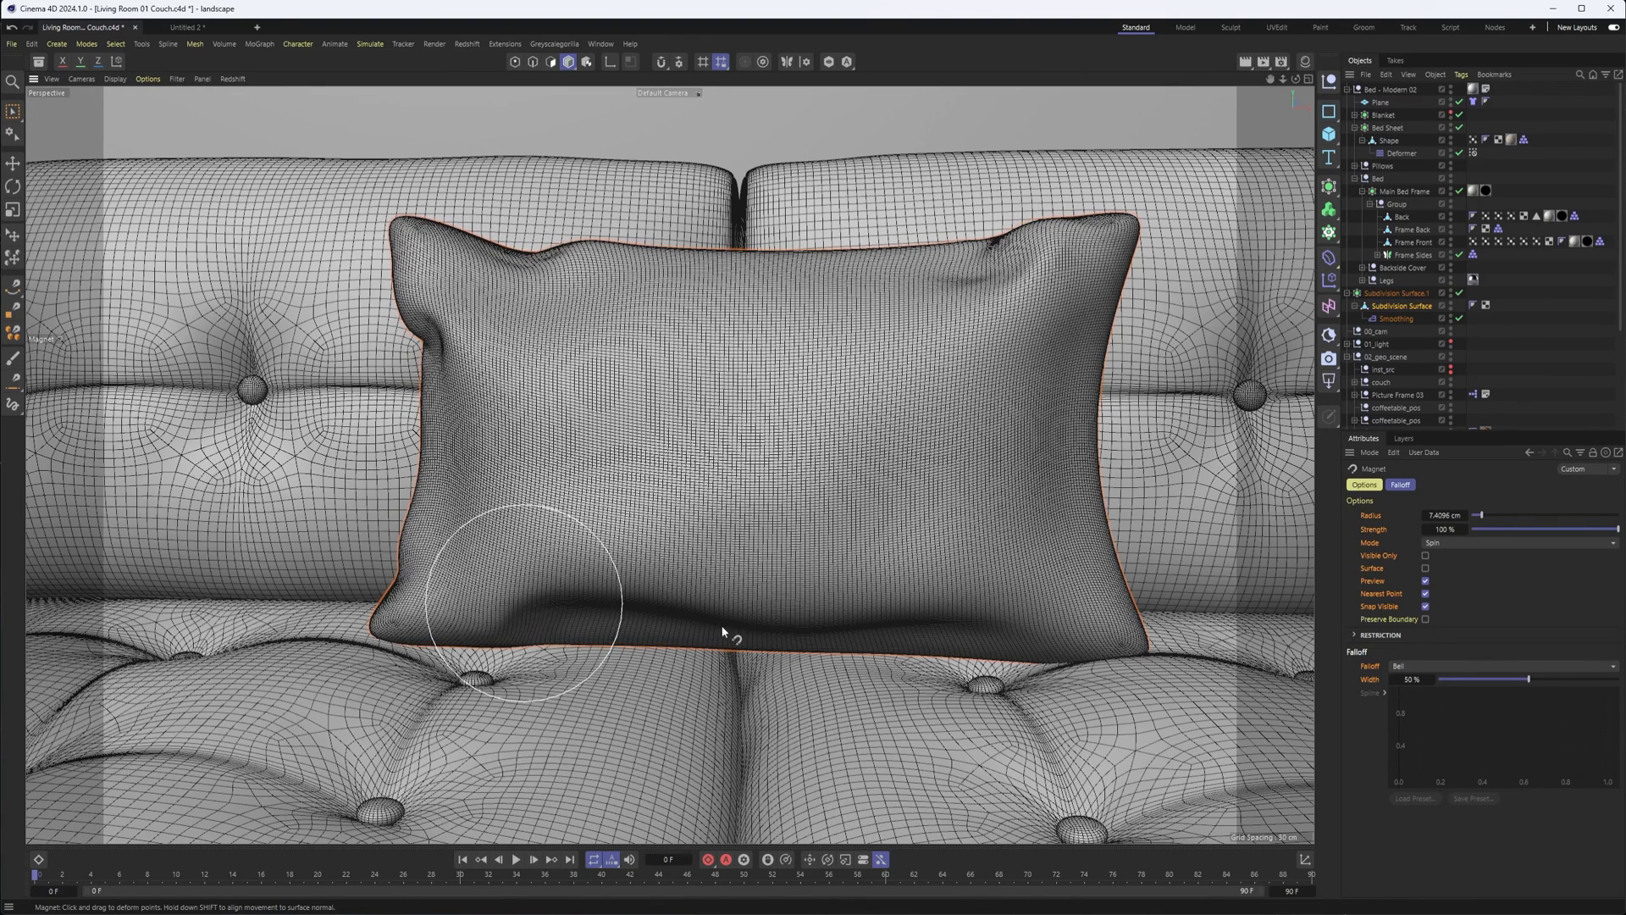
pyautogui.moveTo(539, 602); pyautogui.dragTo(1036, 623)
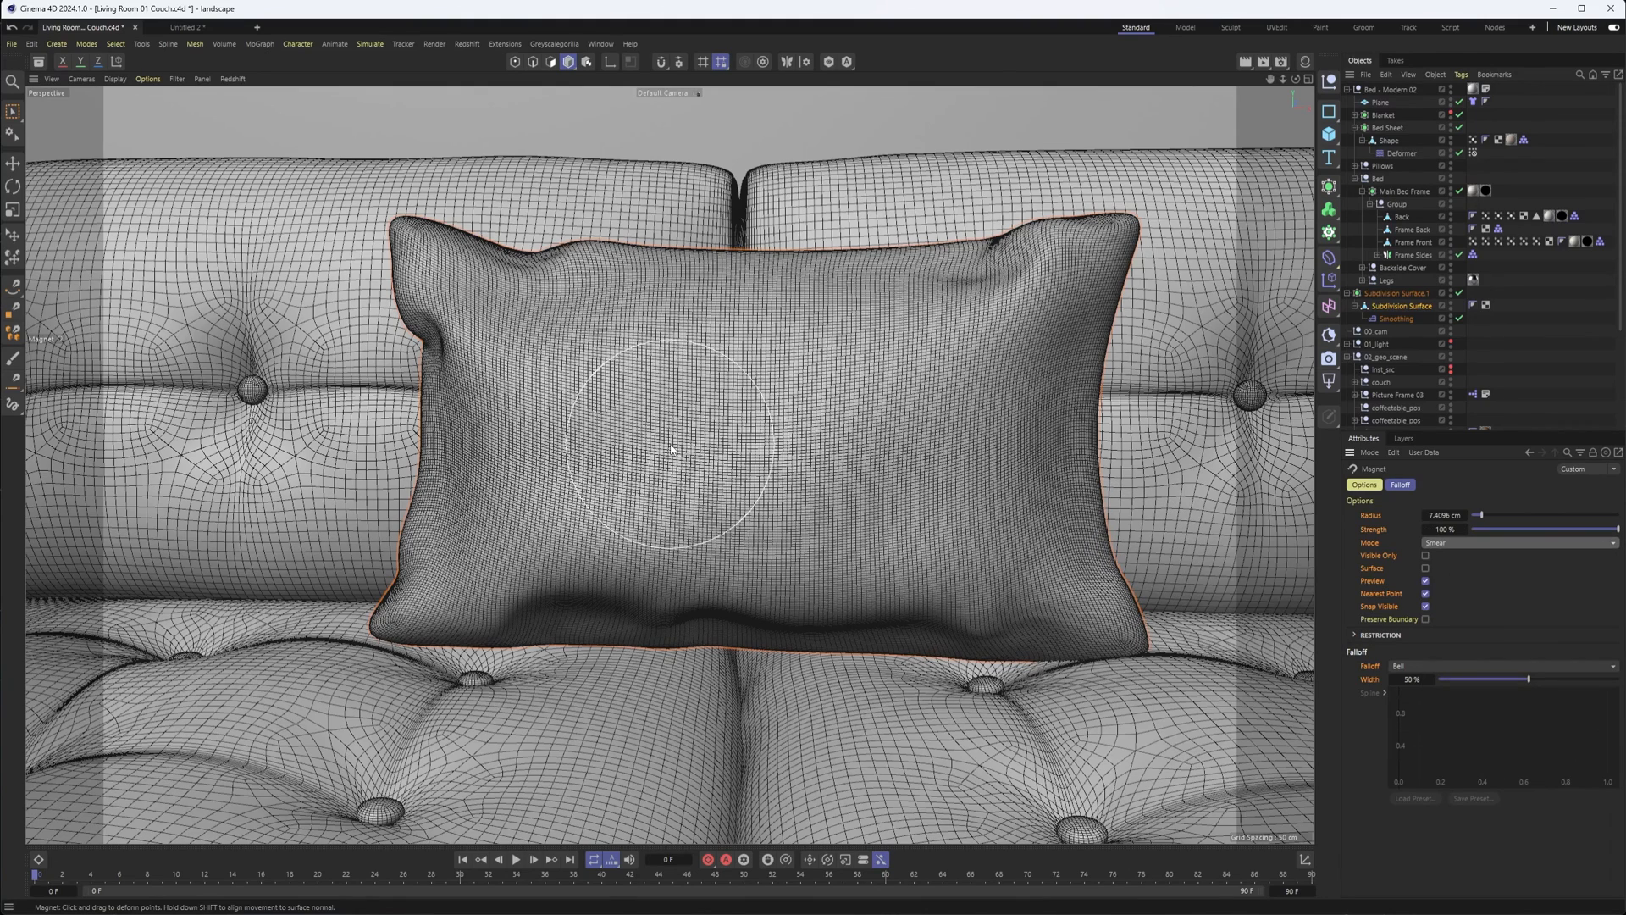
# Press Magnet folds and creases across the pillow's middle and left side.
pyautogui.moveTo(669, 451); pyautogui.dragTo(825, 436)
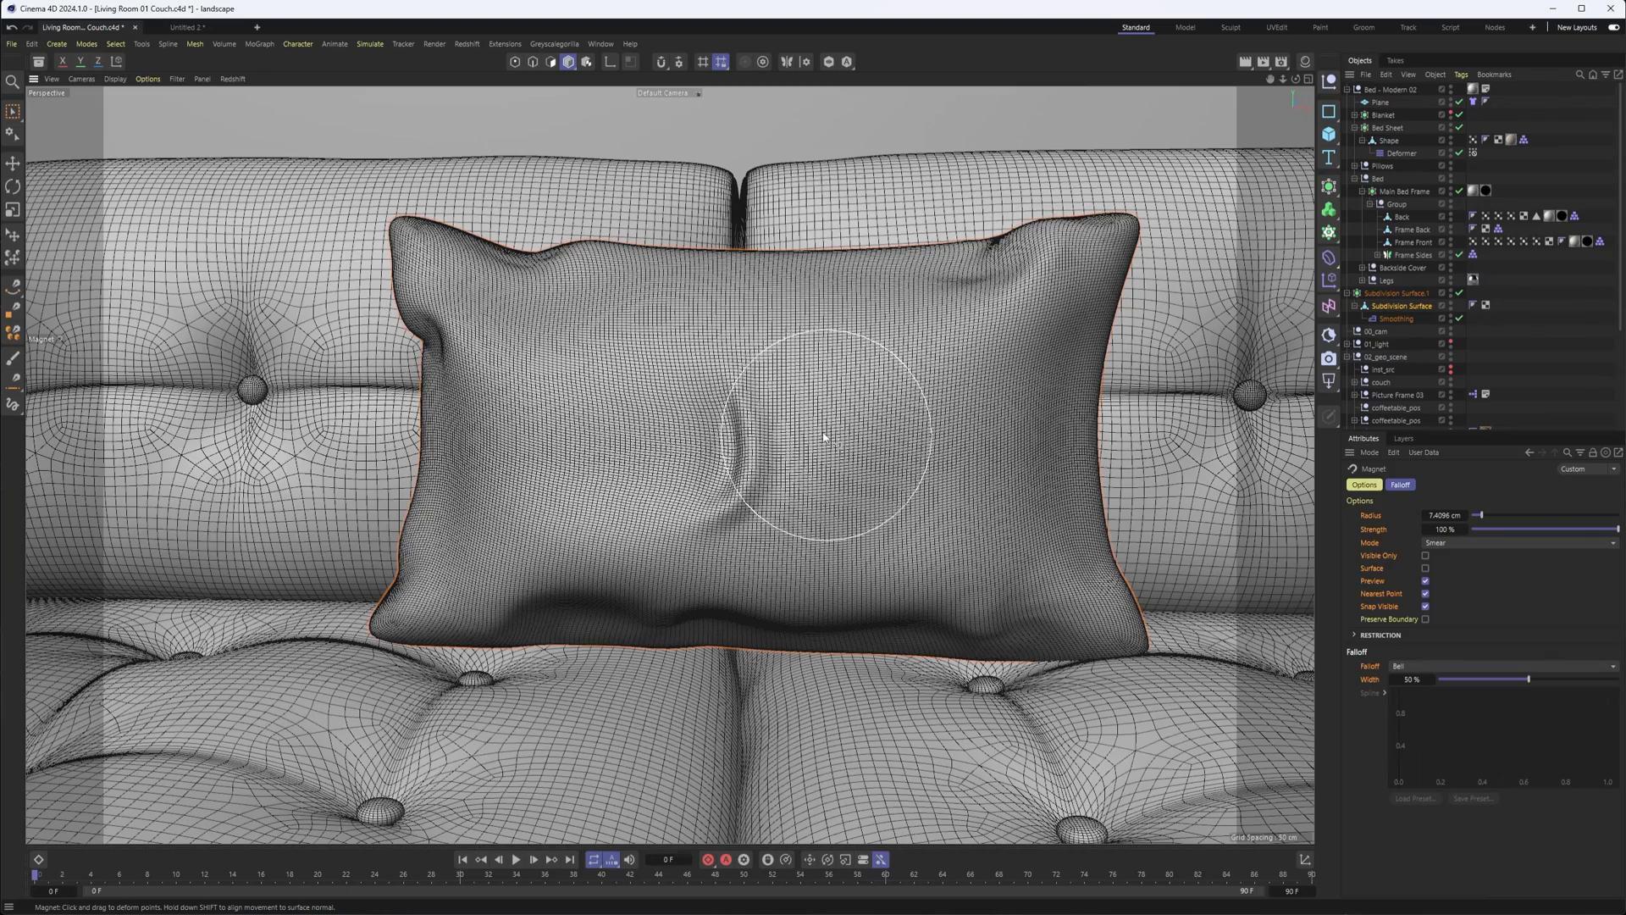
pyautogui.moveTo(819, 436); pyautogui.dragTo(846, 431)
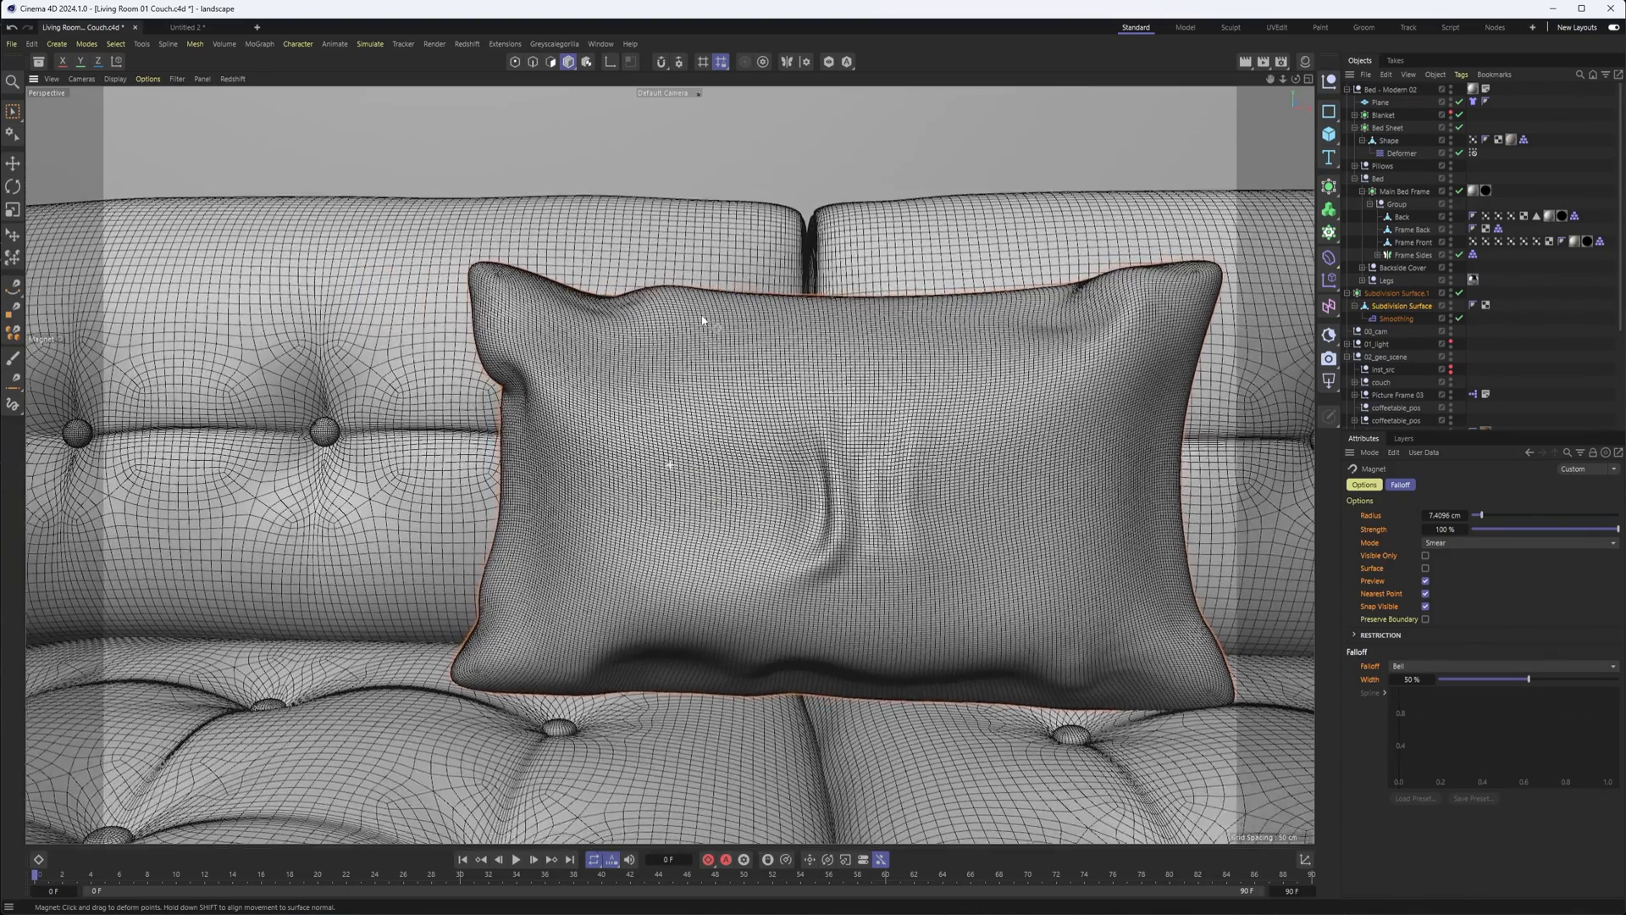
pyautogui.moveTo(705, 319); pyautogui.dragTo(763, 310)
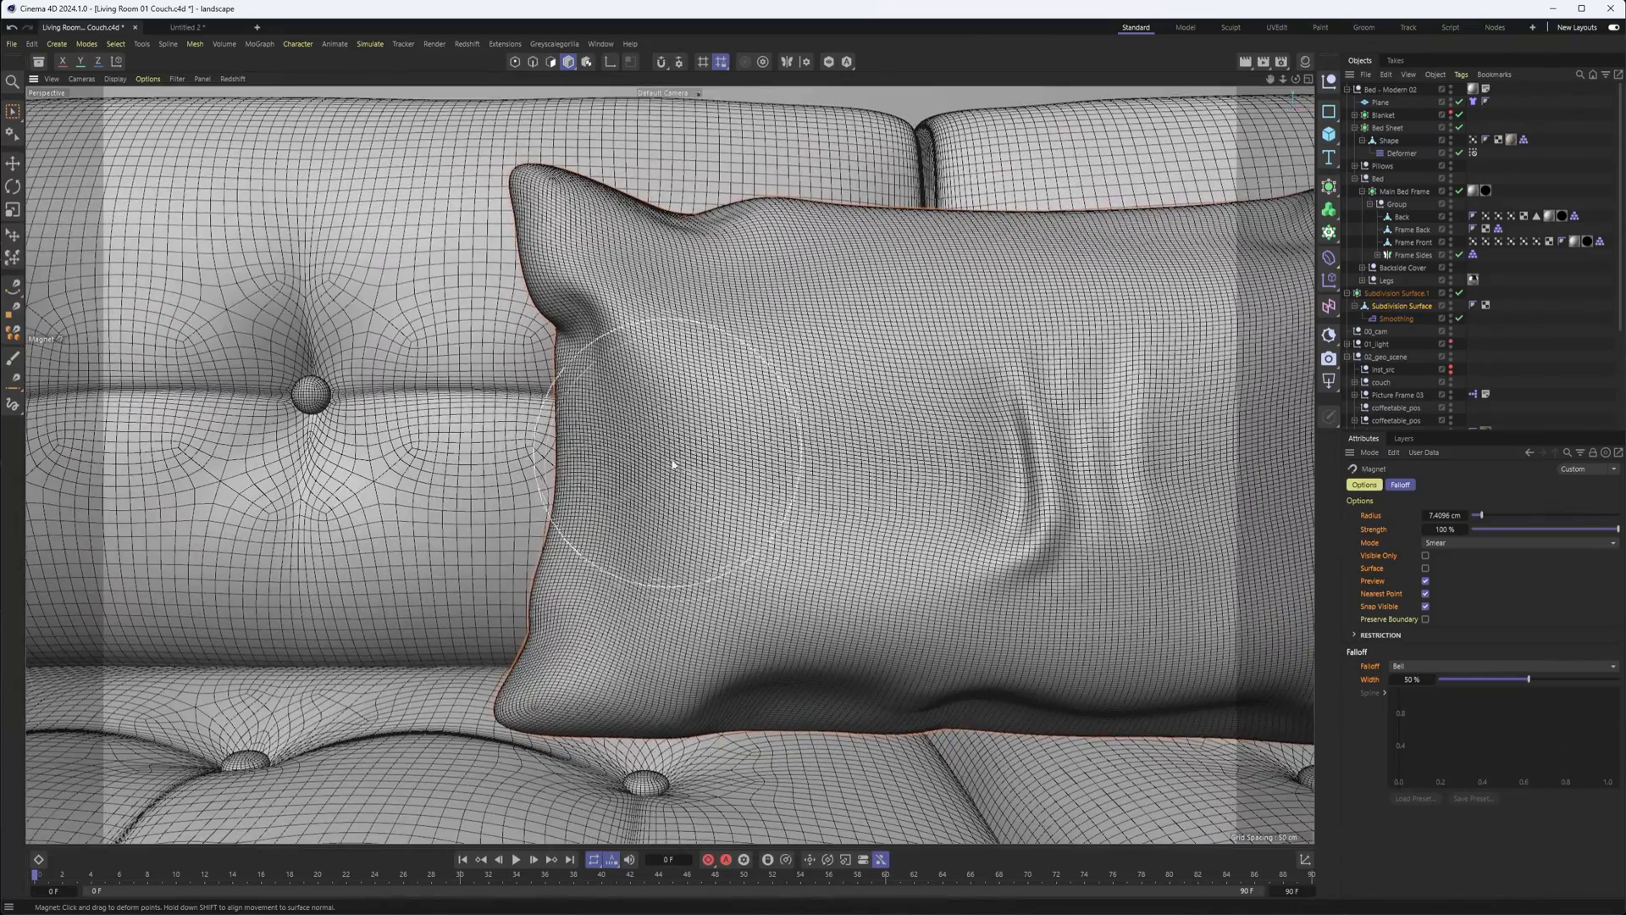
pyautogui.moveTo(669, 466); pyautogui.dragTo(819, 467)
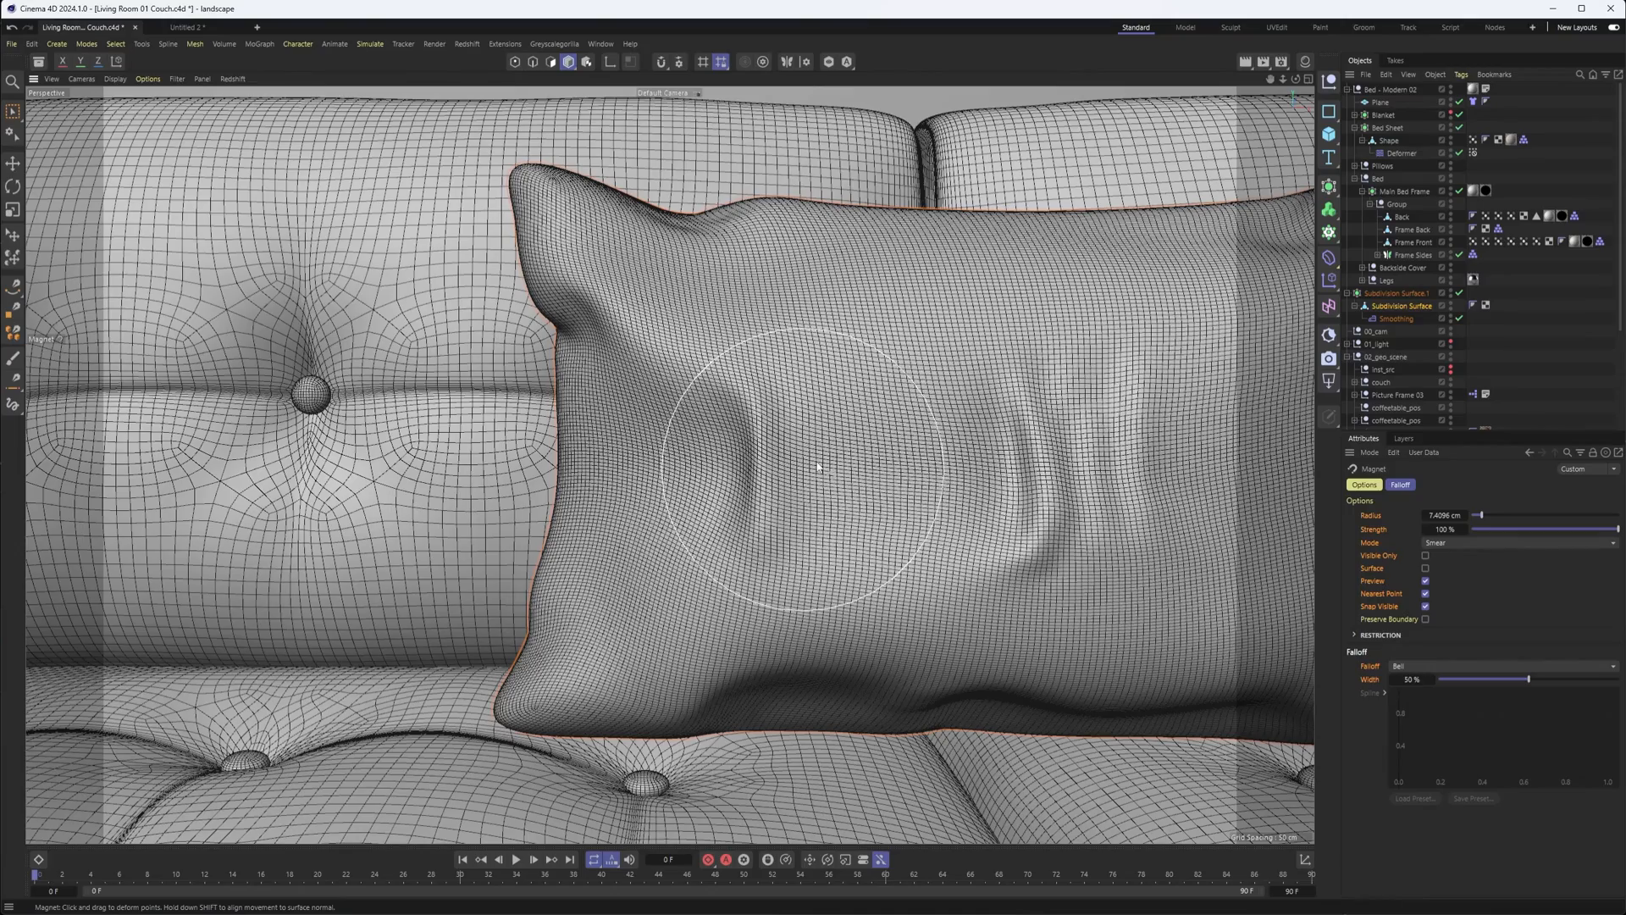
pyautogui.moveTo(818, 469); pyautogui.dragTo(720, 304)
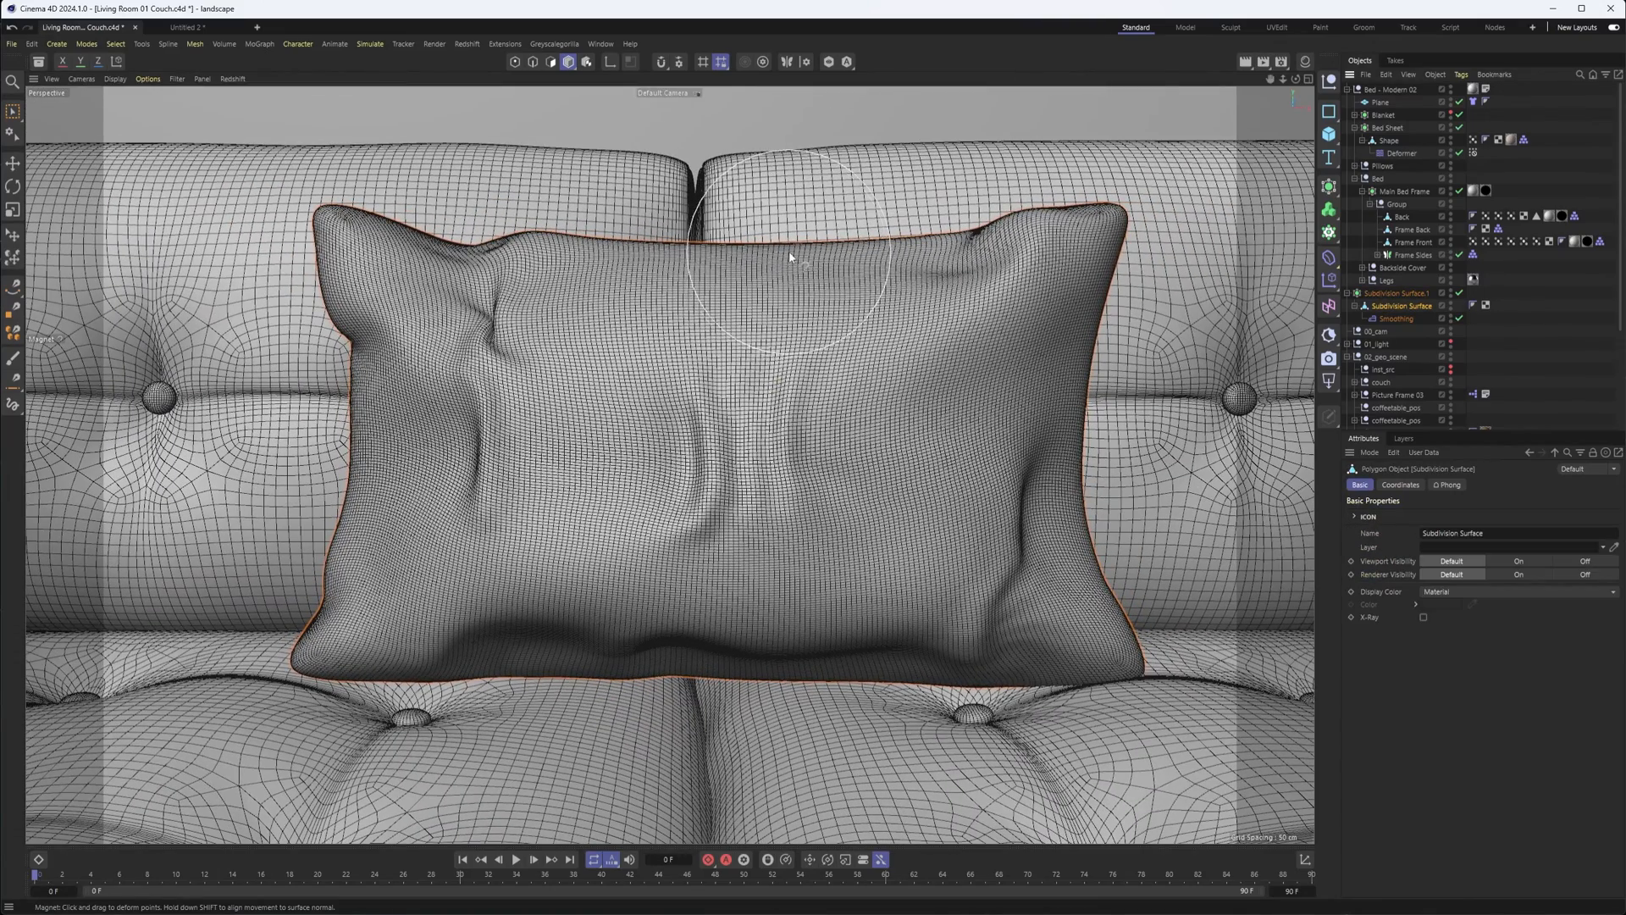
# Pinch and deepen a crease along the pillow's top edge.
pyautogui.moveTo(793, 258); pyautogui.dragTo(794, 268)
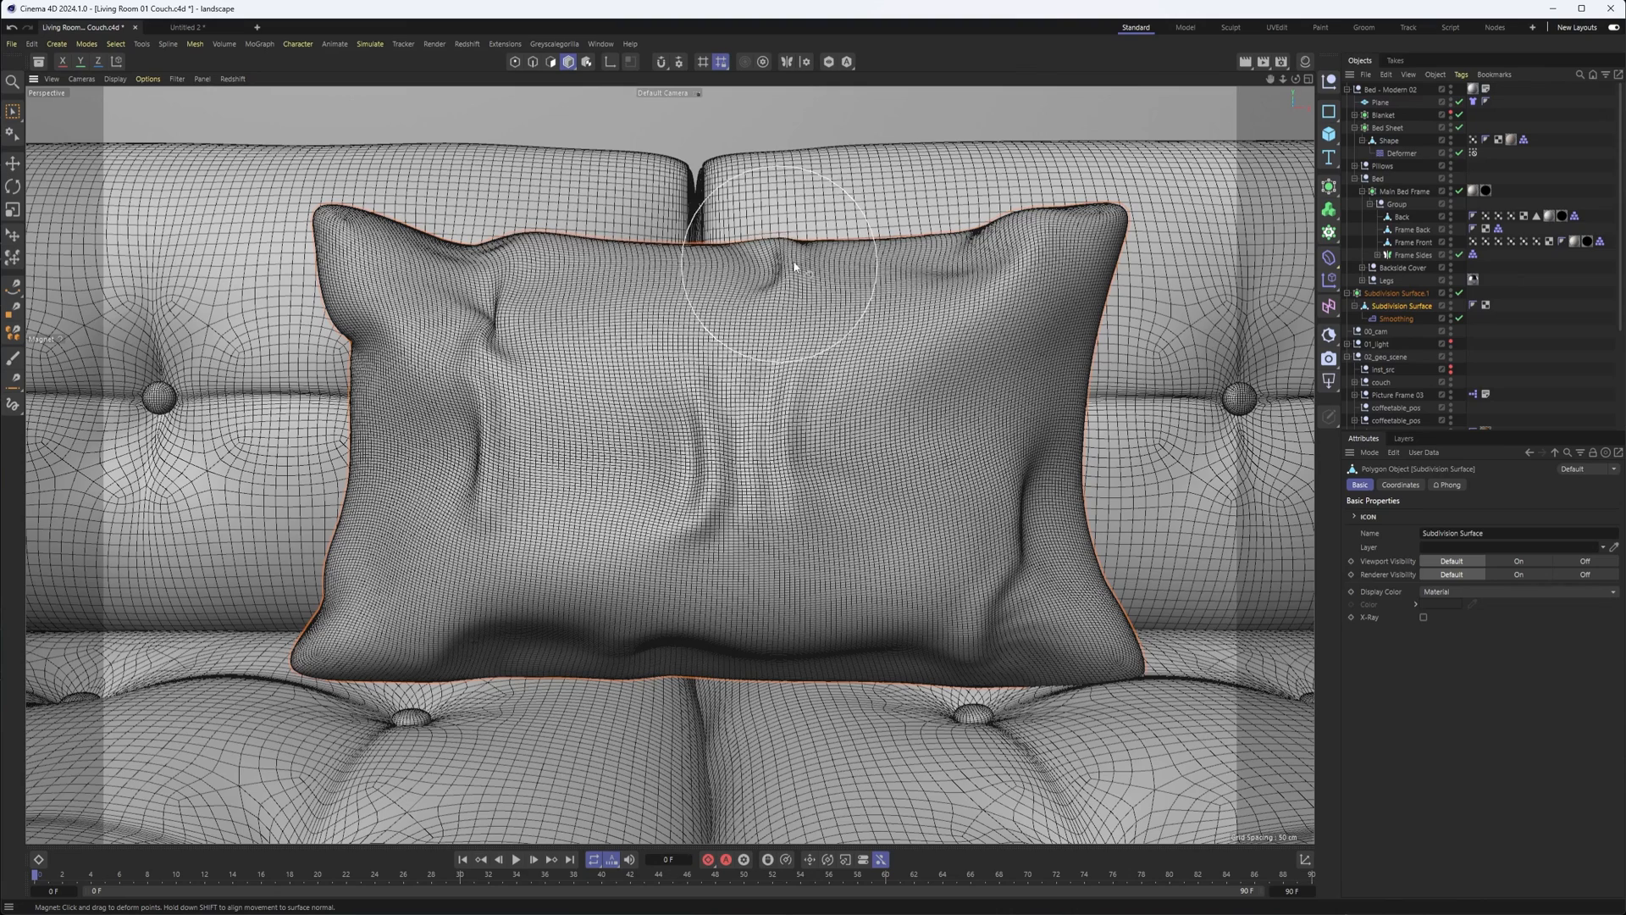
pyautogui.moveTo(793, 267); pyautogui.dragTo(744, 251)
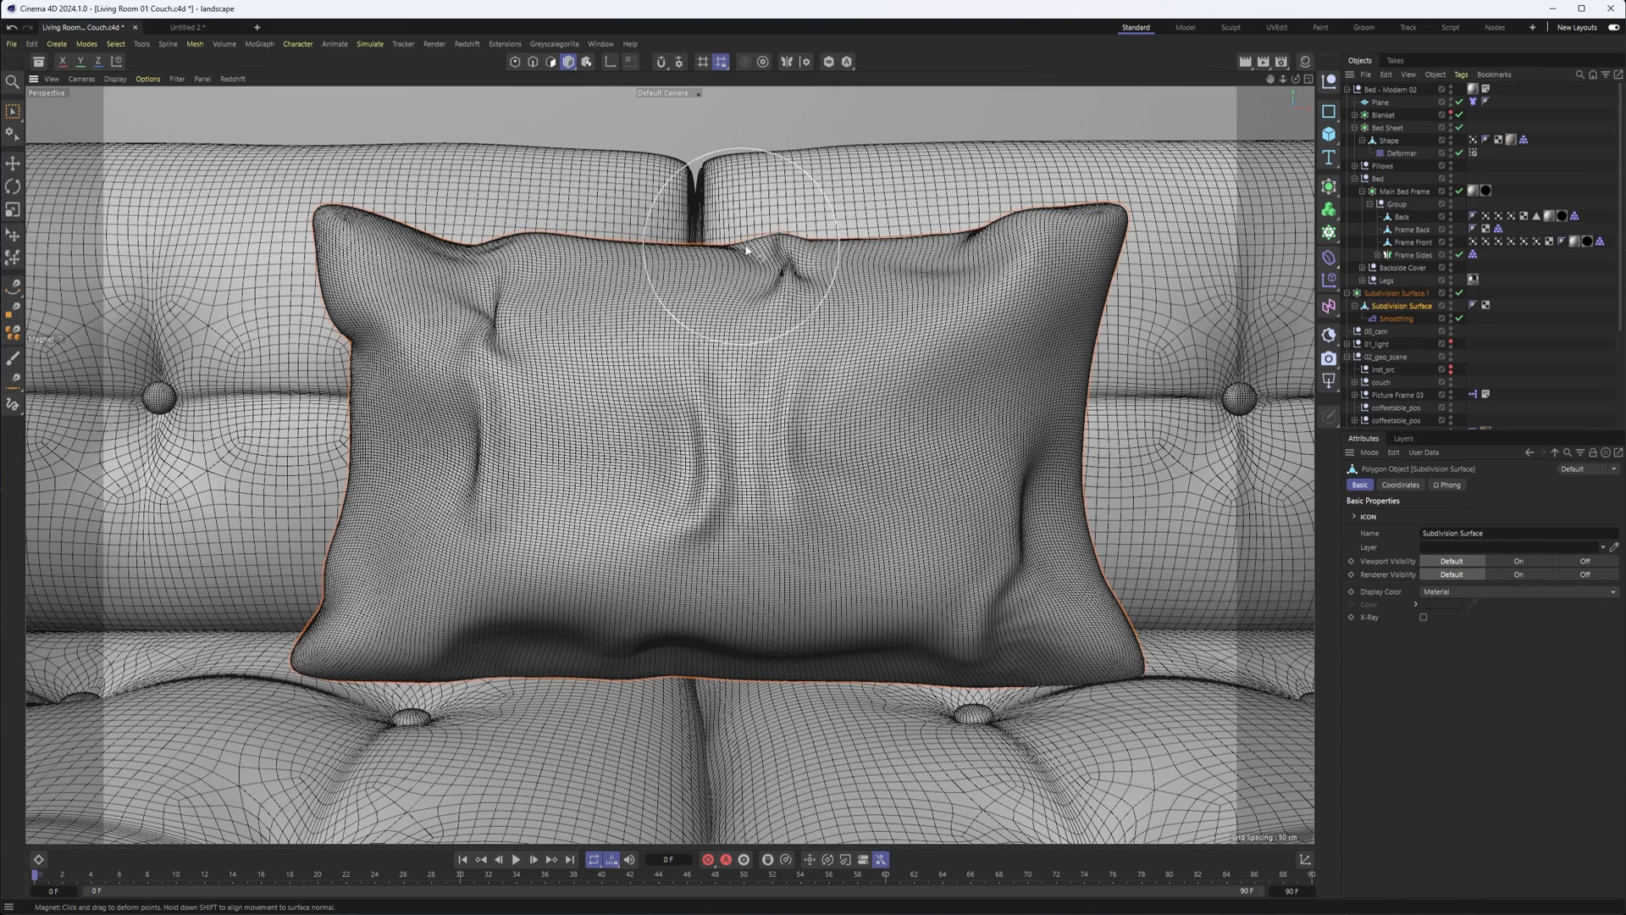
pyautogui.moveTo(742, 250); pyautogui.dragTo(752, 256)
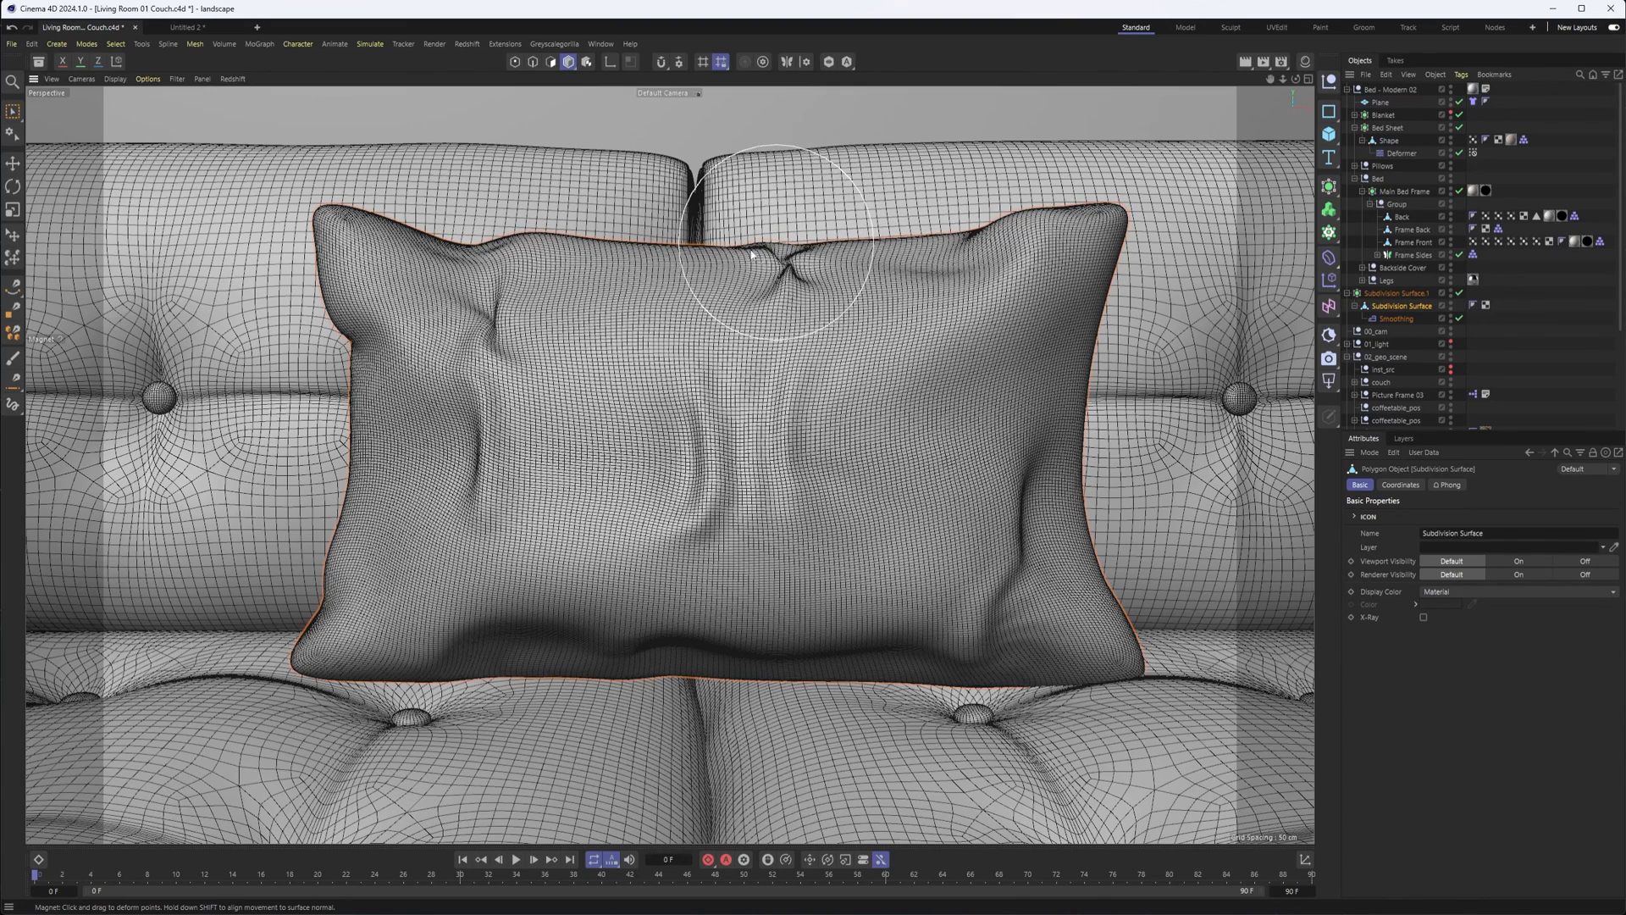
pyautogui.moveTo(772, 254); pyautogui.dragTo(643, 280)
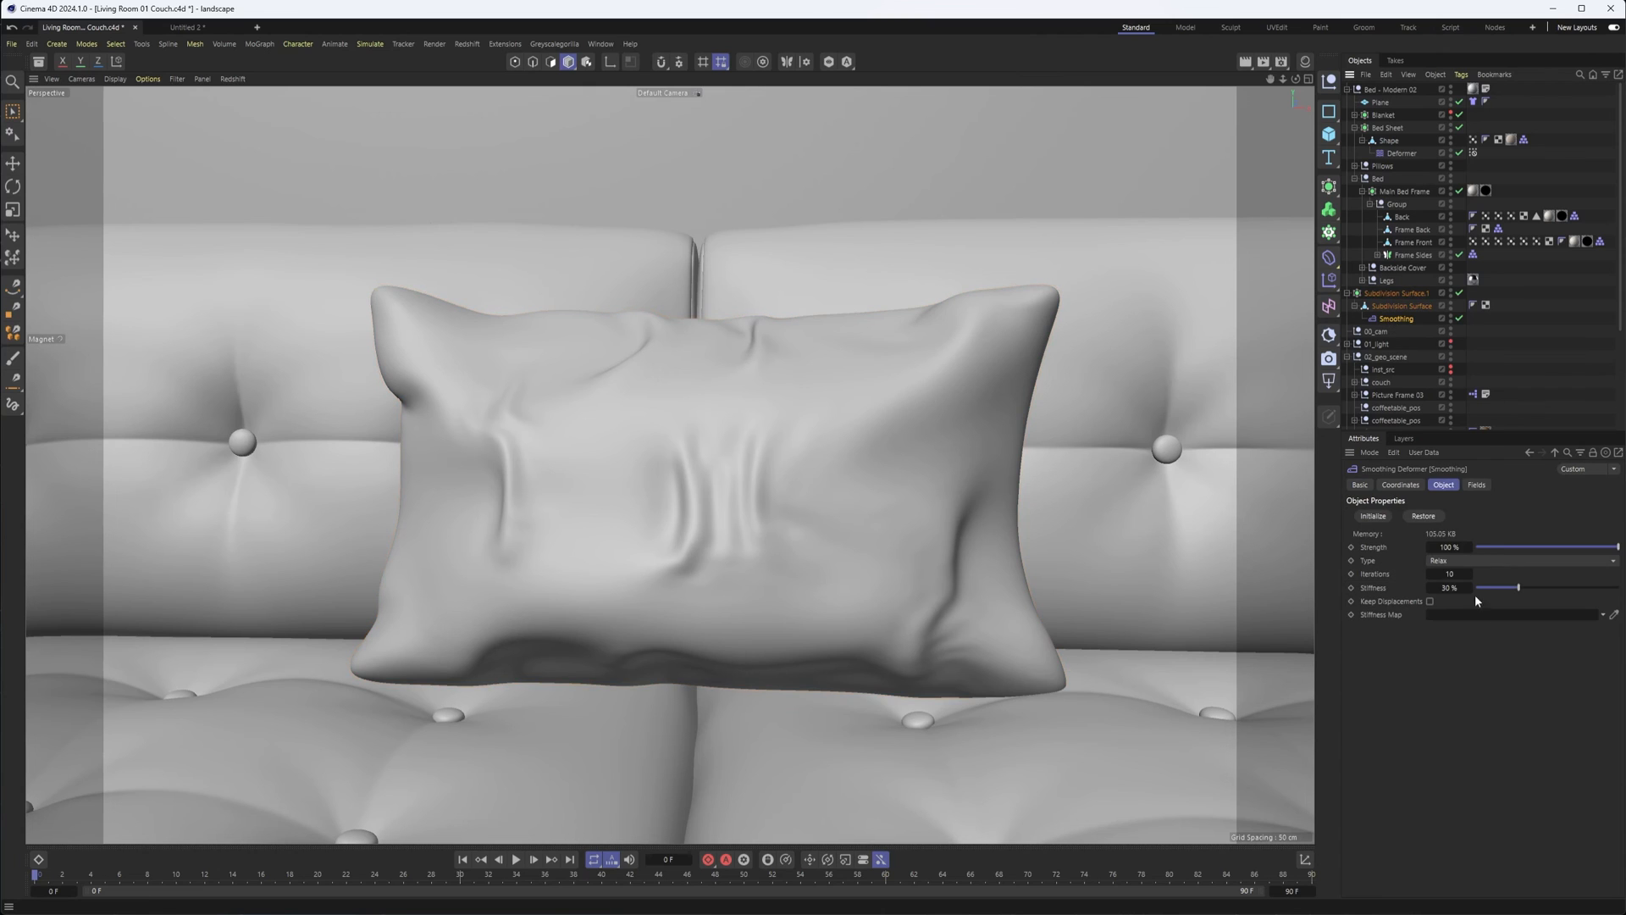
# Raise the Smoothing deformer to 11 iterations and orbit to inspect the pillow.
pyautogui.moveTo(1618, 547); pyautogui.dragTo(1569, 546)
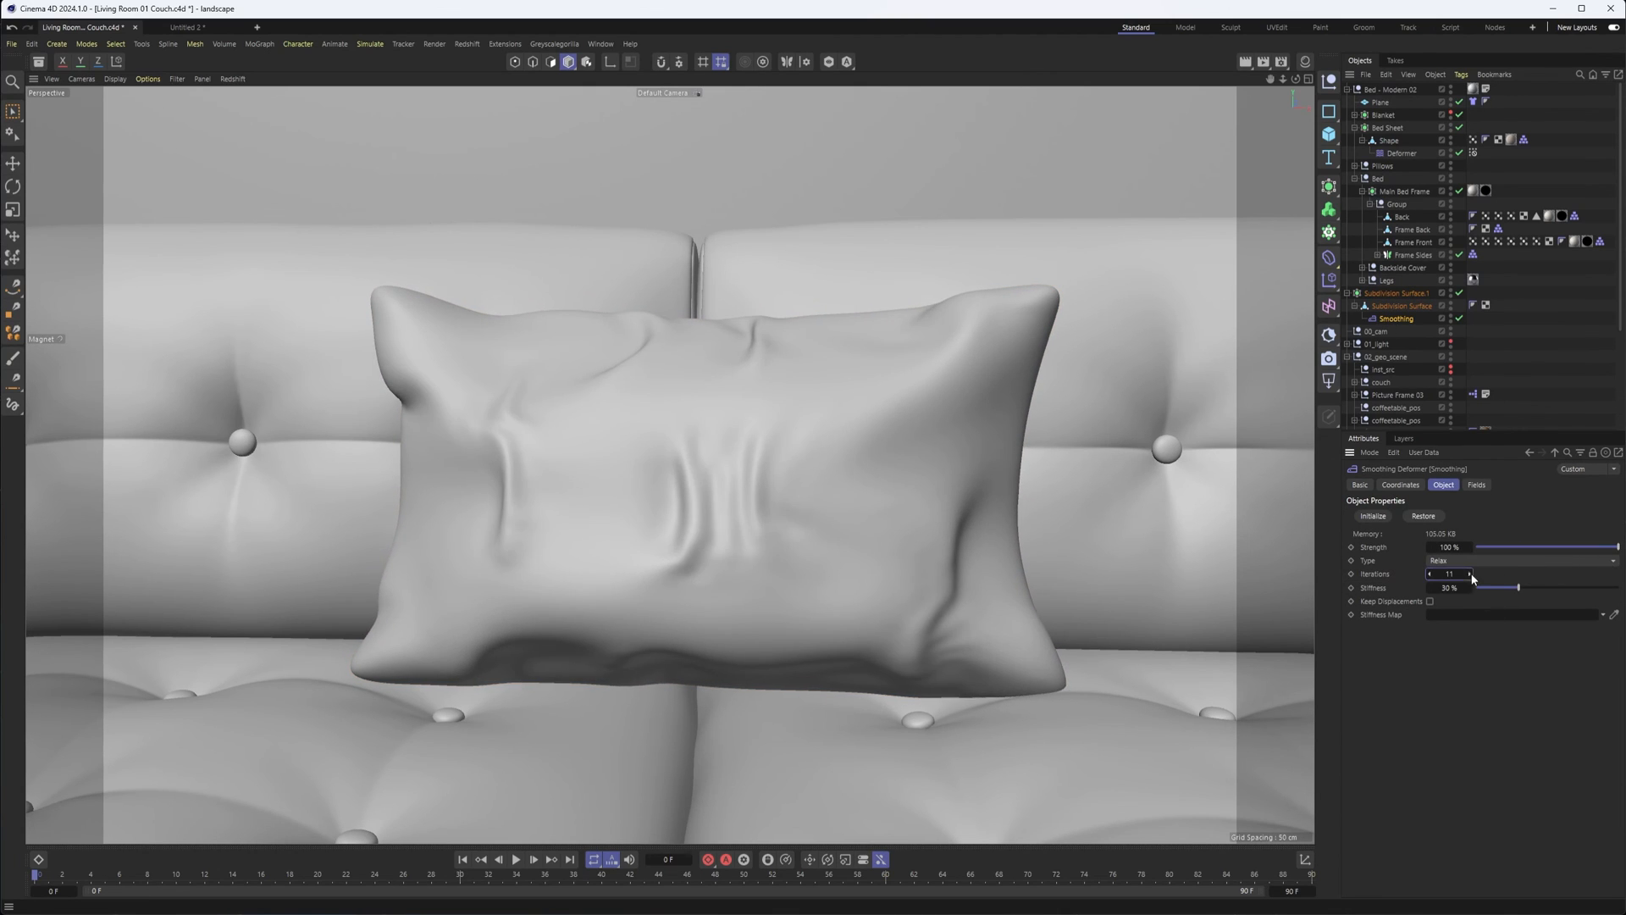
pyautogui.moveTo(1452, 573); pyautogui.dragTo(1469, 573)
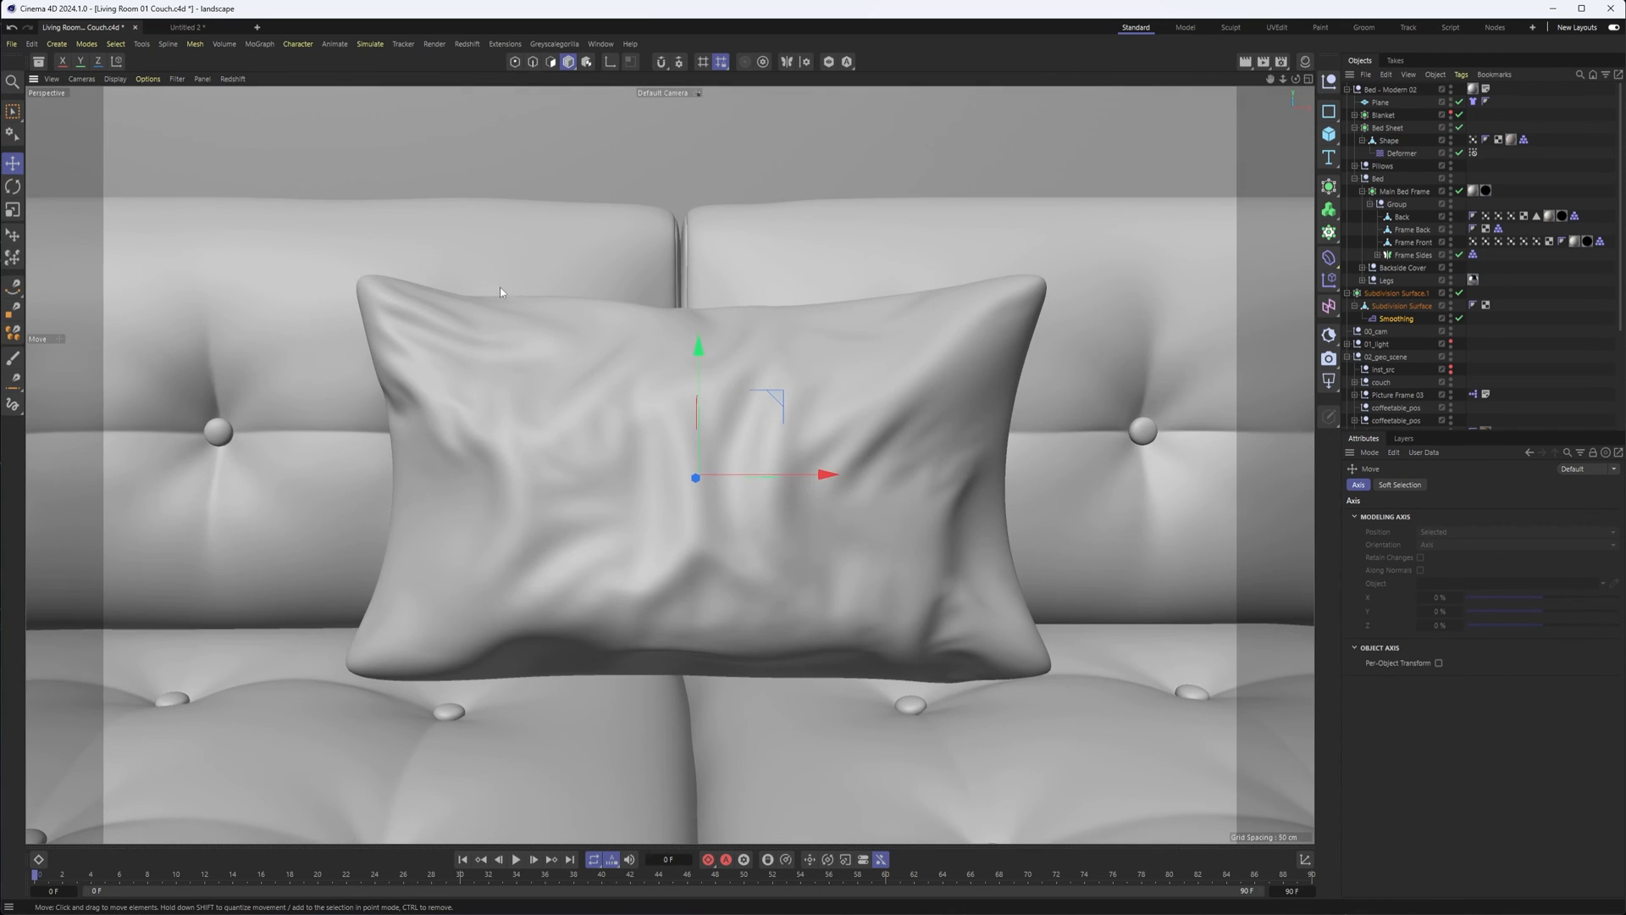
pyautogui.moveTo(446, 623)
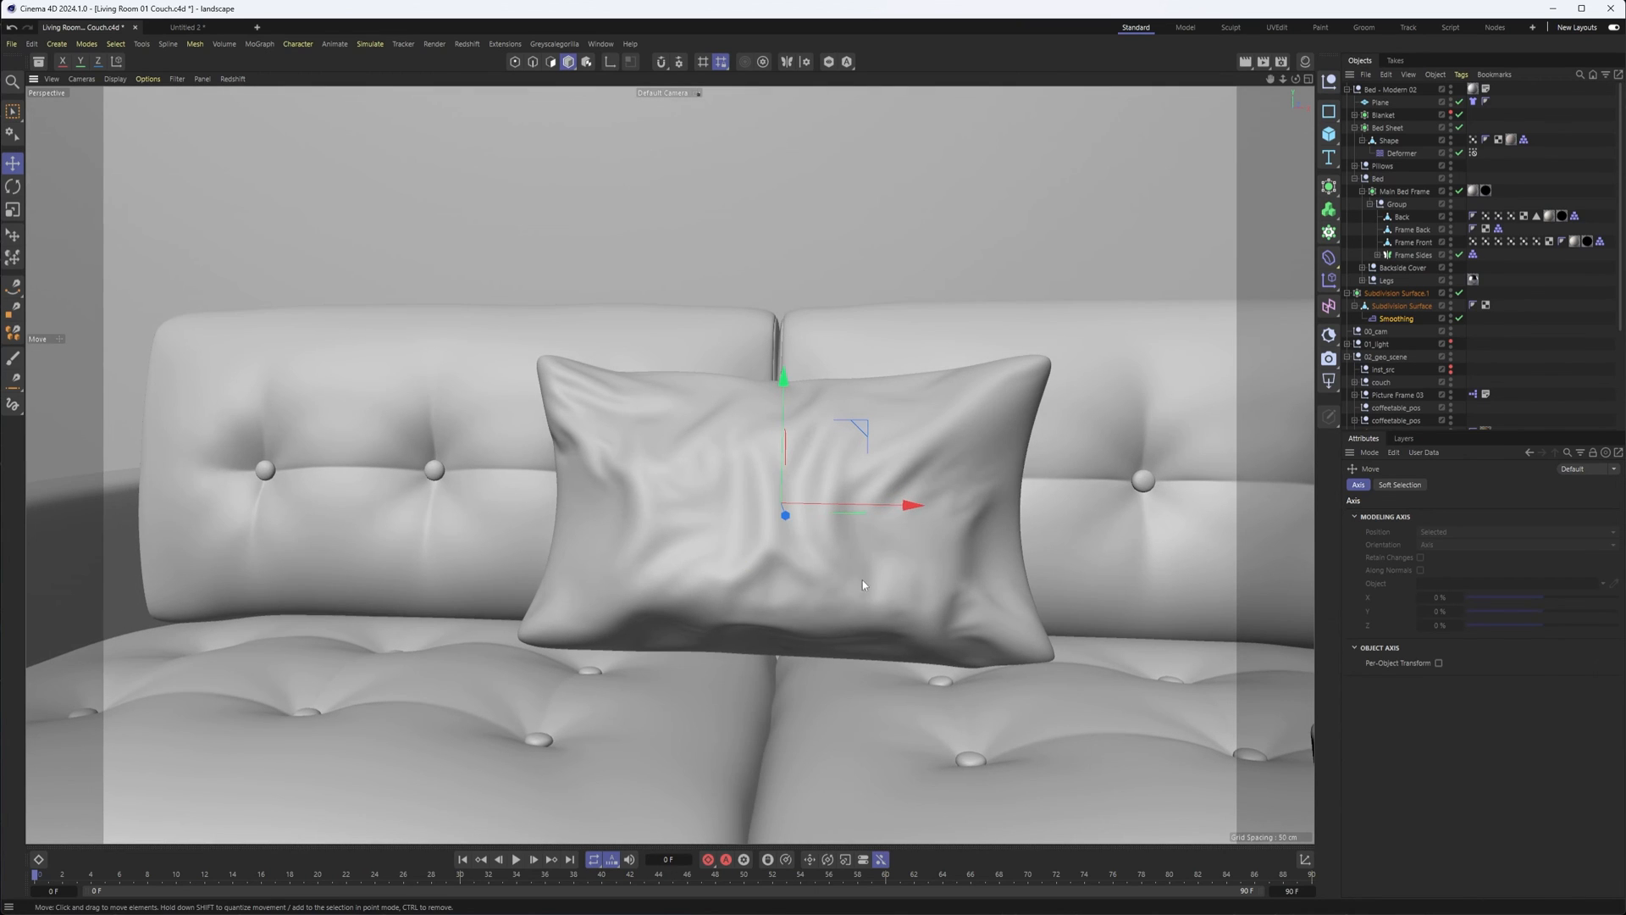
pyautogui.moveTo(863, 584); pyautogui.dragTo(701, 580)
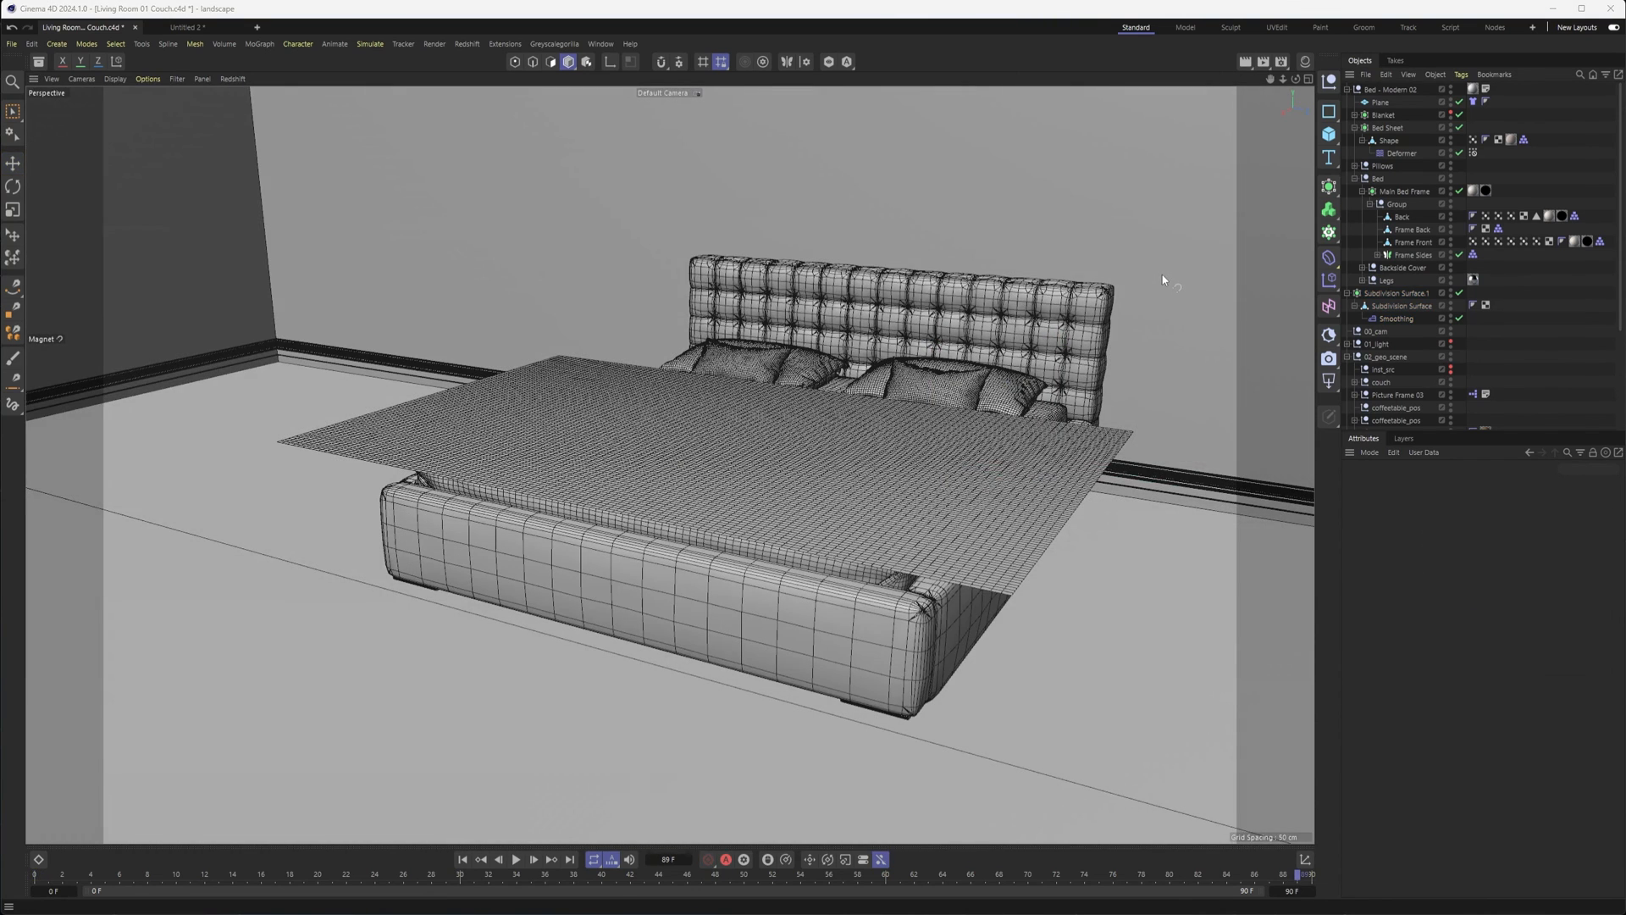
pyautogui.moveTo(956, 378)
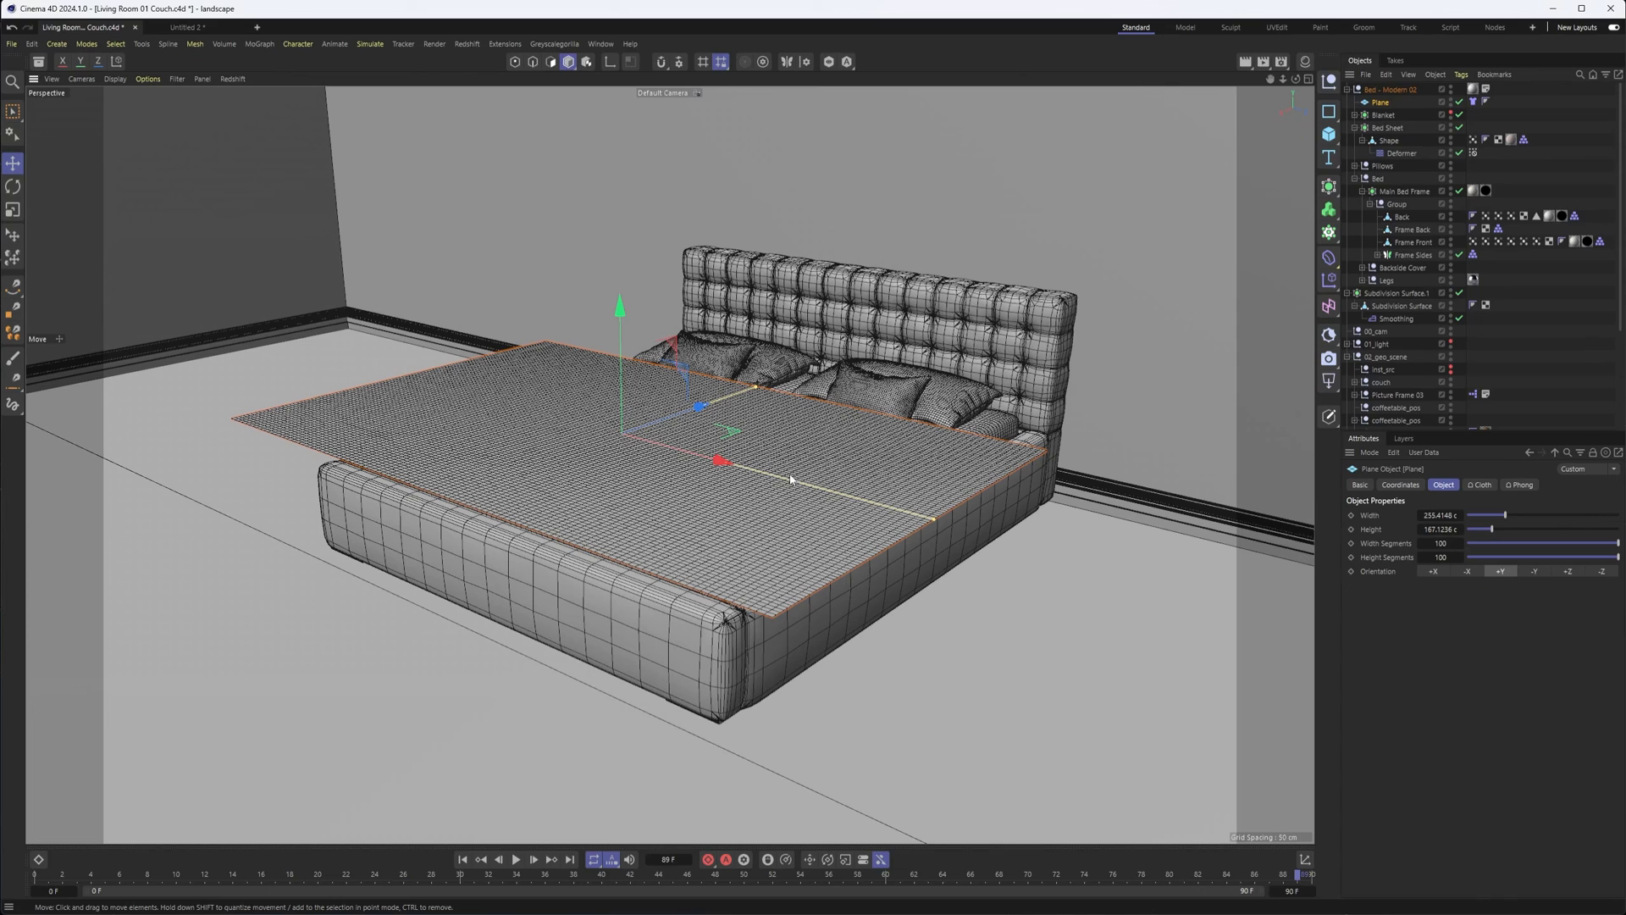
pyautogui.moveTo(807, 458)
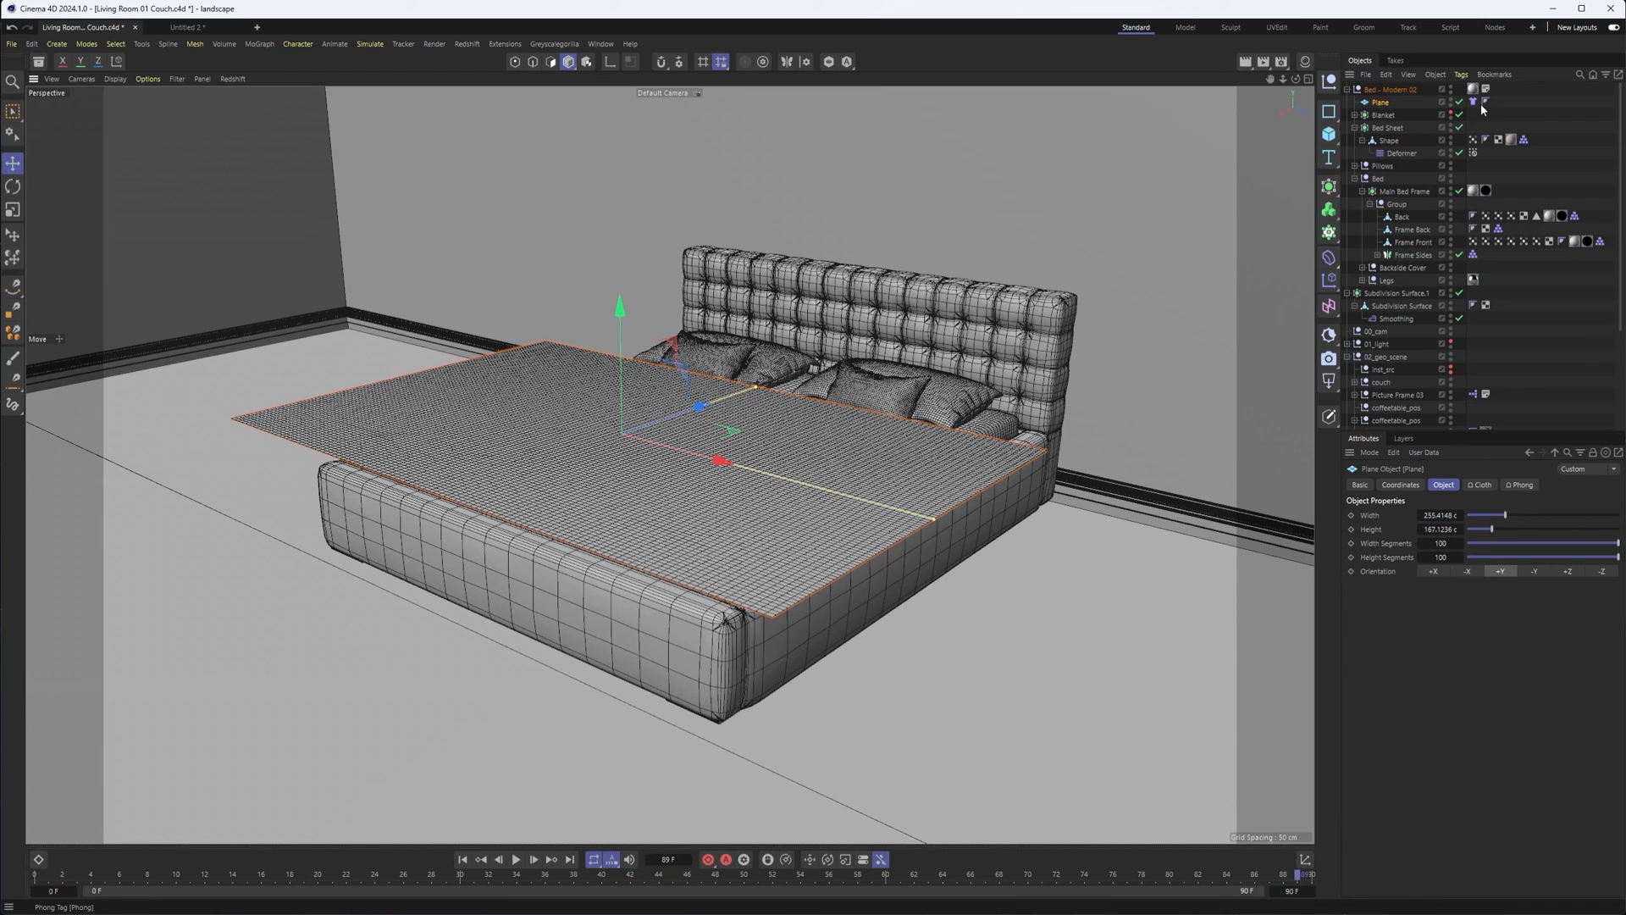
# Review the blanket Plane's Cloth tag and the bed's Collider tag settings.
pyautogui.click(1472, 102)
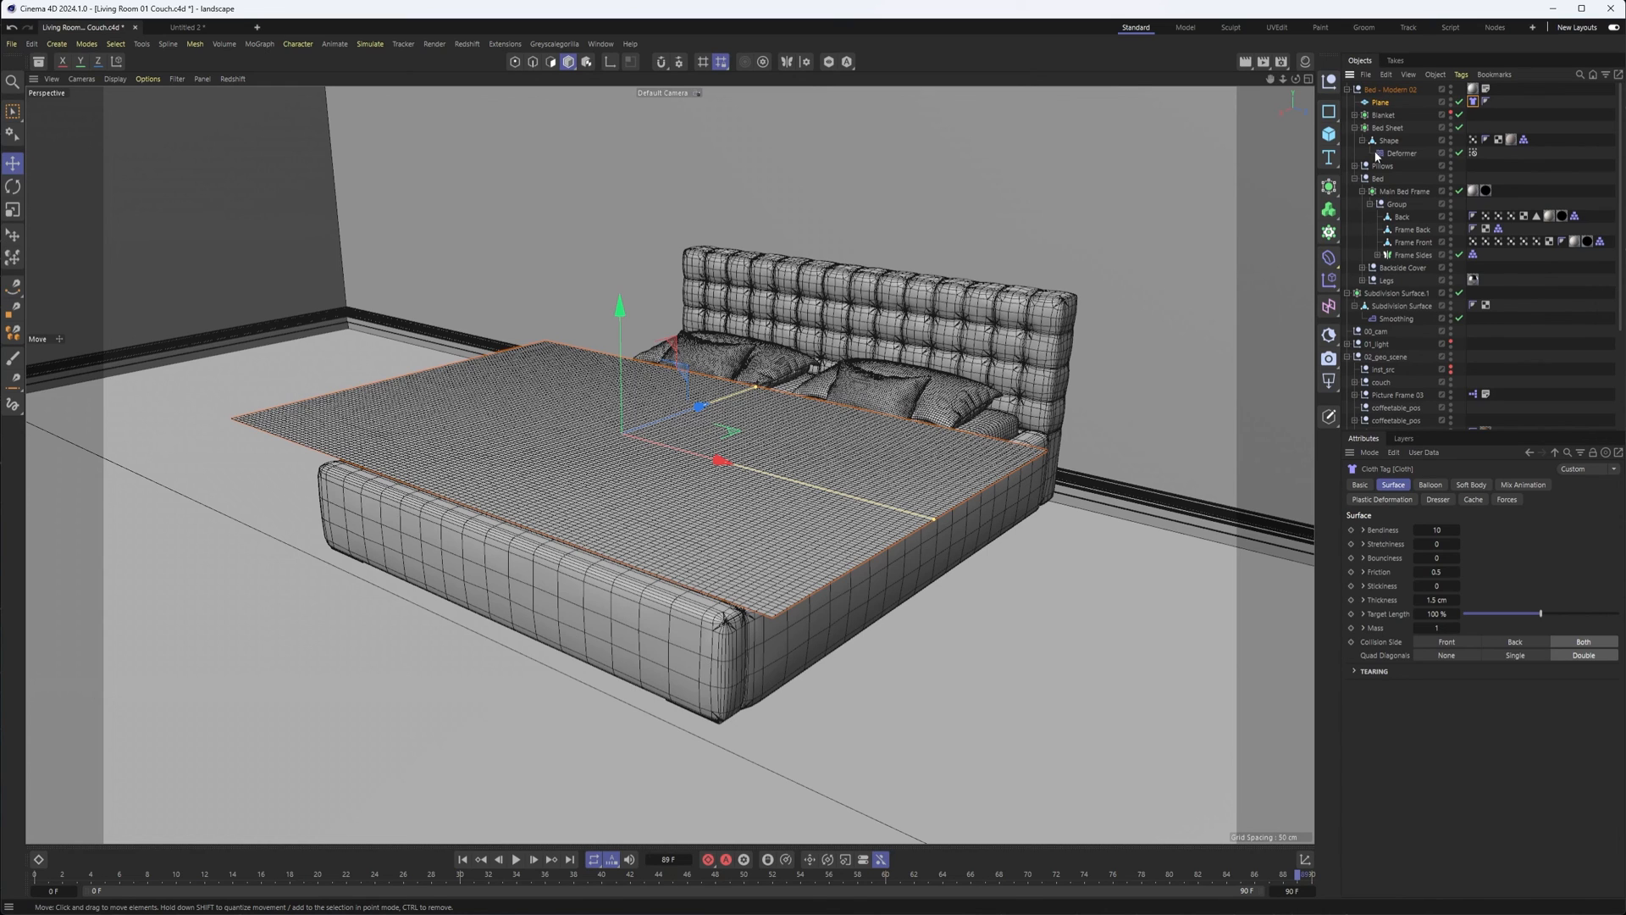
pyautogui.click(1524, 140)
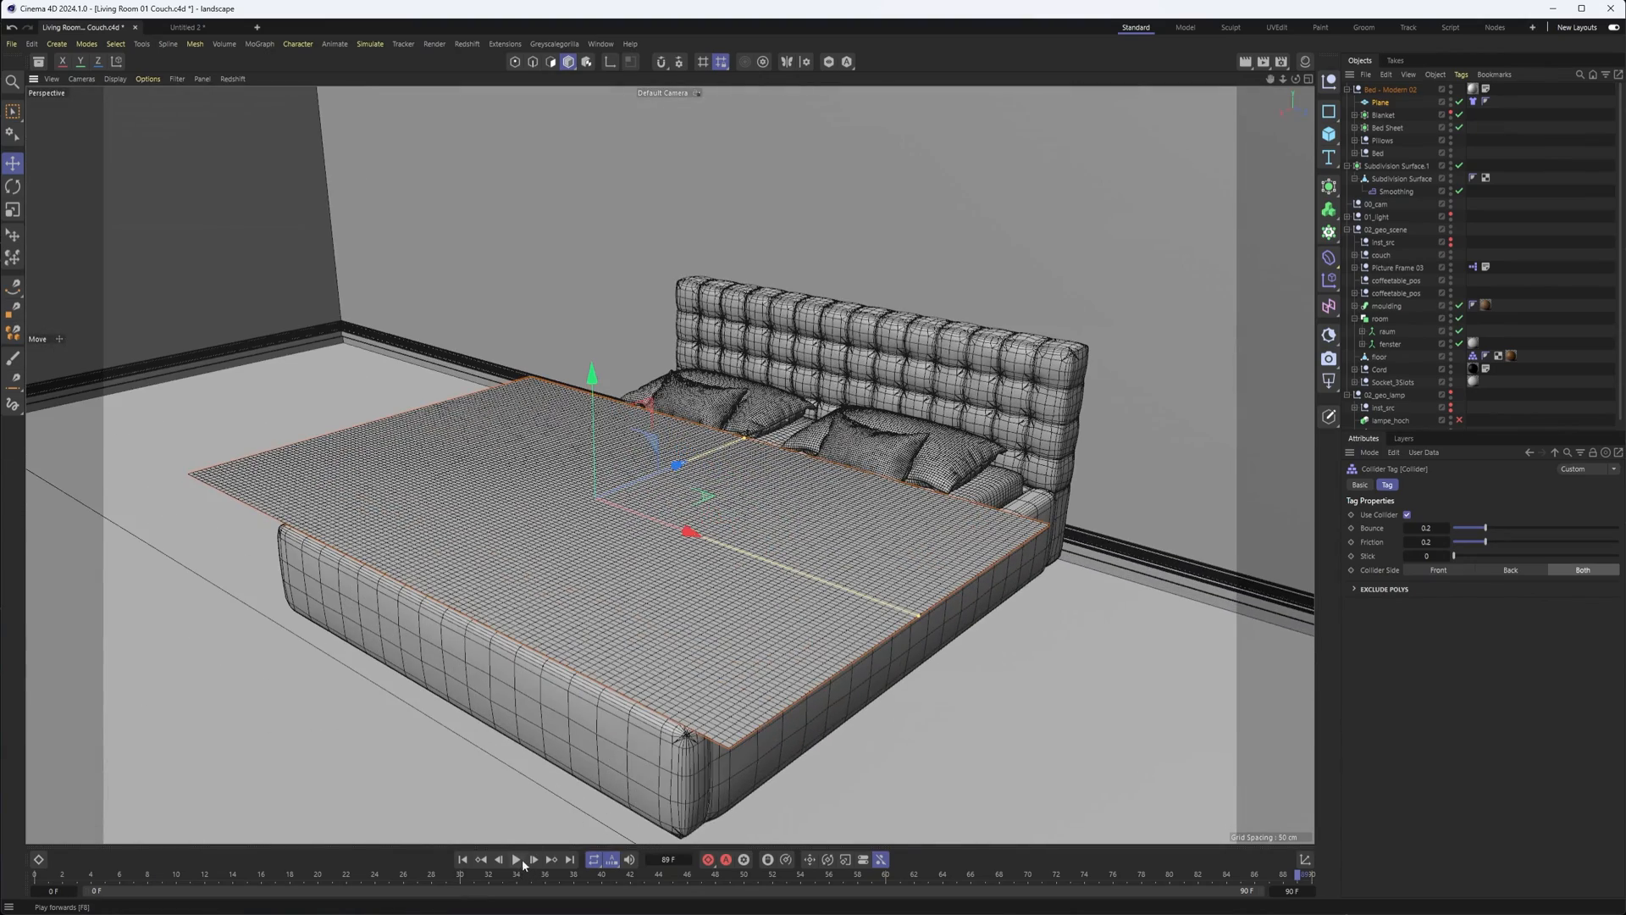
# Run the cloth simulation to drape the blanket over the bed, then view frame 50.
pyautogui.click(516, 859)
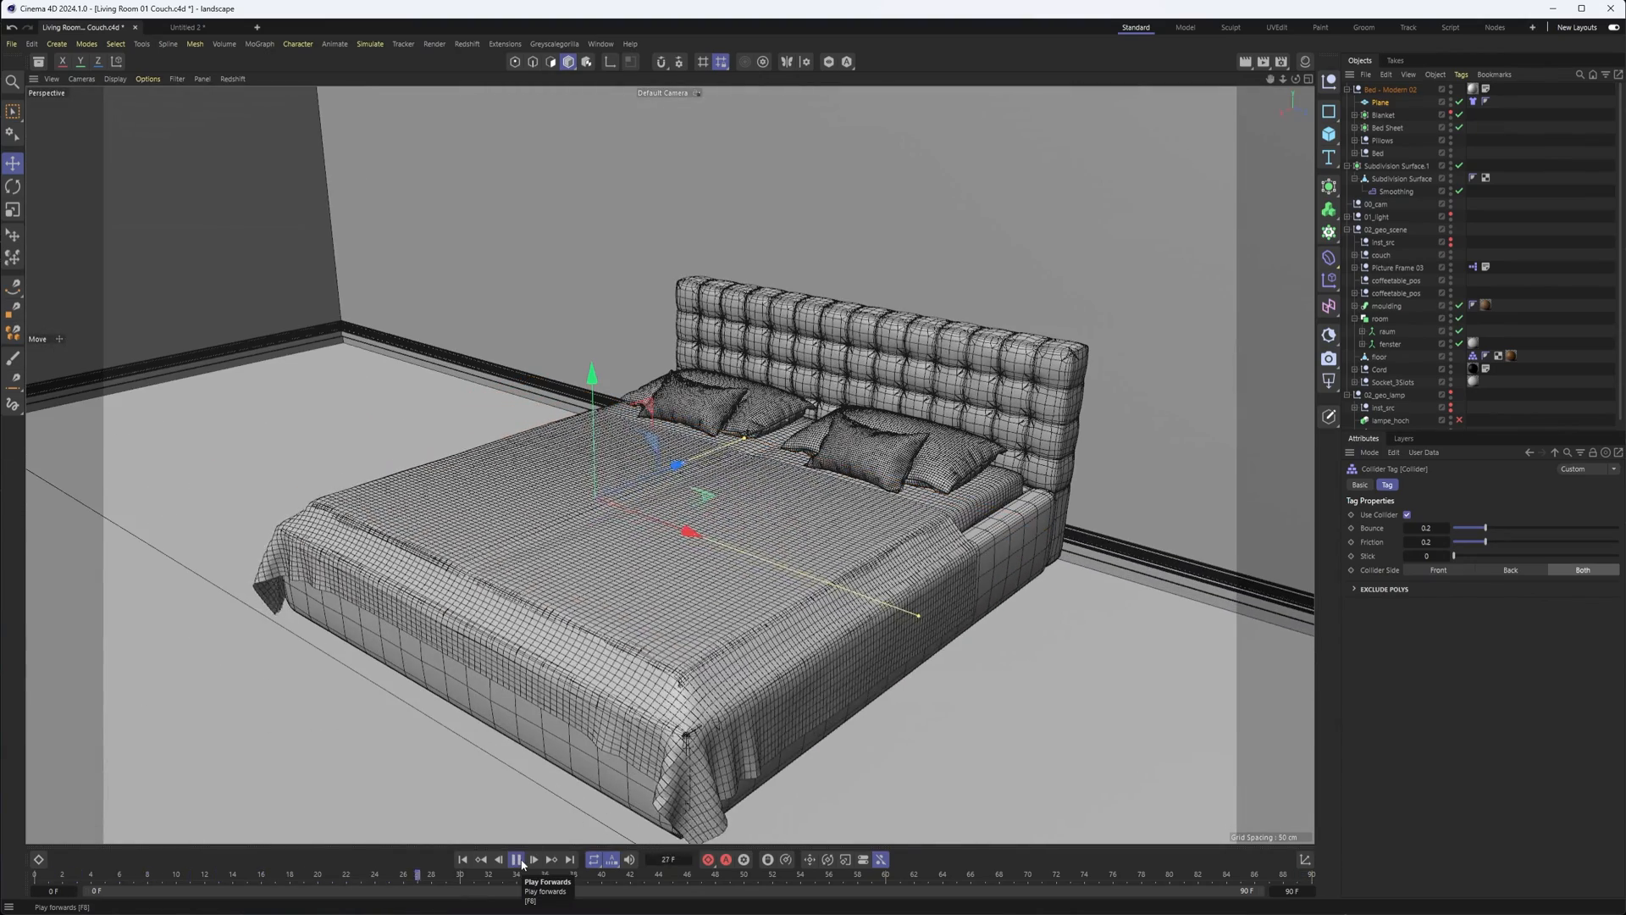
pyautogui.click(517, 859)
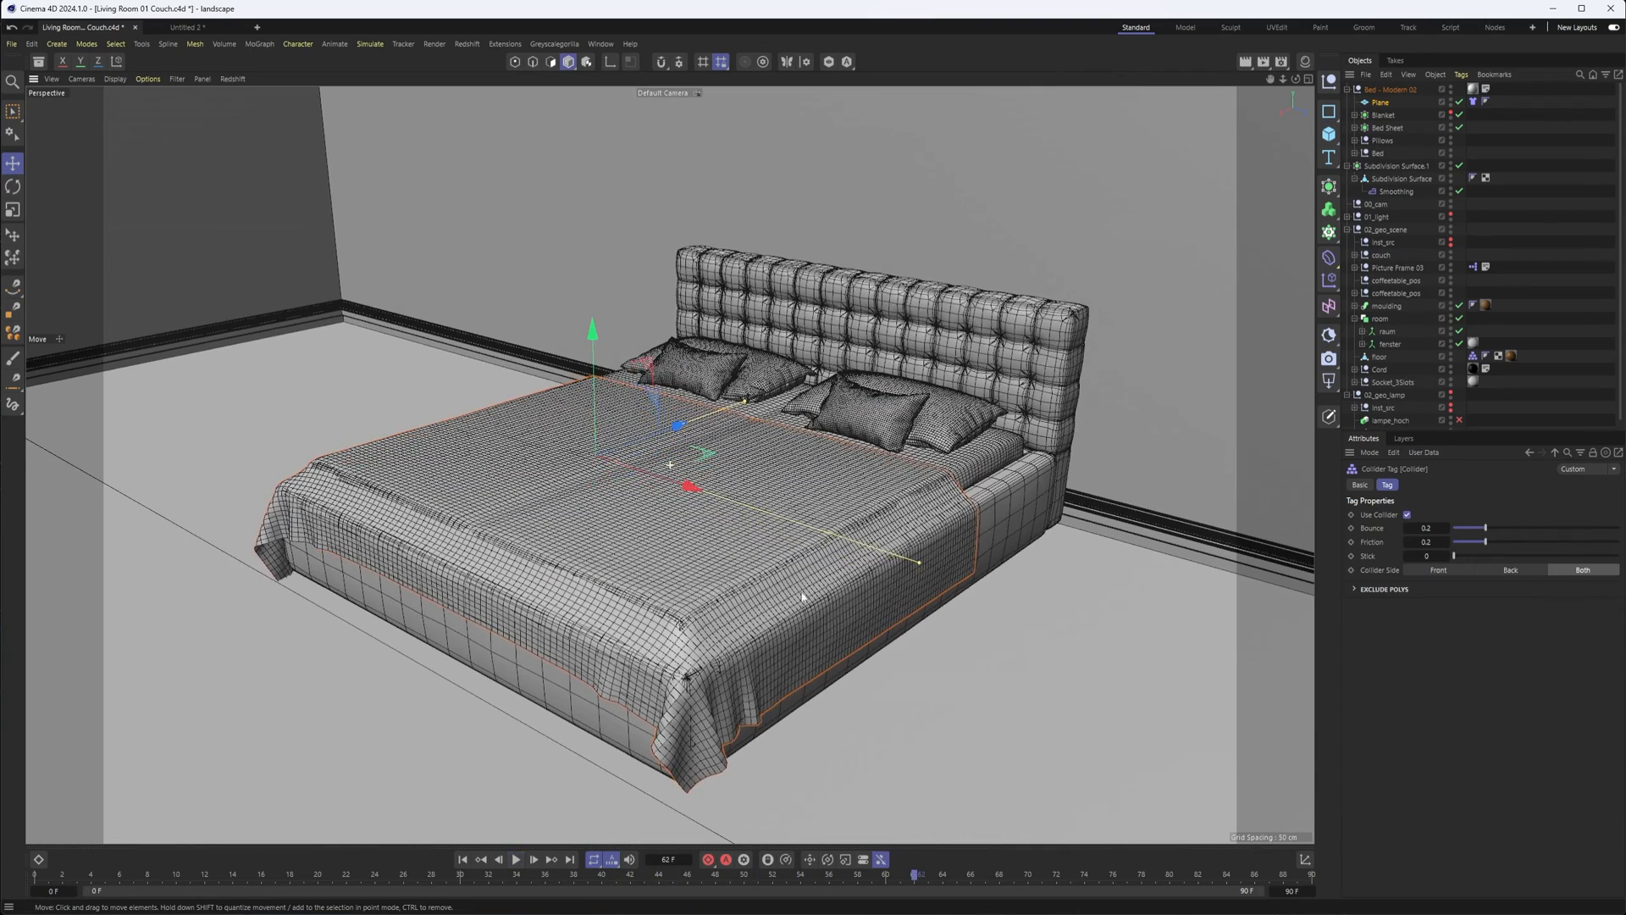
pyautogui.moveTo(809, 596); pyautogui.dragTo(975, 264)
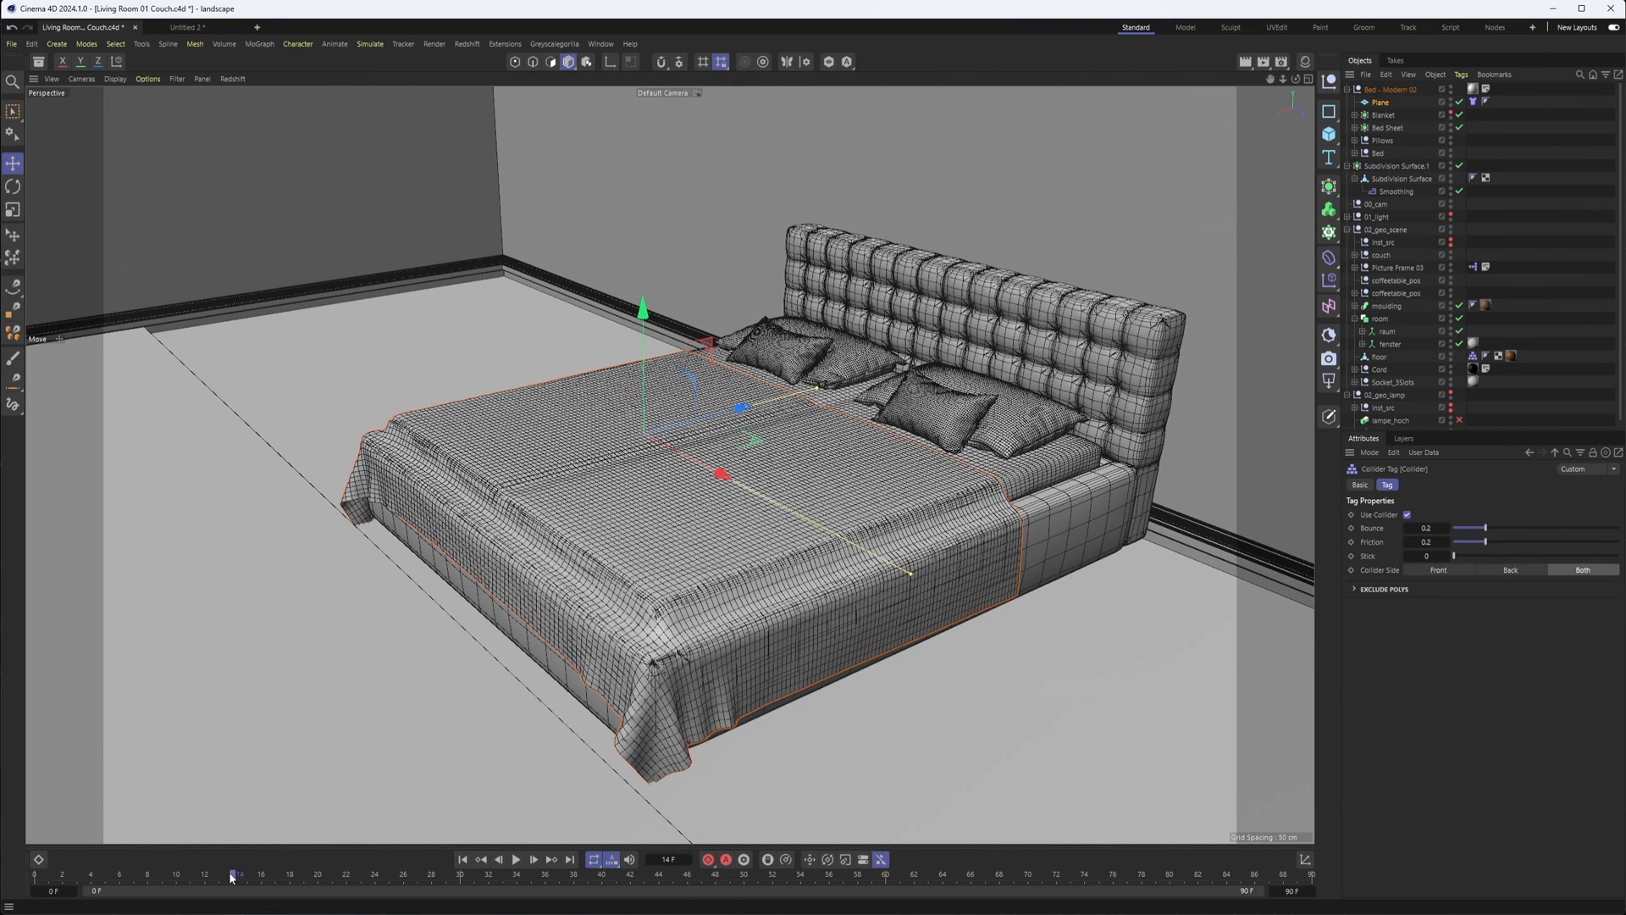
pyautogui.click(515, 859)
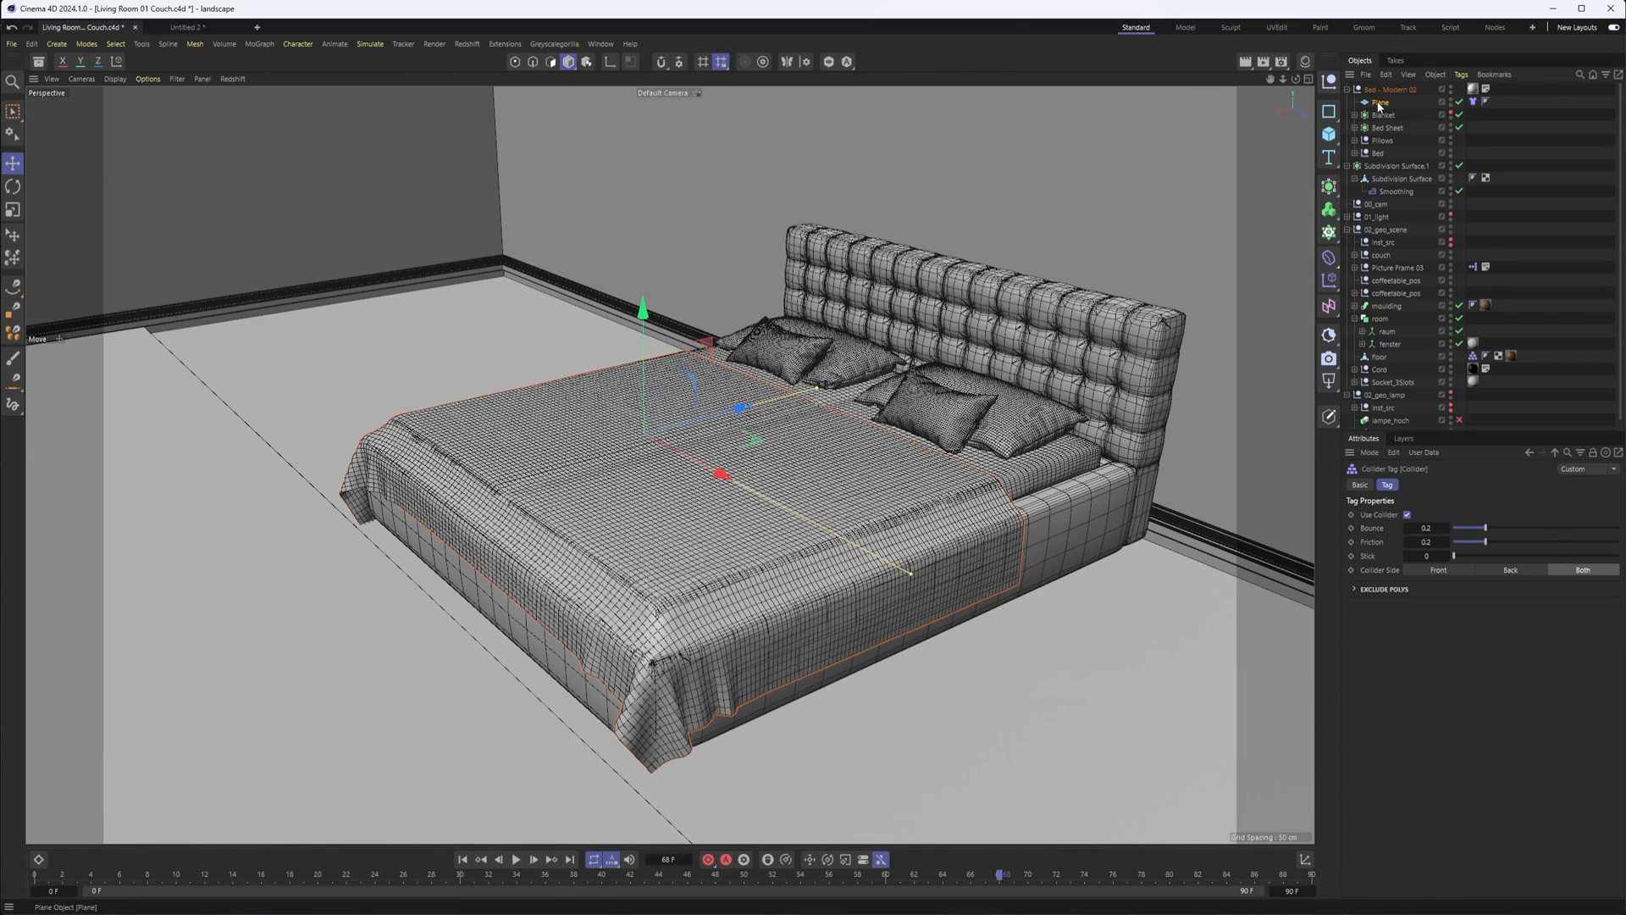
# Convert the draped blanket Plane into an editable polygon object.
pyautogui.rightClick(1380, 102)
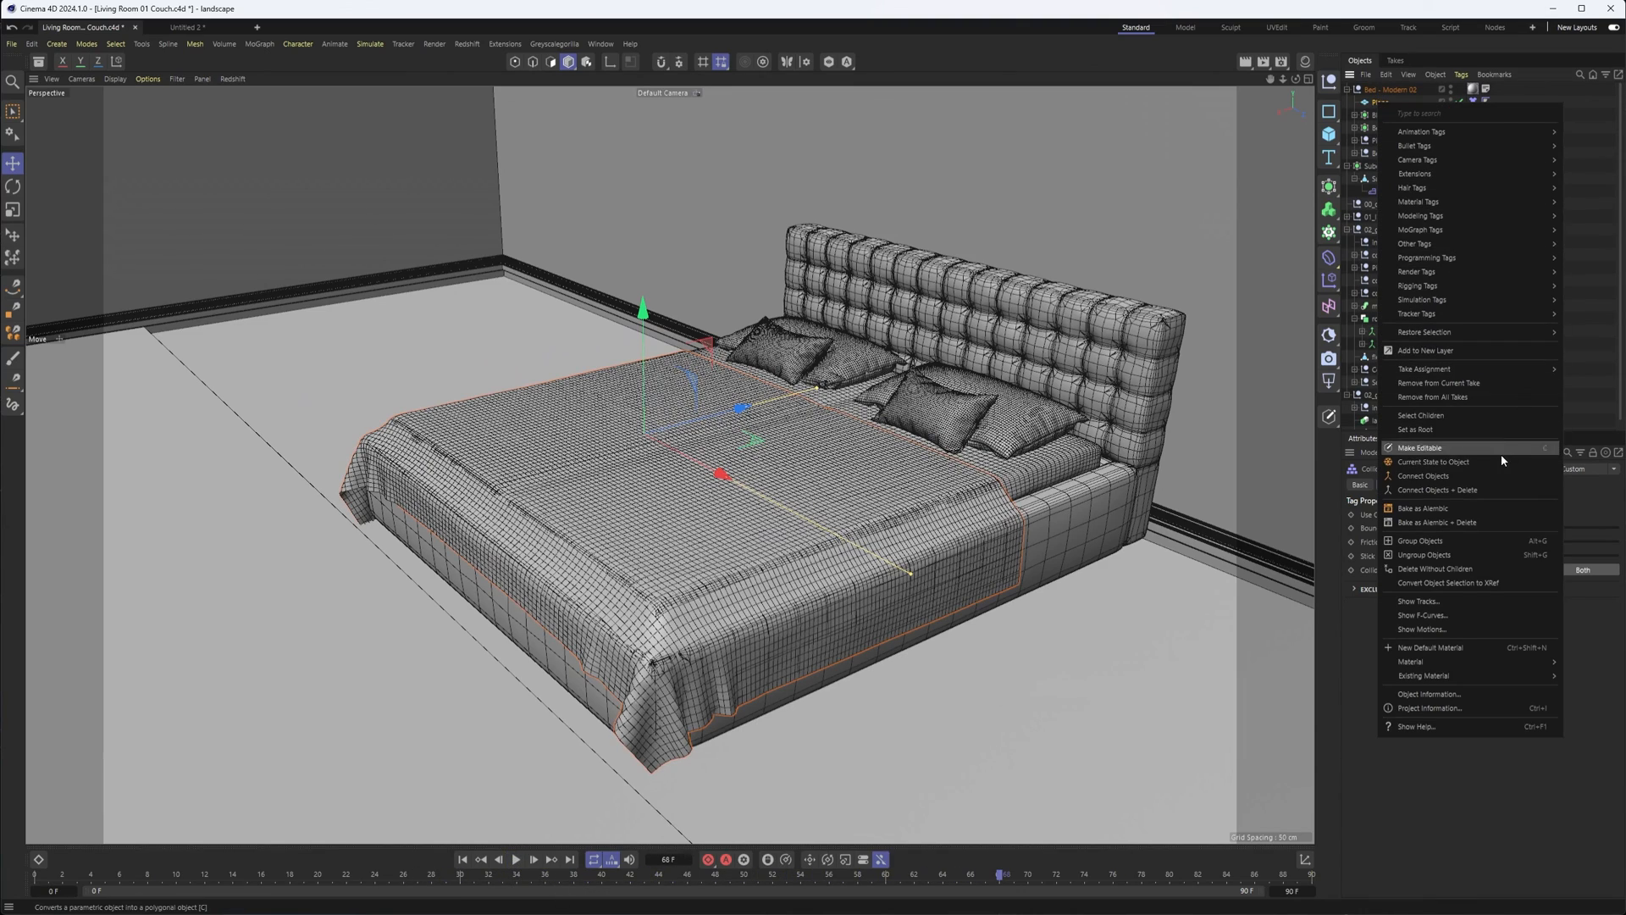
pyautogui.click(1420, 447)
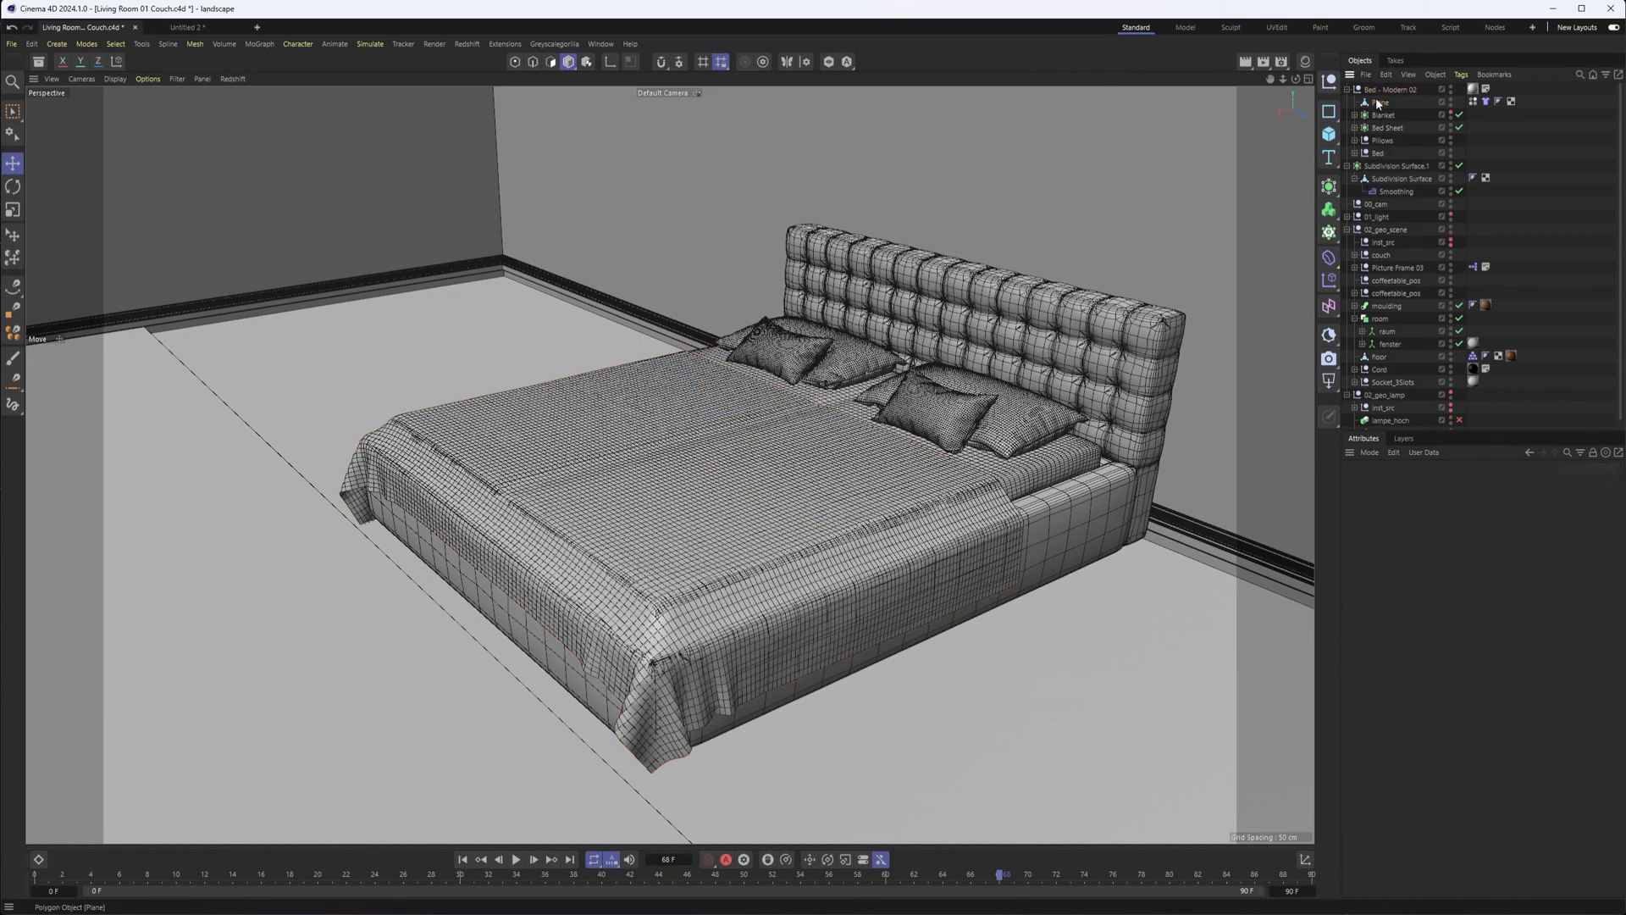
pyautogui.click(1382, 101)
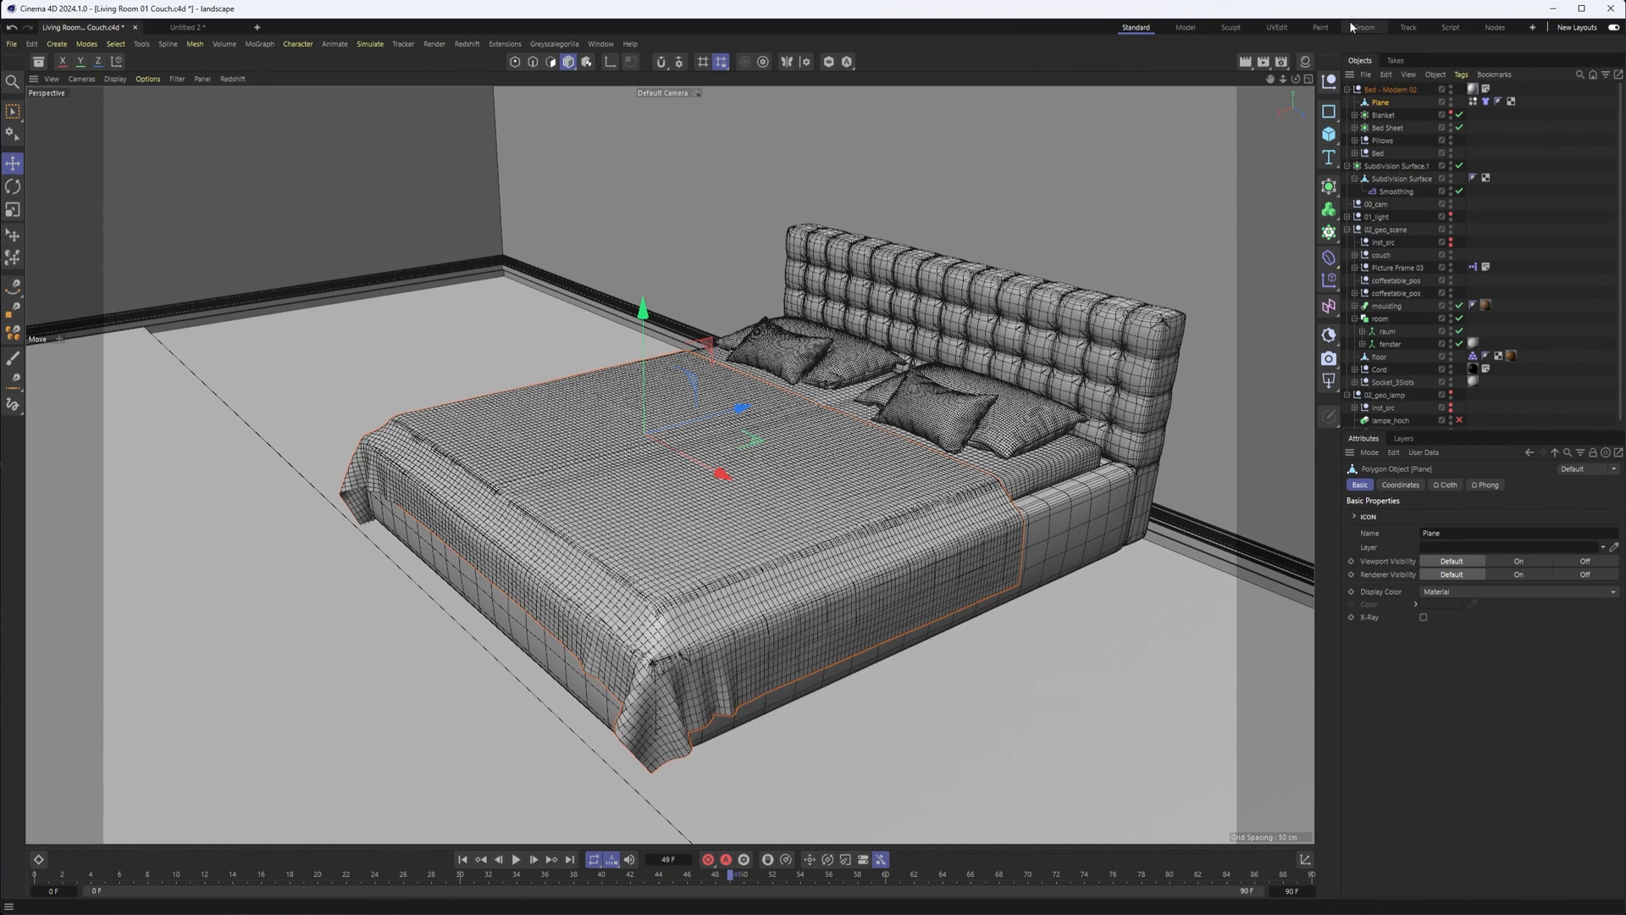
# Bring up the deformer list for the draped blanket Plane.
pyautogui.click(1474, 101)
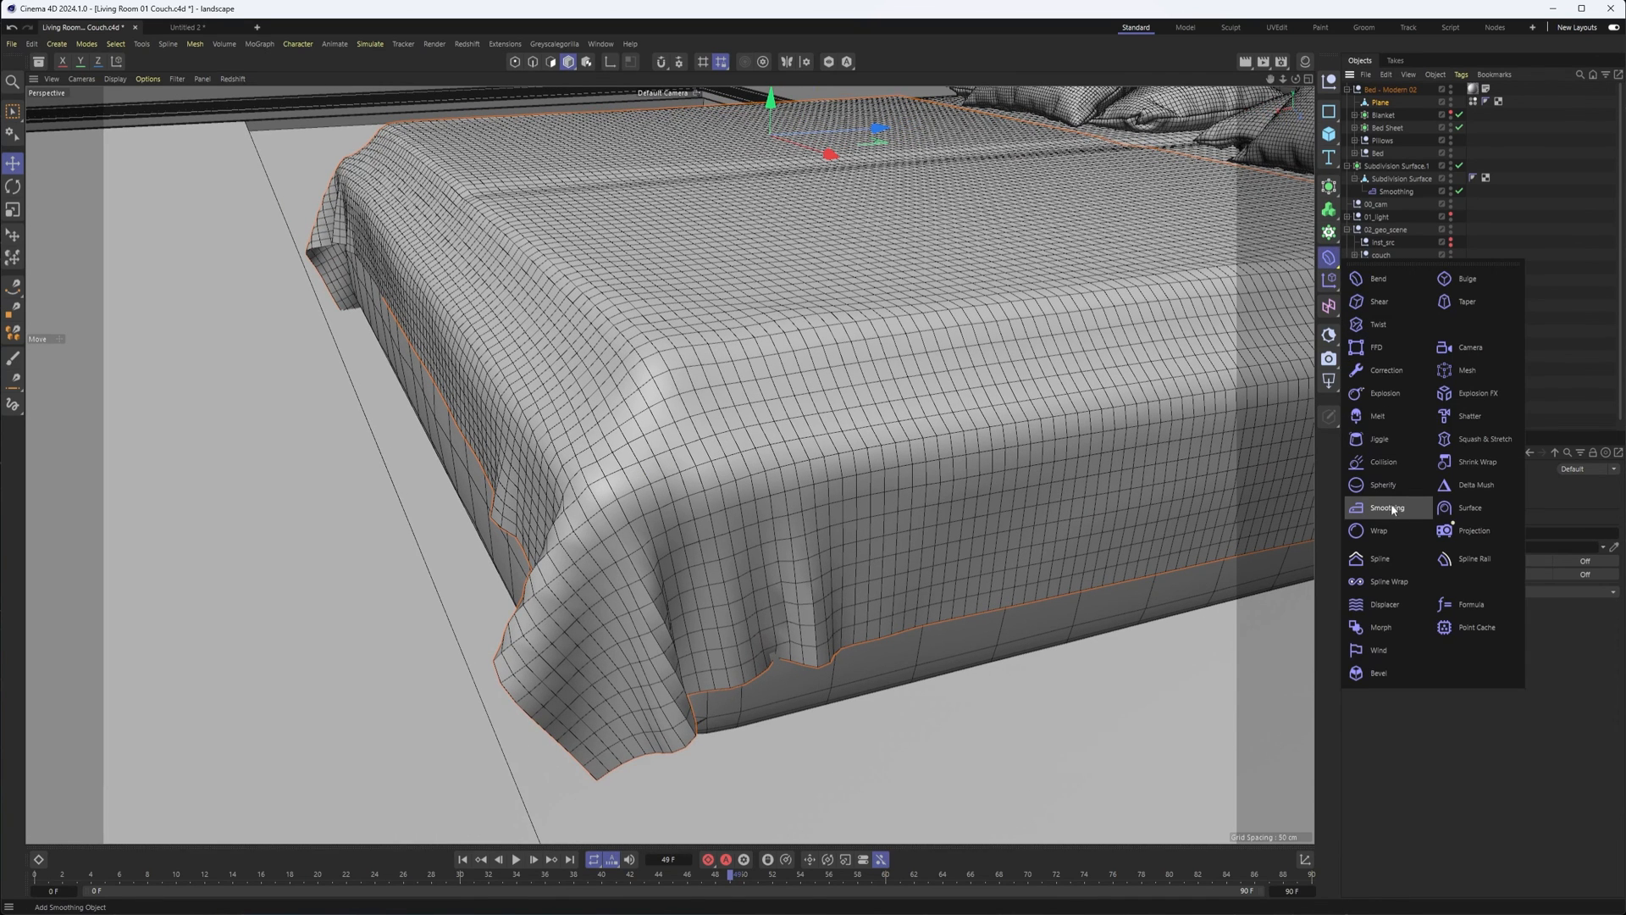
# Give the blanket an initialized Relax Smoothing deformer with 35 iterations.
pyautogui.click(1387, 508)
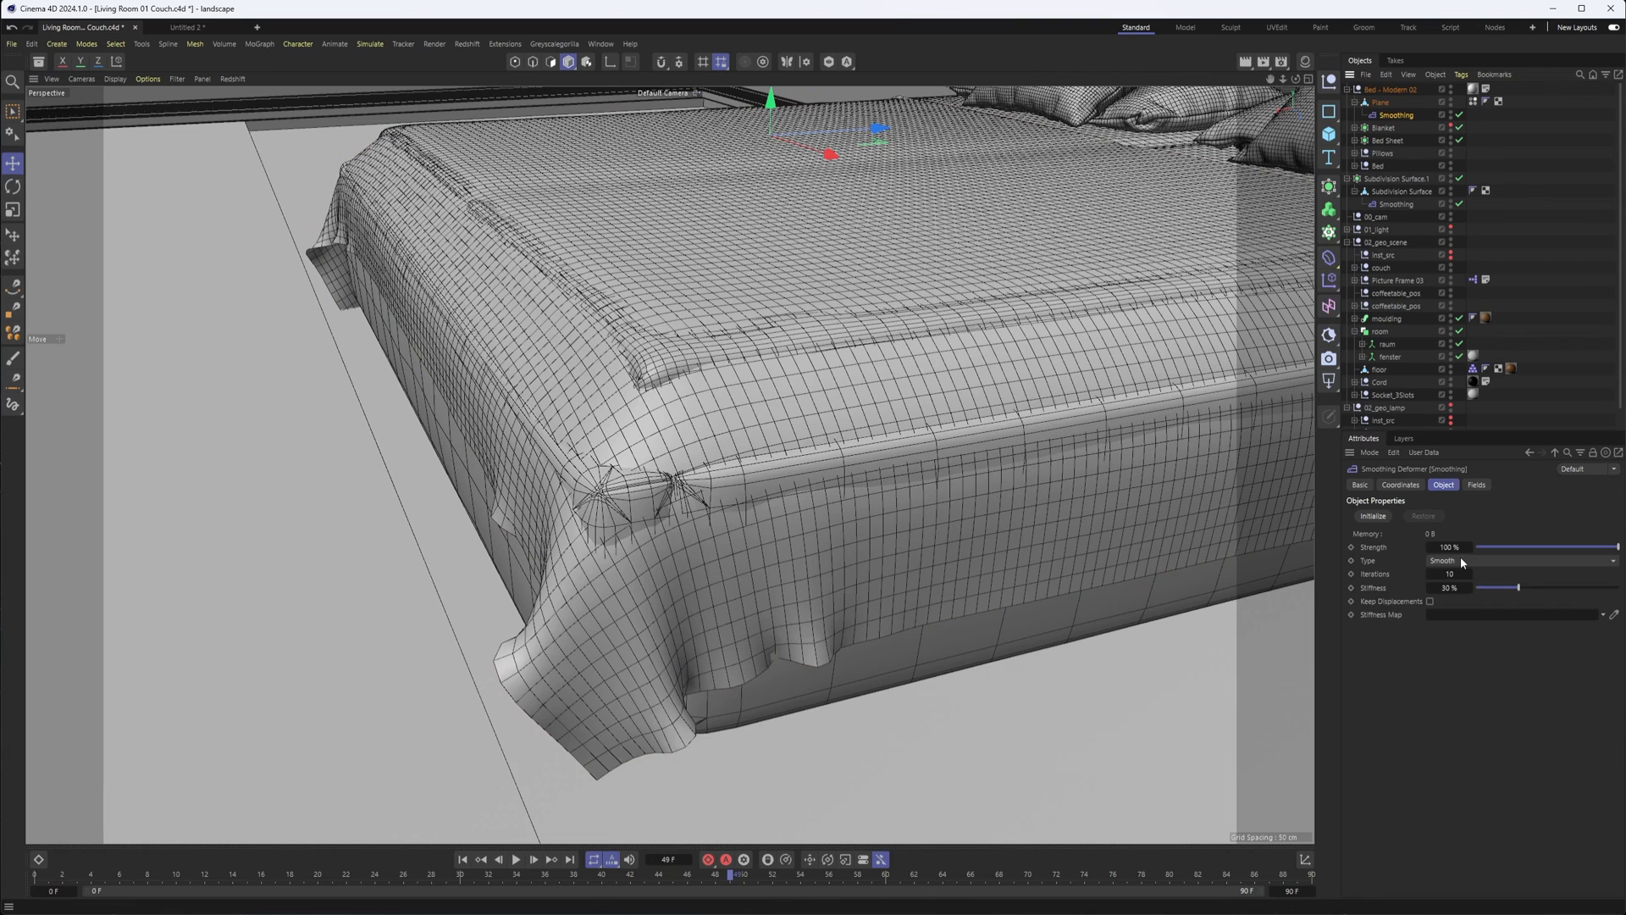
pyautogui.click(1520, 560)
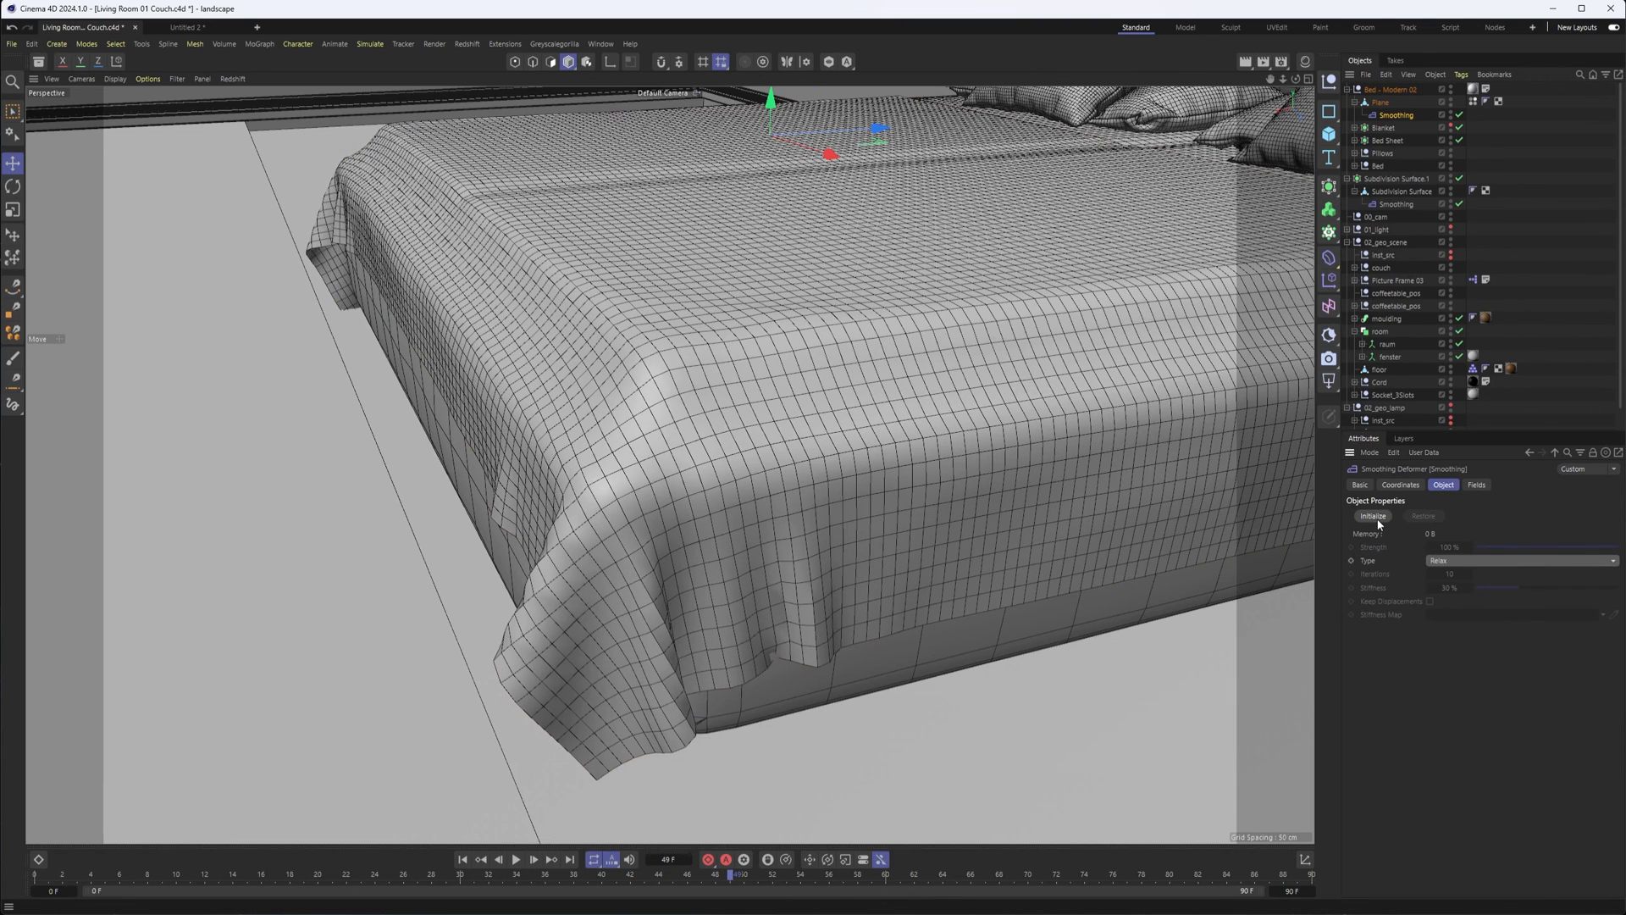
pyautogui.click(1372, 516)
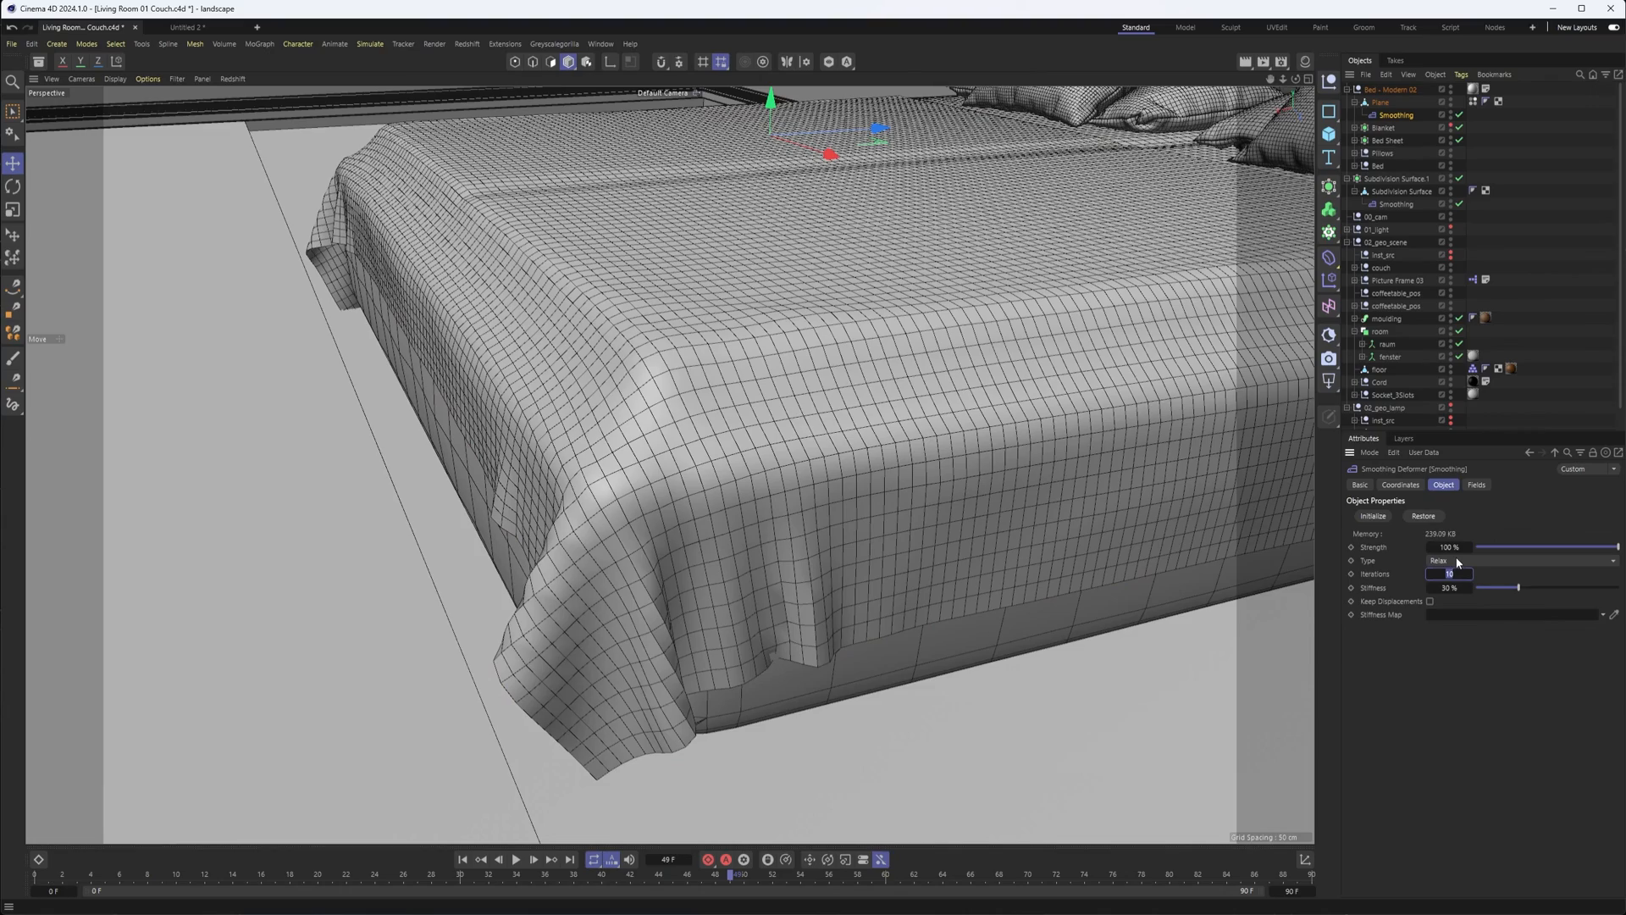
pyautogui.write('35')
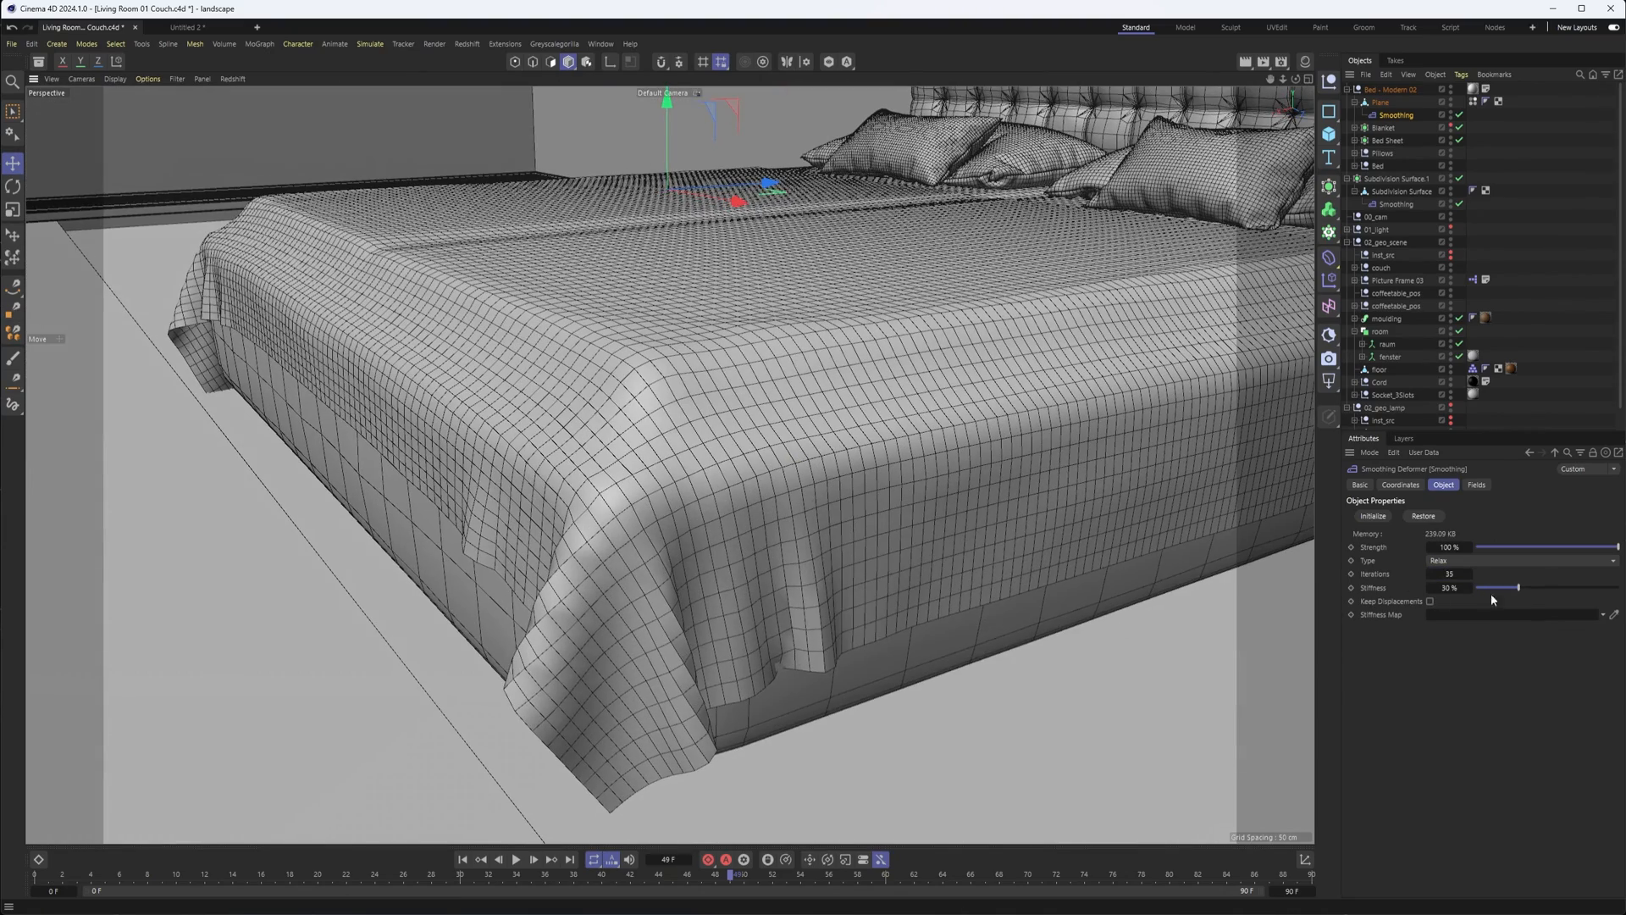
pyautogui.moveTo(1519, 588); pyautogui.dragTo(1477, 588)
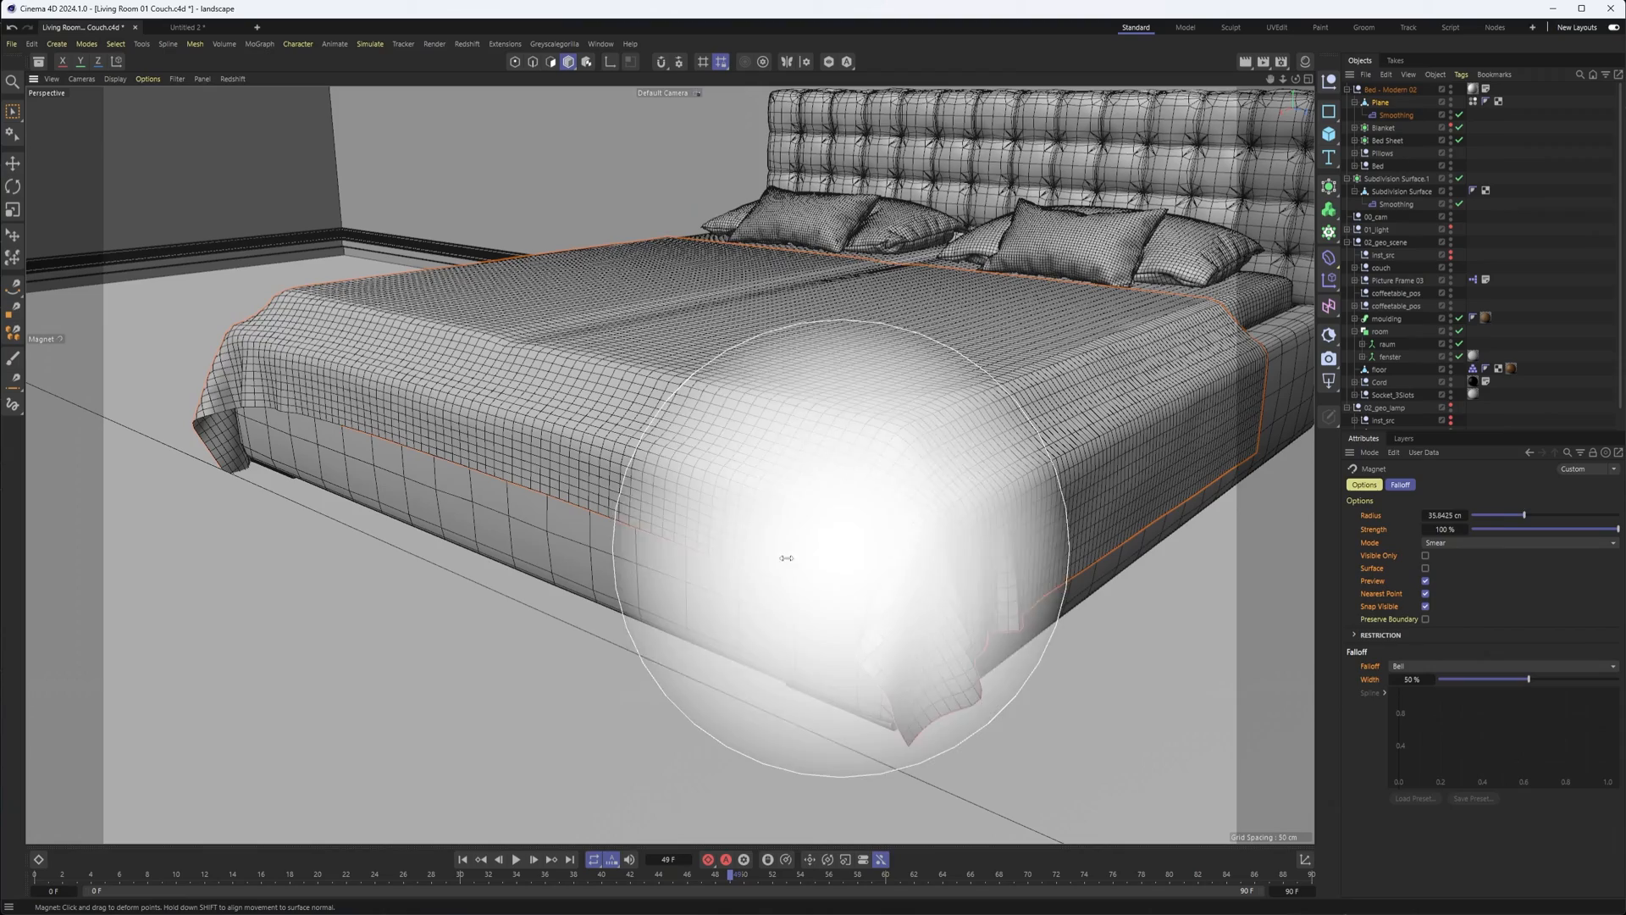
# Magnet-pull folds into the blanket's front corner and hanging side, then add a Subdivision Surface.
pyautogui.moveTo(789, 558); pyautogui.dragTo(830, 543)
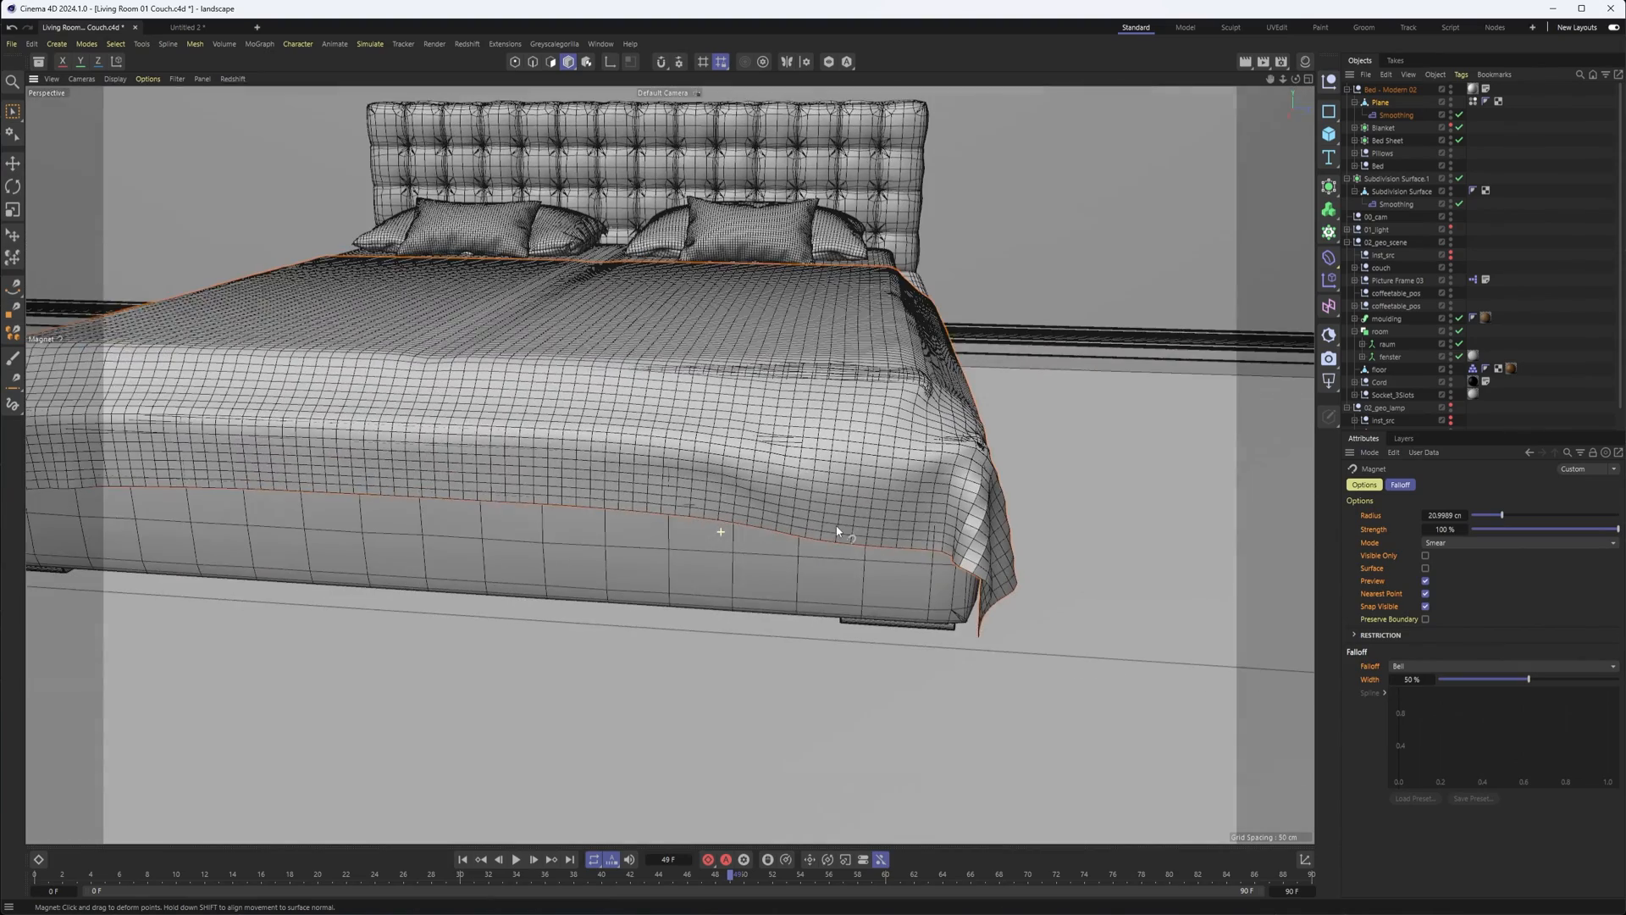
pyautogui.moveTo(837, 530); pyautogui.dragTo(763, 505)
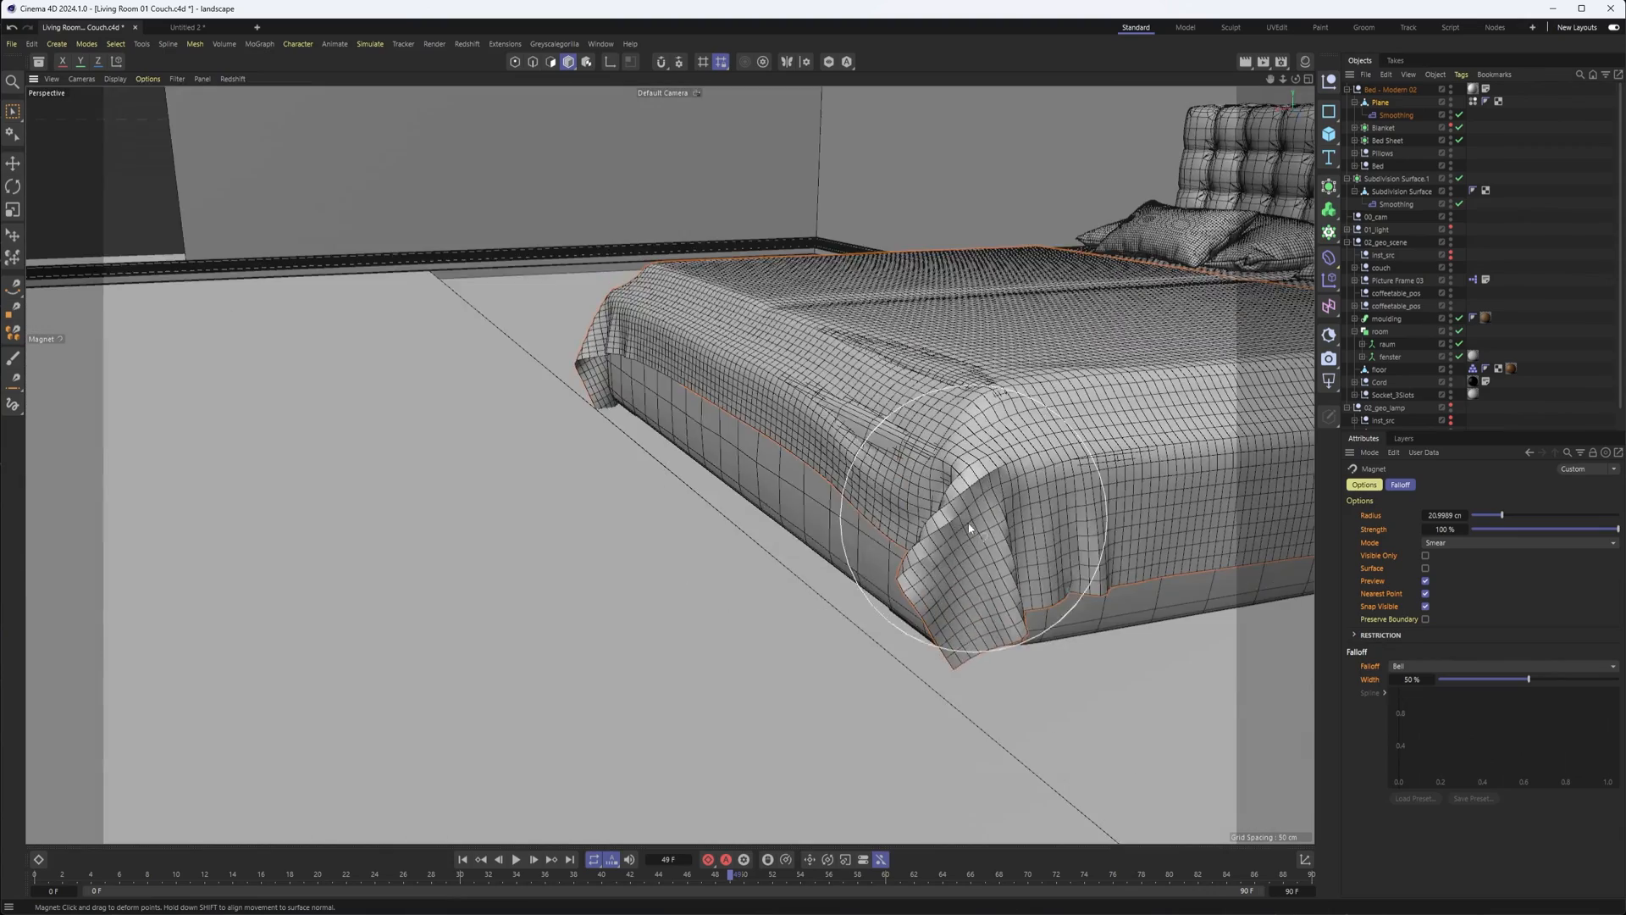
pyautogui.moveTo(970, 529); pyautogui.dragTo(758, 508)
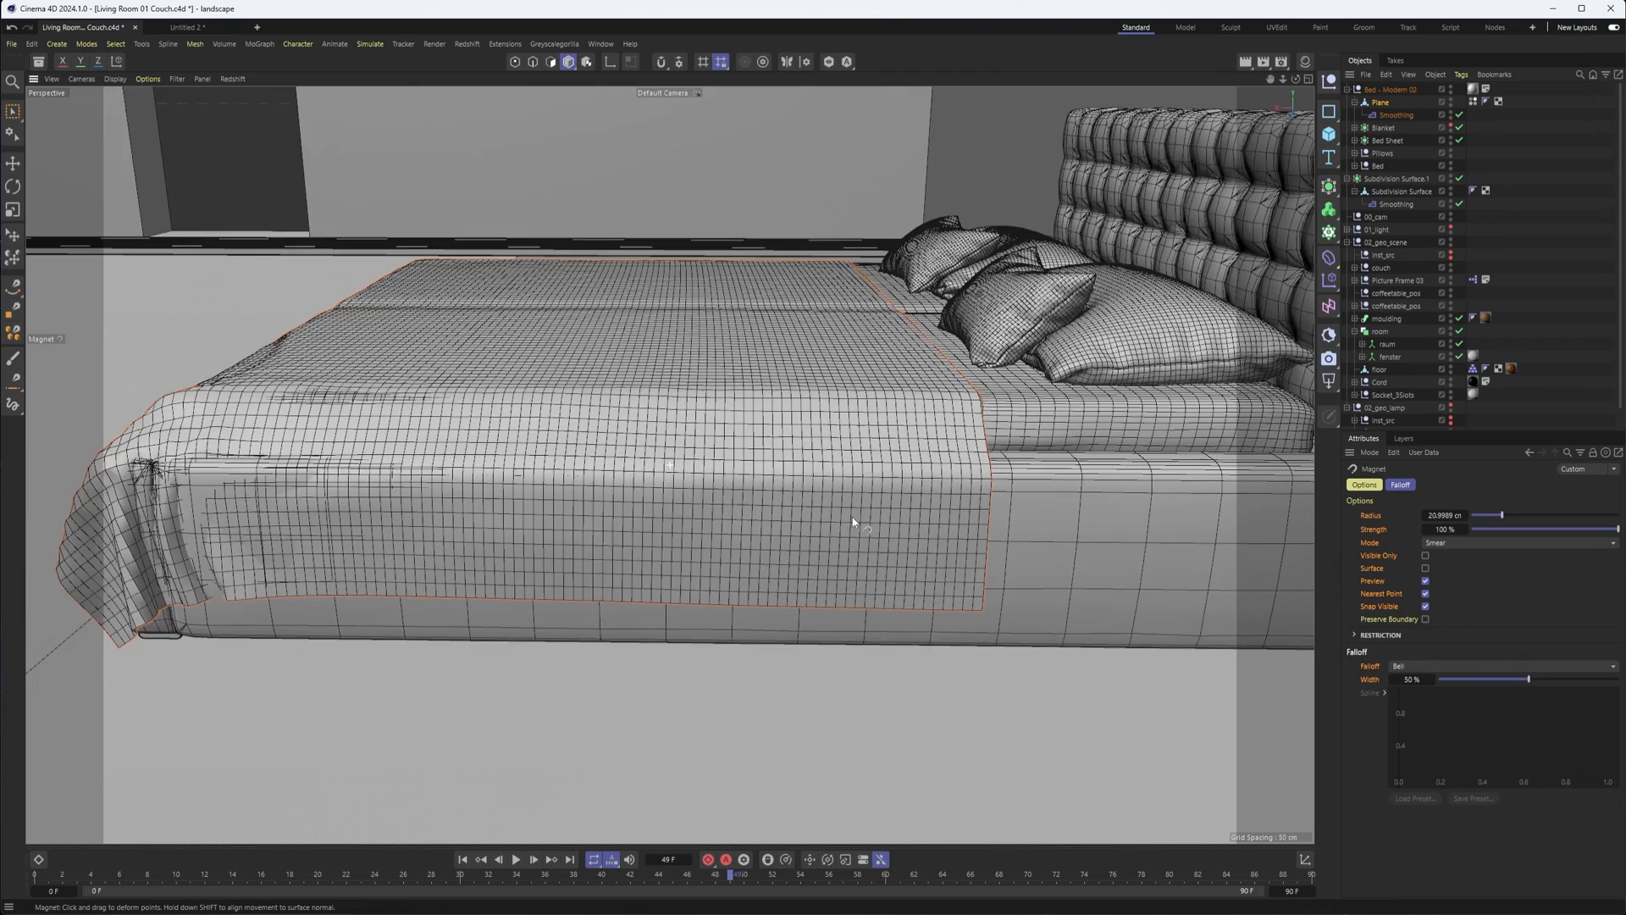
pyautogui.moveTo(850, 522); pyautogui.dragTo(794, 528)
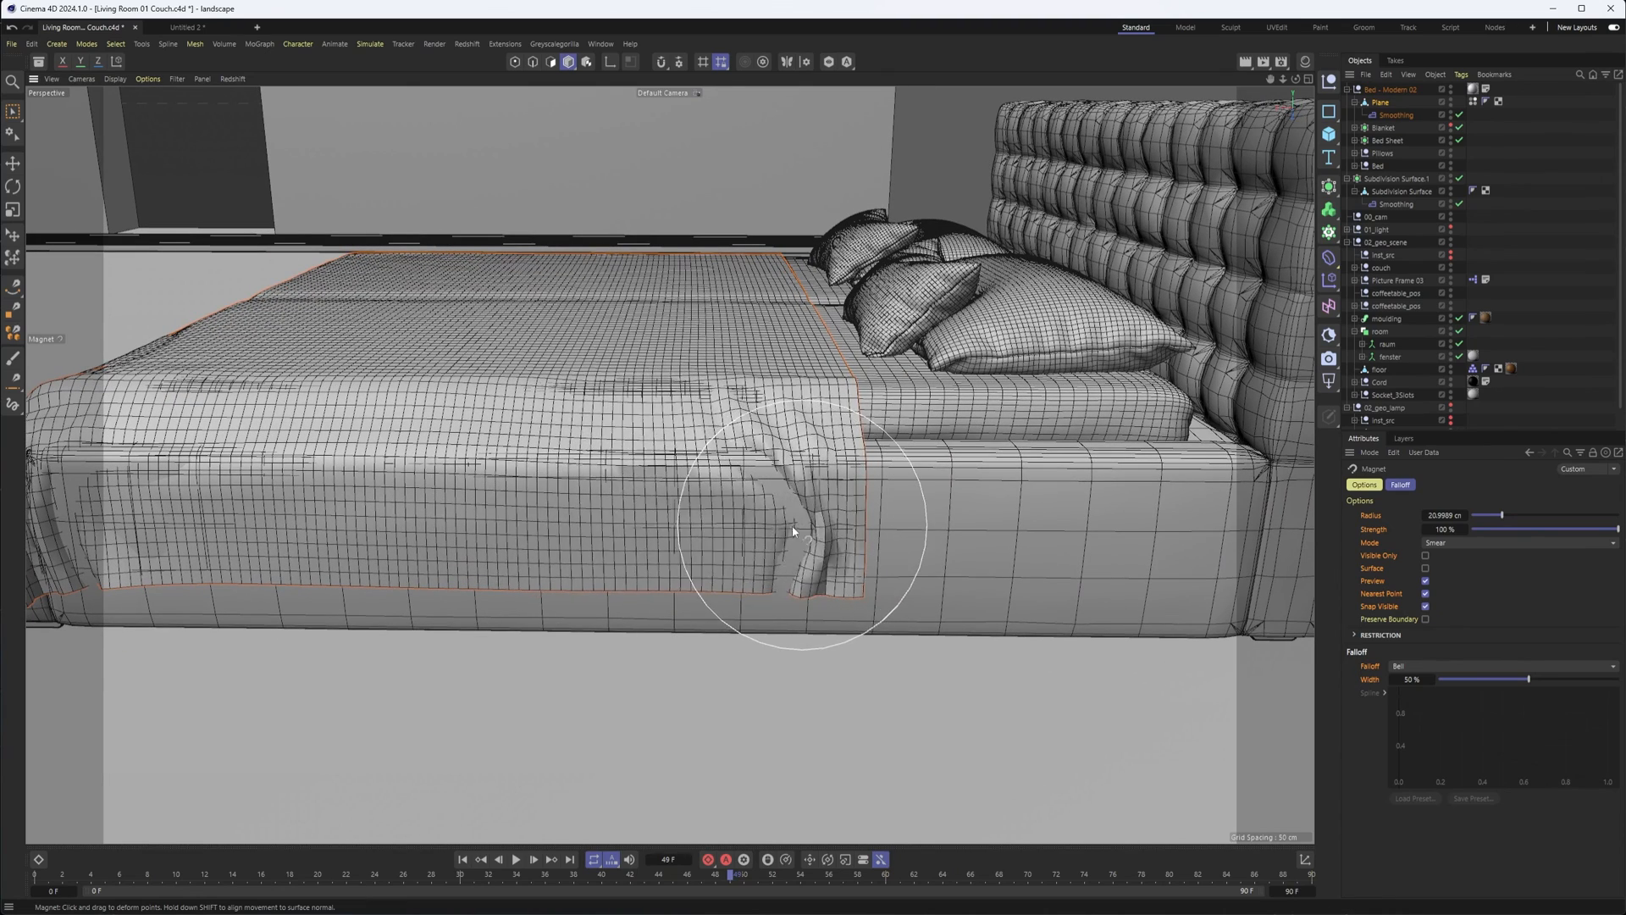
pyautogui.moveTo(799, 528); pyautogui.dragTo(799, 446)
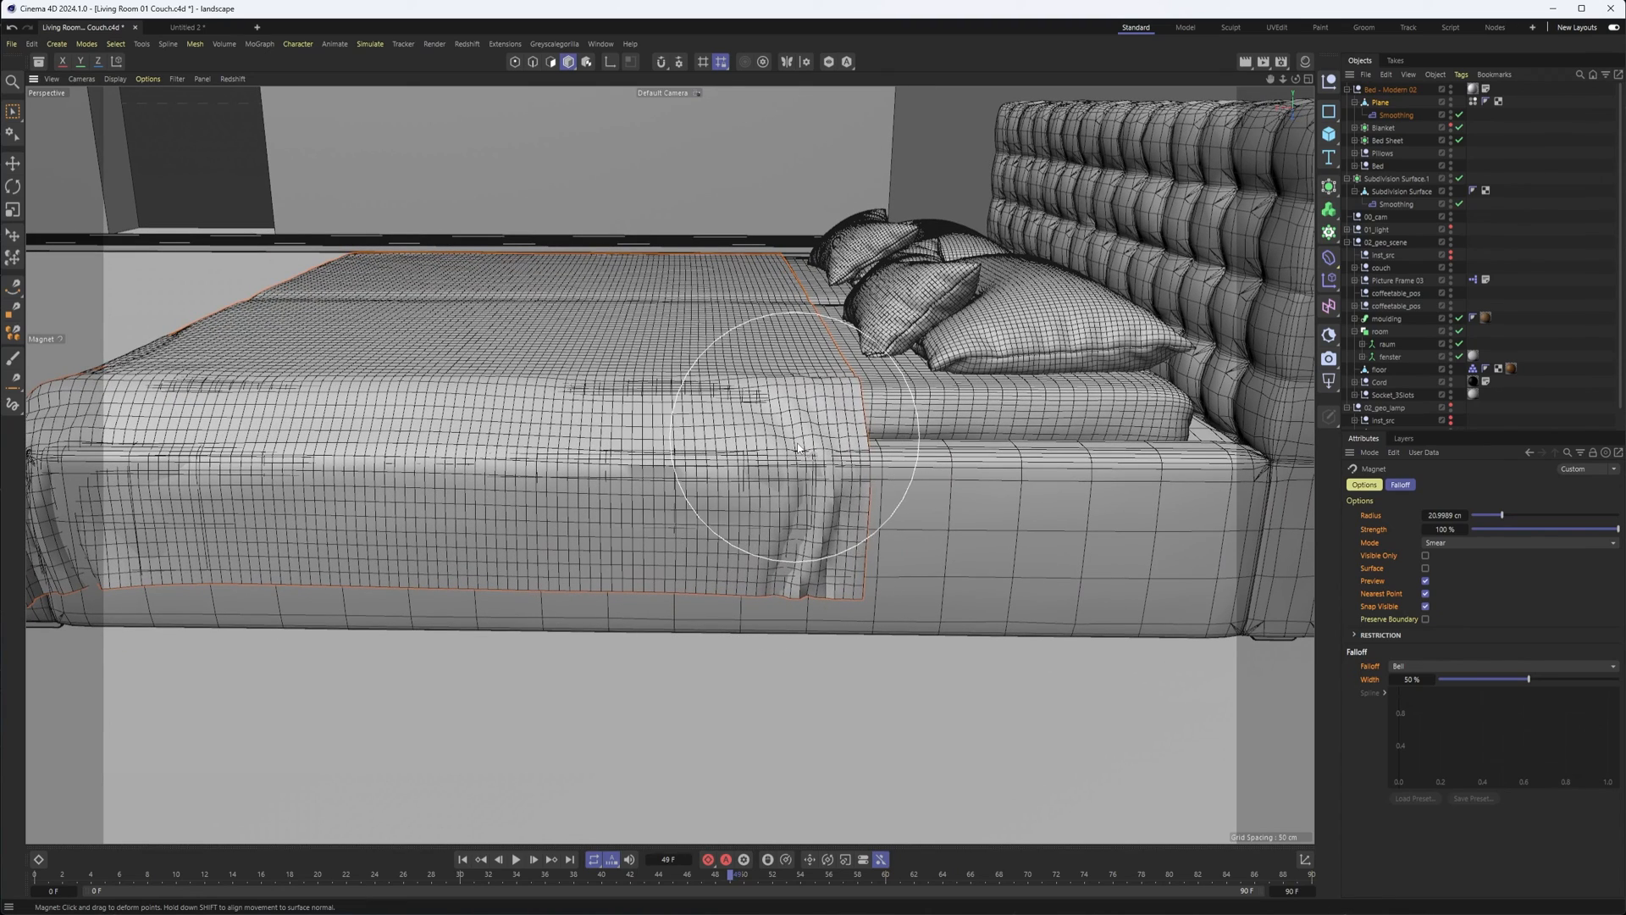
pyautogui.moveTo(799, 446); pyautogui.dragTo(809, 352)
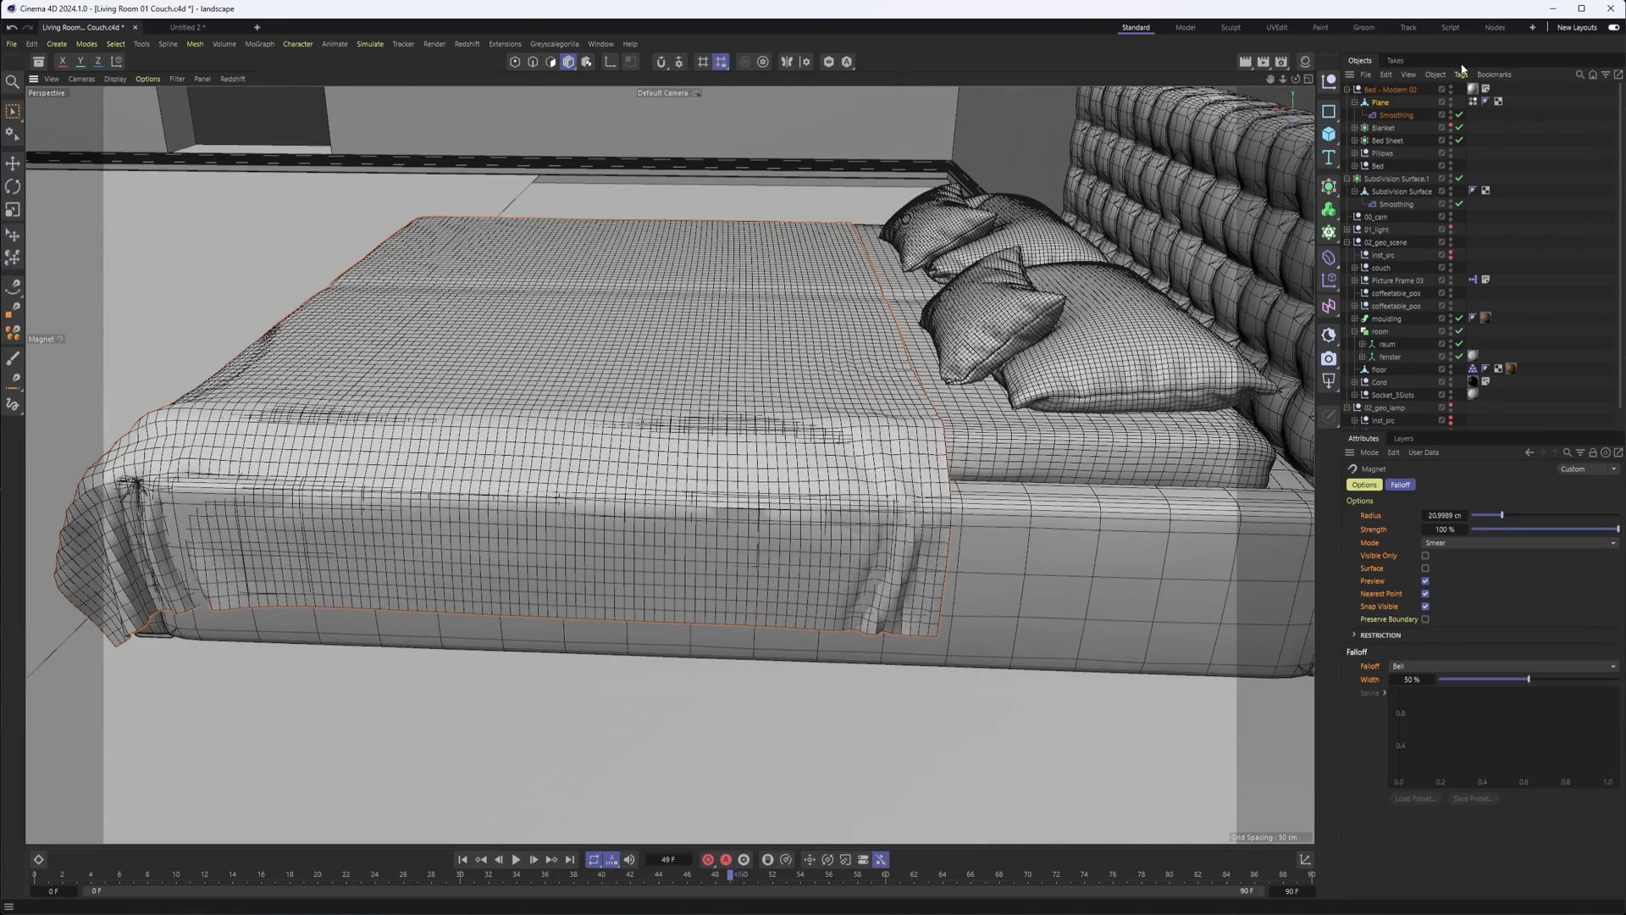
pyautogui.click(1380, 101)
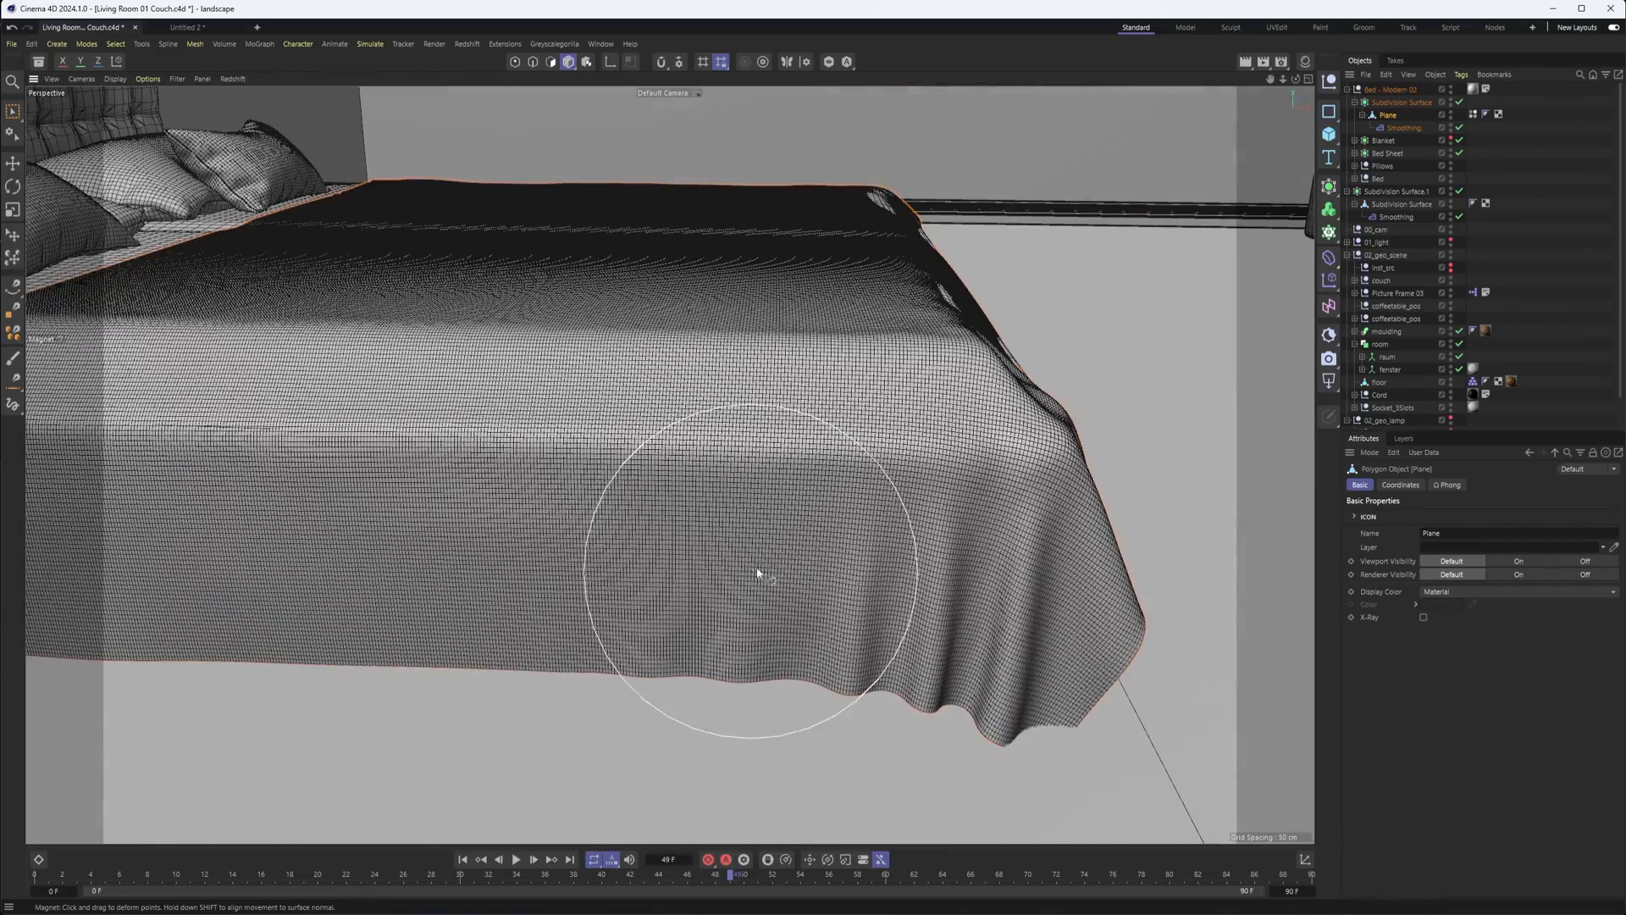
# Magnet-drag creases into the blanket's front drape, side edge and top edge.
pyautogui.moveTo(757, 570); pyautogui.dragTo(783, 576)
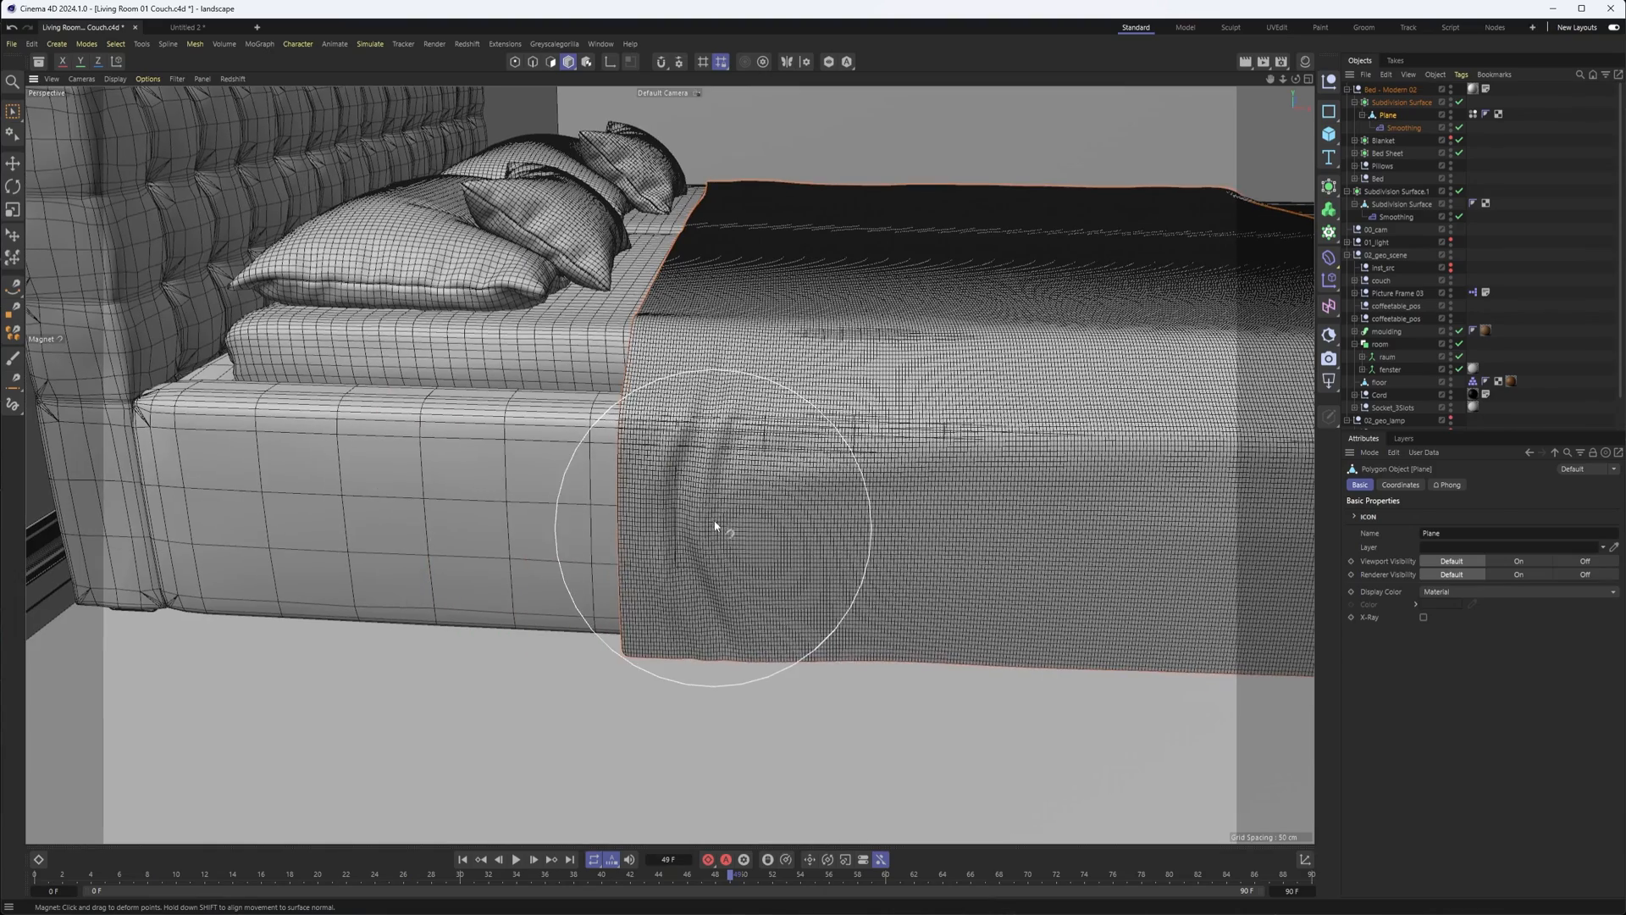
pyautogui.moveTo(716, 529); pyautogui.dragTo(684, 384)
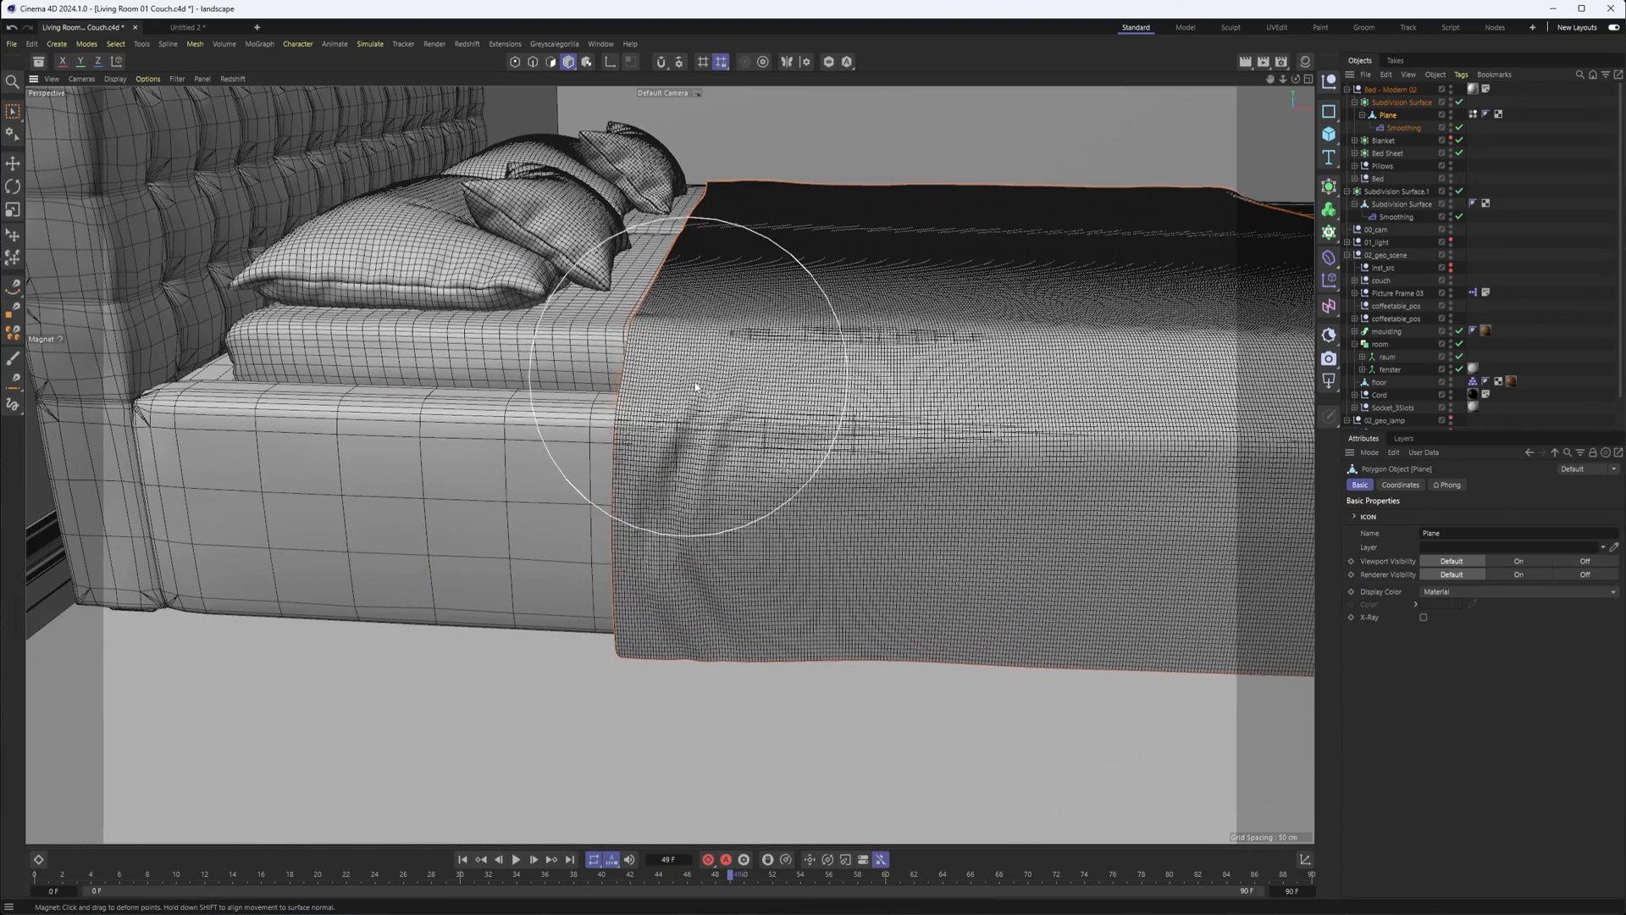
pyautogui.moveTo(695, 389); pyautogui.dragTo(711, 524)
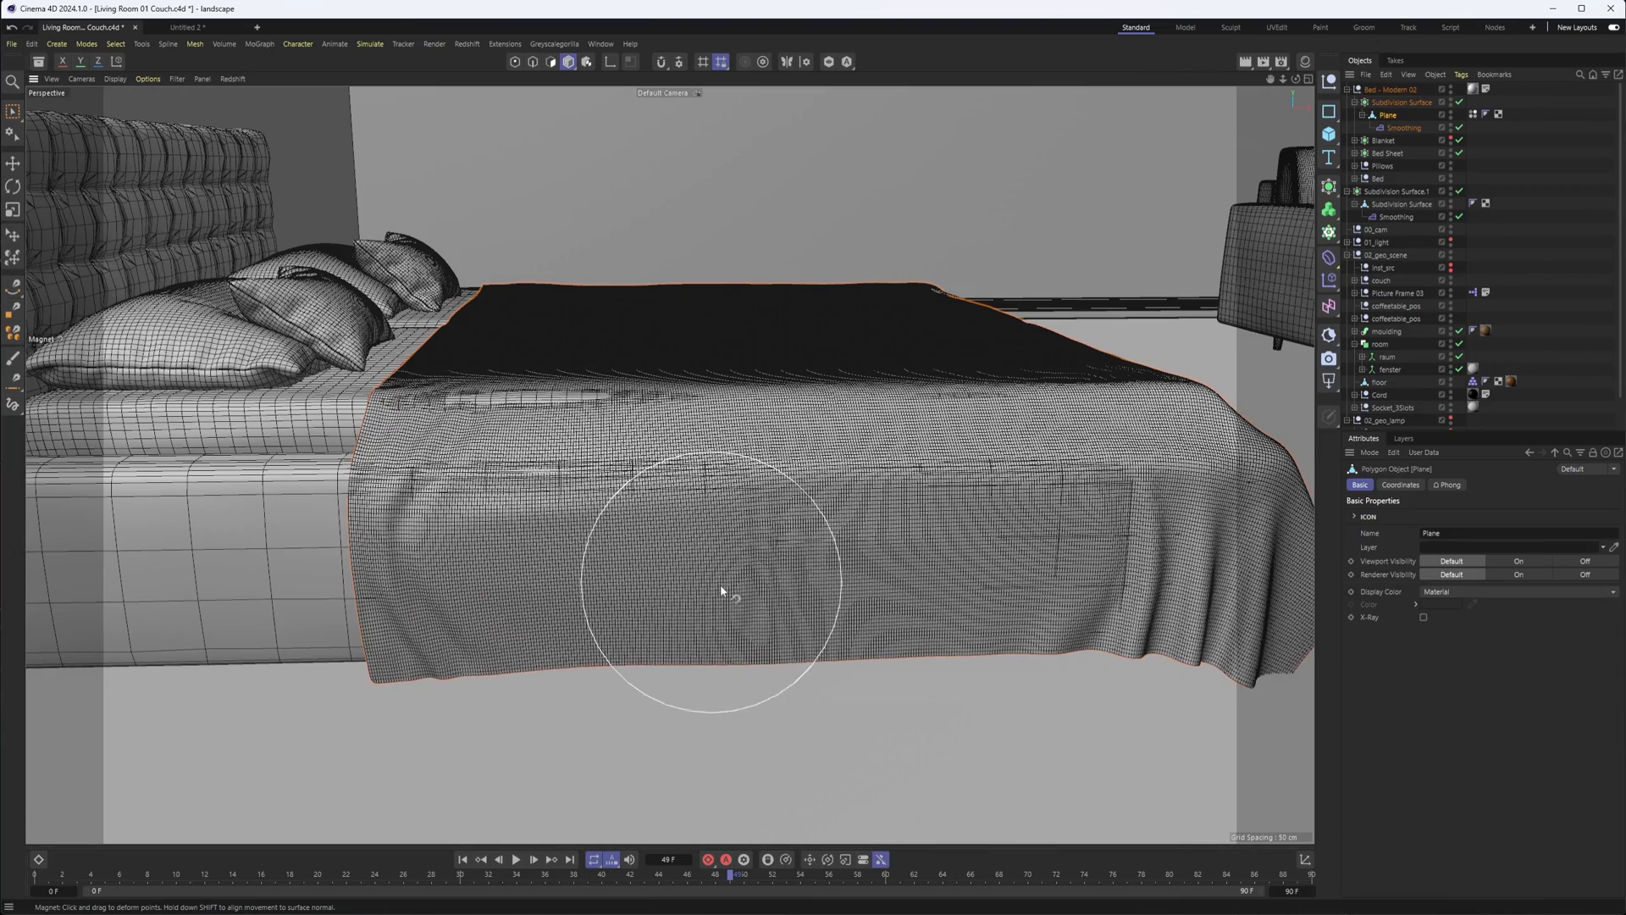
pyautogui.moveTo(721, 591); pyautogui.dragTo(773, 440)
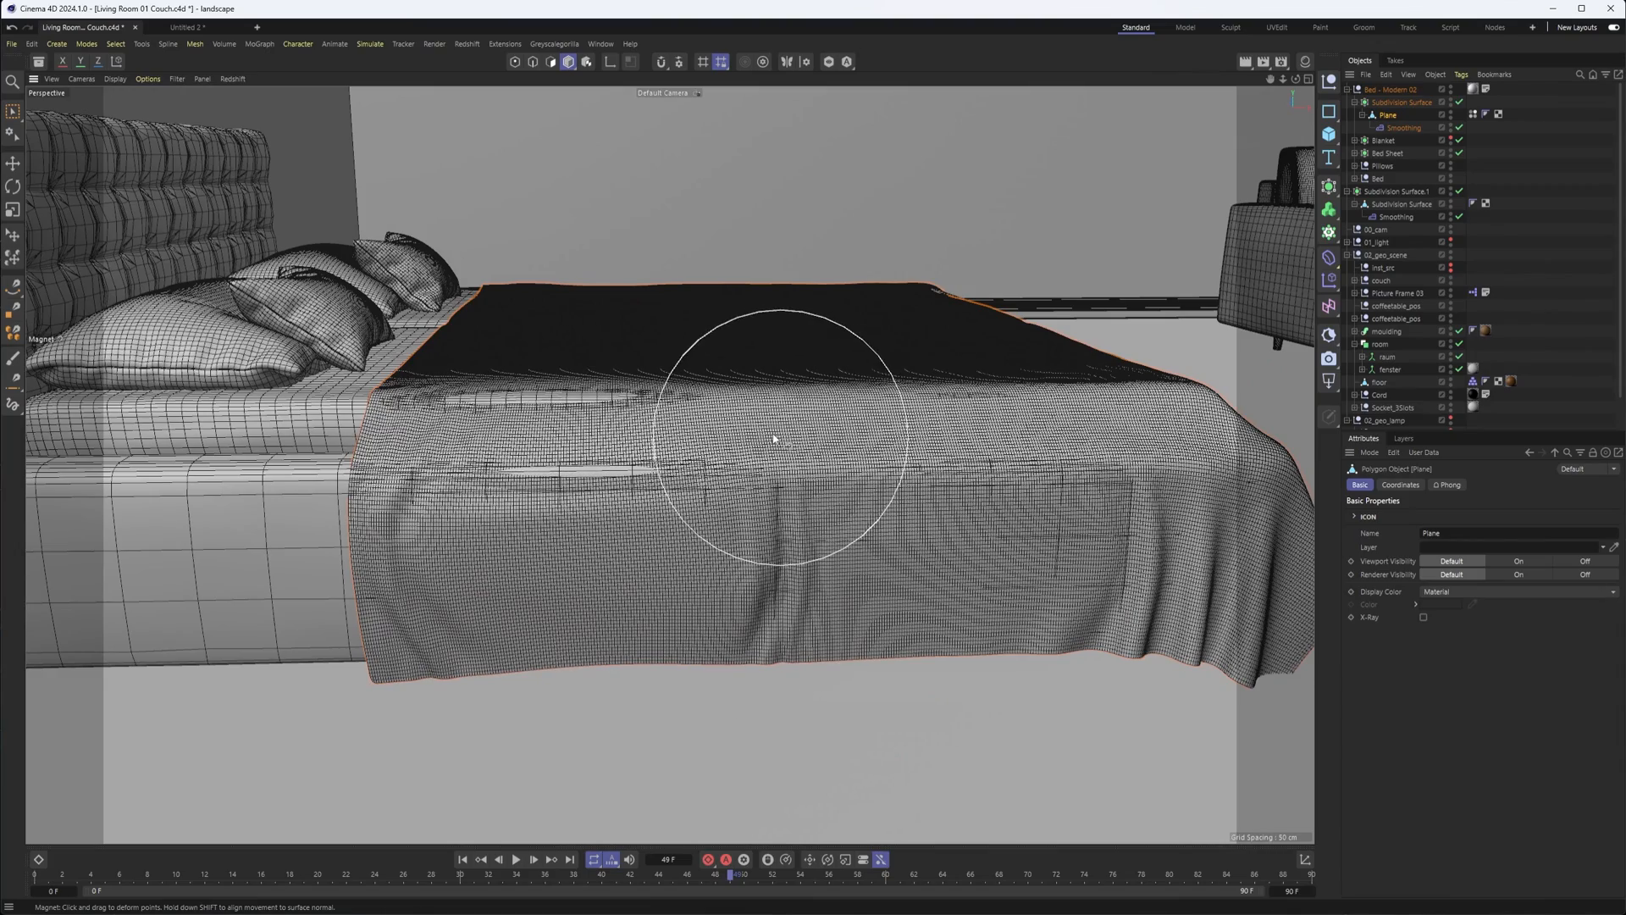
pyautogui.moveTo(773, 435); pyautogui.dragTo(861, 389)
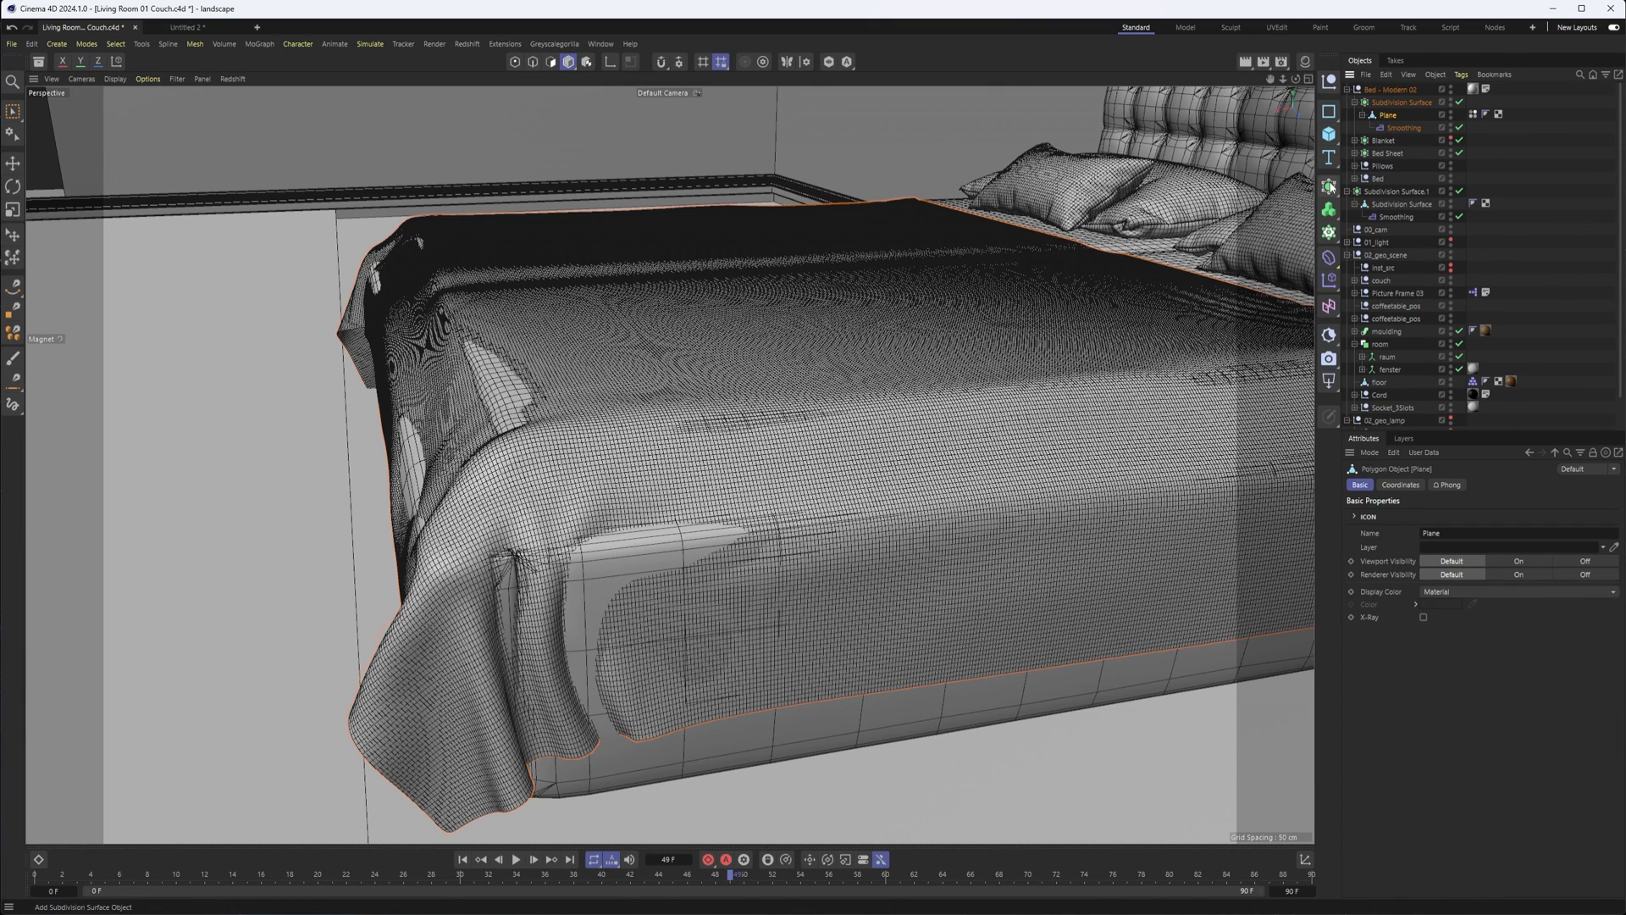
# Wrap the blanket in a Thicken generator: Thickness 4 cm, Position -2 %, Subdivision 2.
pyautogui.click(1328, 186)
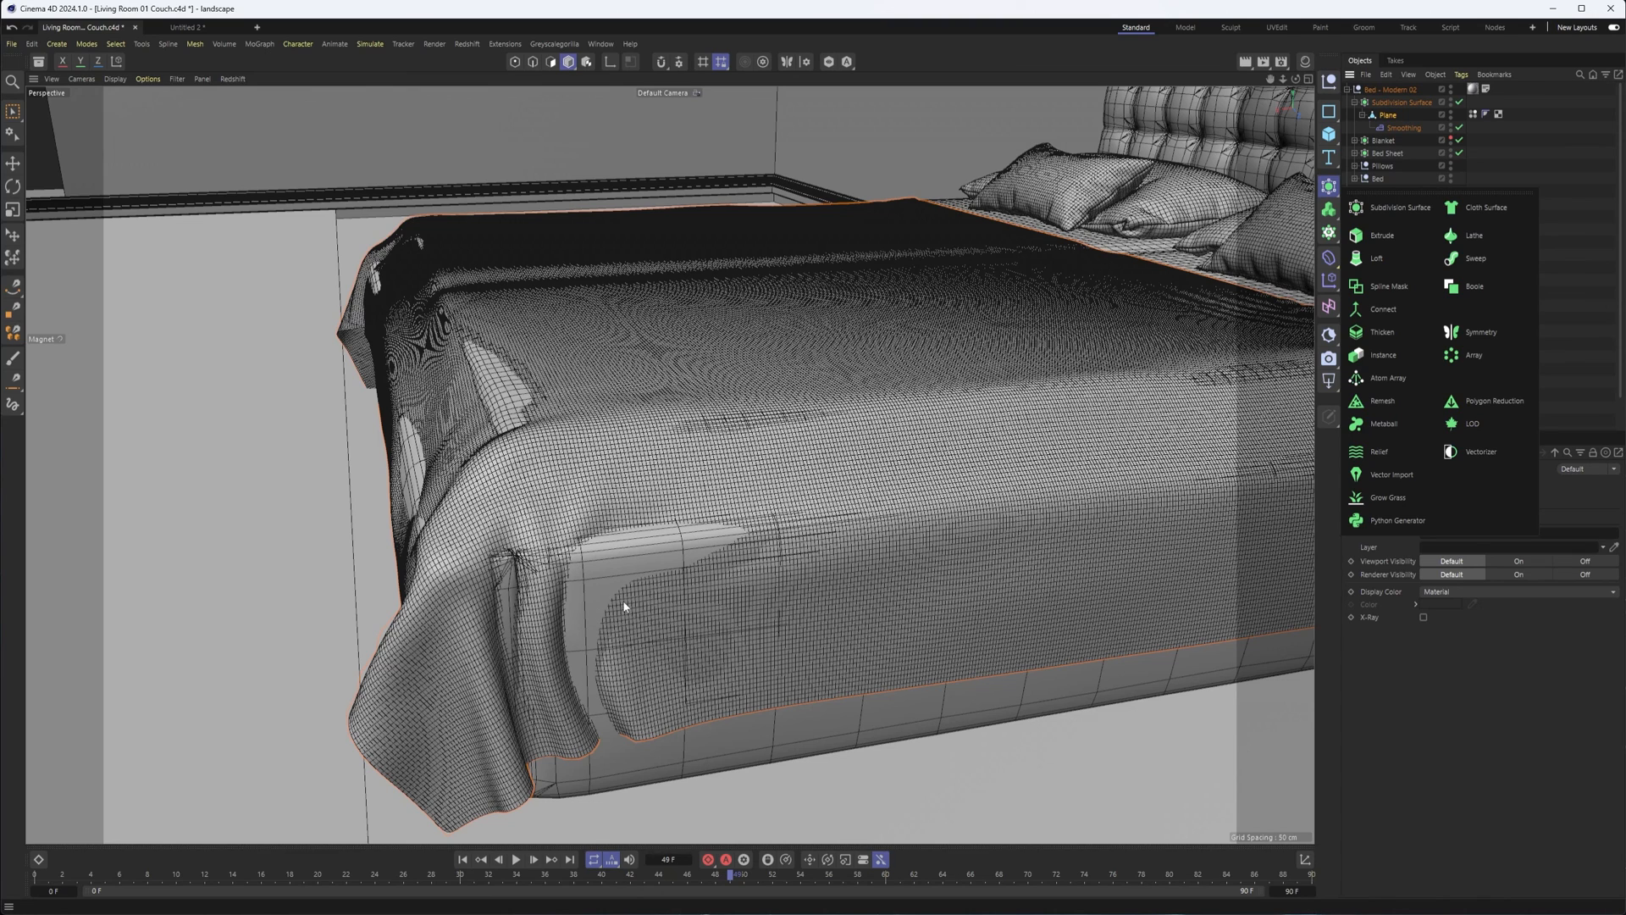
pyautogui.moveTo(1382, 332)
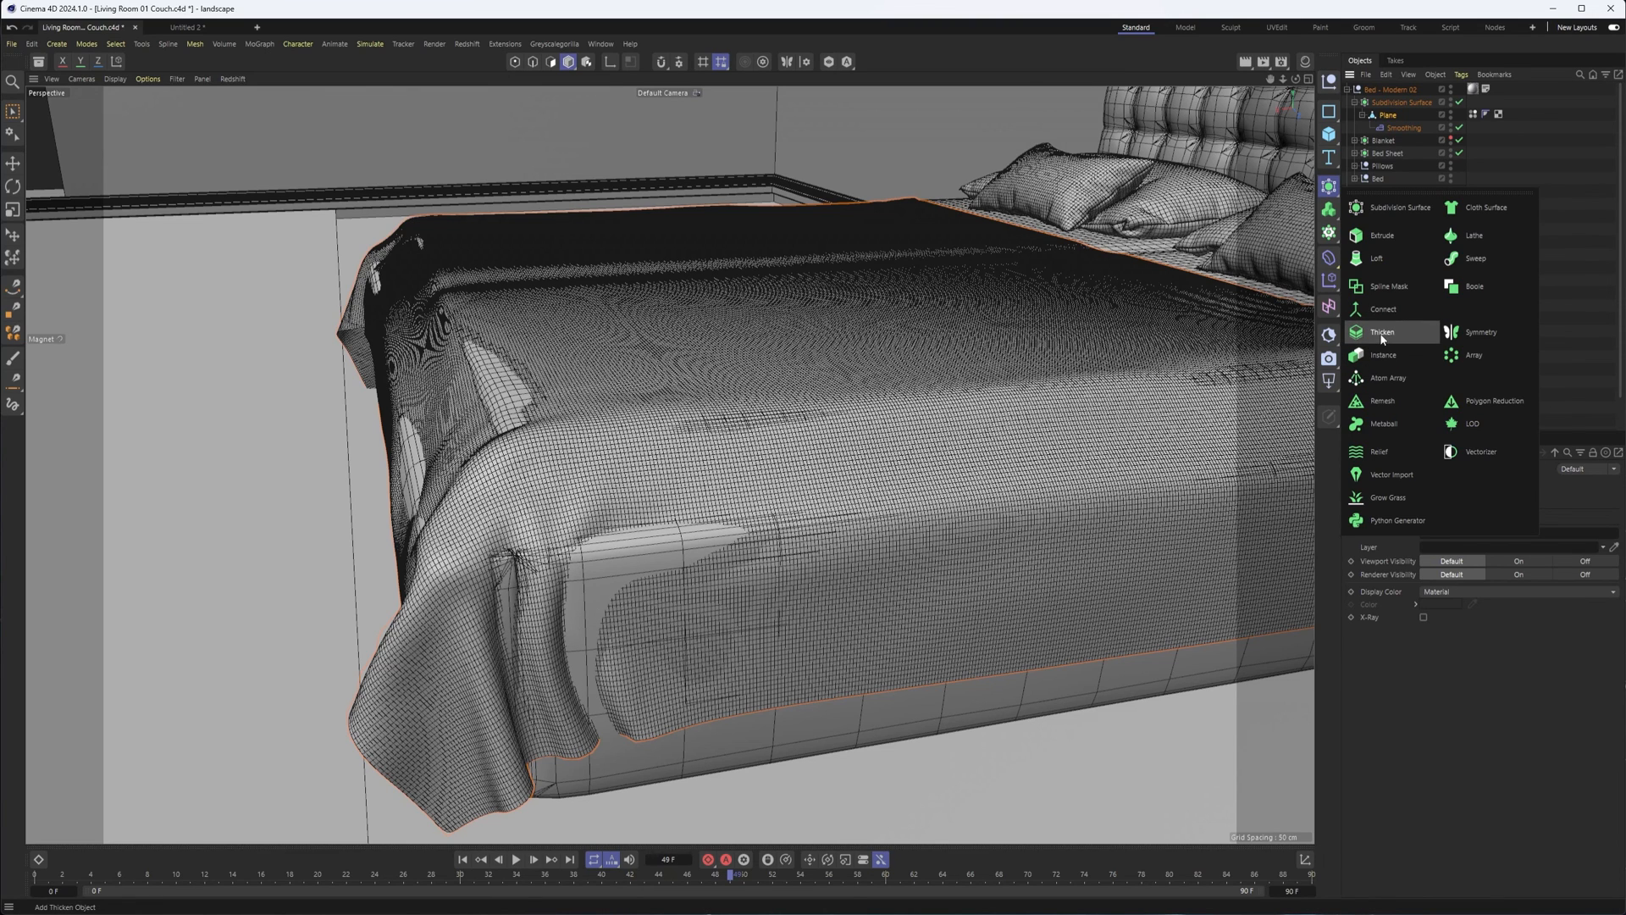
pyautogui.click(1382, 332)
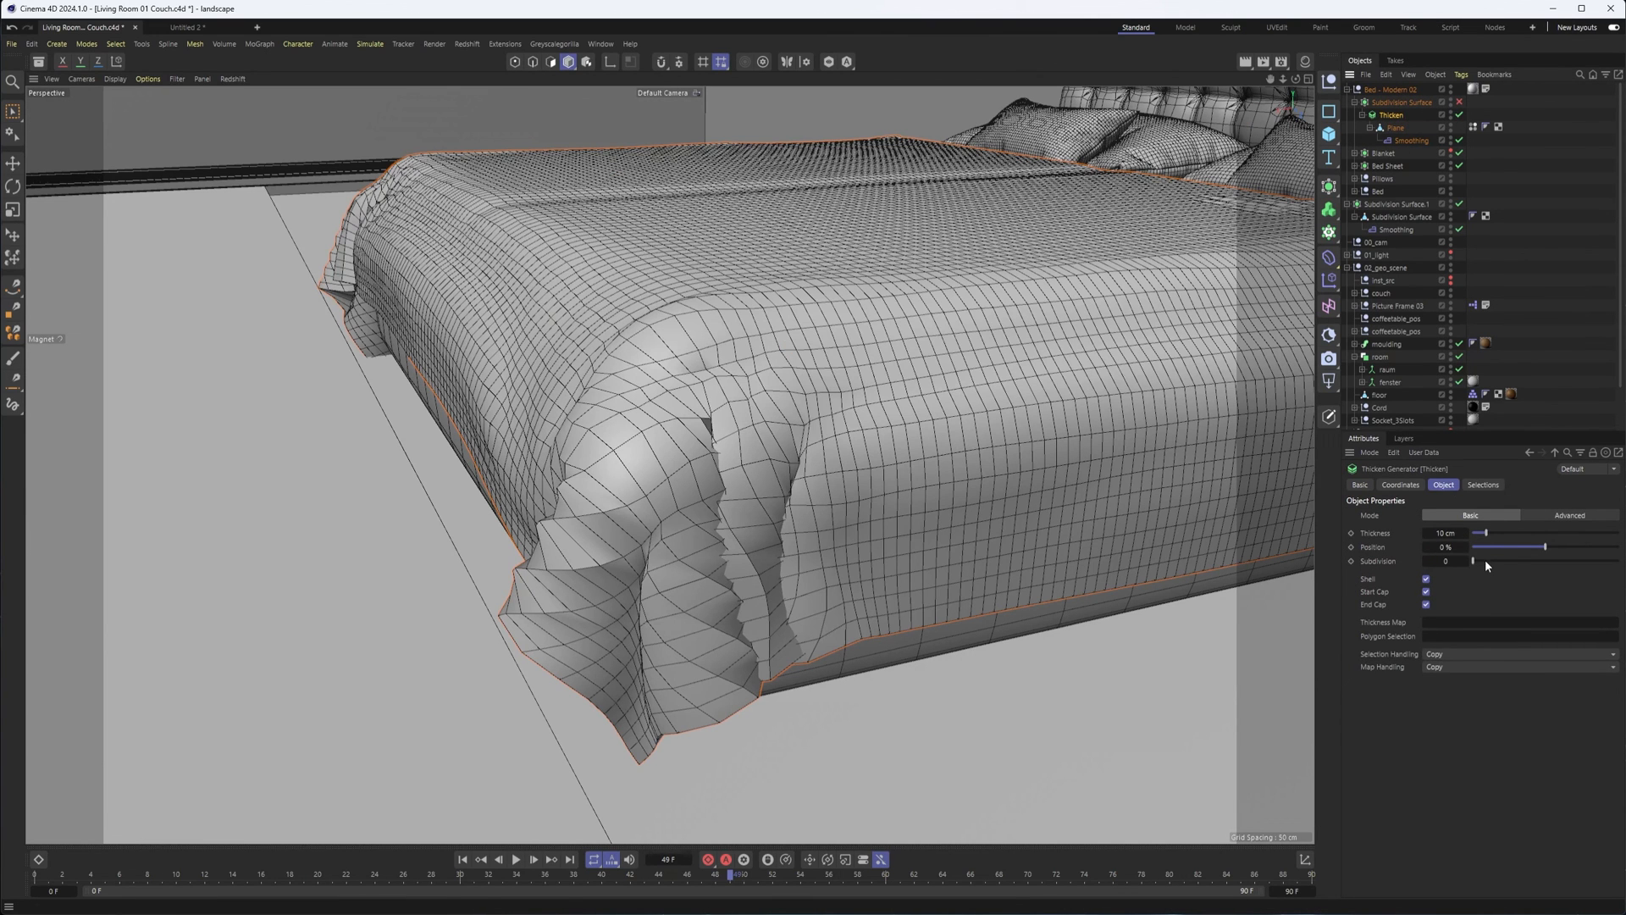
pyautogui.moveTo(1483, 533); pyautogui.dragTo(1475, 533)
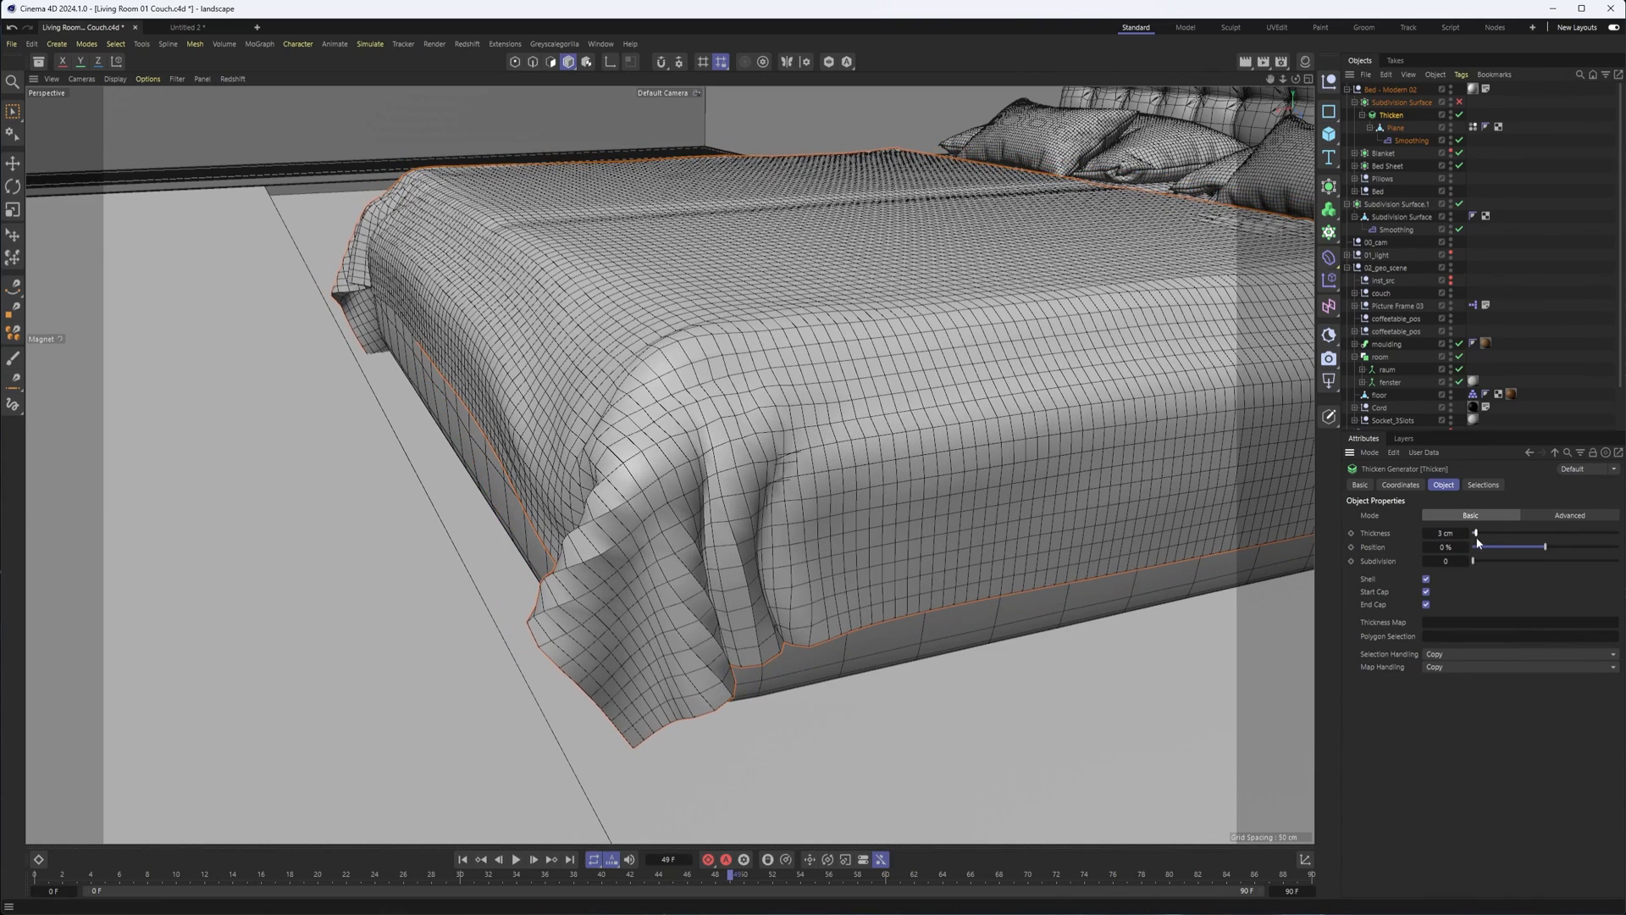
pyautogui.moveTo(1474, 532); pyautogui.dragTo(1478, 532)
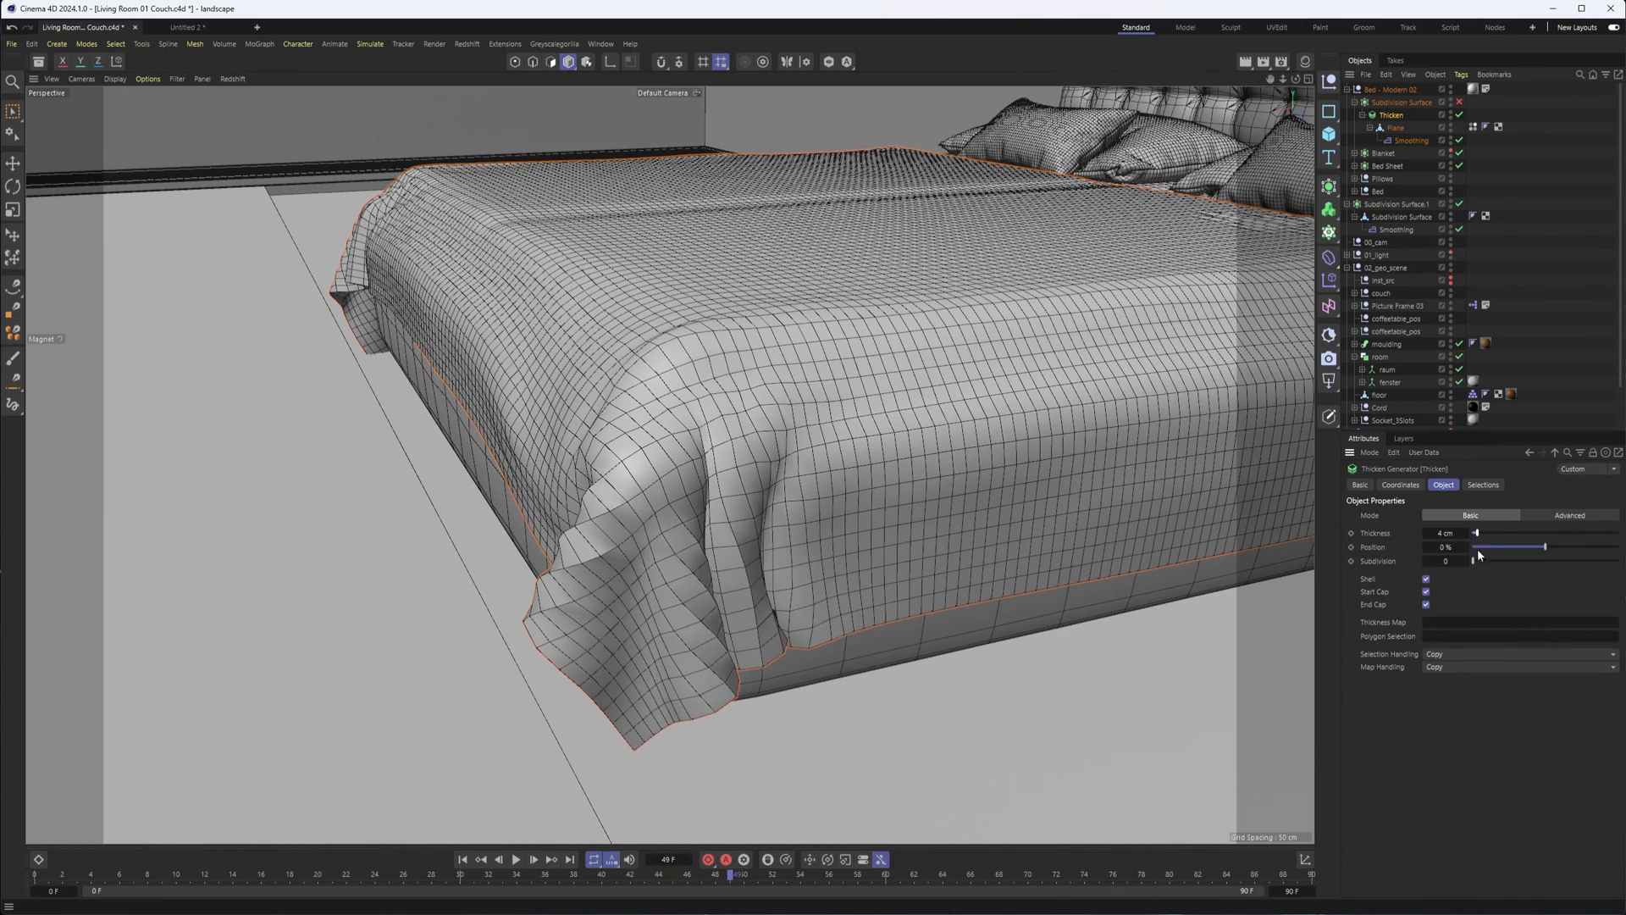
pyautogui.moveTo(1474, 547); pyautogui.dragTo(1586, 546)
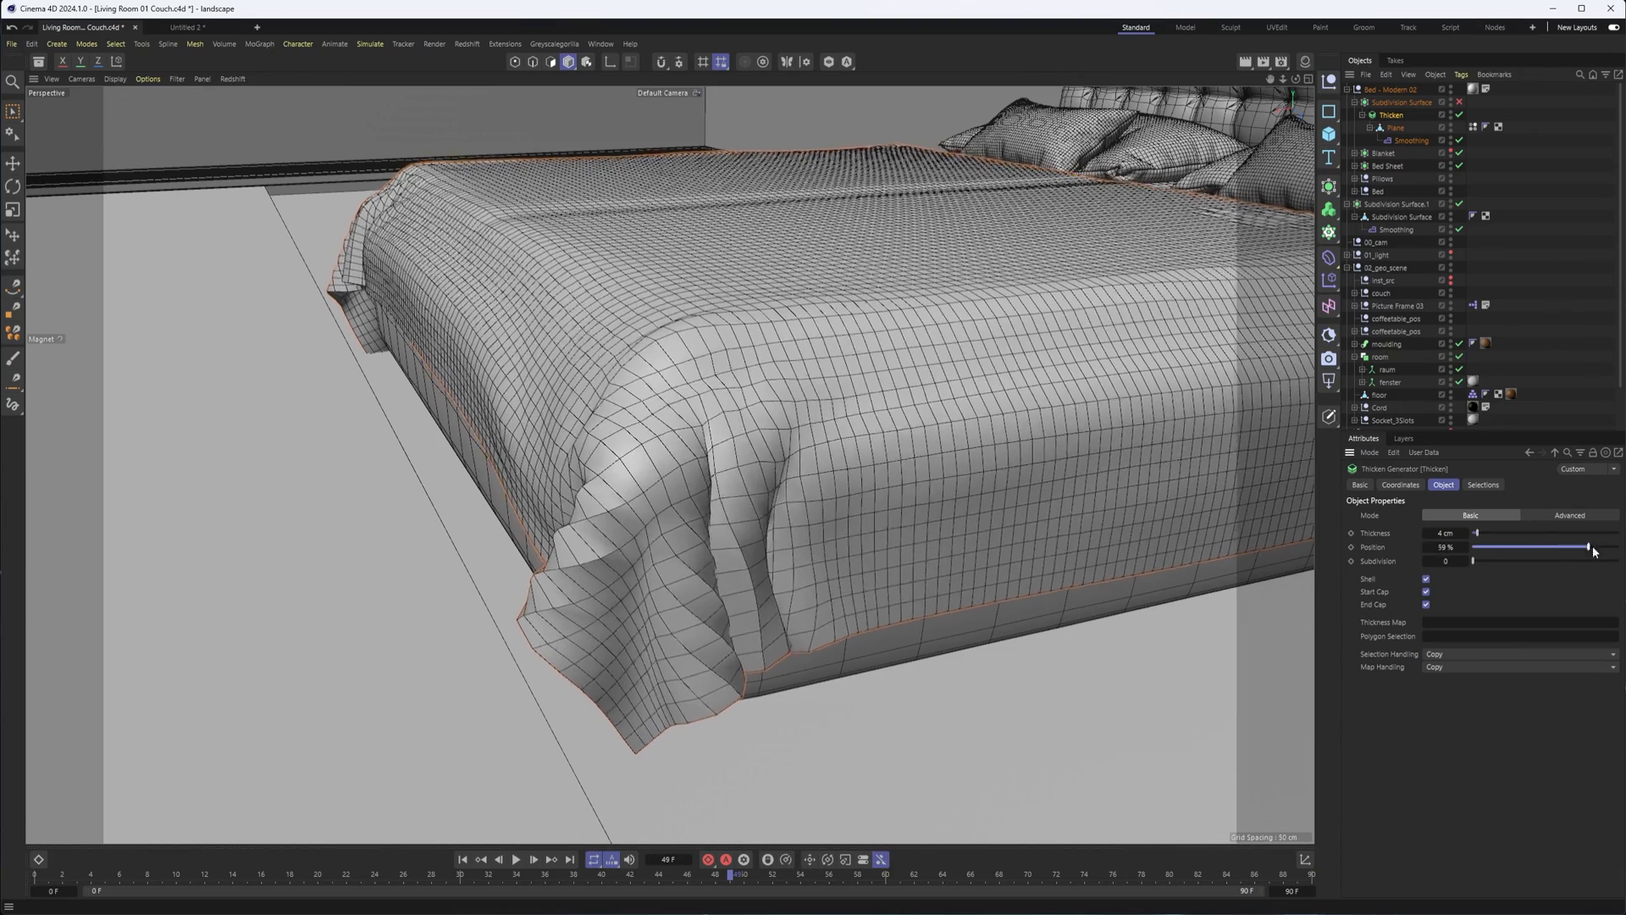
pyautogui.moveTo(1586, 546); pyautogui.dragTo(1540, 546)
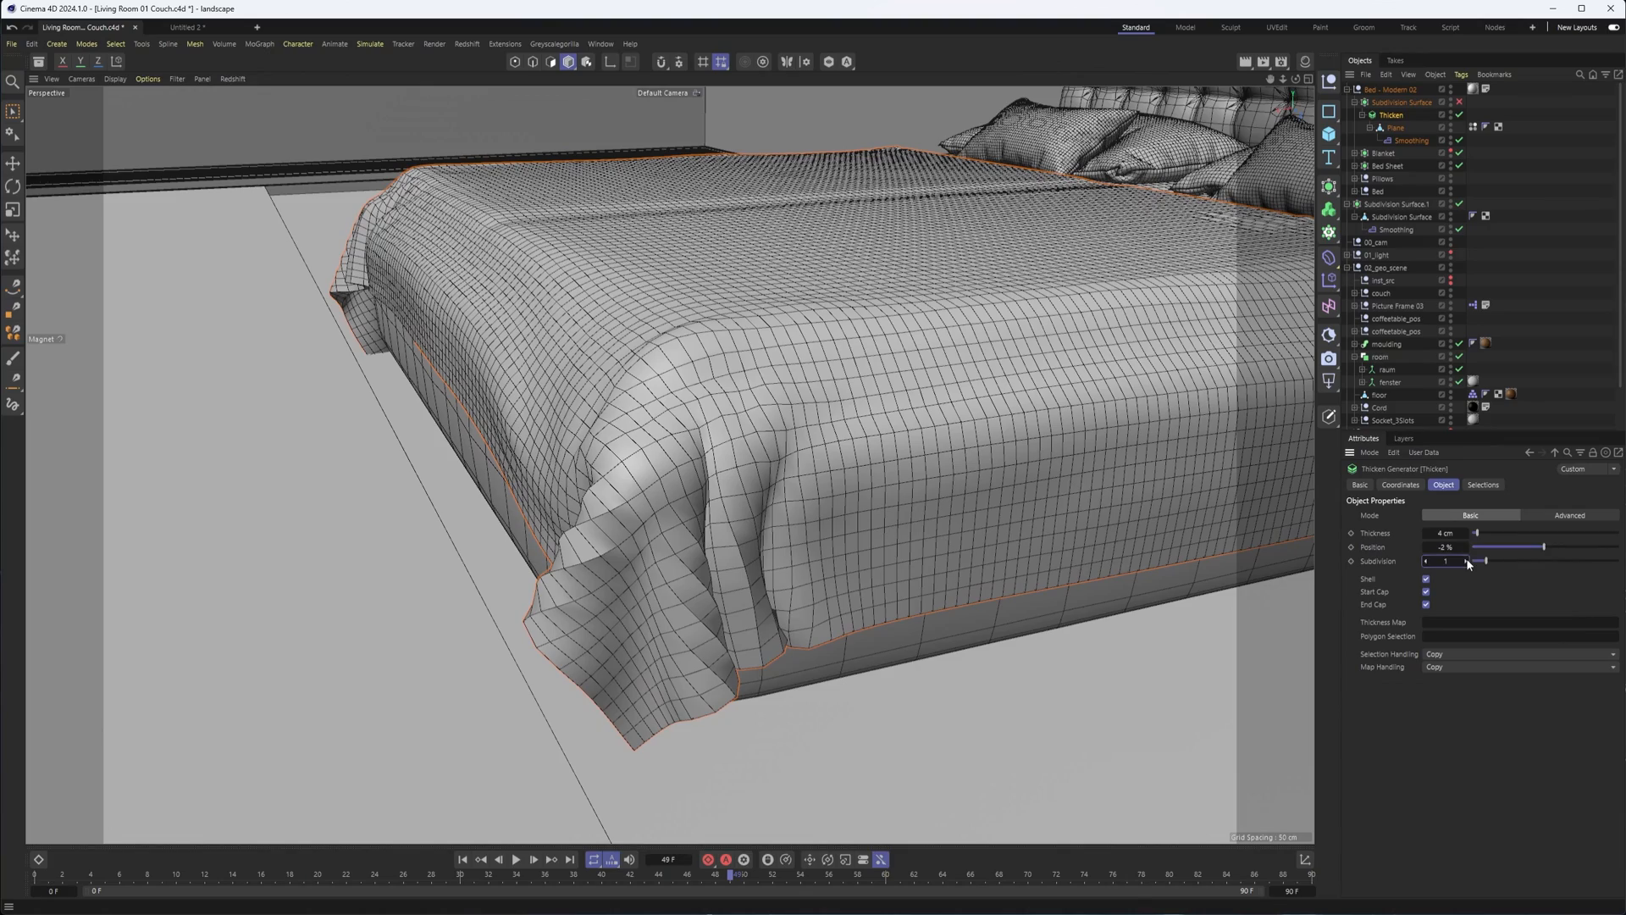
pyautogui.click(1464, 559)
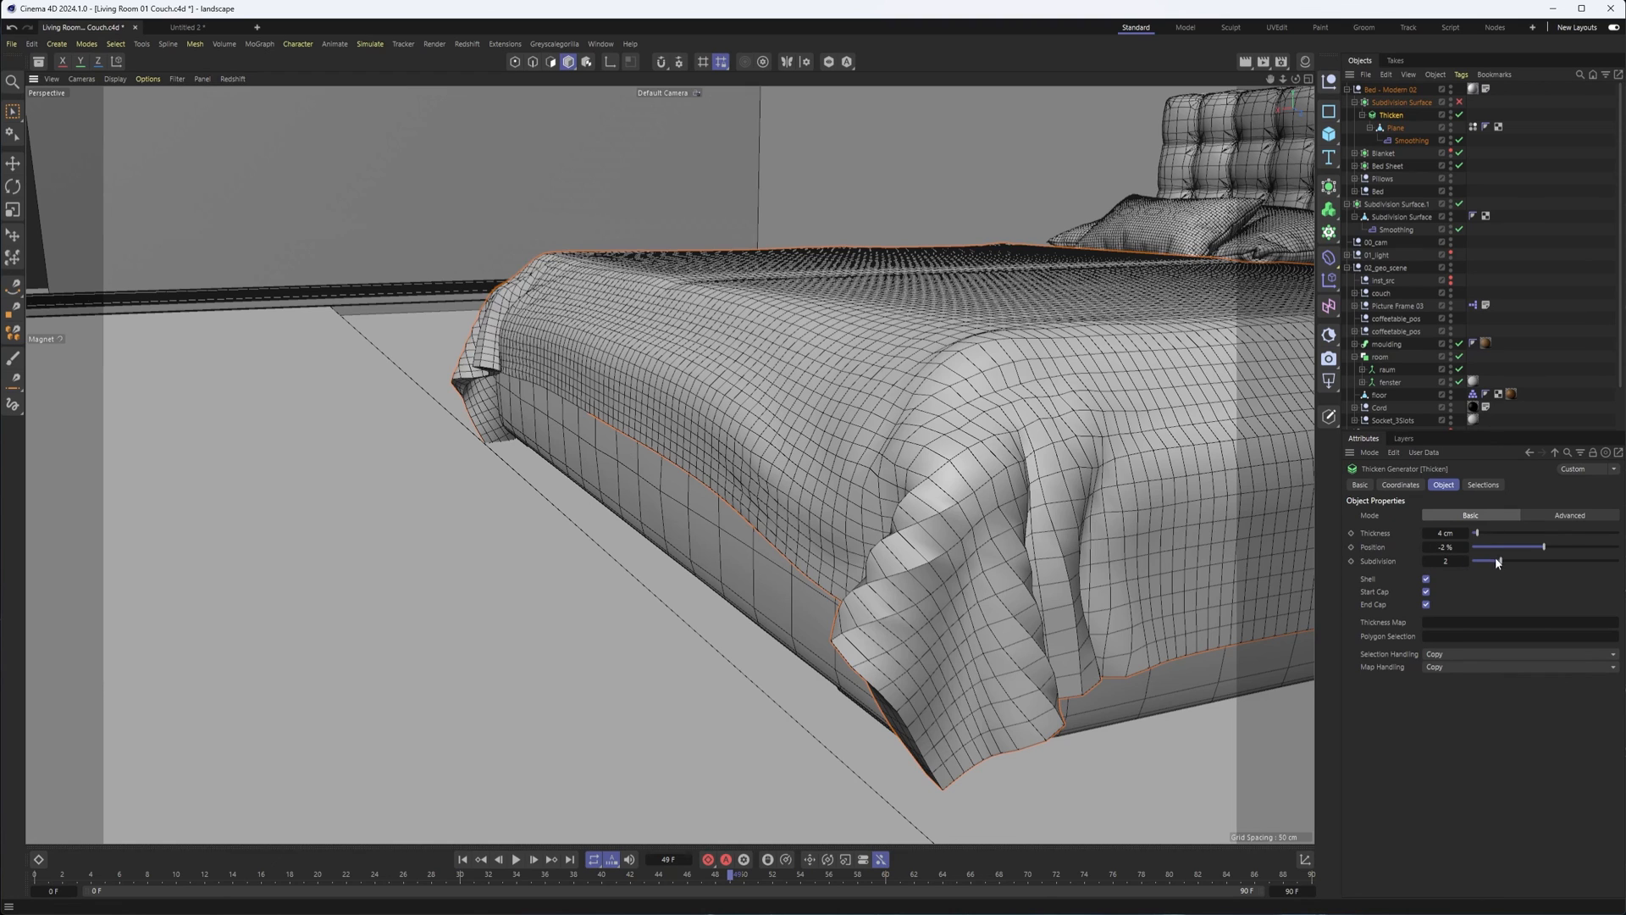
pyautogui.moveTo(1497, 560); pyautogui.dragTo(1482, 560)
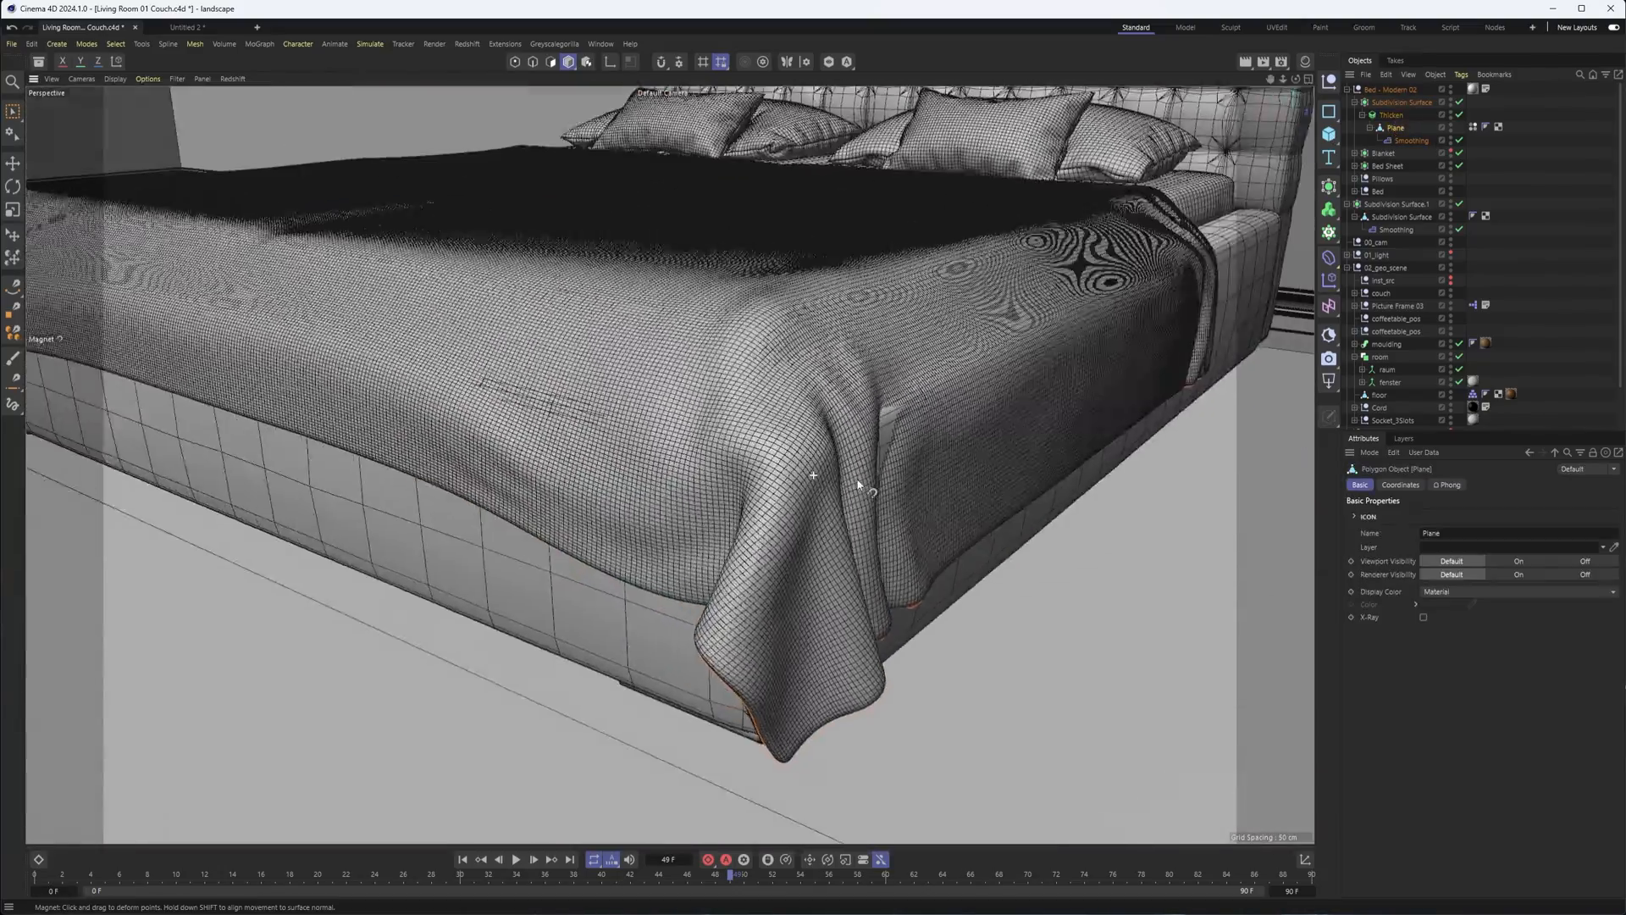
# With the Grab sculpt brush, pull the blanket's hanging corner and side folds into shape.
pyautogui.click(195, 43)
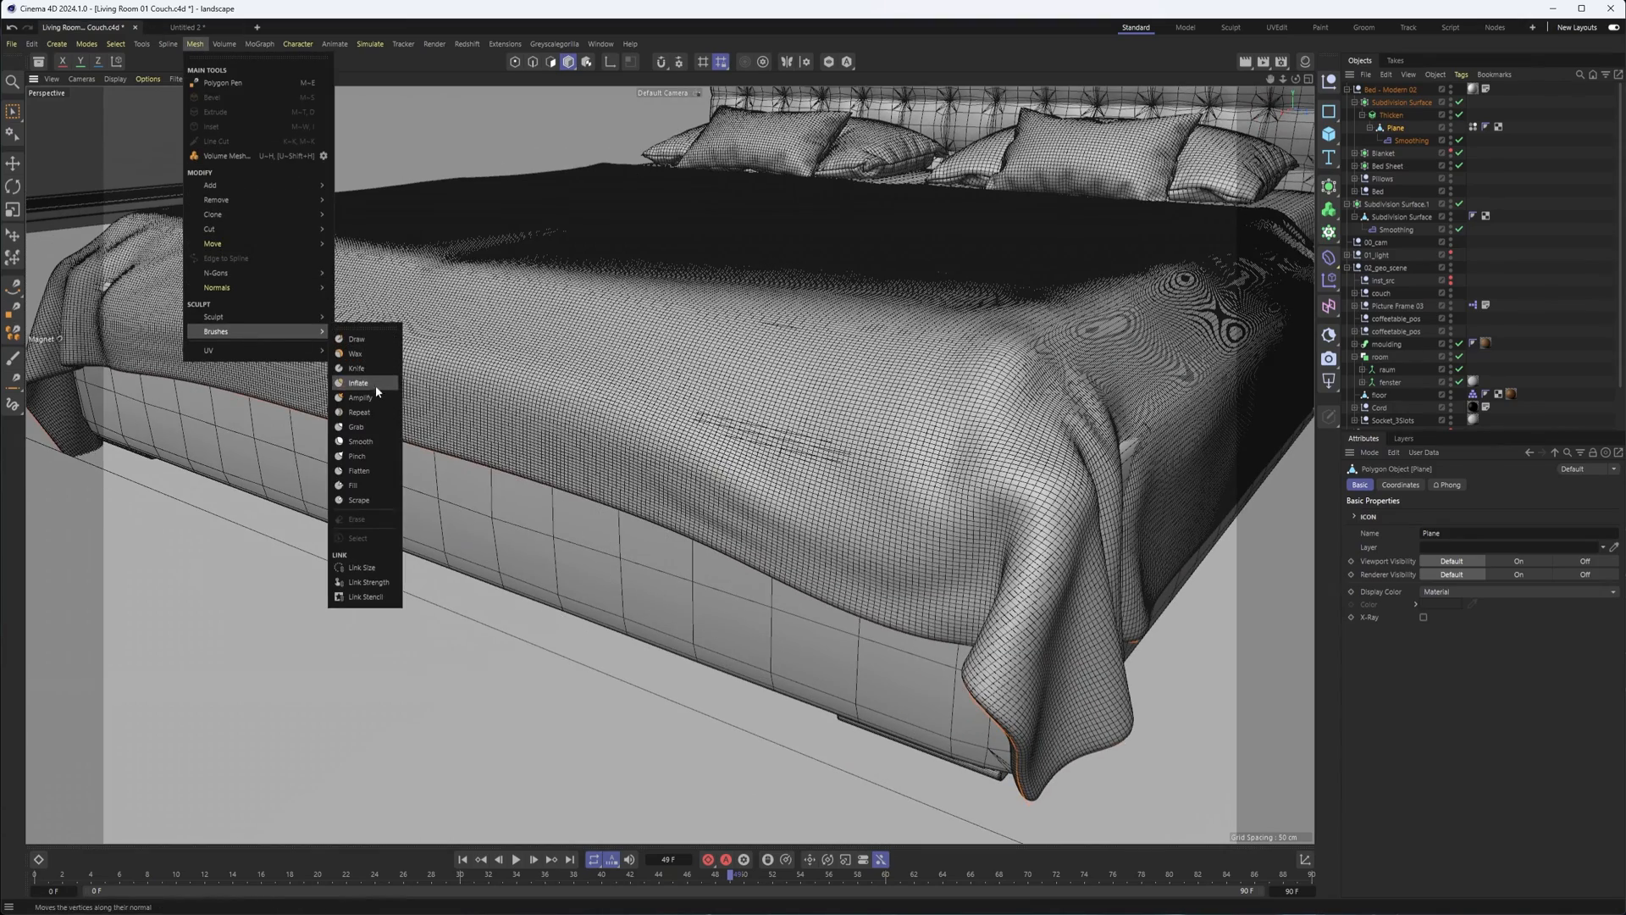
pyautogui.click(356, 426)
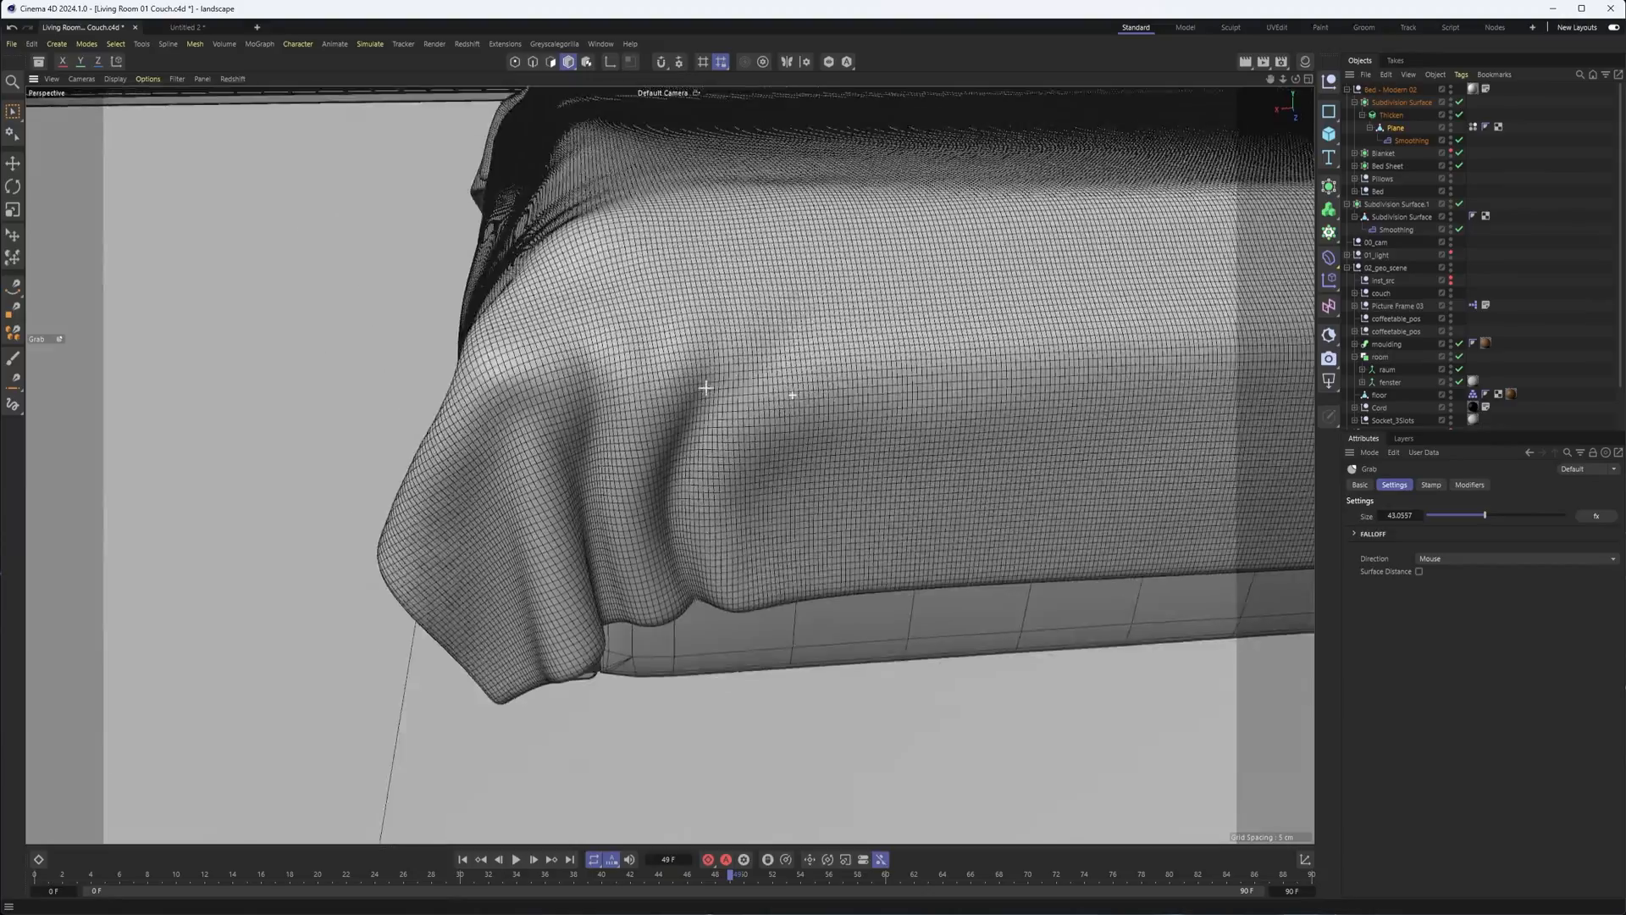
pyautogui.moveTo(705, 388); pyautogui.dragTo(807, 507)
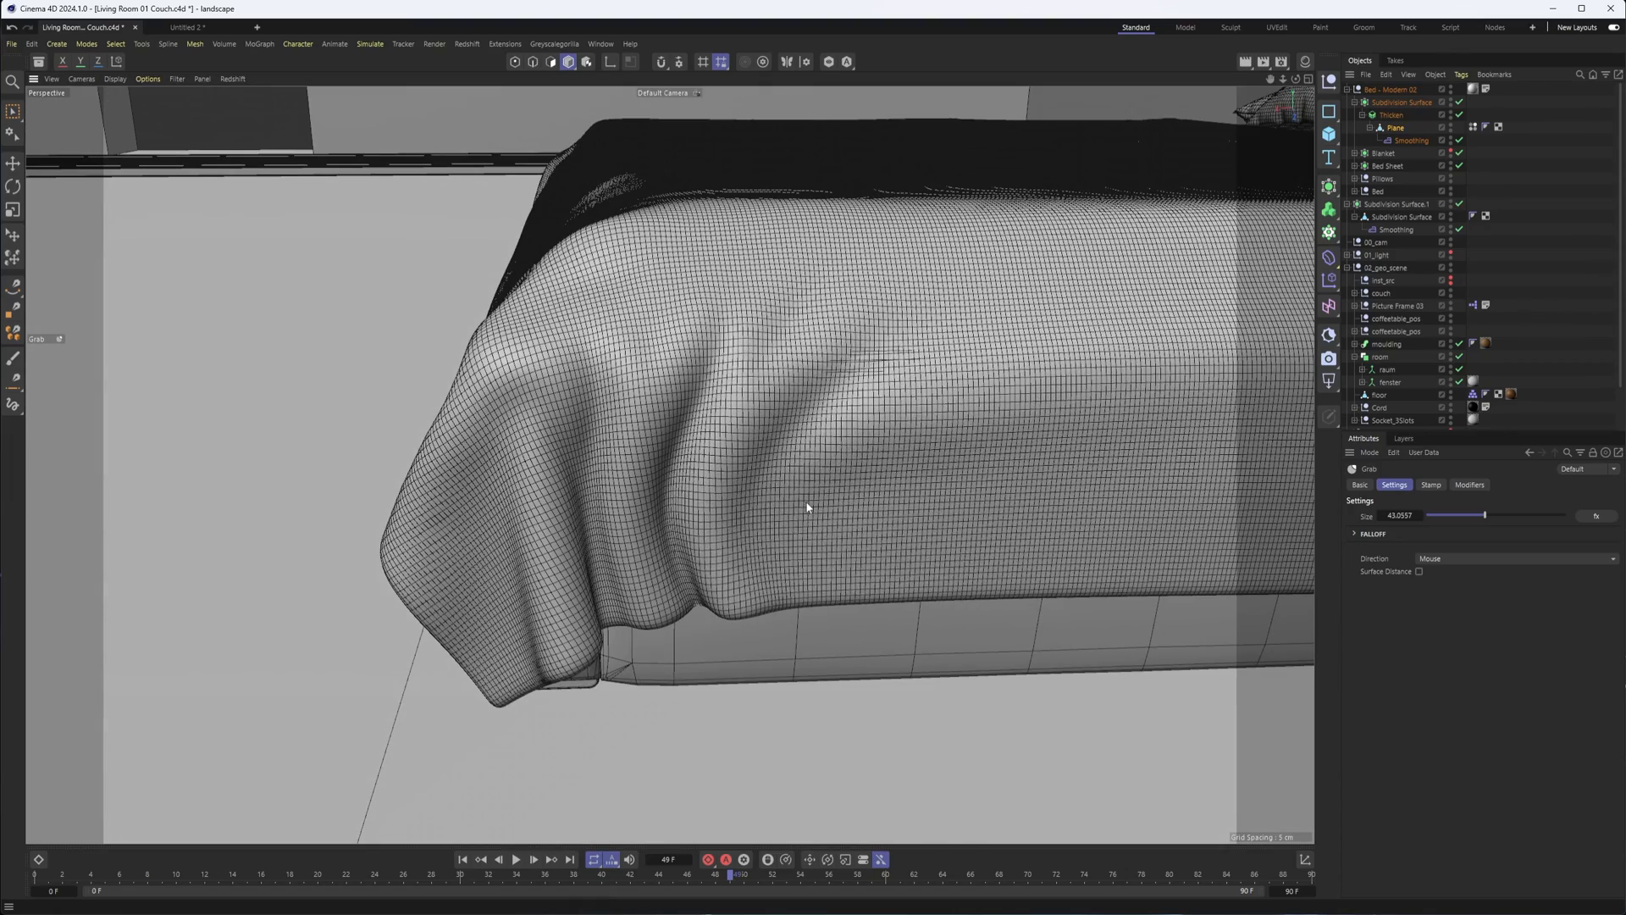
pyautogui.moveTo(807, 507); pyautogui.dragTo(683, 429)
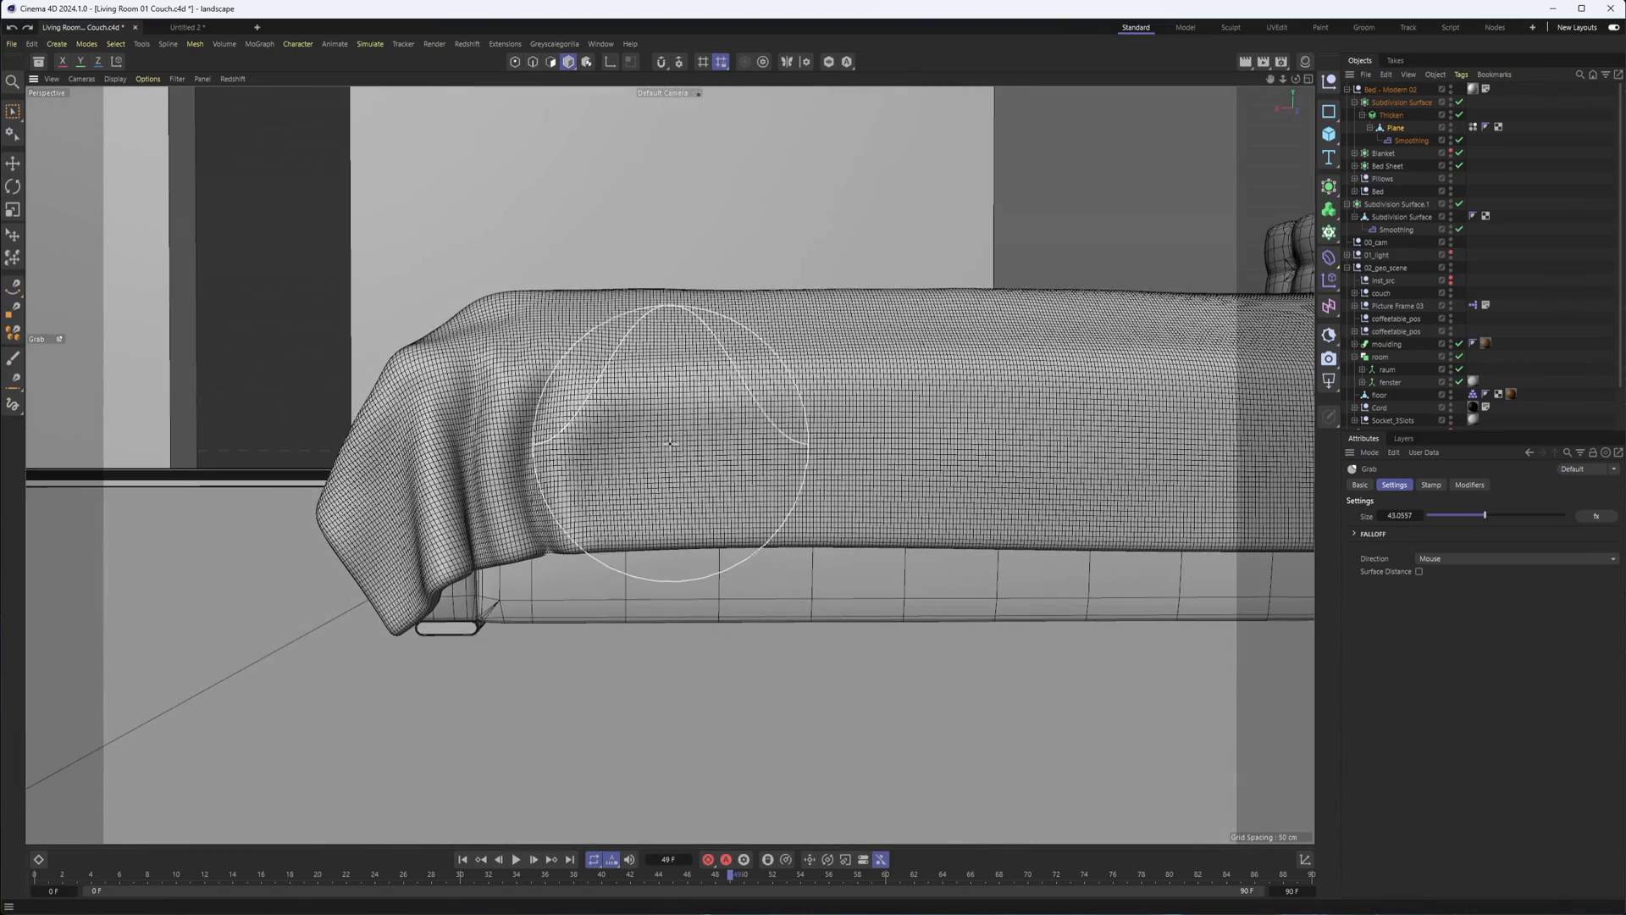
pyautogui.moveTo(669, 446); pyautogui.dragTo(1136, 305)
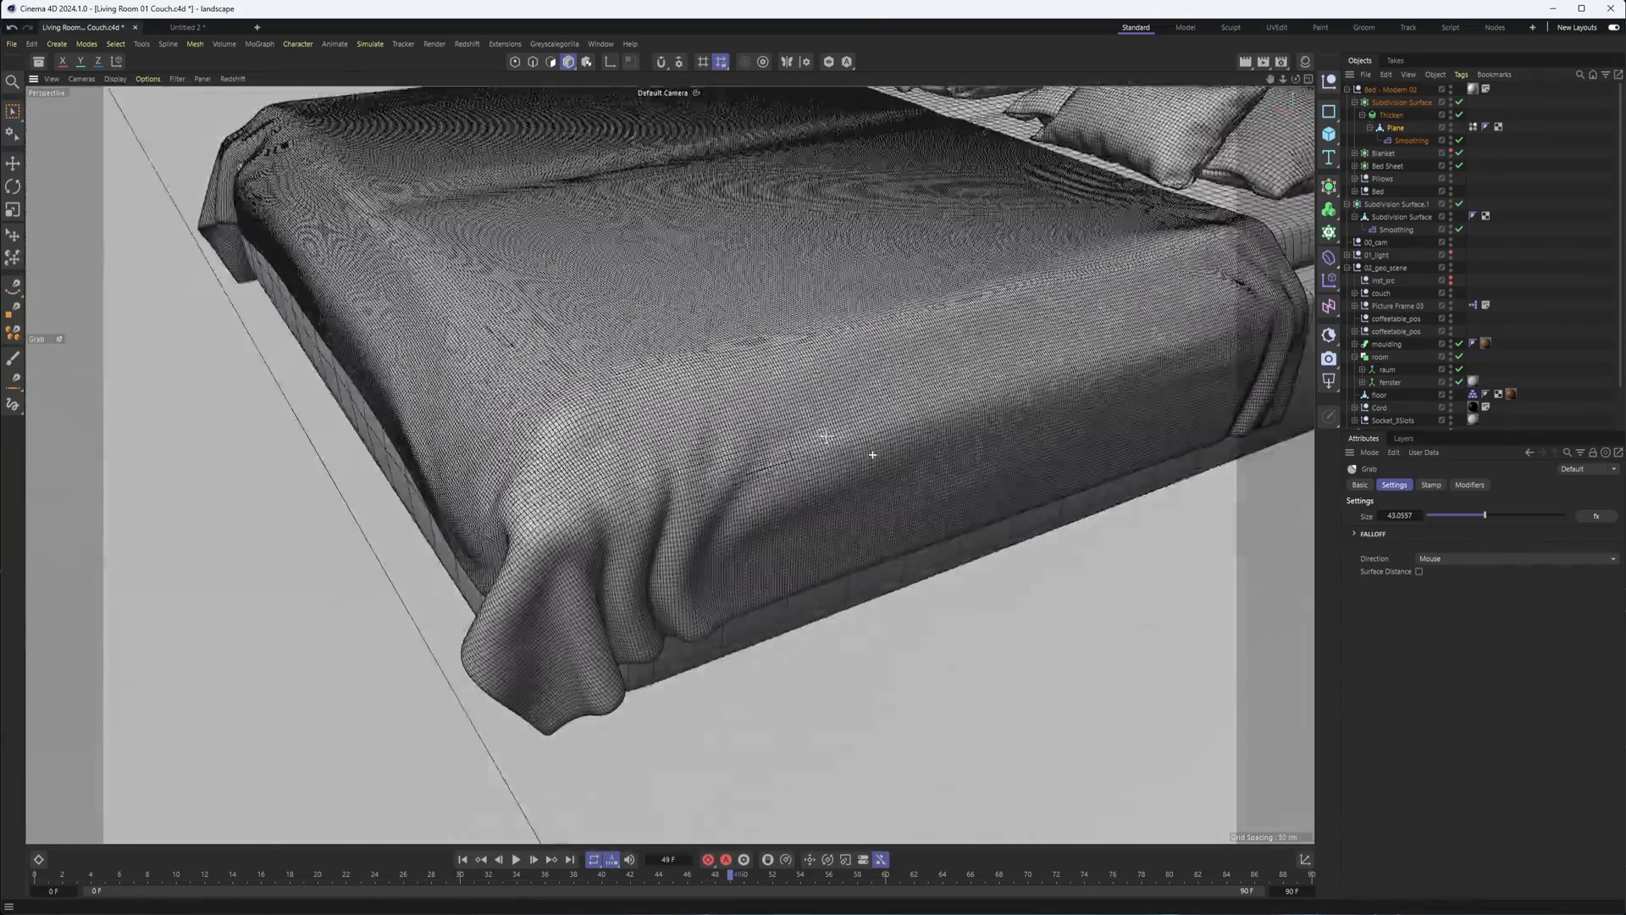
# Set the blanket's Smoothing deformer to 150 iterations and orbit to inspect the smoothed bed.
pyautogui.click(1394, 140)
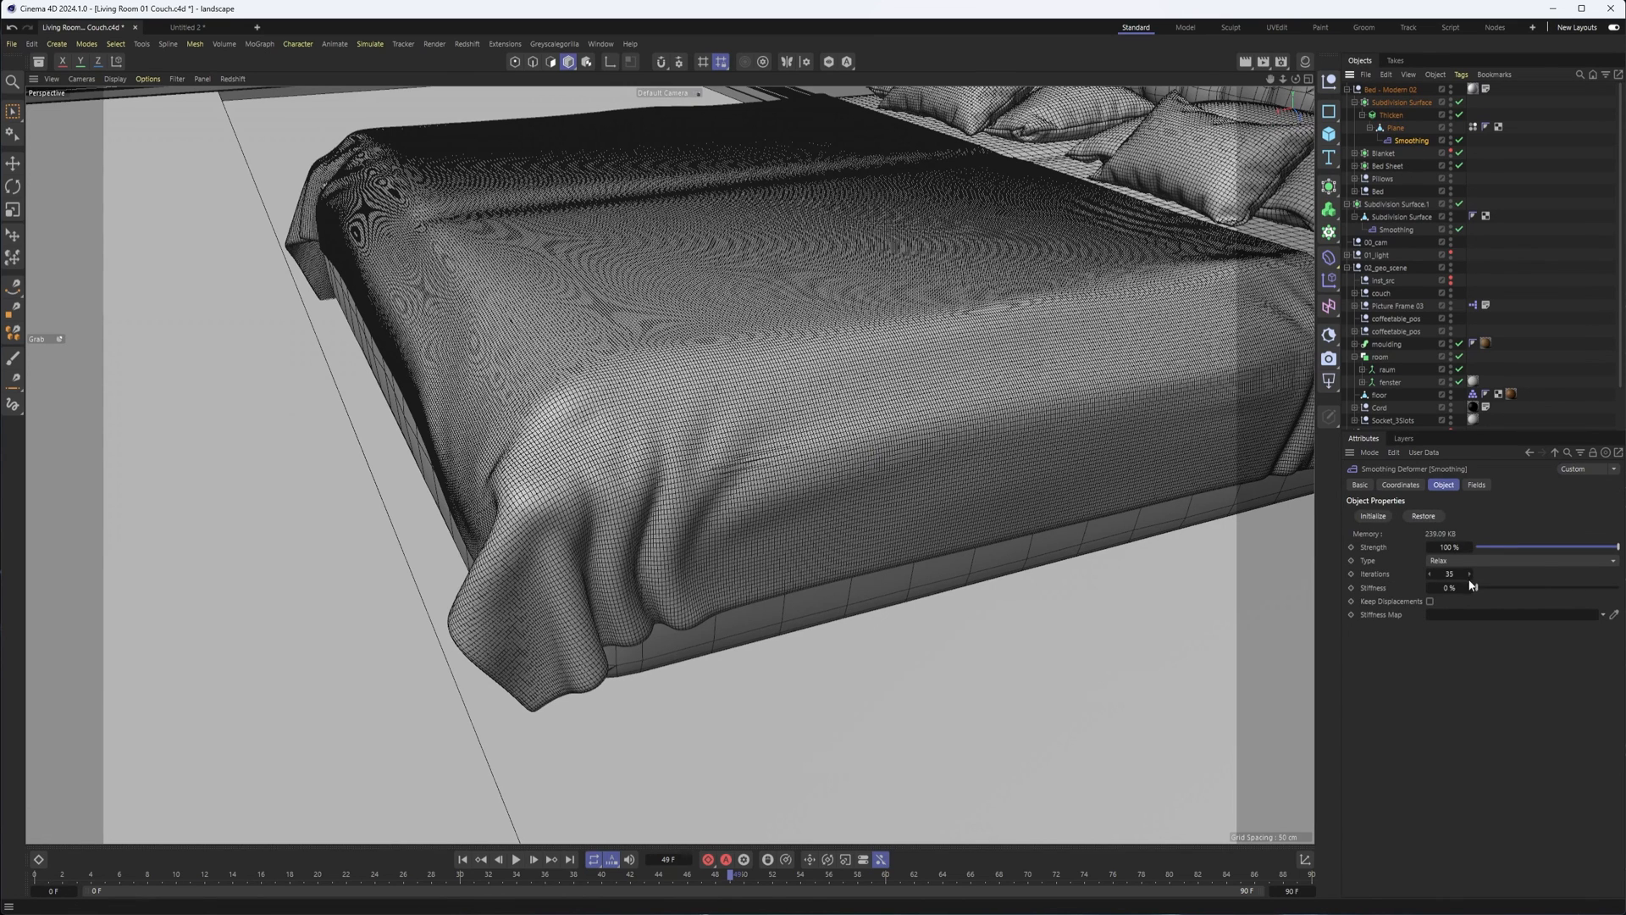
pyautogui.click(1449, 573)
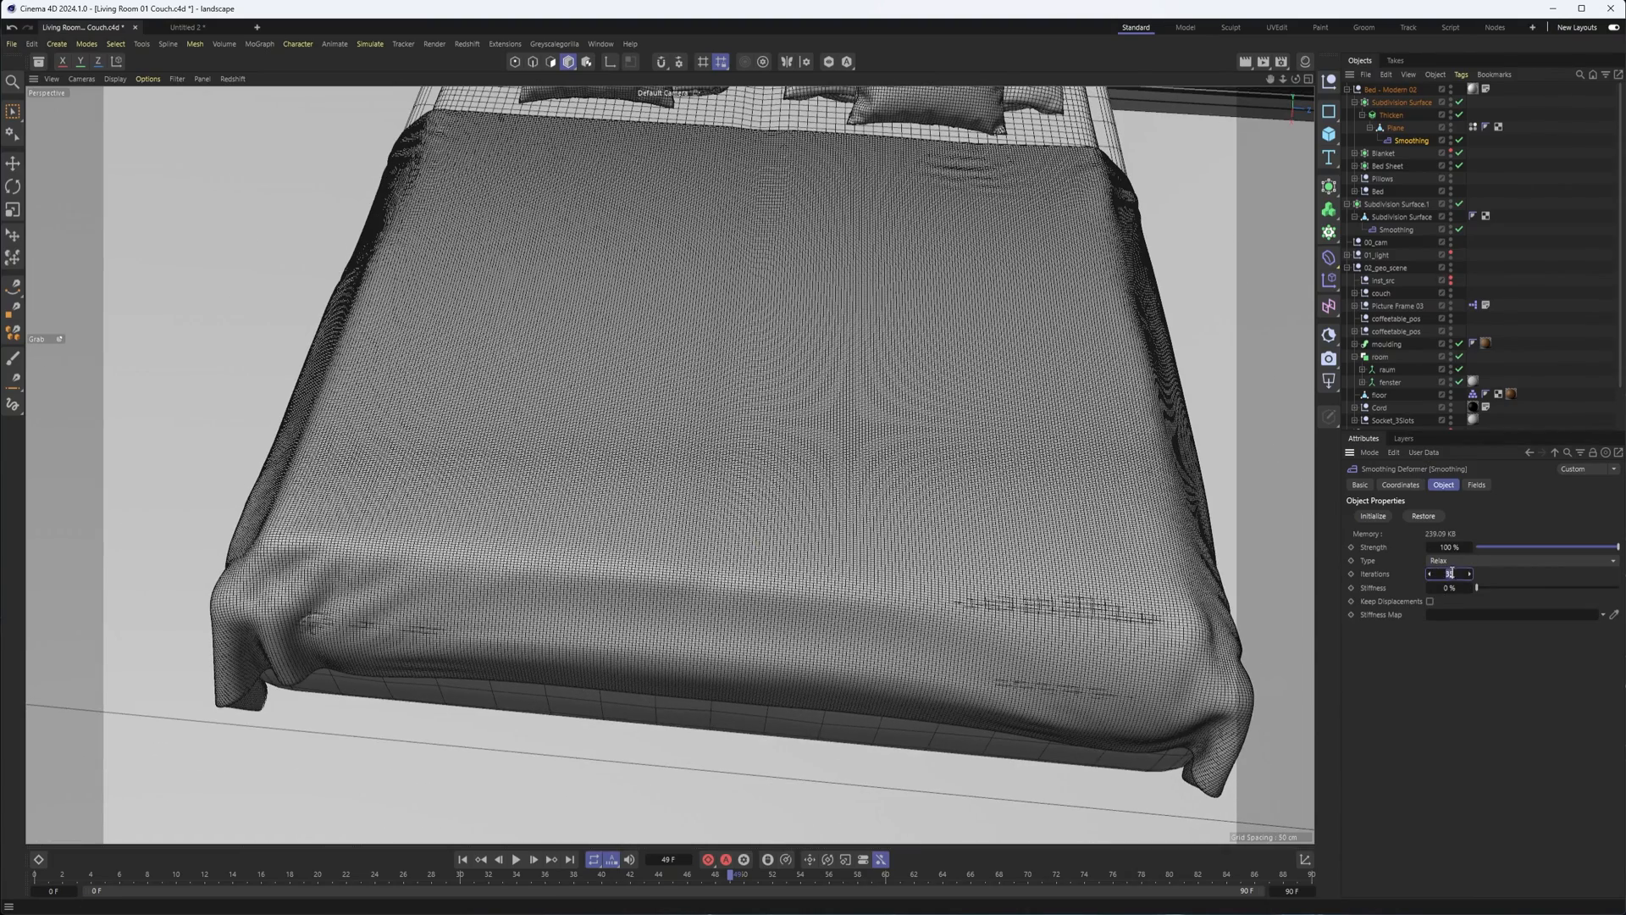
pyautogui.write('150')
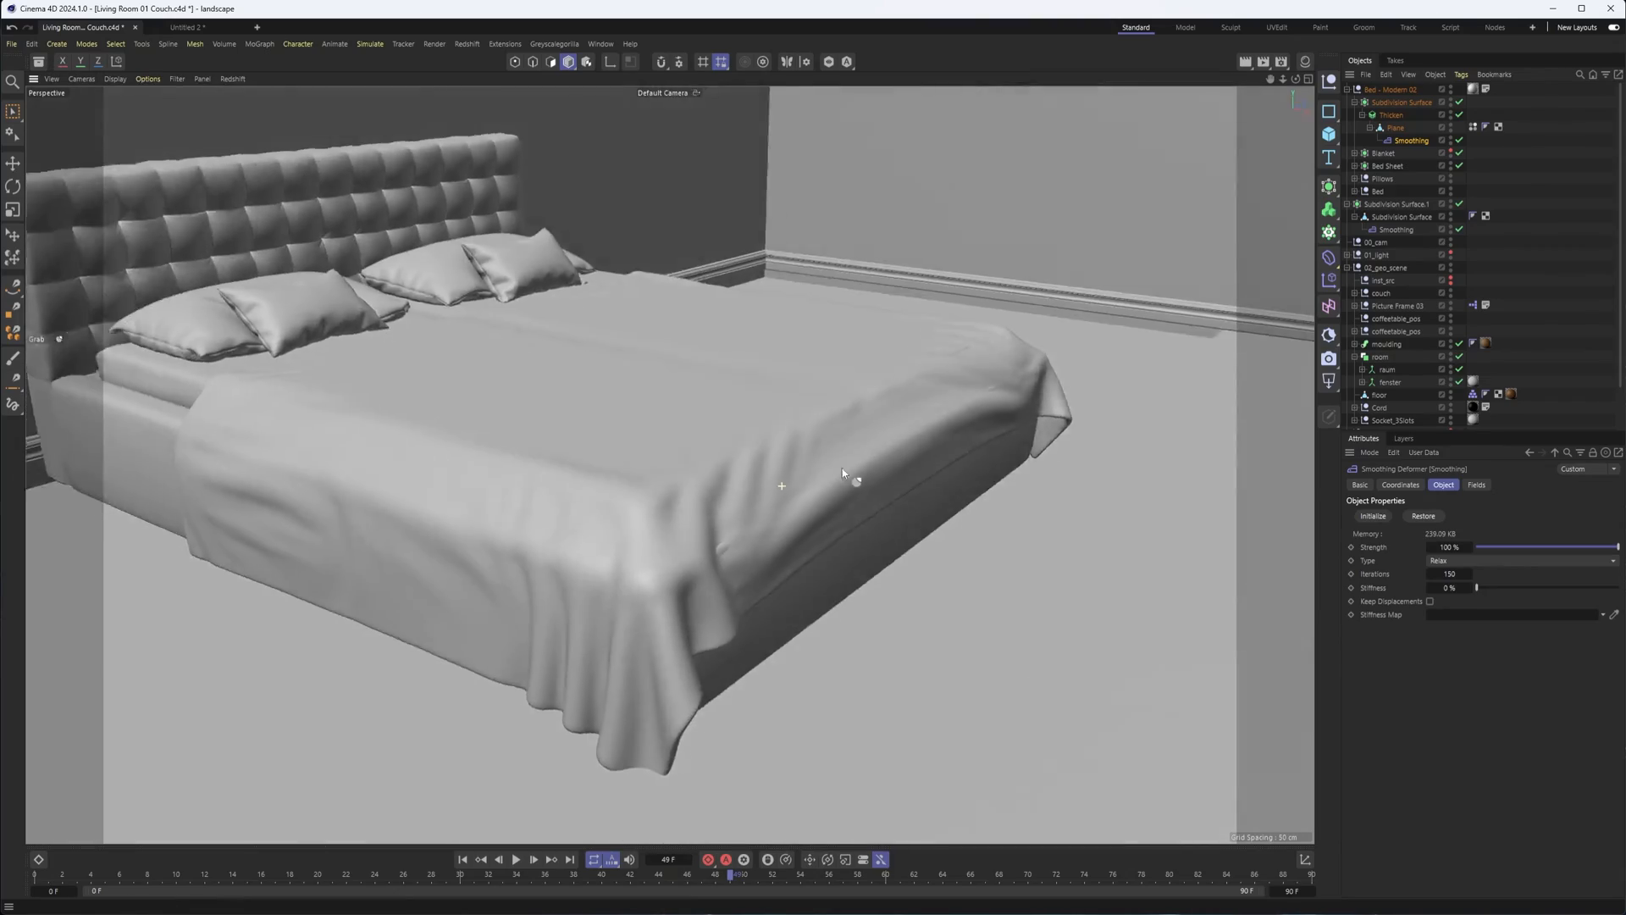
pyautogui.moveTo(845, 472); pyautogui.dragTo(955, 522)
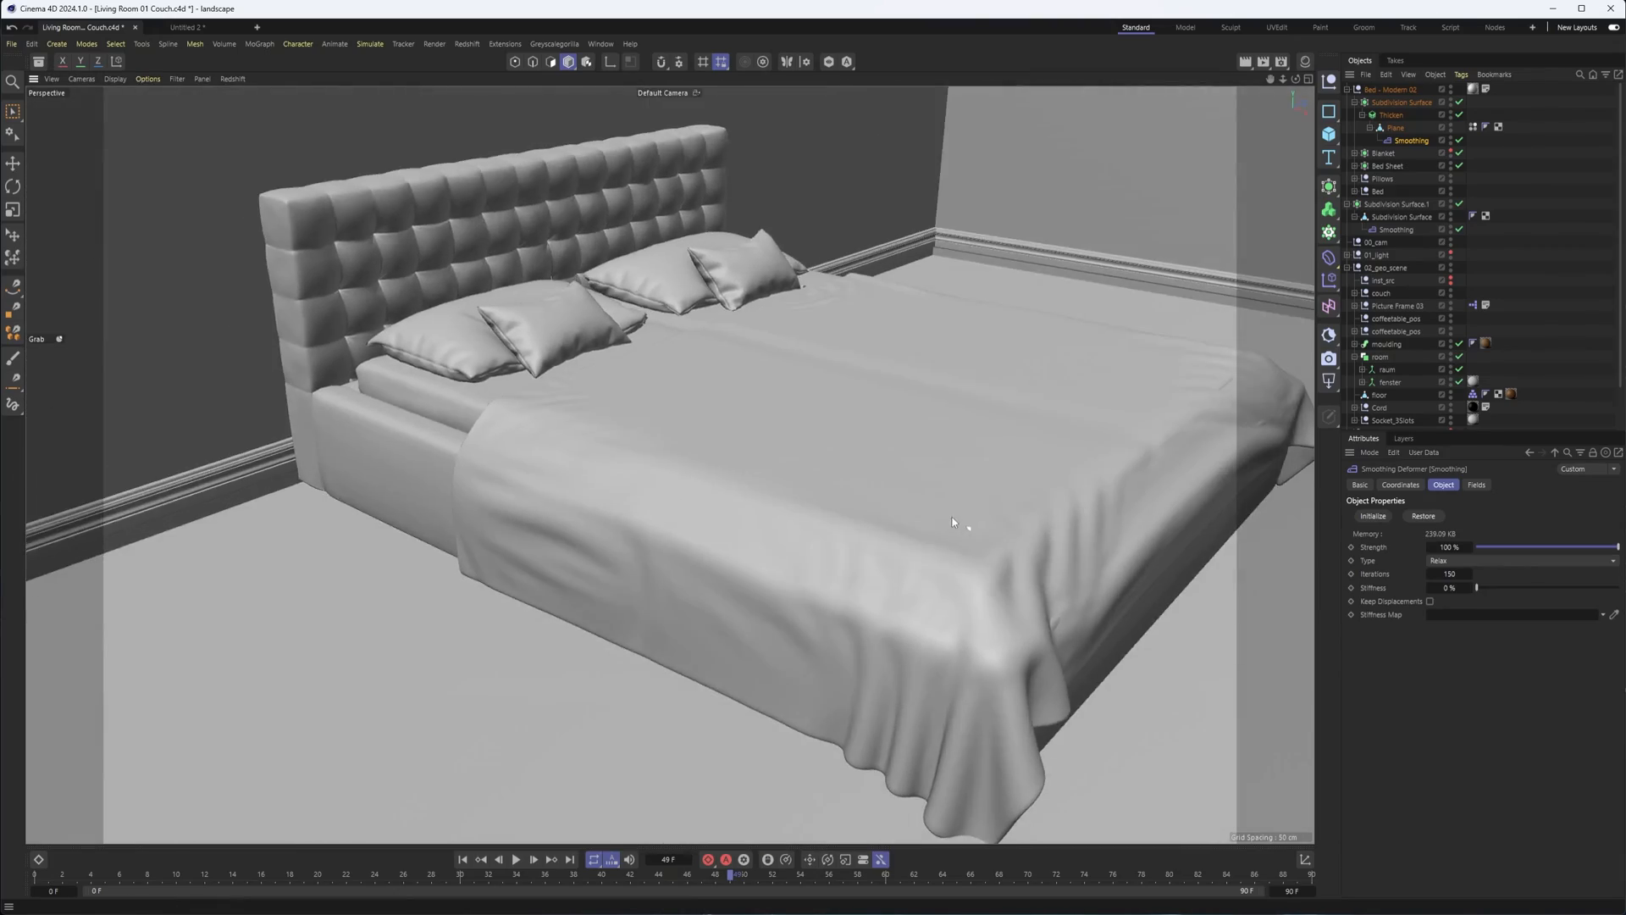